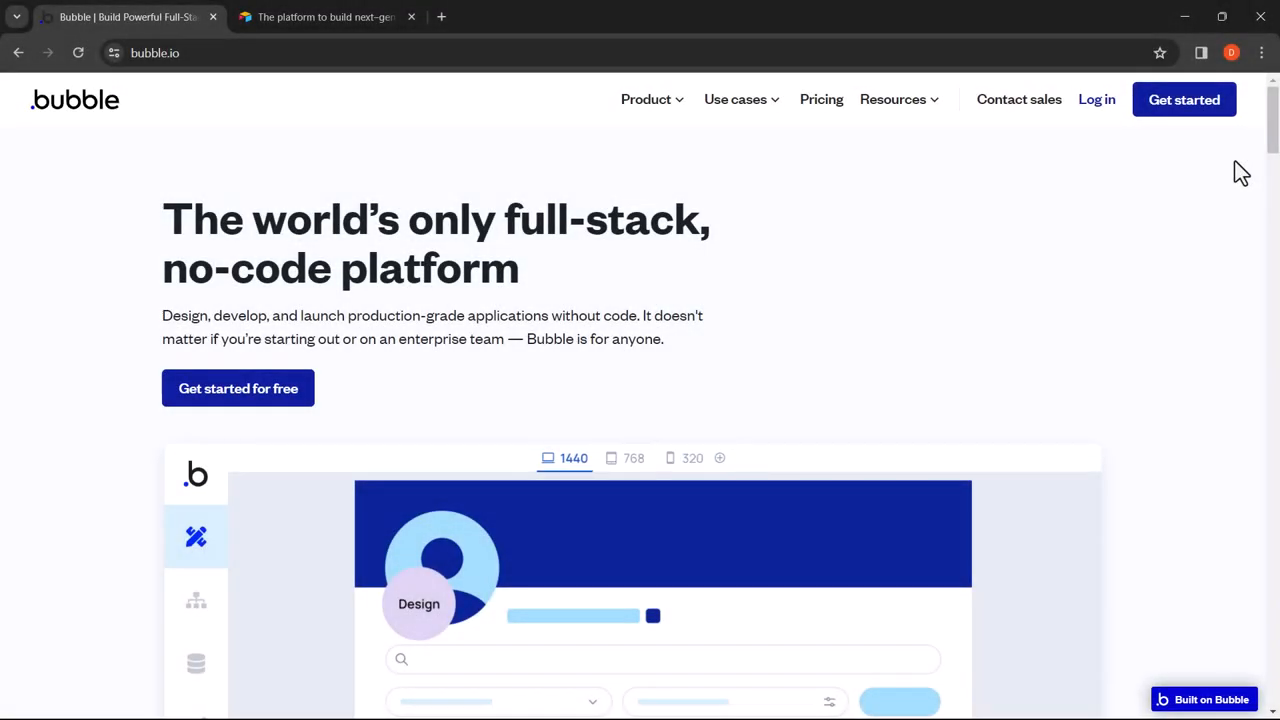
Step: Browse the page and scroll the Visual Elements panel to find the Text element
click(692, 458)
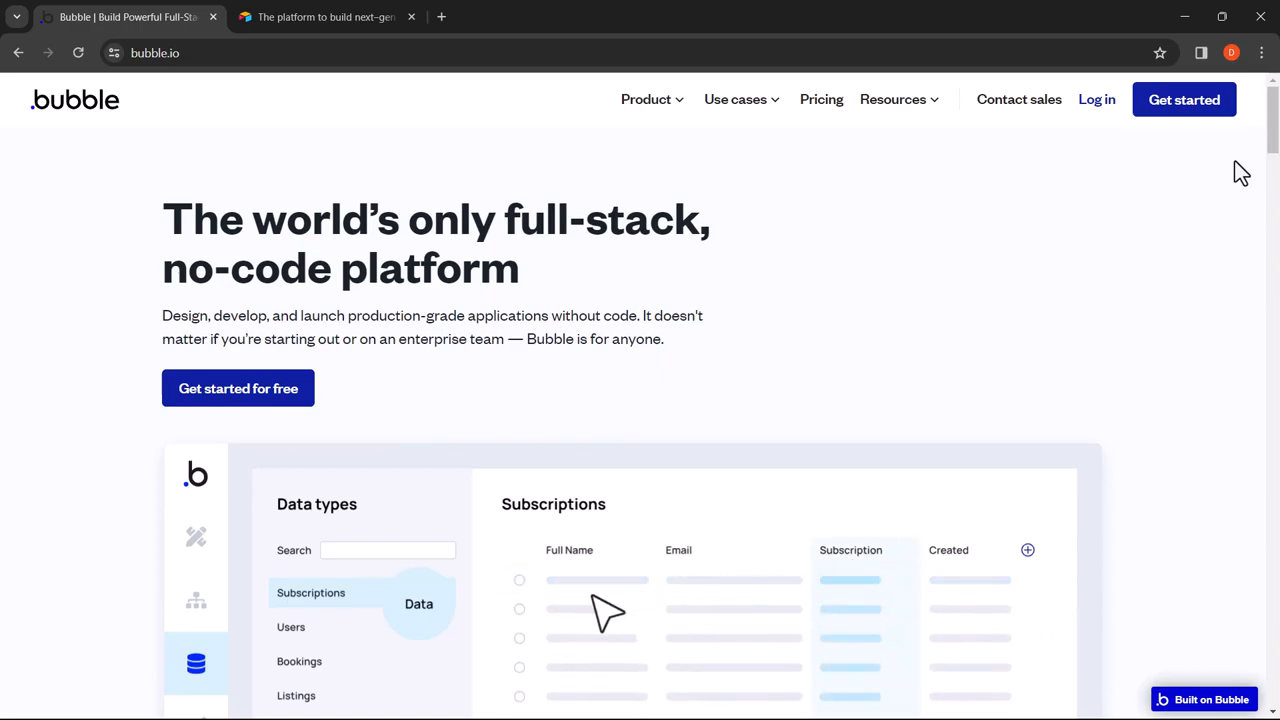
click(292, 628)
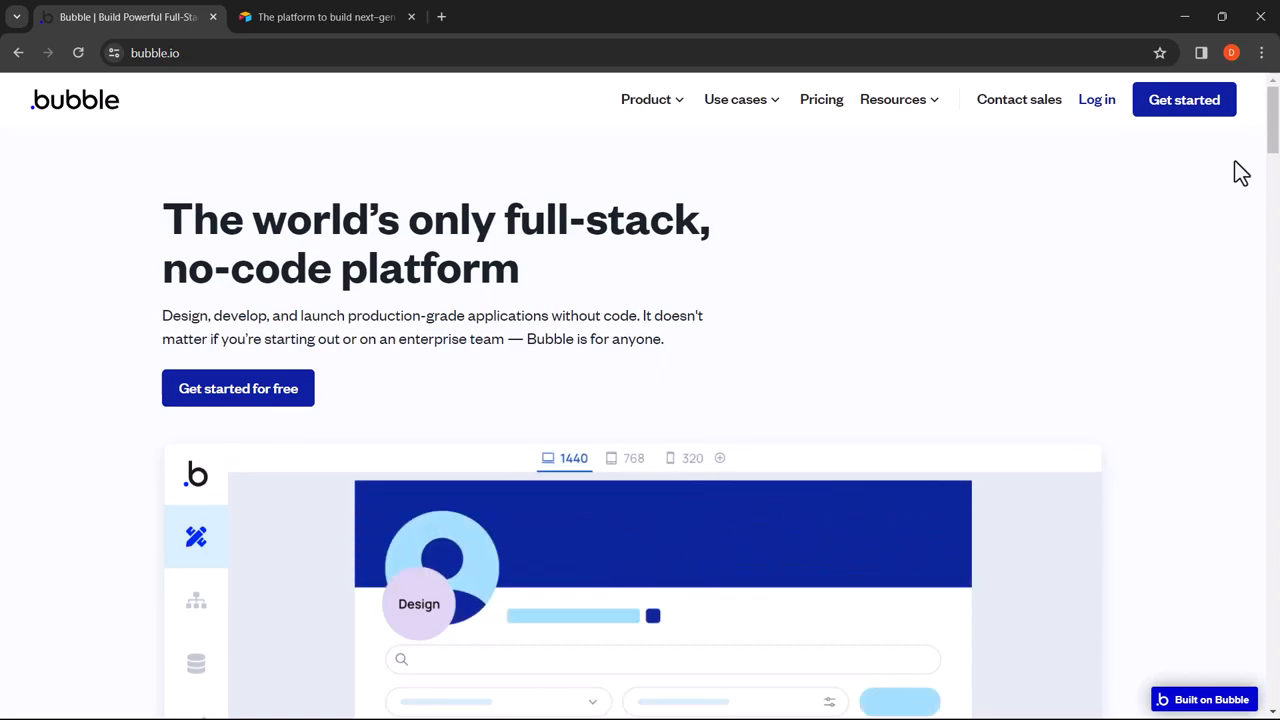
click(692, 458)
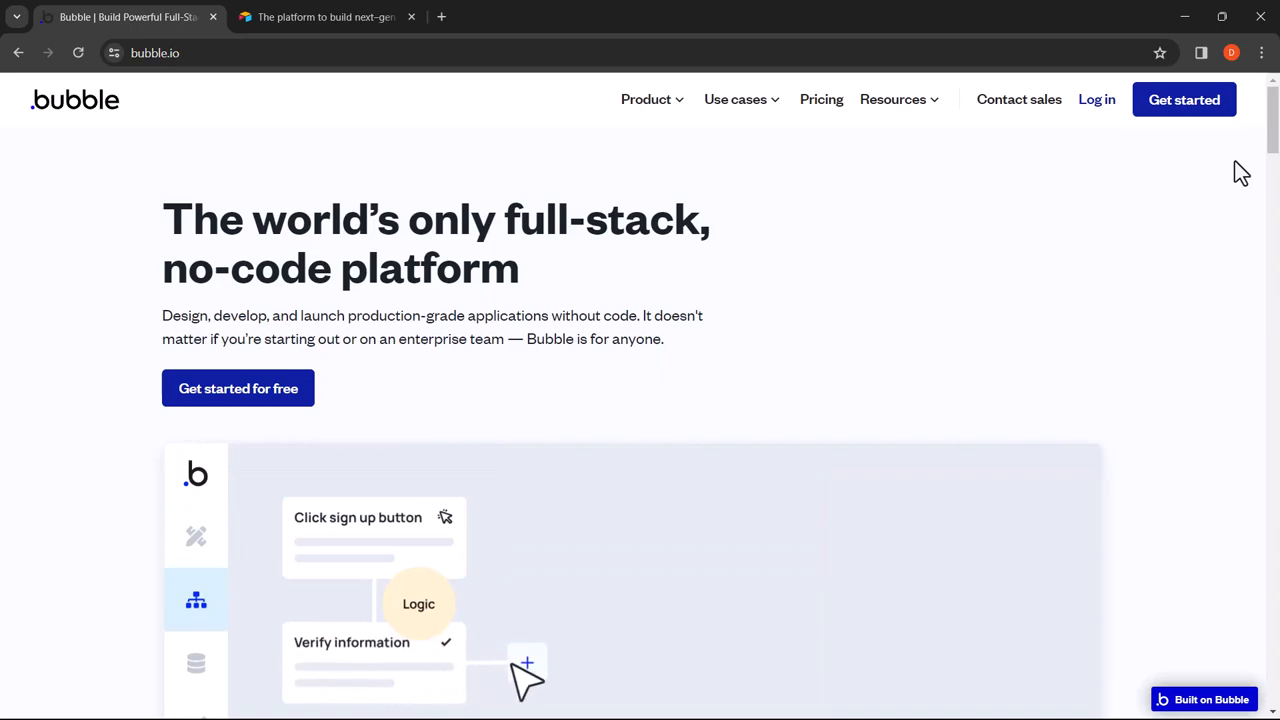
scroll(down, 3)
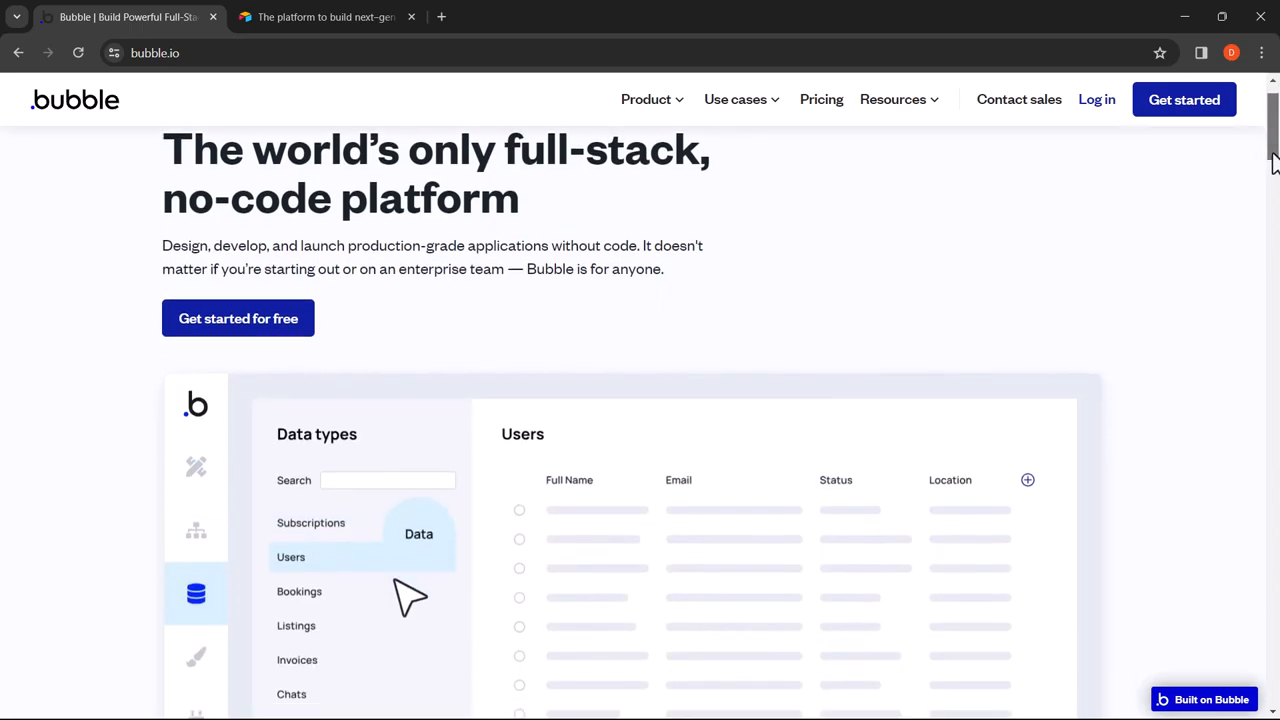
click(196, 468)
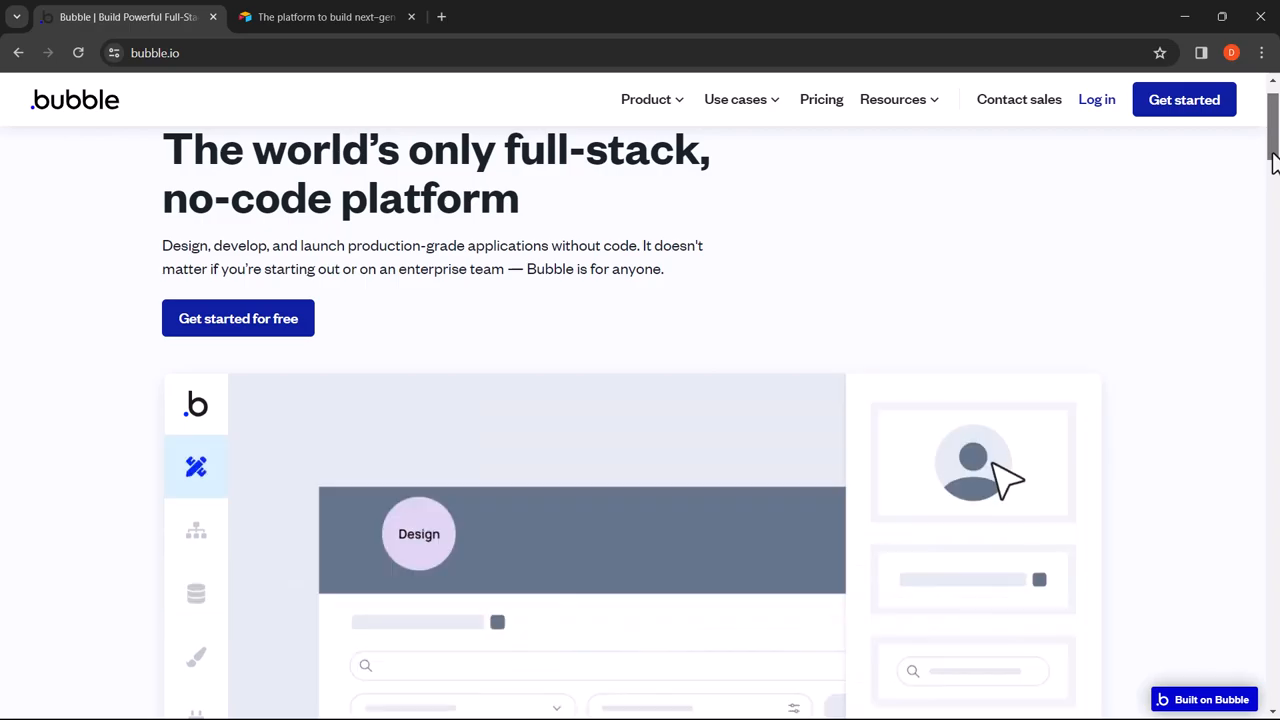
scroll(down, 3)
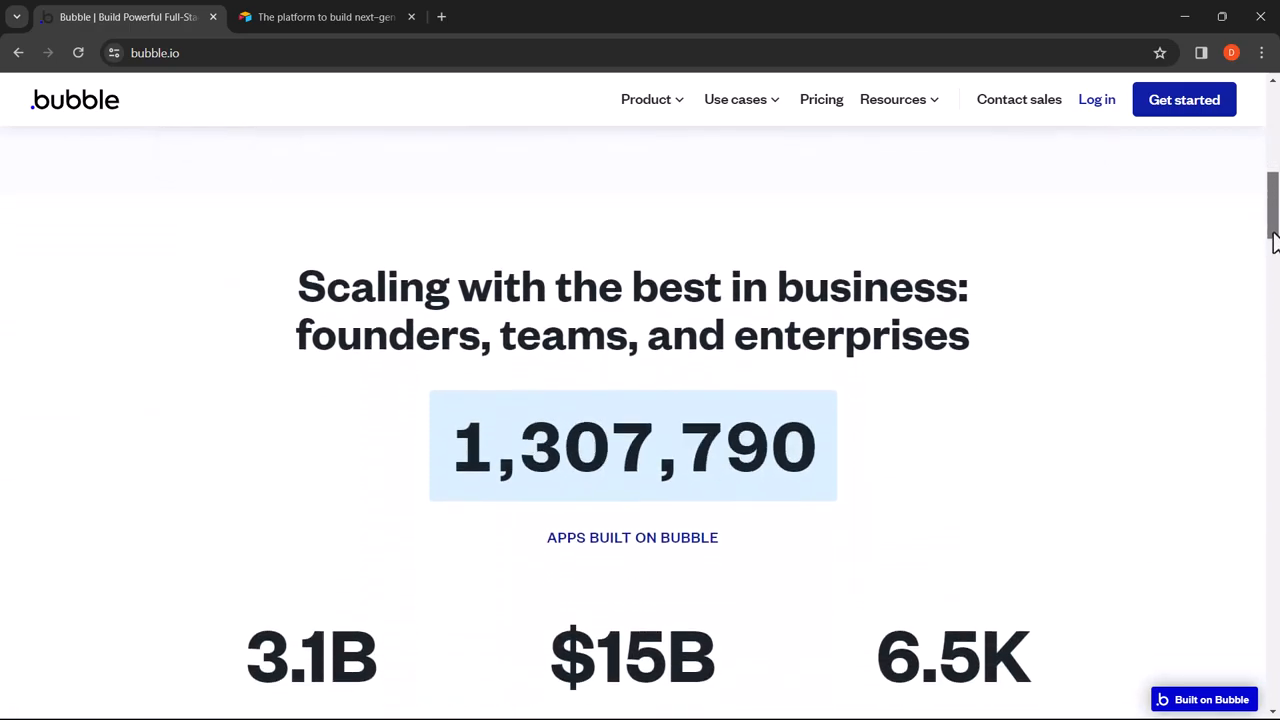
scroll(down, 3)
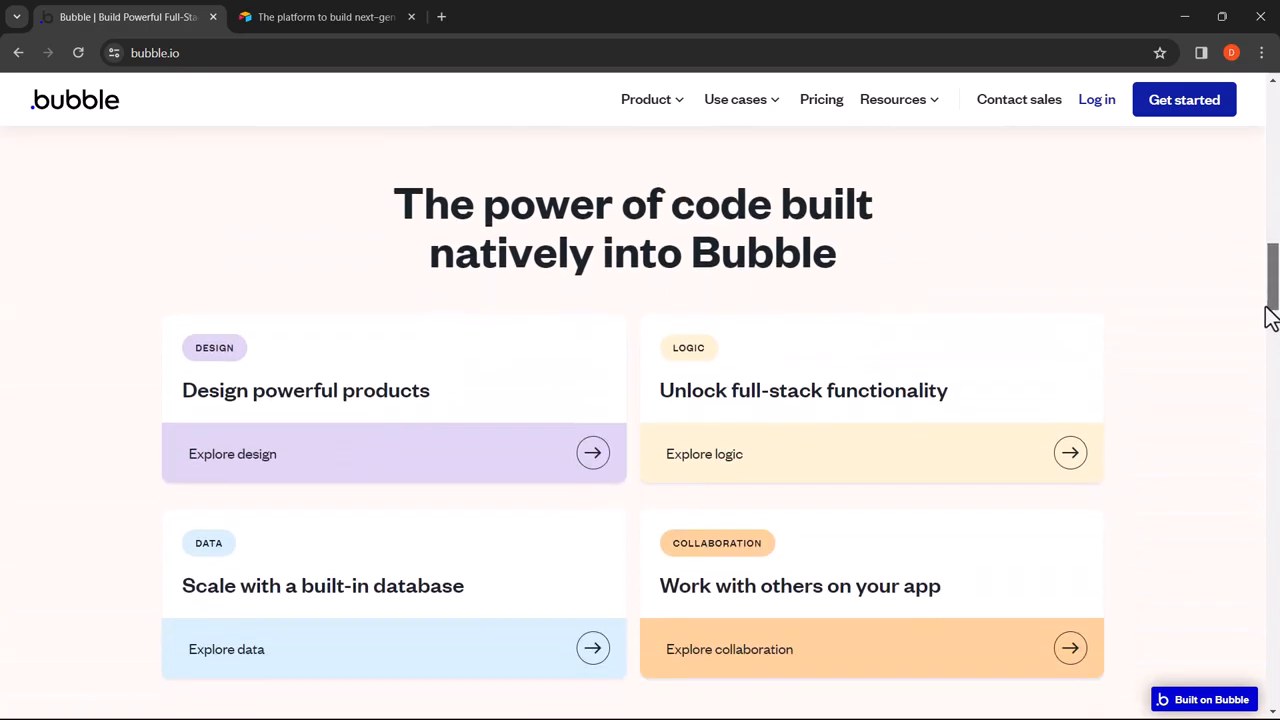
scroll(down, 3)
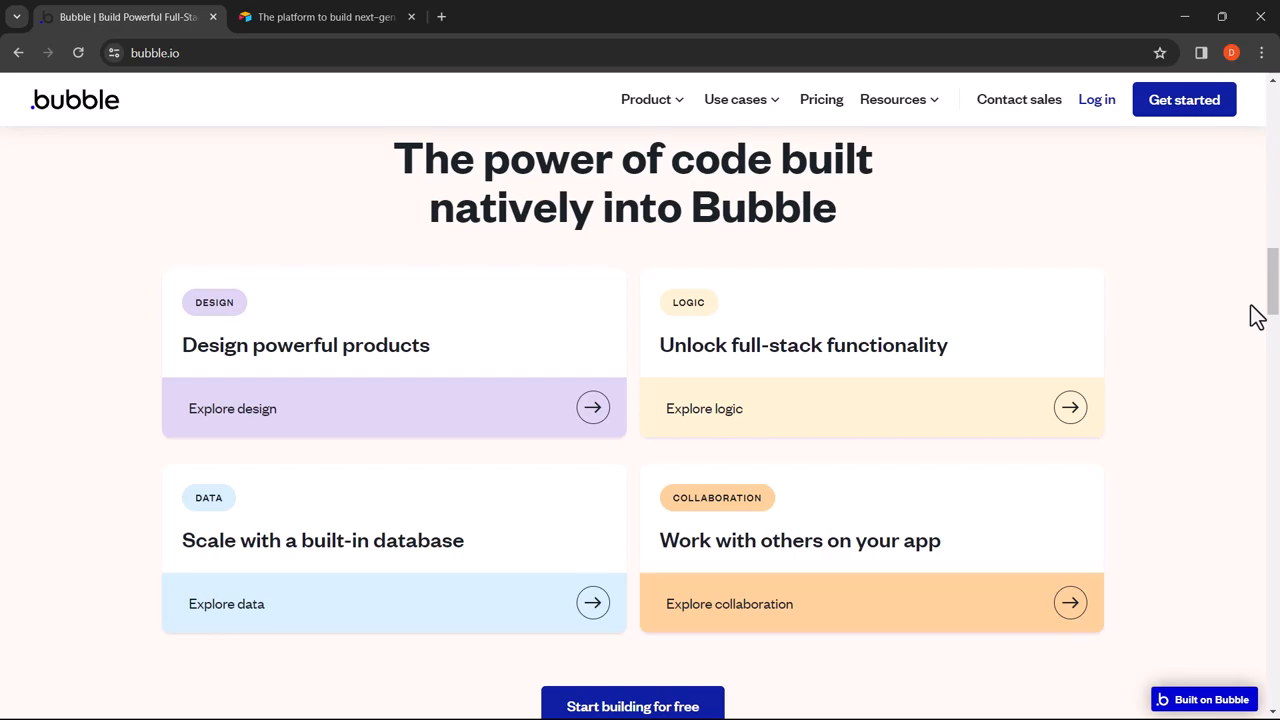
Step: Add a Text heading above the team grid reading 'WELCOME TO XYZ CORPORATION'
click(324, 16)
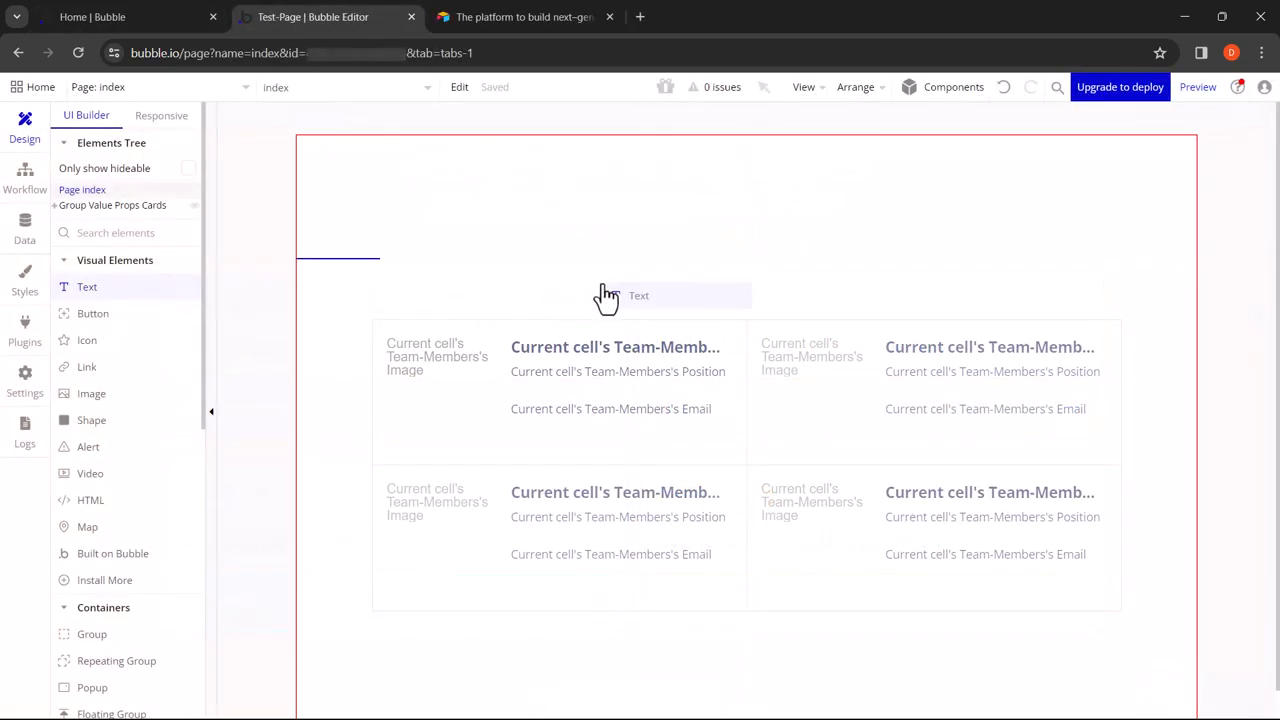
click(608, 296)
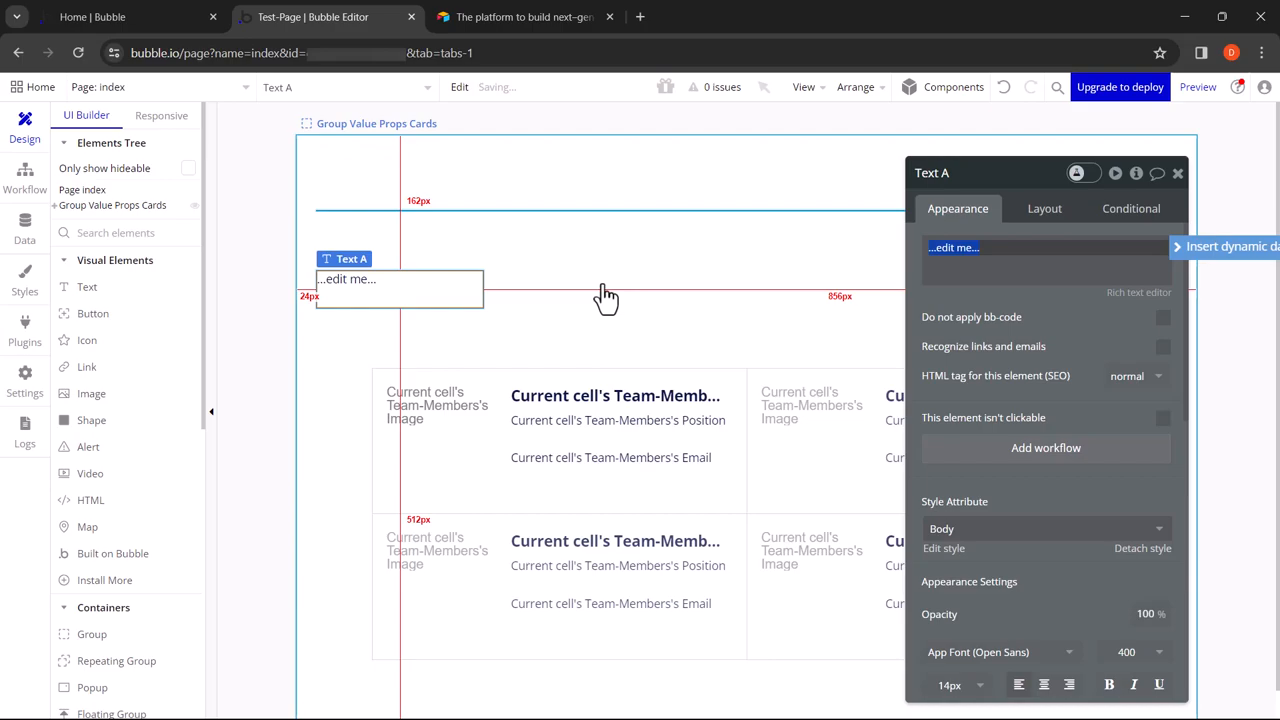
text(WELCOME TO XYZ CORPORATION)
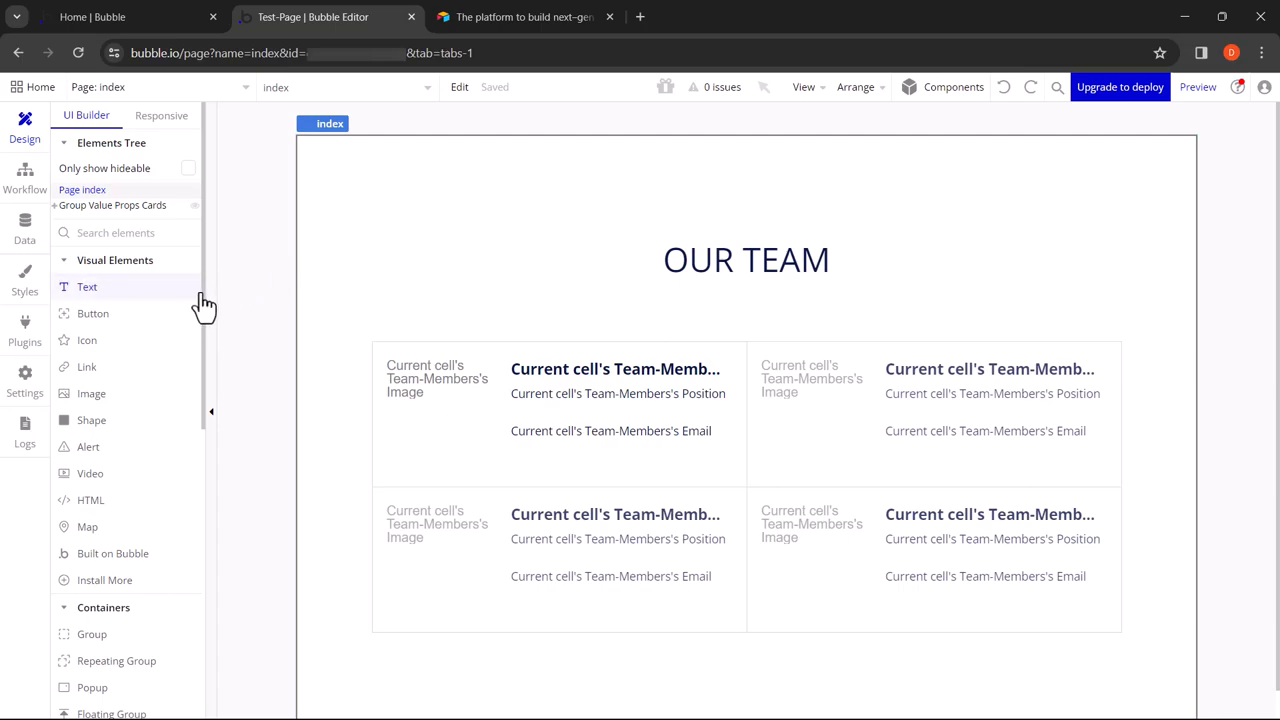
scroll(down, 3)
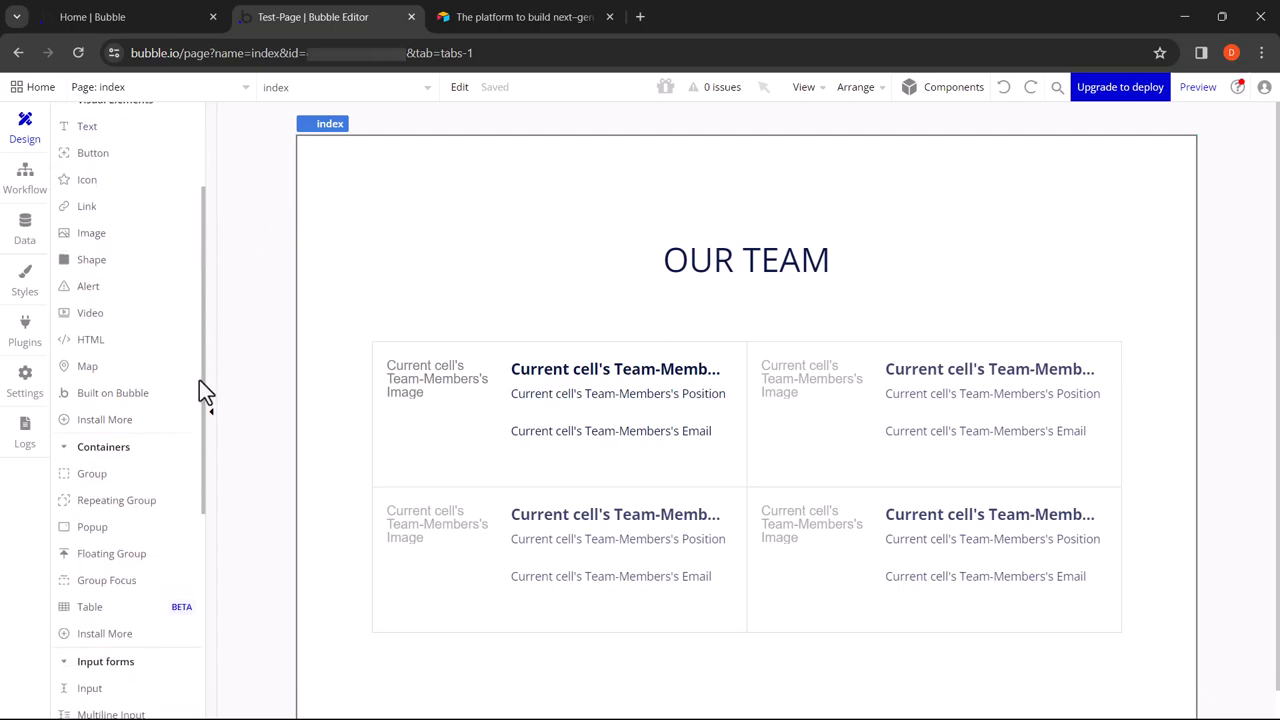
scroll(down, 3)
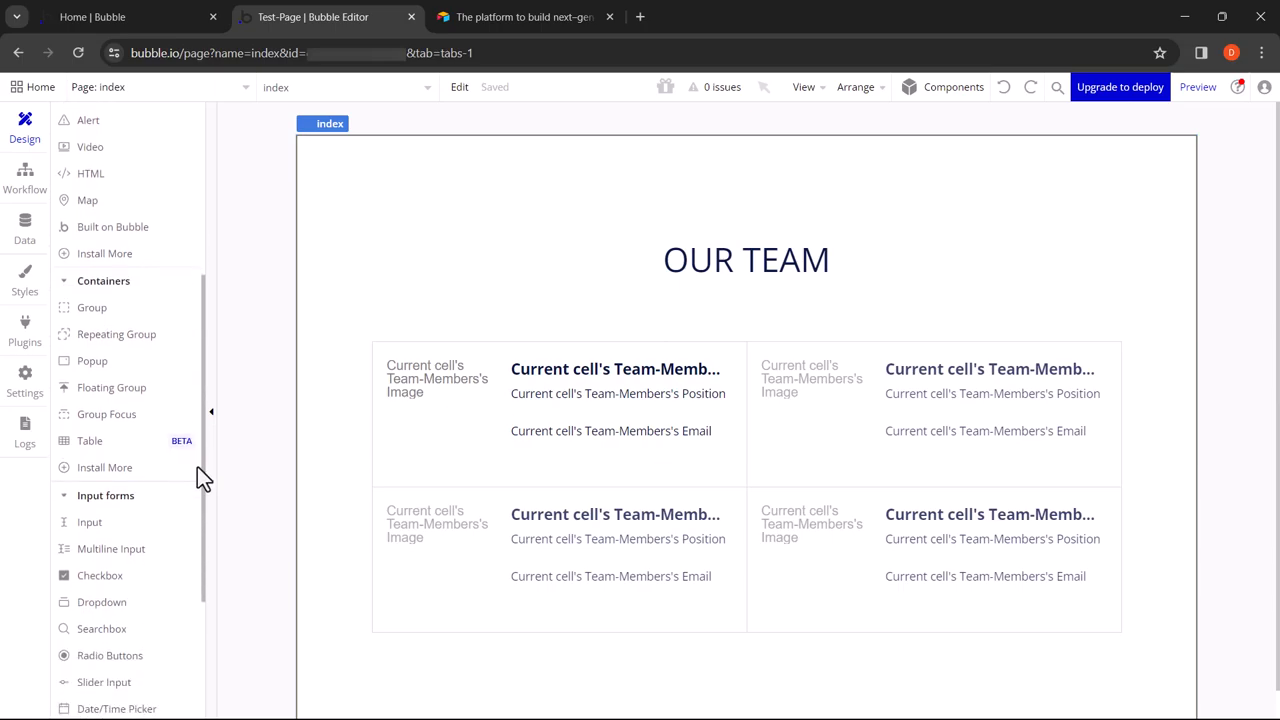
scroll(down, 3)
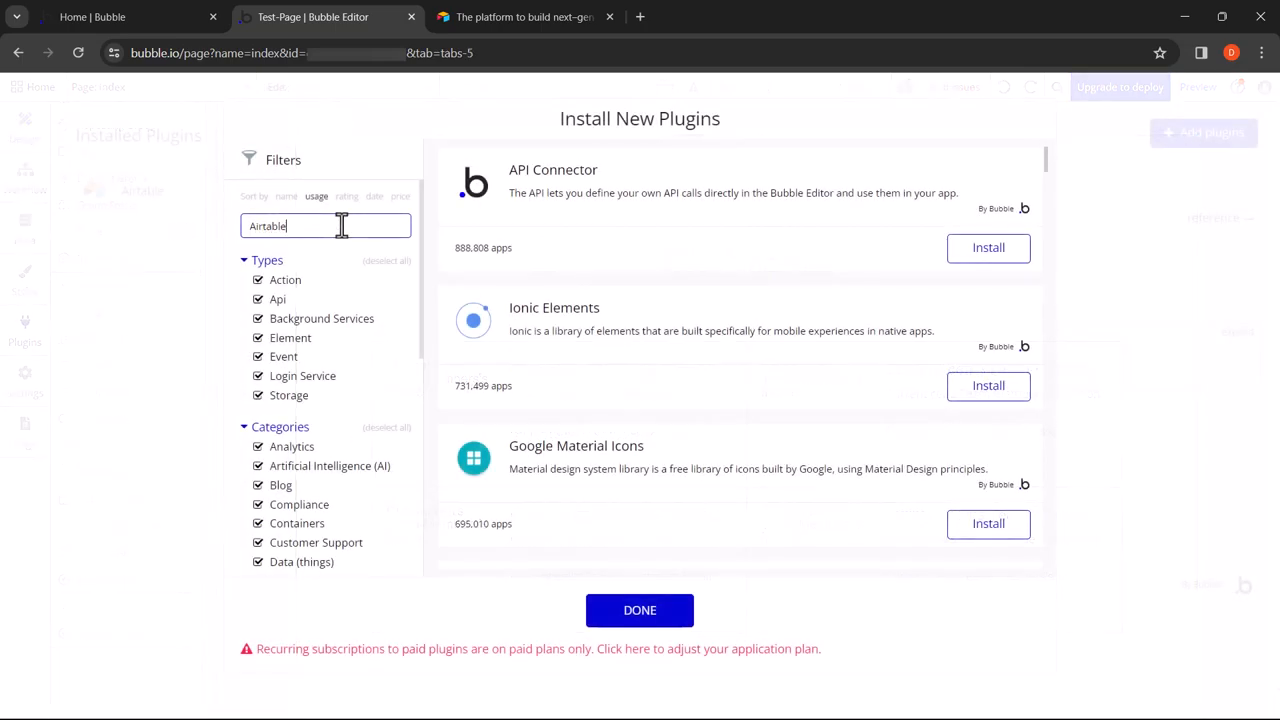
Step: Search the plugin catalogue for Airtable and scroll through the listed plugins without installing
text(Airtable)
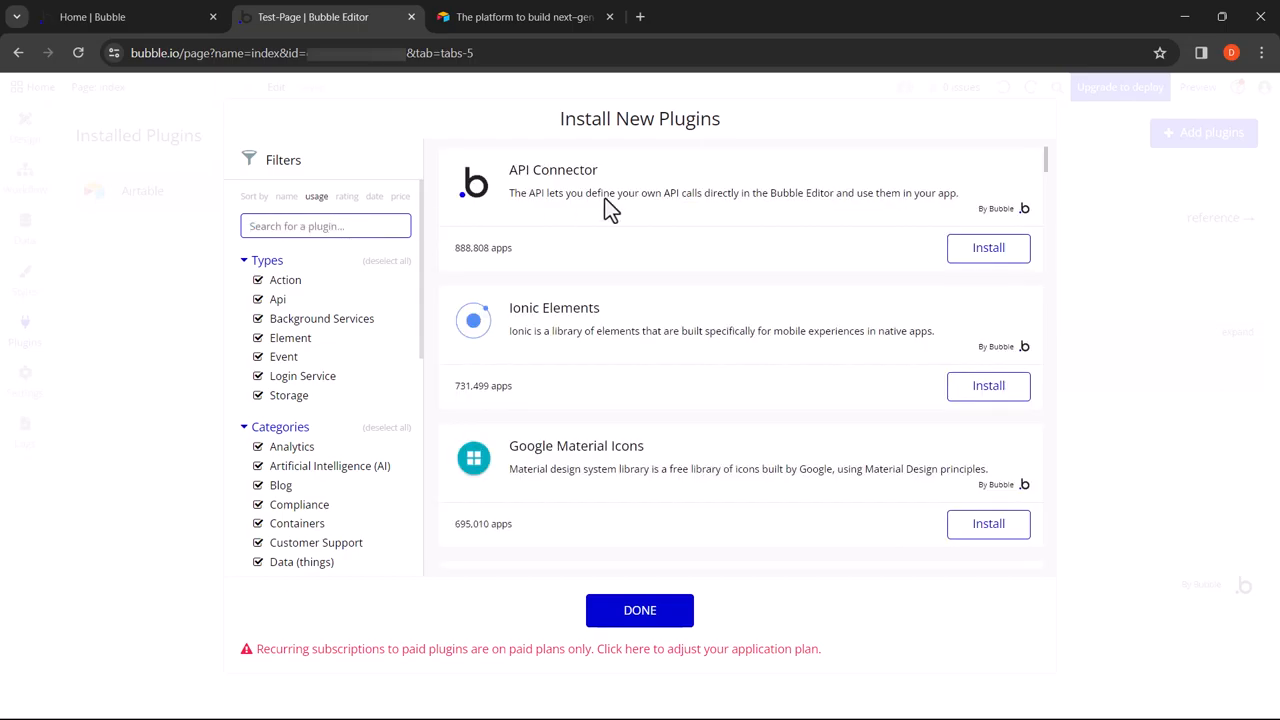
scroll(down, 3)
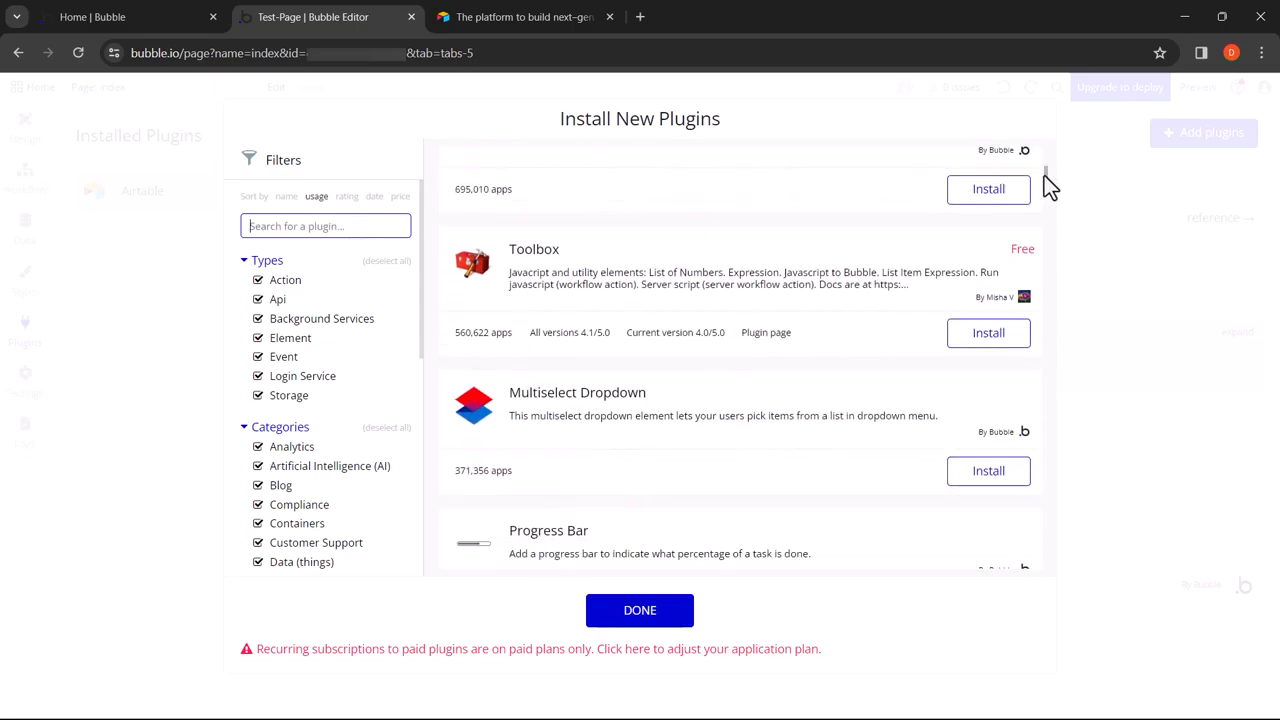
scroll(down, 3)
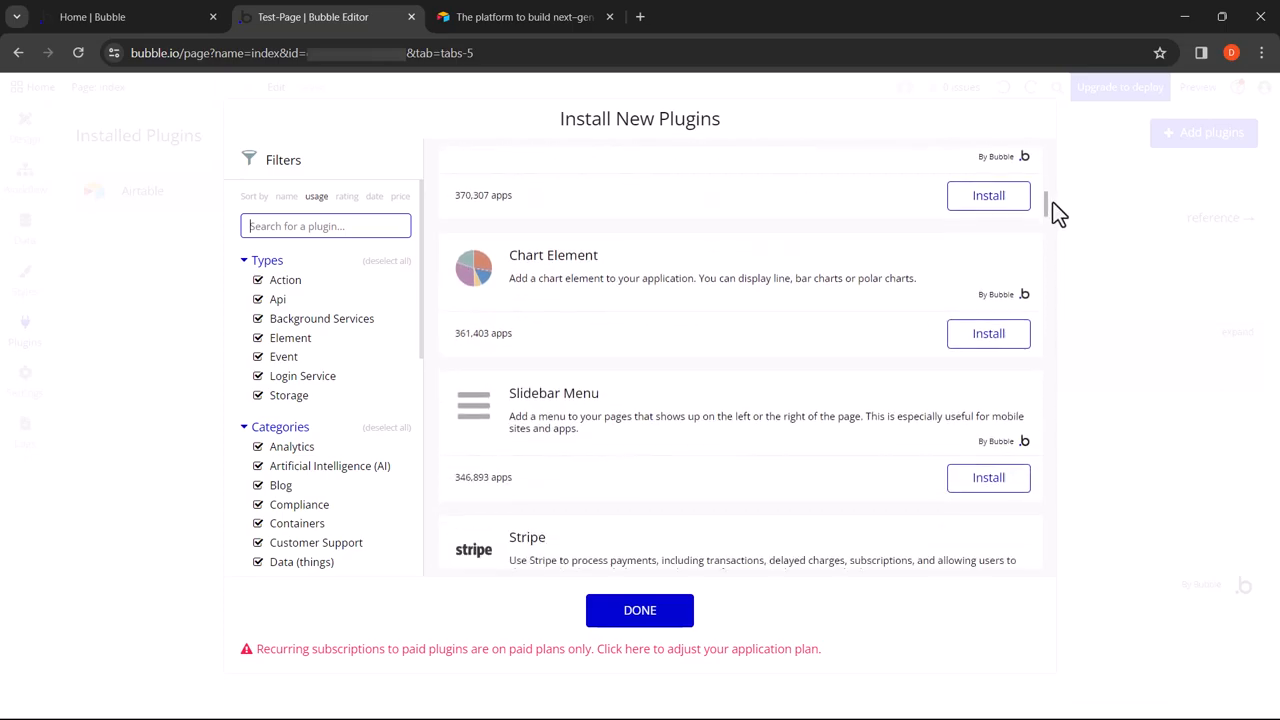
scroll(down, 3)
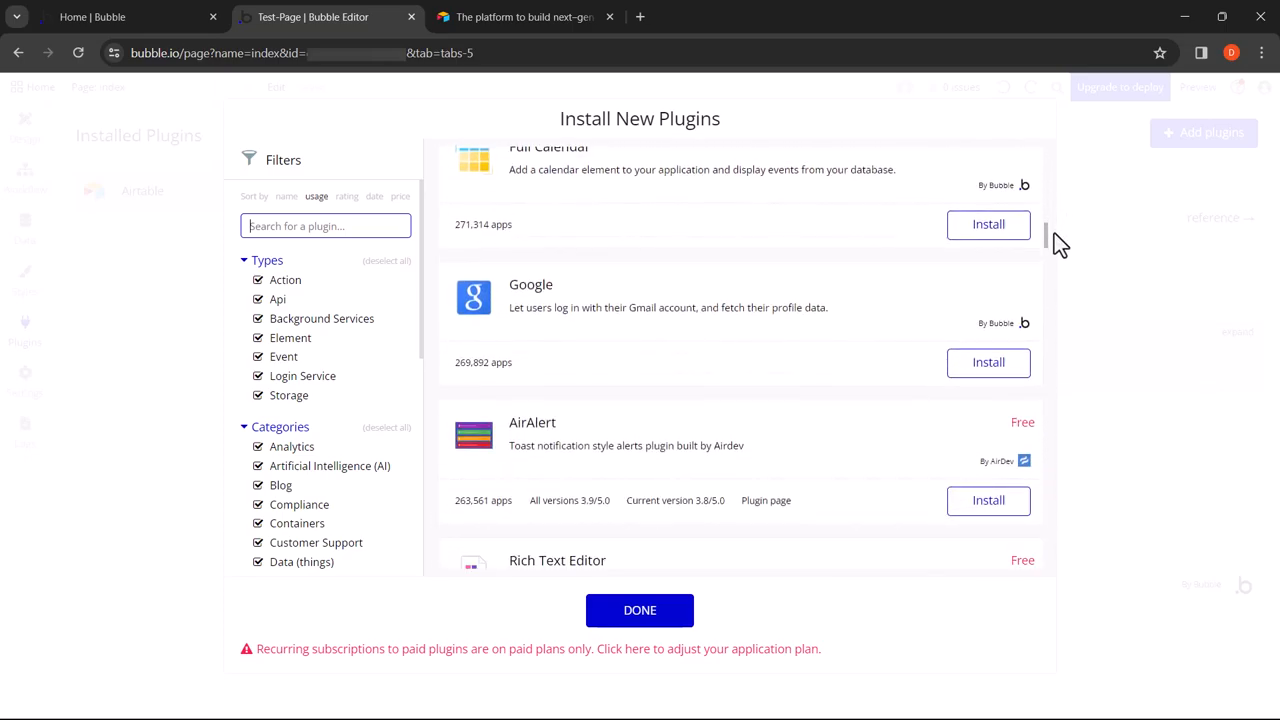
scroll(down, 3)
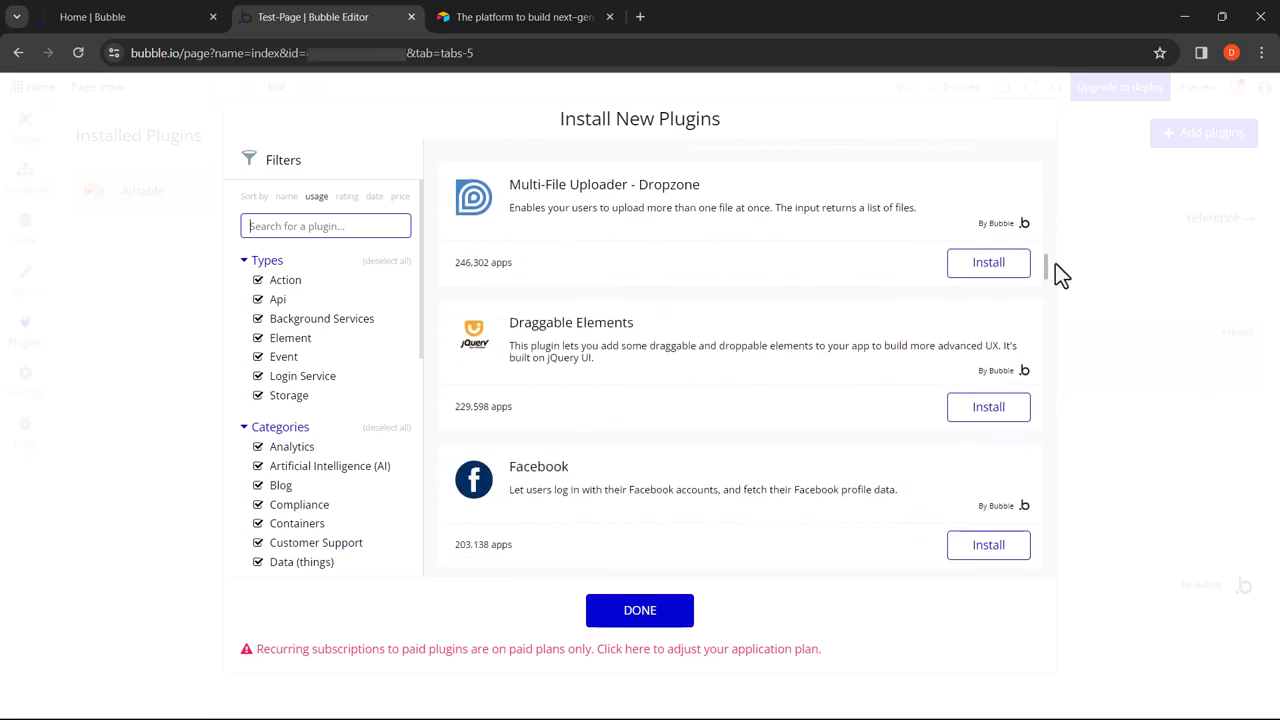
scroll(down, 3)
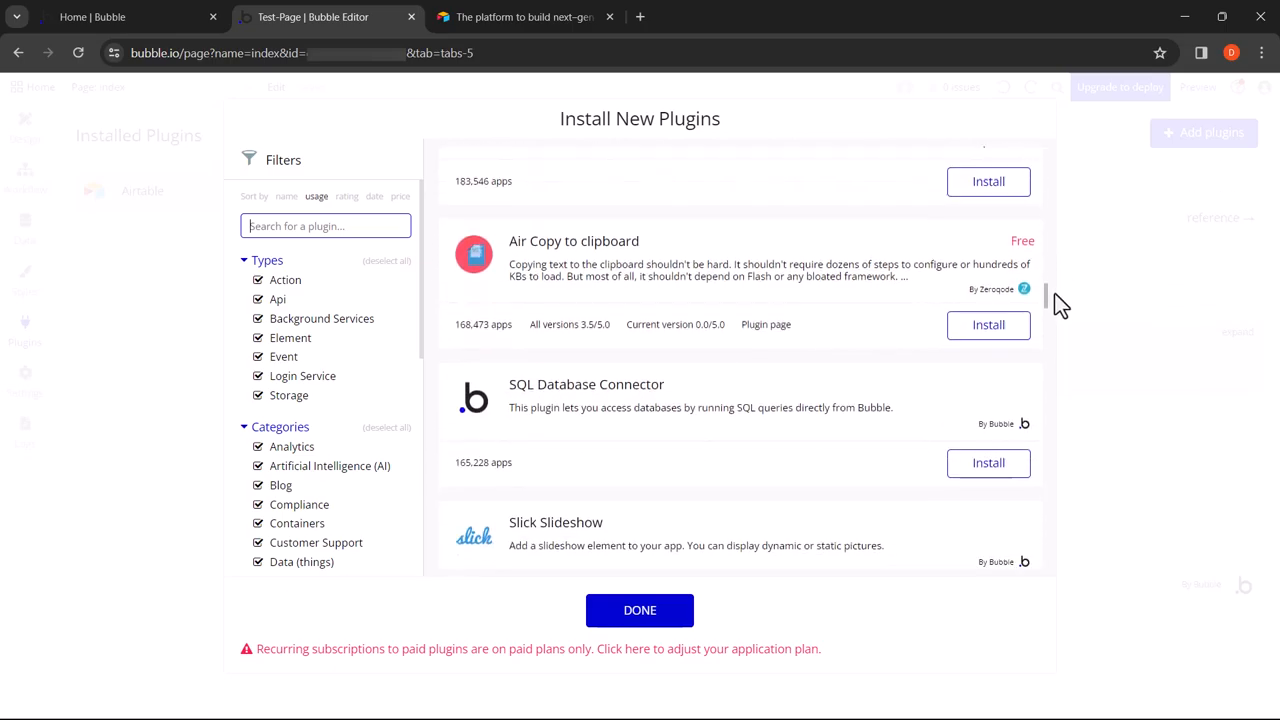
scroll(down, 3)
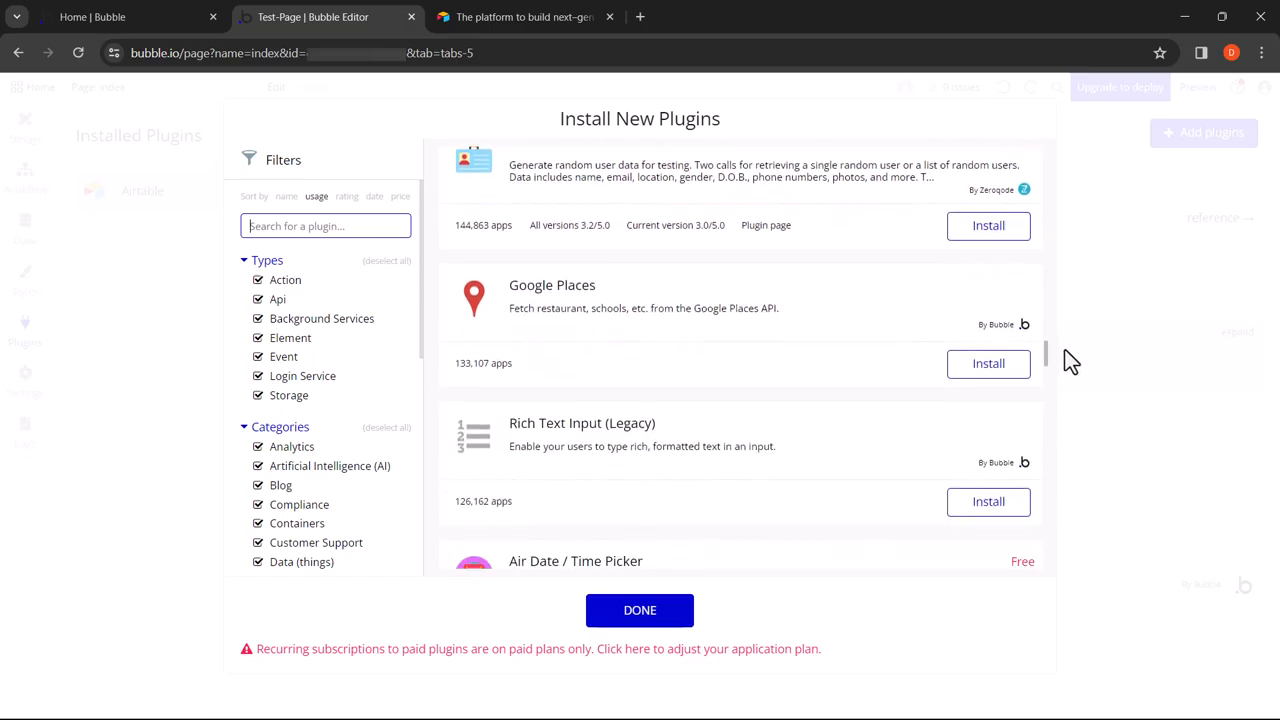
scroll(down, 3)
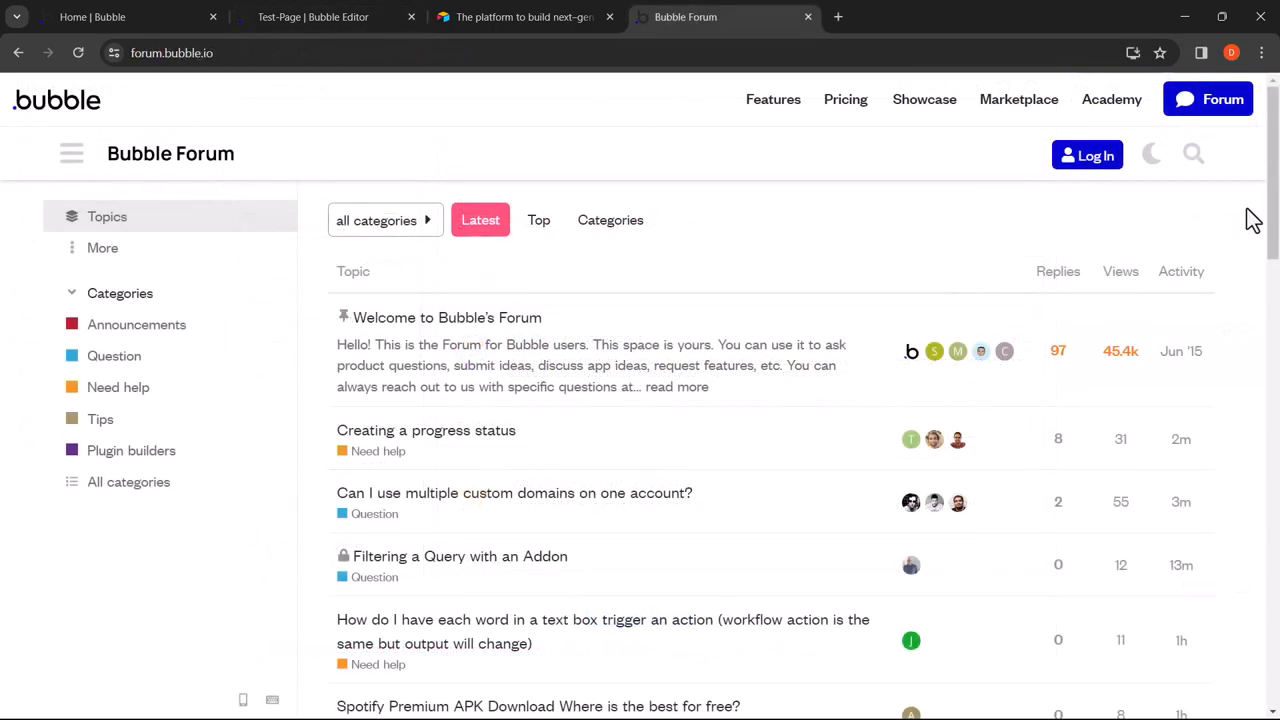
mouse_move(1264, 220)
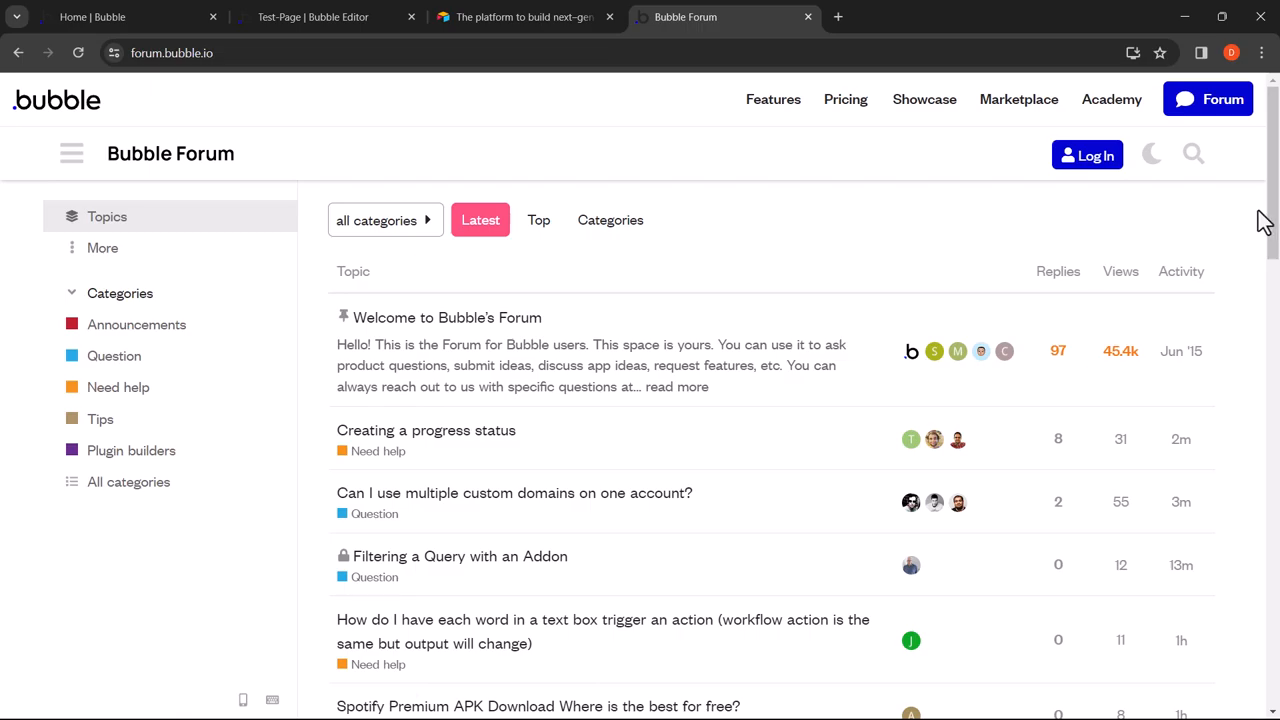
Step: Scroll through the forum's Latest topics list and back to the top
scroll(down, 3)
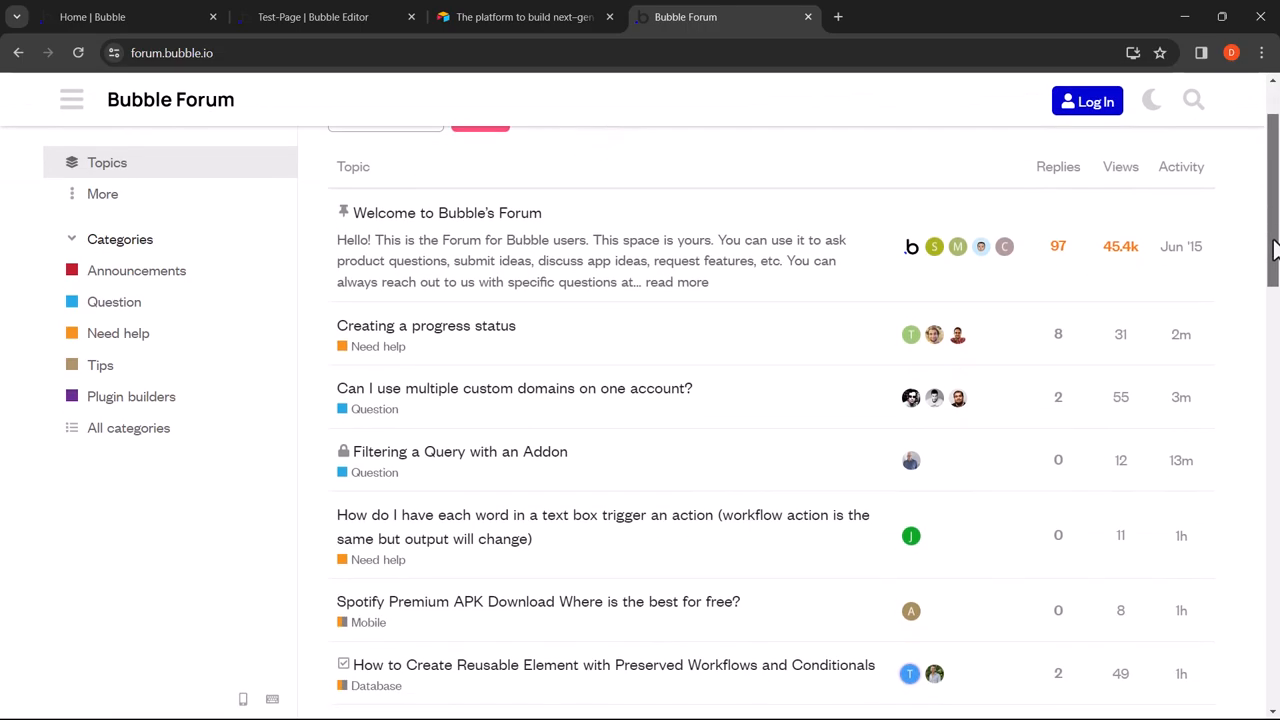
scroll(down, 3)
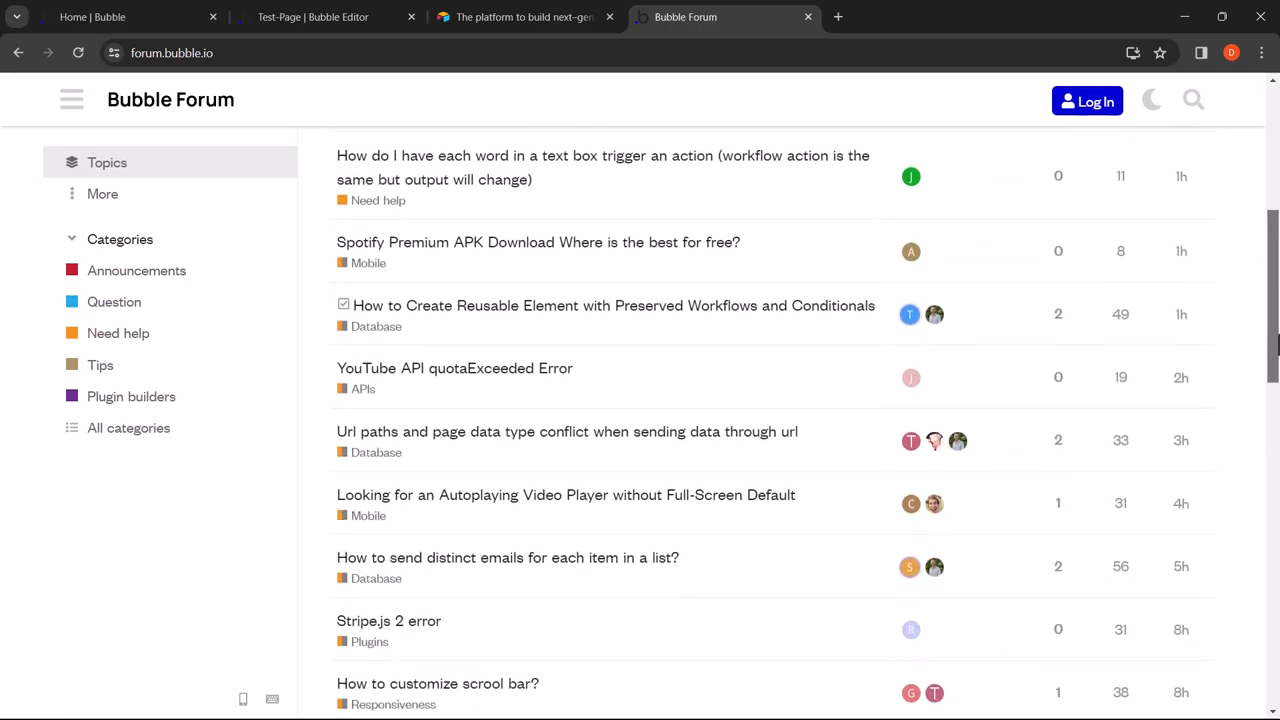
scroll(down, 3)
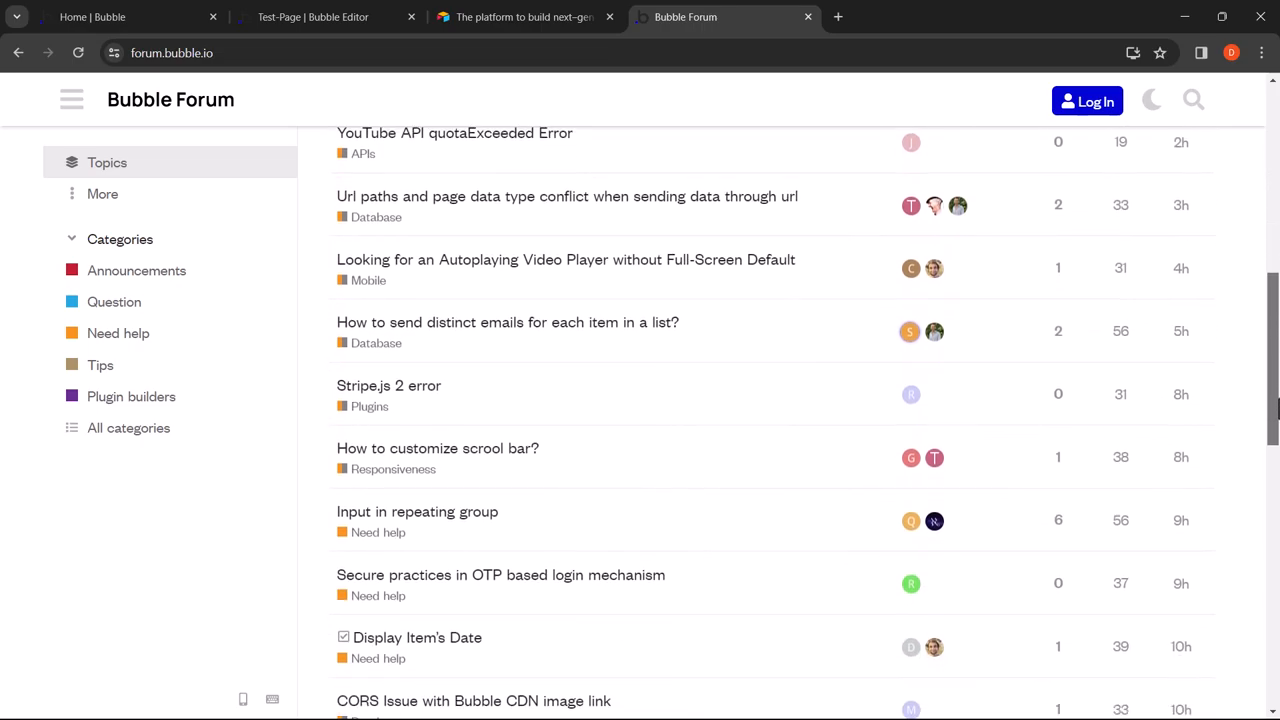
scroll(down, 3)
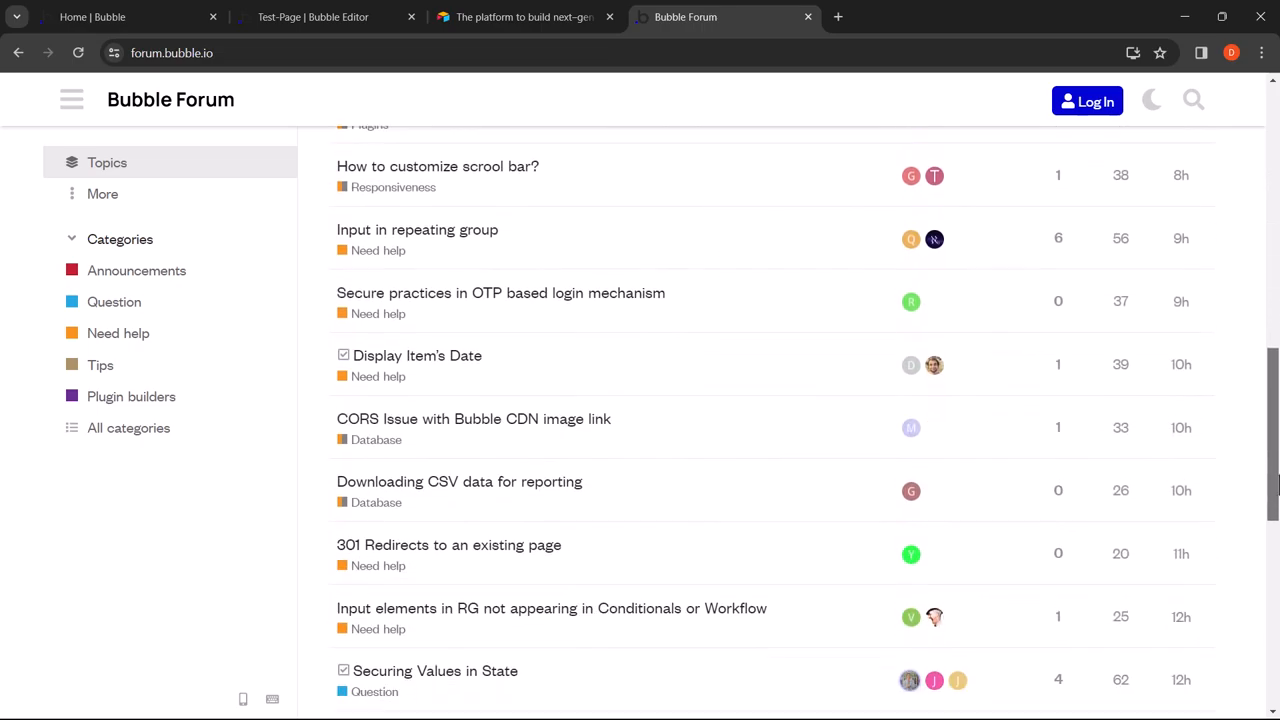
scroll(down, 3)
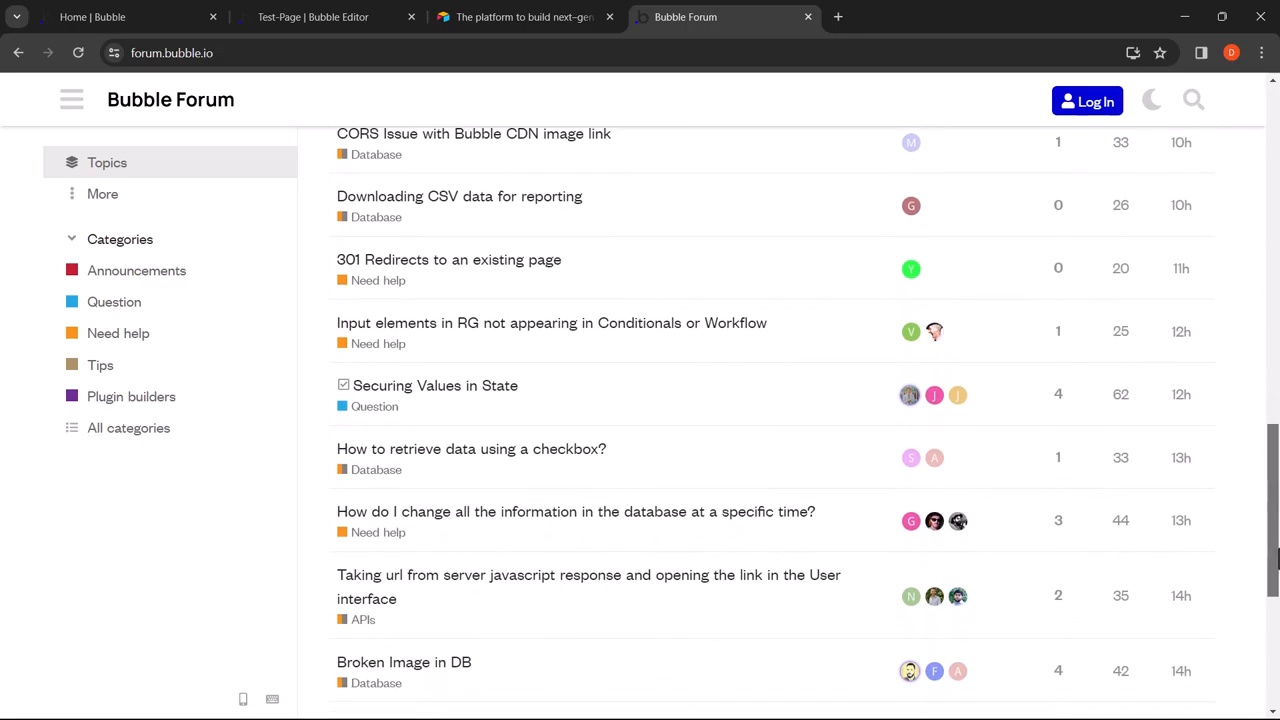
scroll(up, 3)
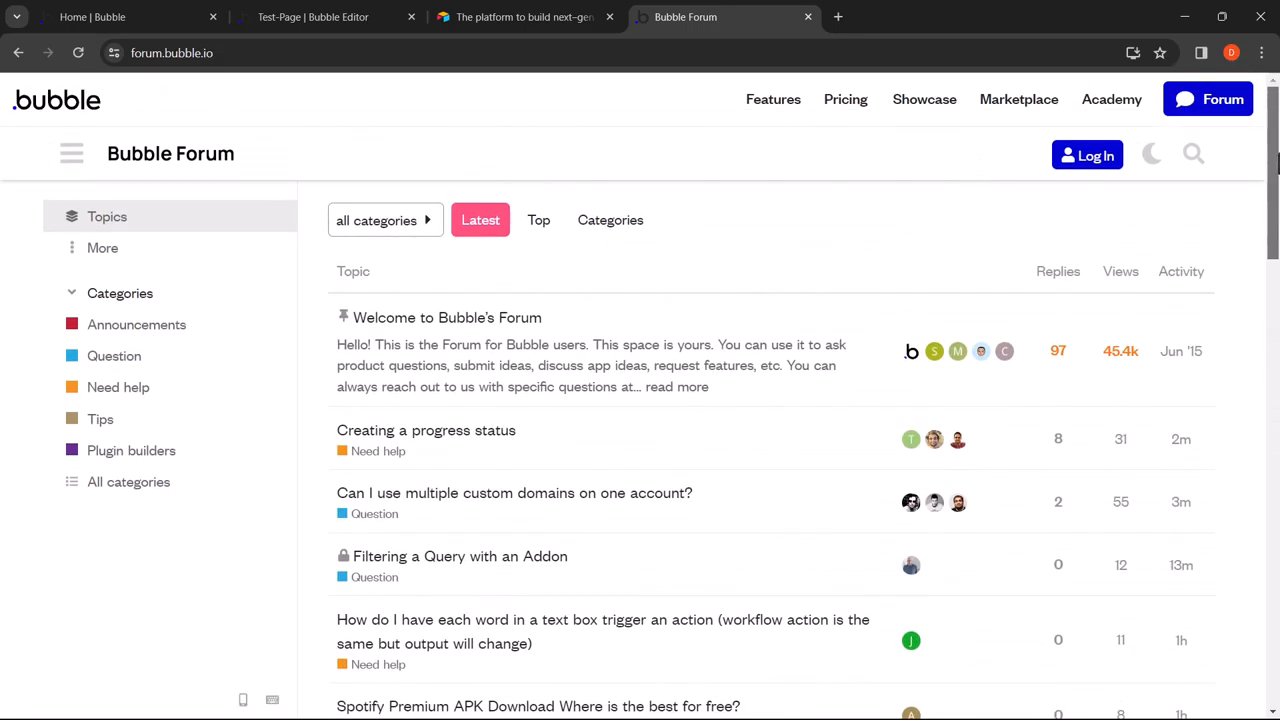
mouse_move(1252, 272)
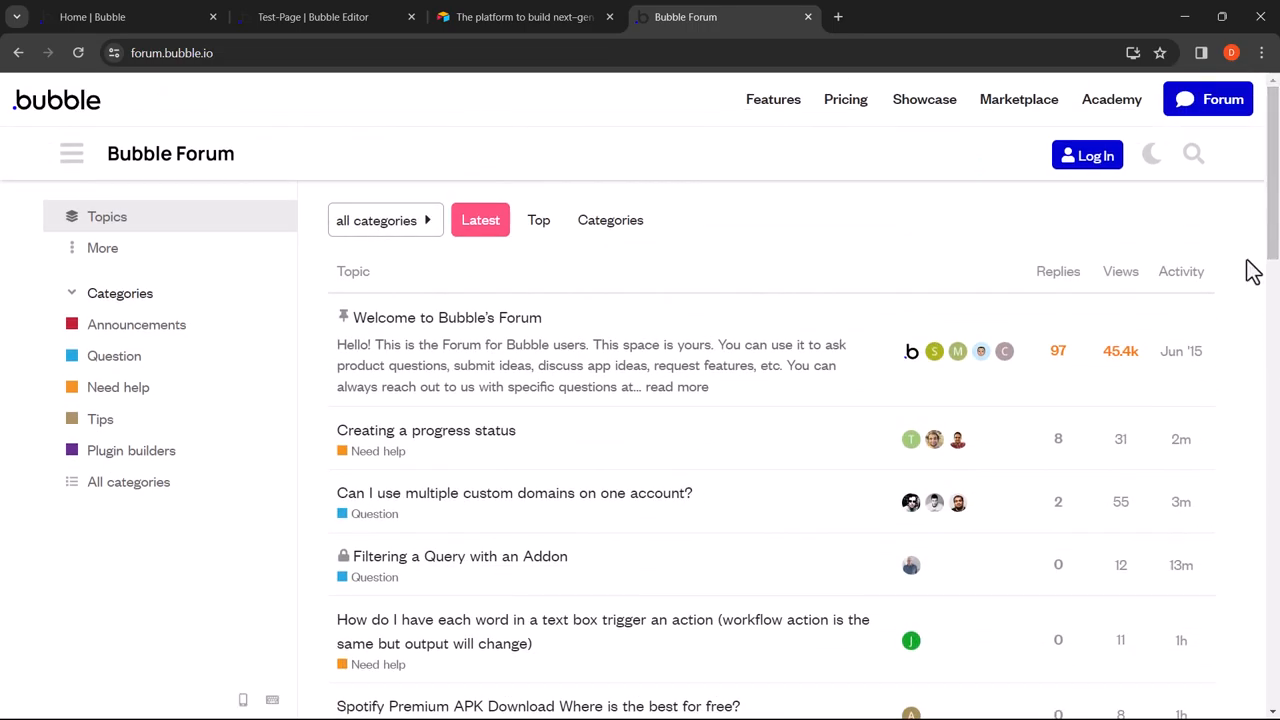
Step: Read the pinned 'Welcome to Bubble's Forum' topic with its post and reply stats
click(448, 316)
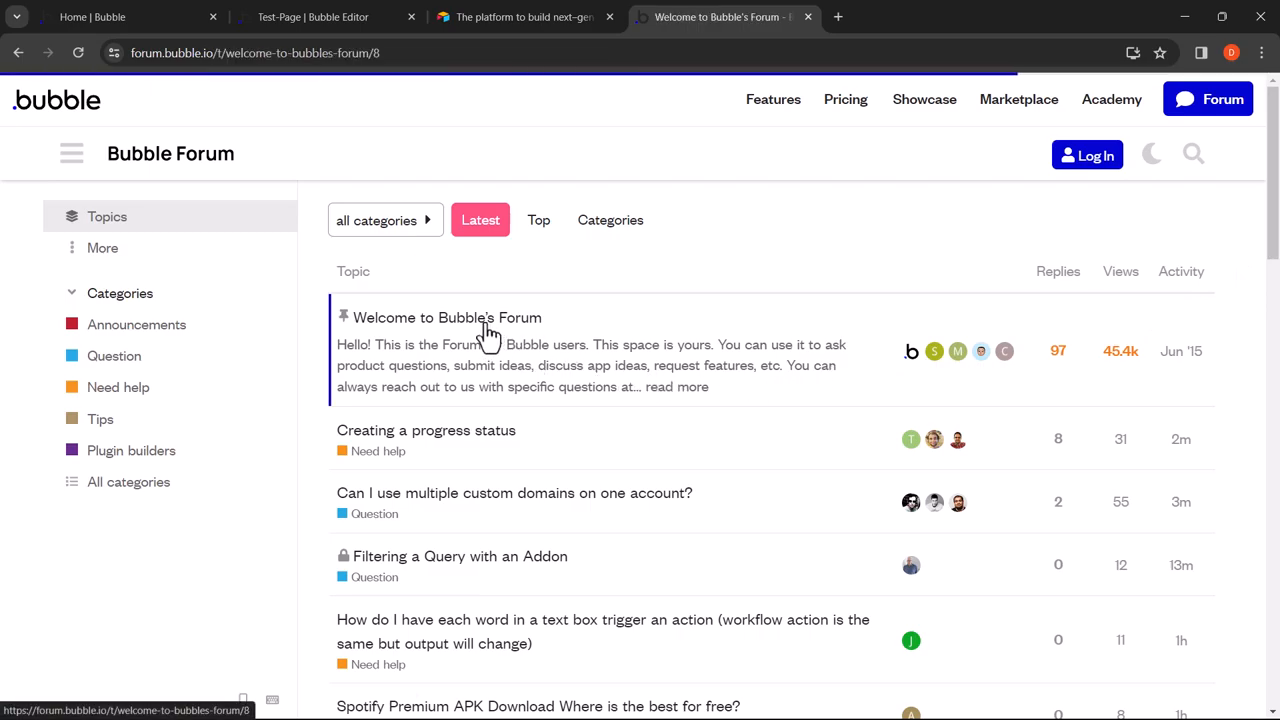
click(448, 316)
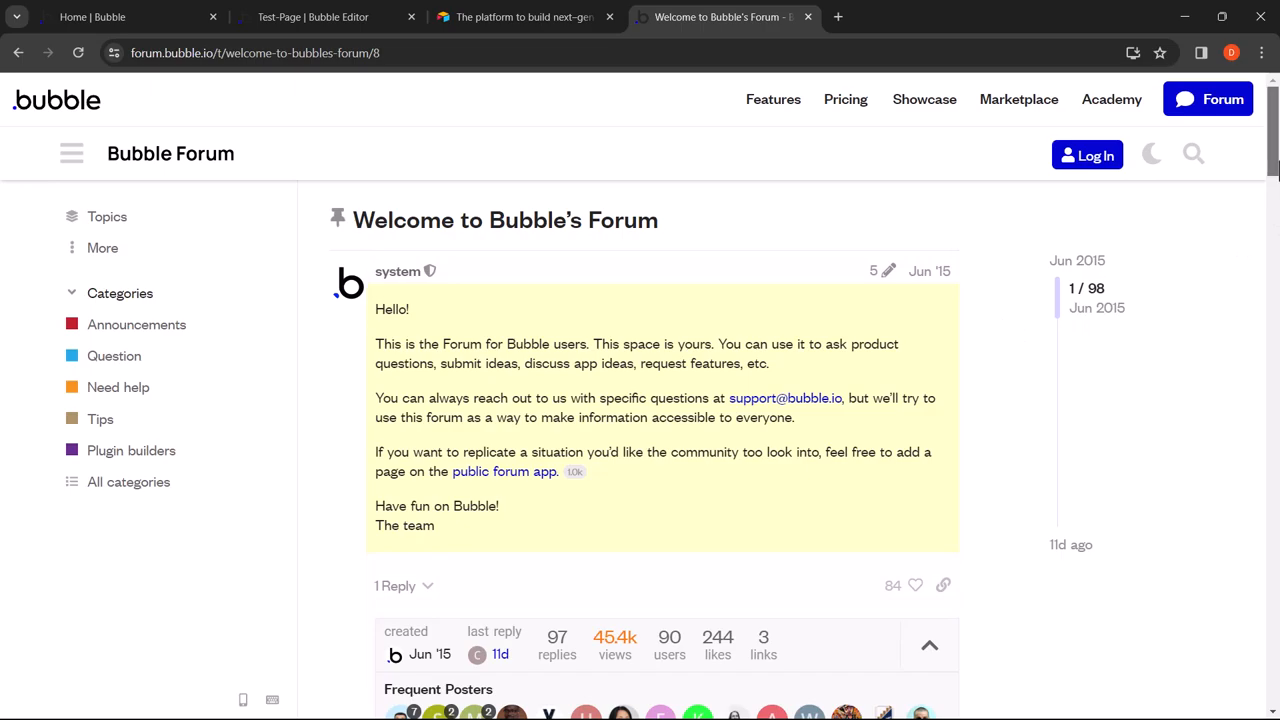
scroll(down, 3)
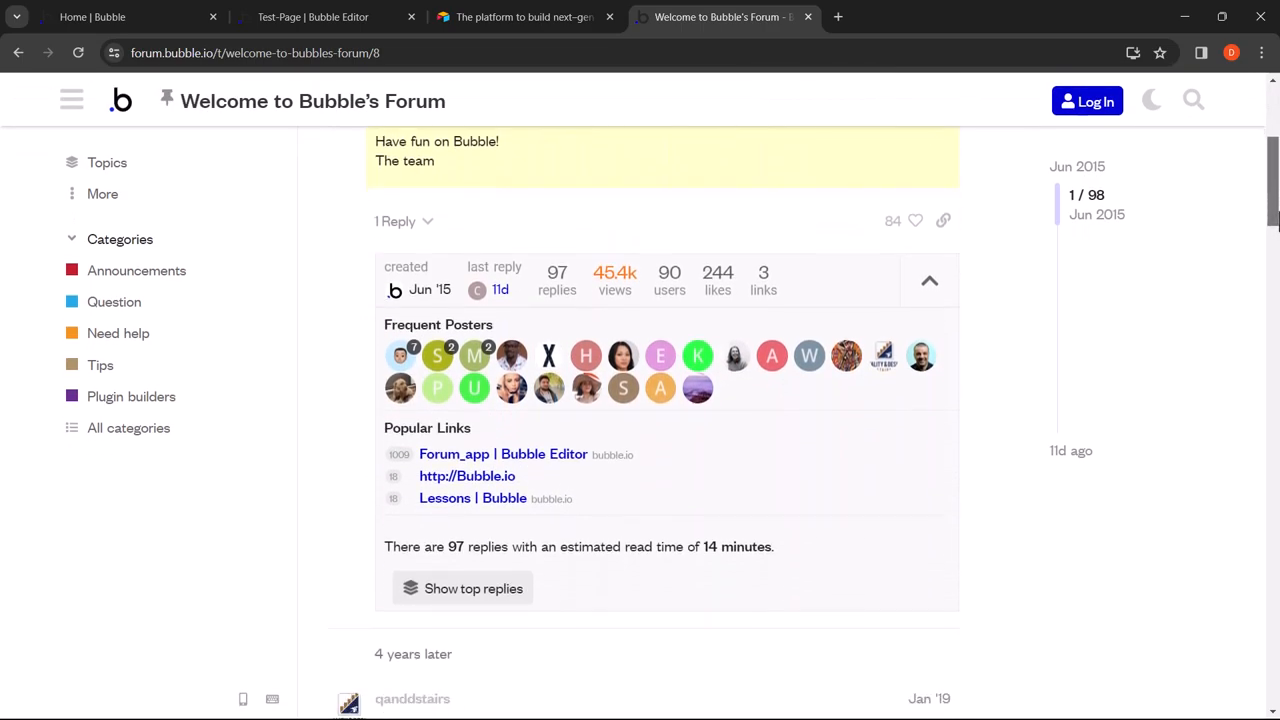
scroll(up, 3)
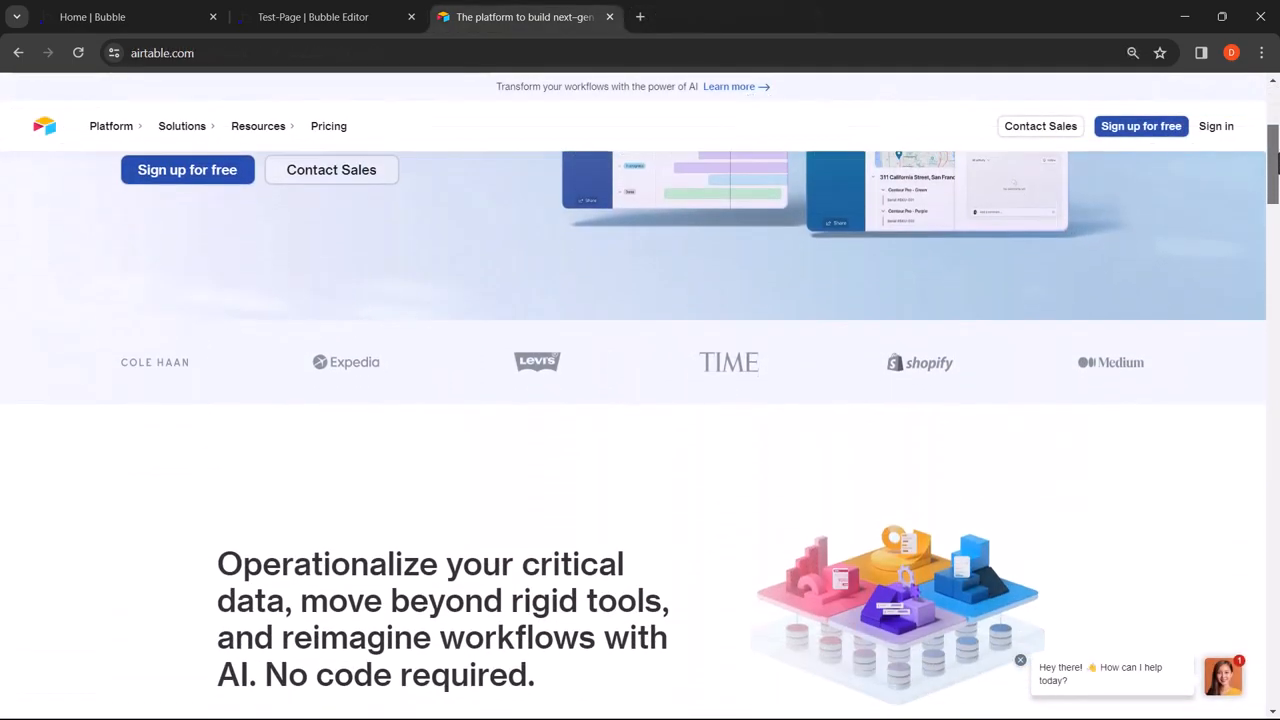
Step: Scroll down the airtable.com homepage before switching to the Test-Base
scroll(down, 3)
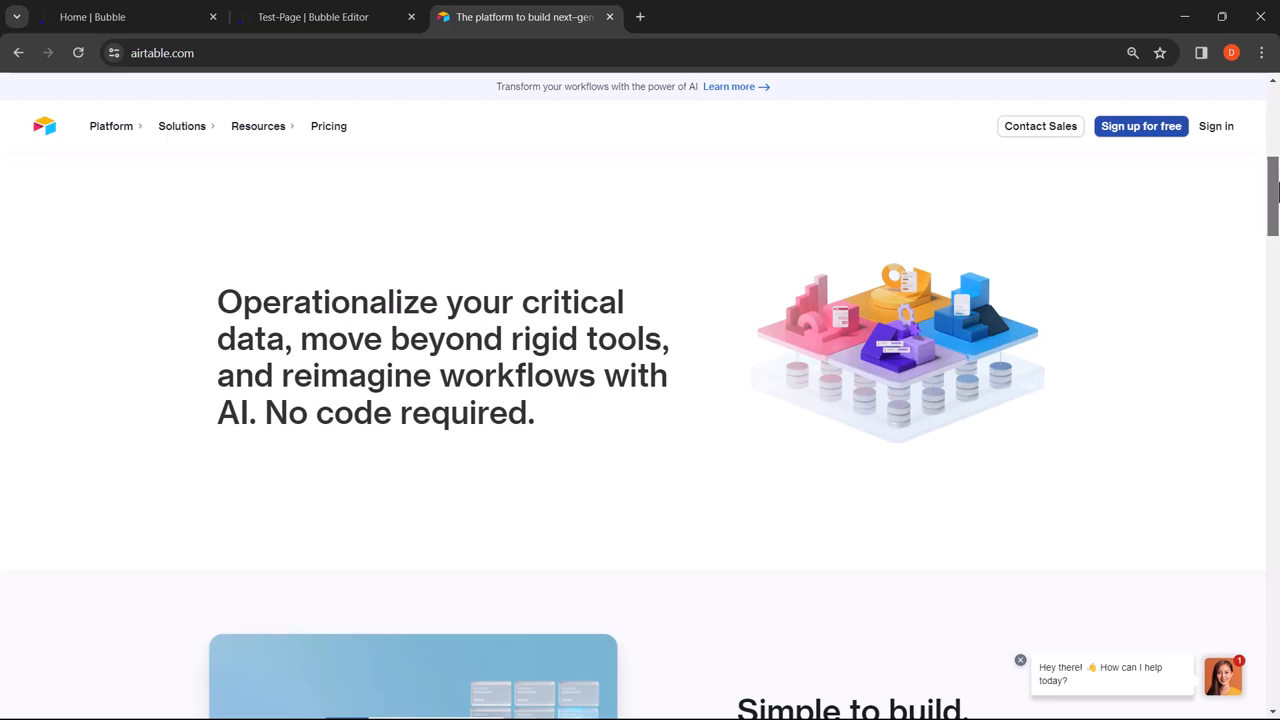
scroll(down, 3)
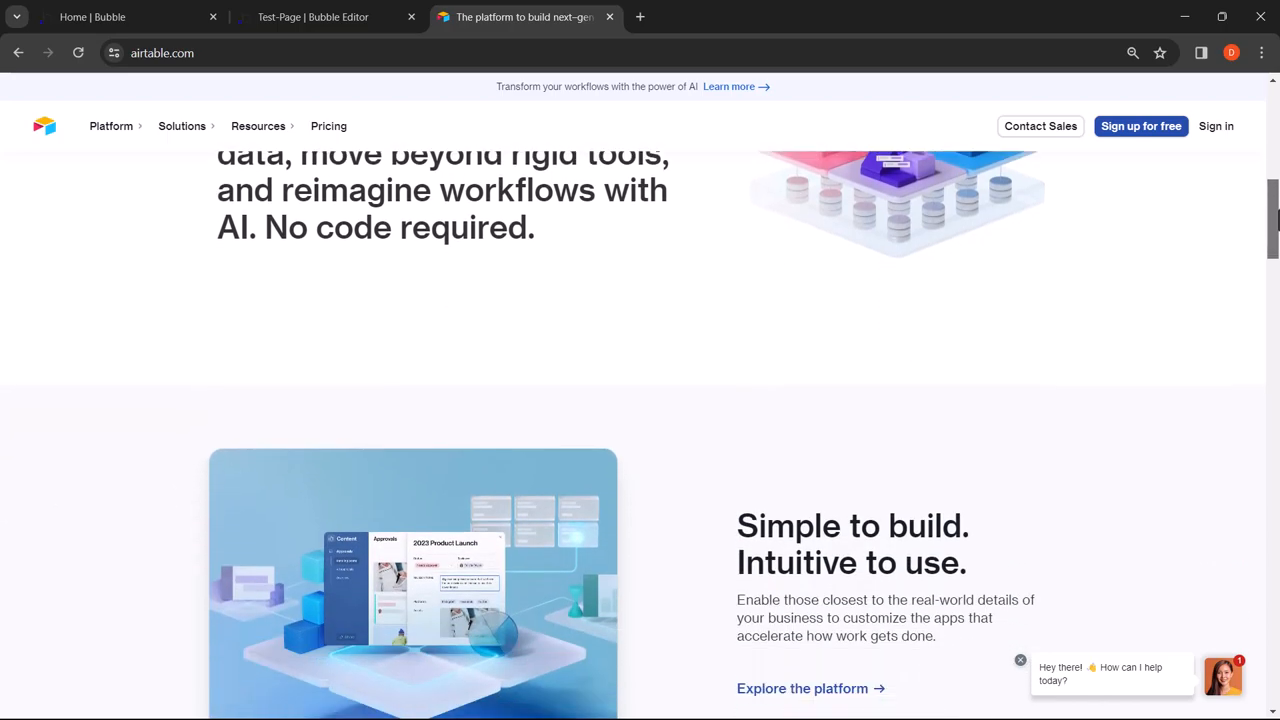
scroll(down, 3)
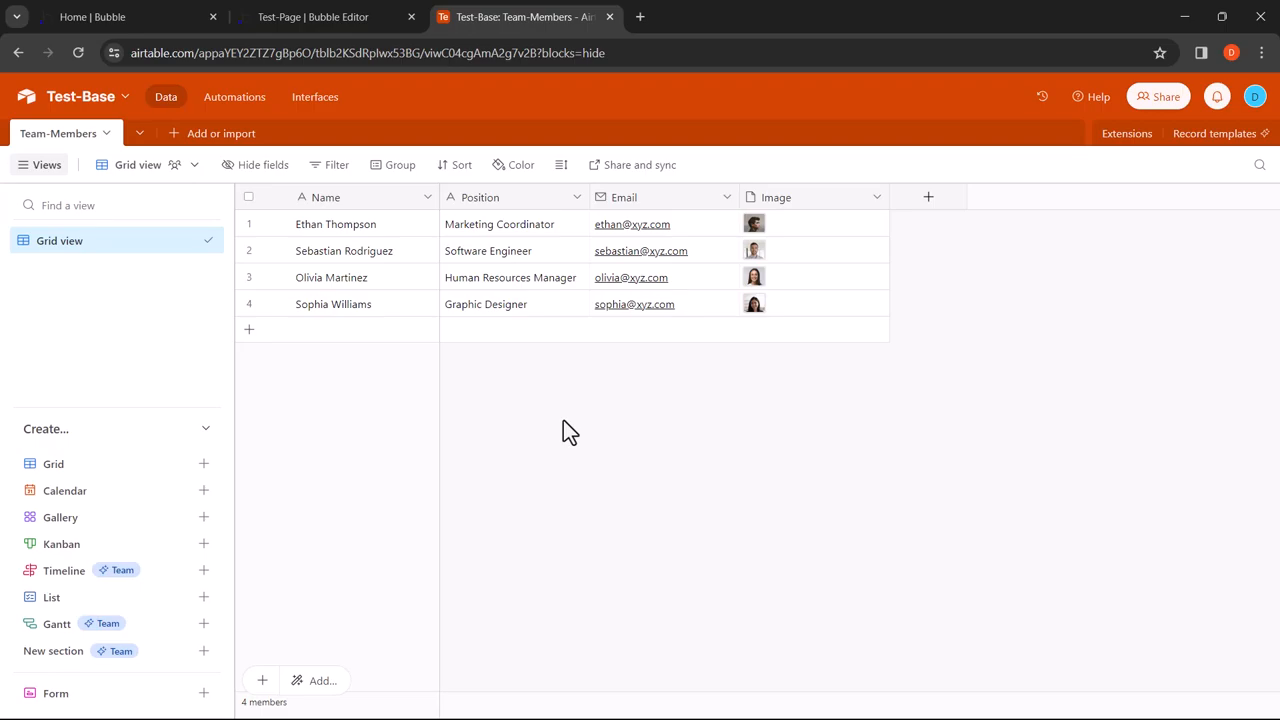
Step: Create a single-select Branch field with options London, Dubai and a third
click(928, 198)
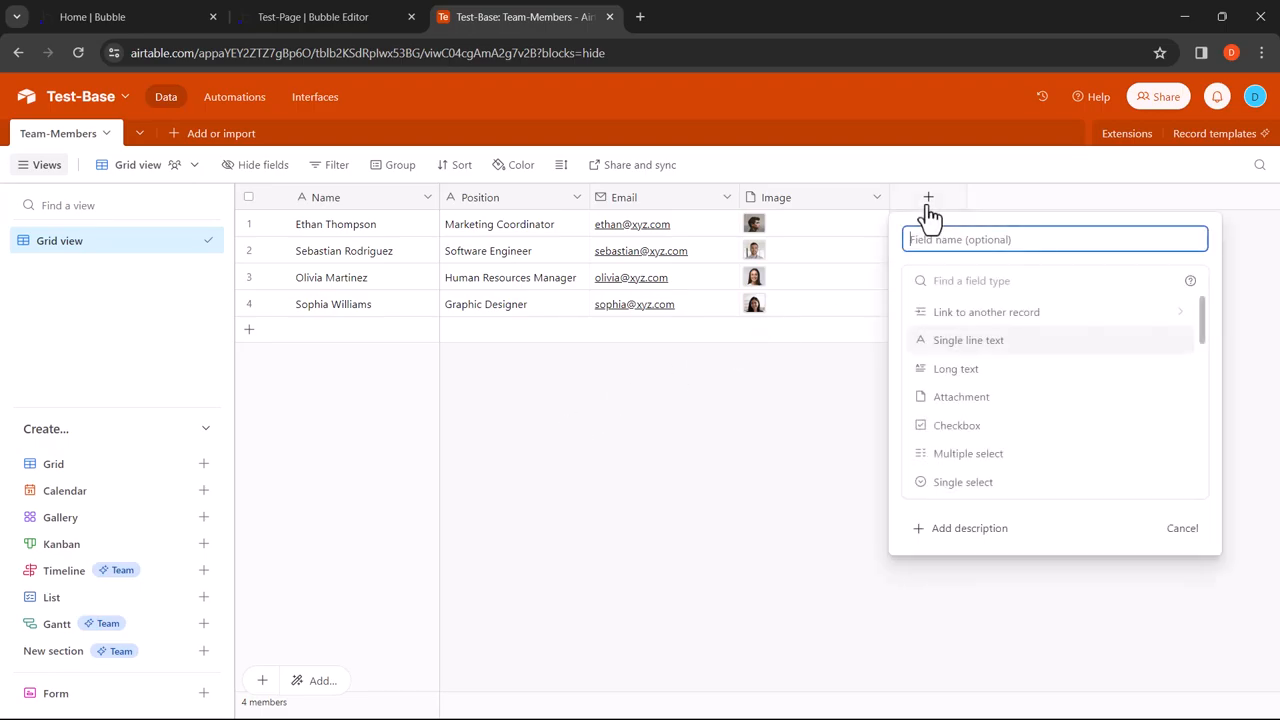
text(Branch)
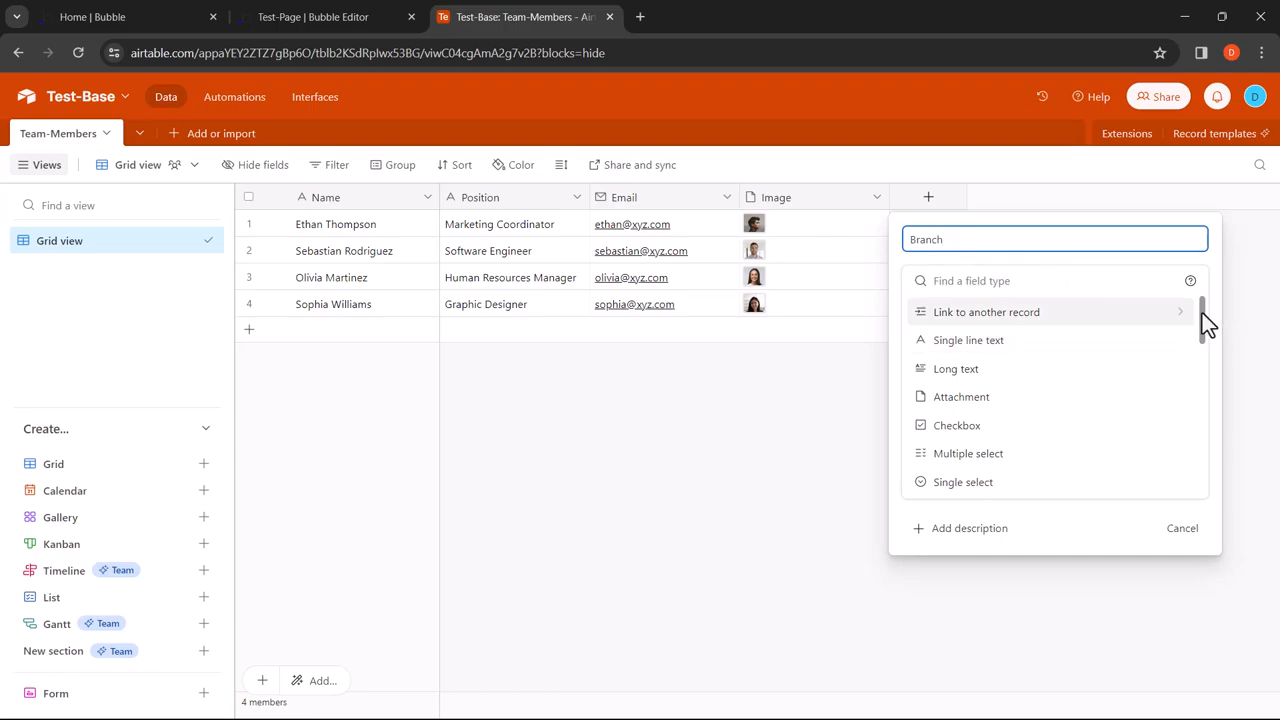
scroll(down, 3)
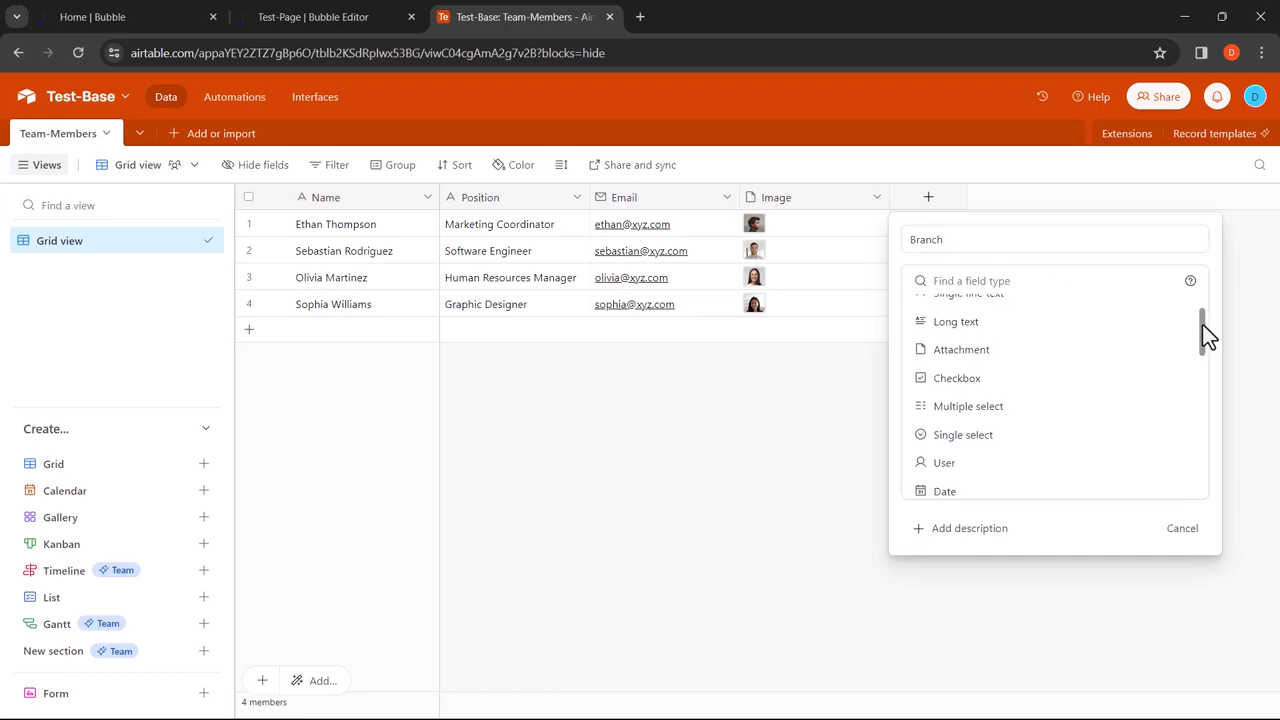
scroll(down, 3)
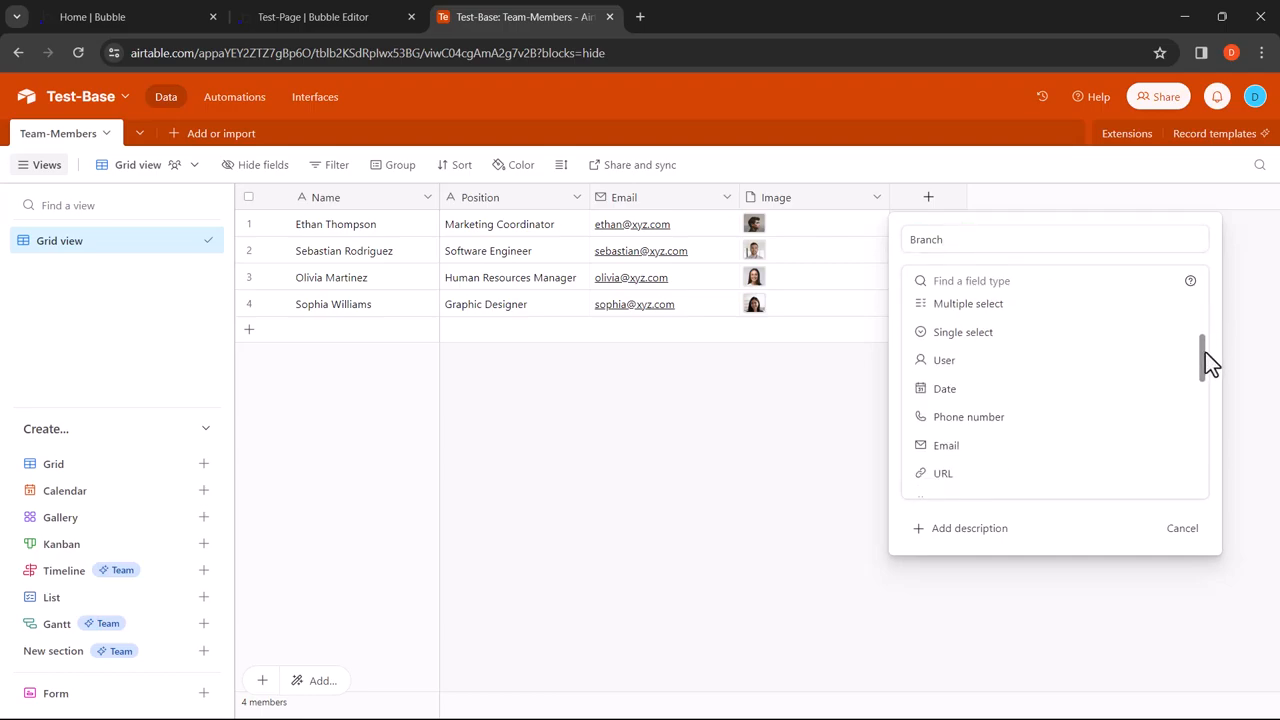
scroll(down, 3)
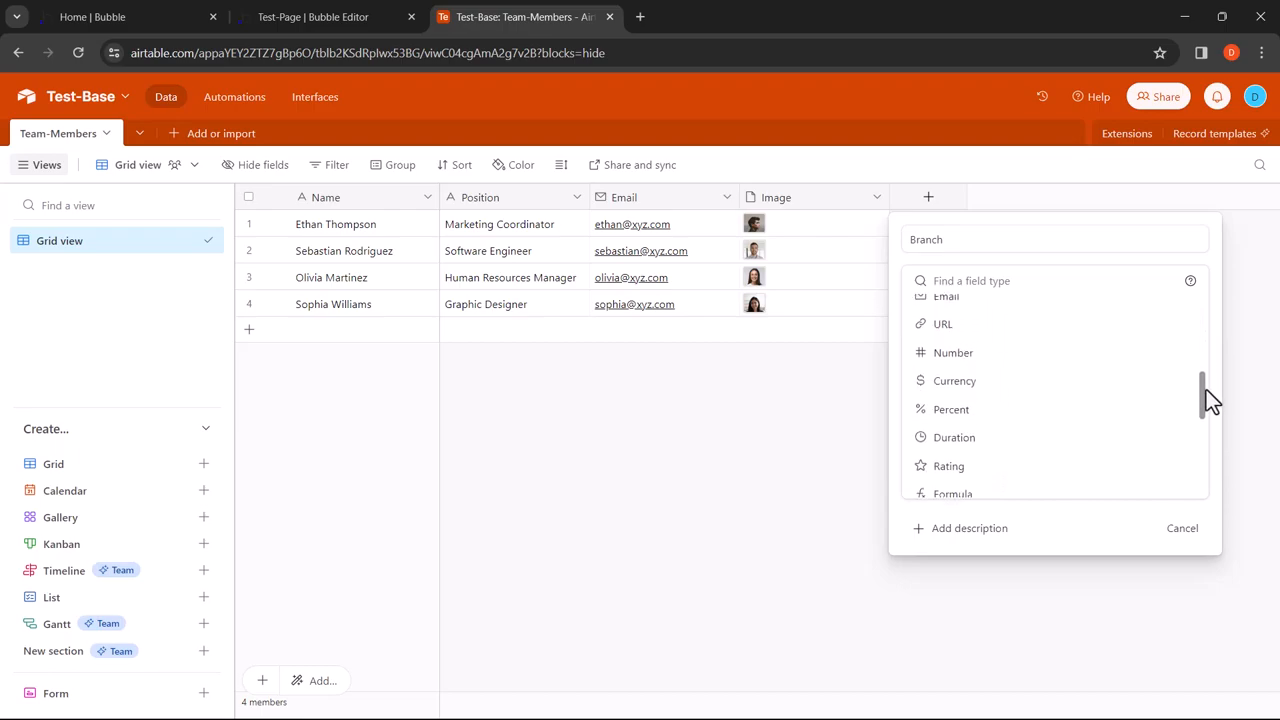
scroll(down, 3)
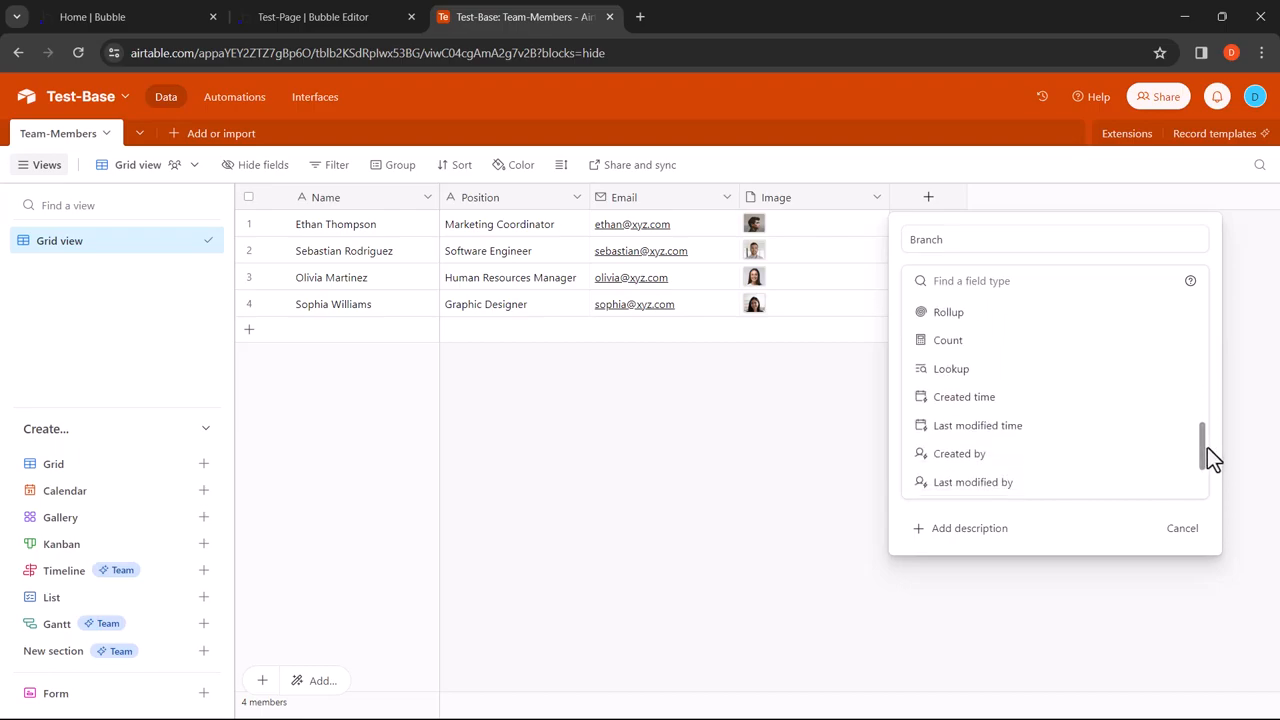
scroll(down, 3)
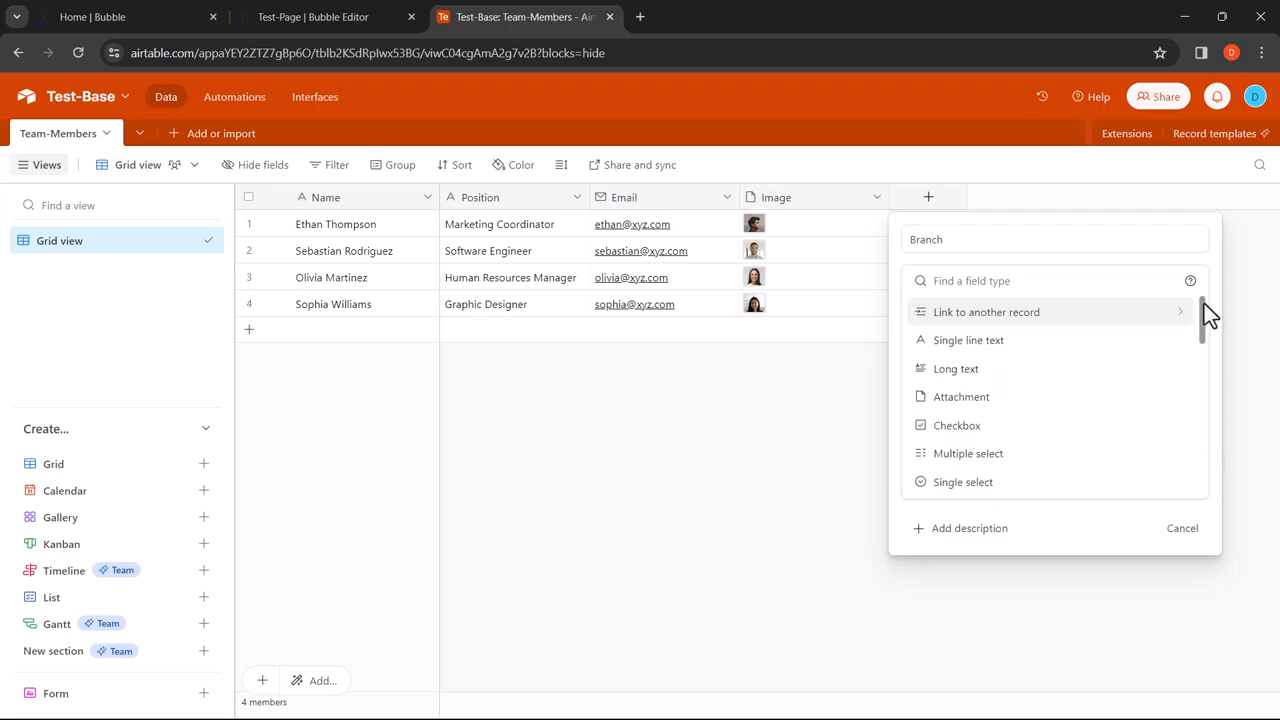
click(962, 482)
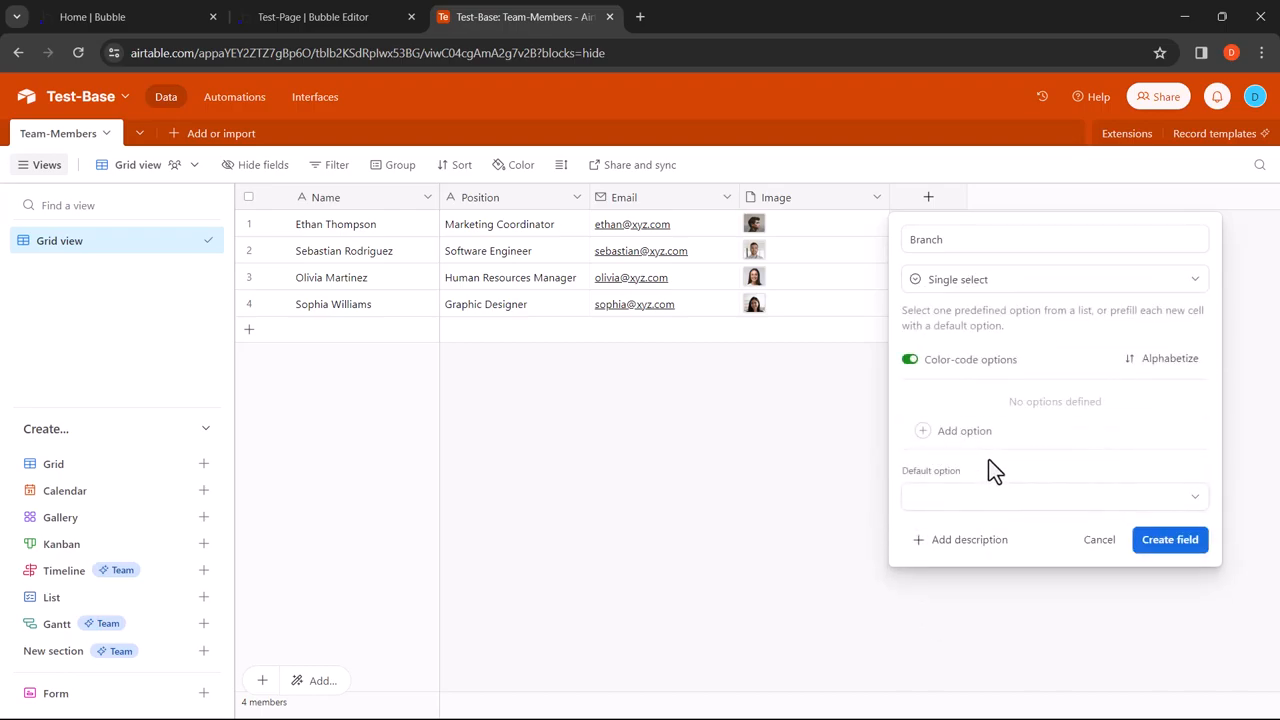
click(964, 430)
text(California)
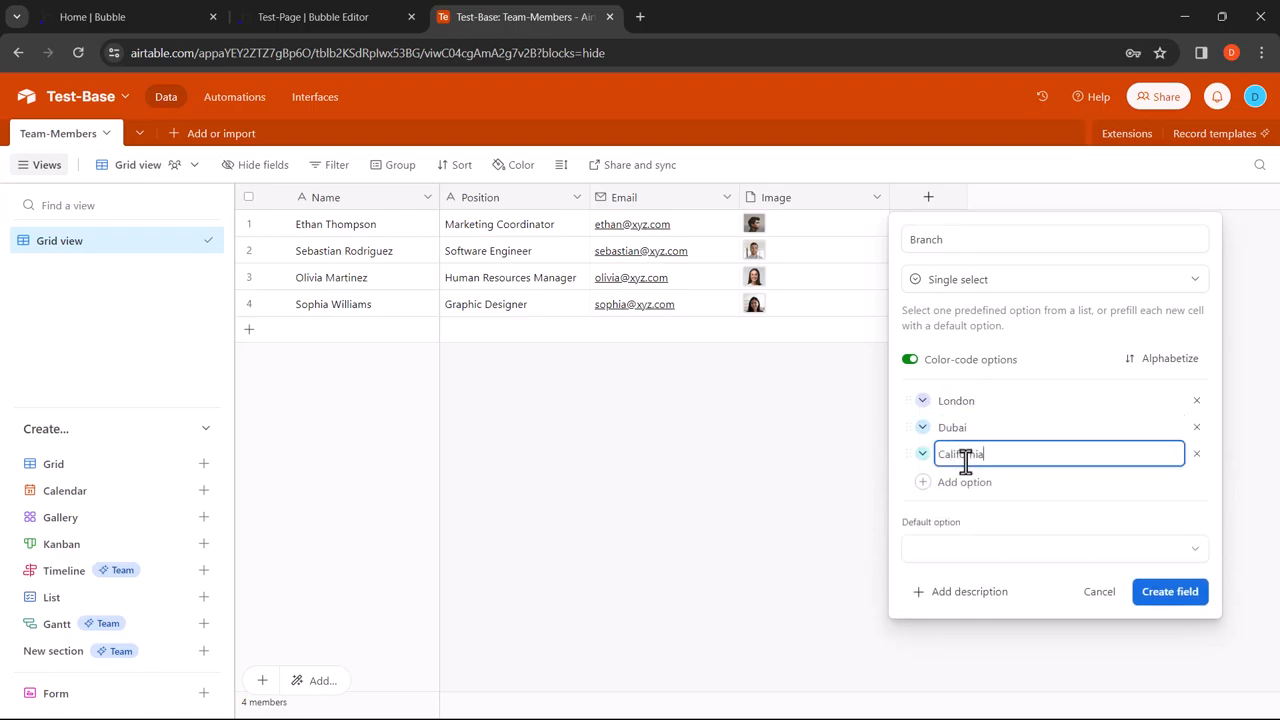
click(1168, 592)
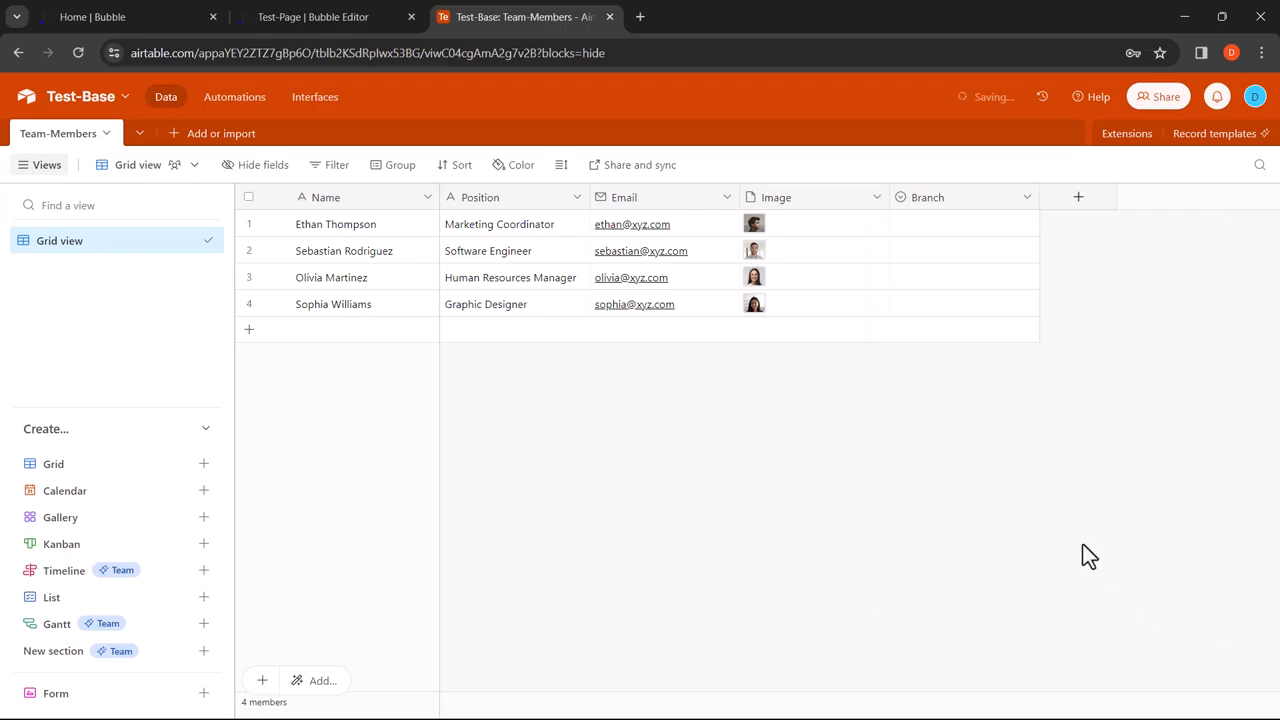
Step: Assign branches: first member London, second Dubai, third the remaining option
click(960, 224)
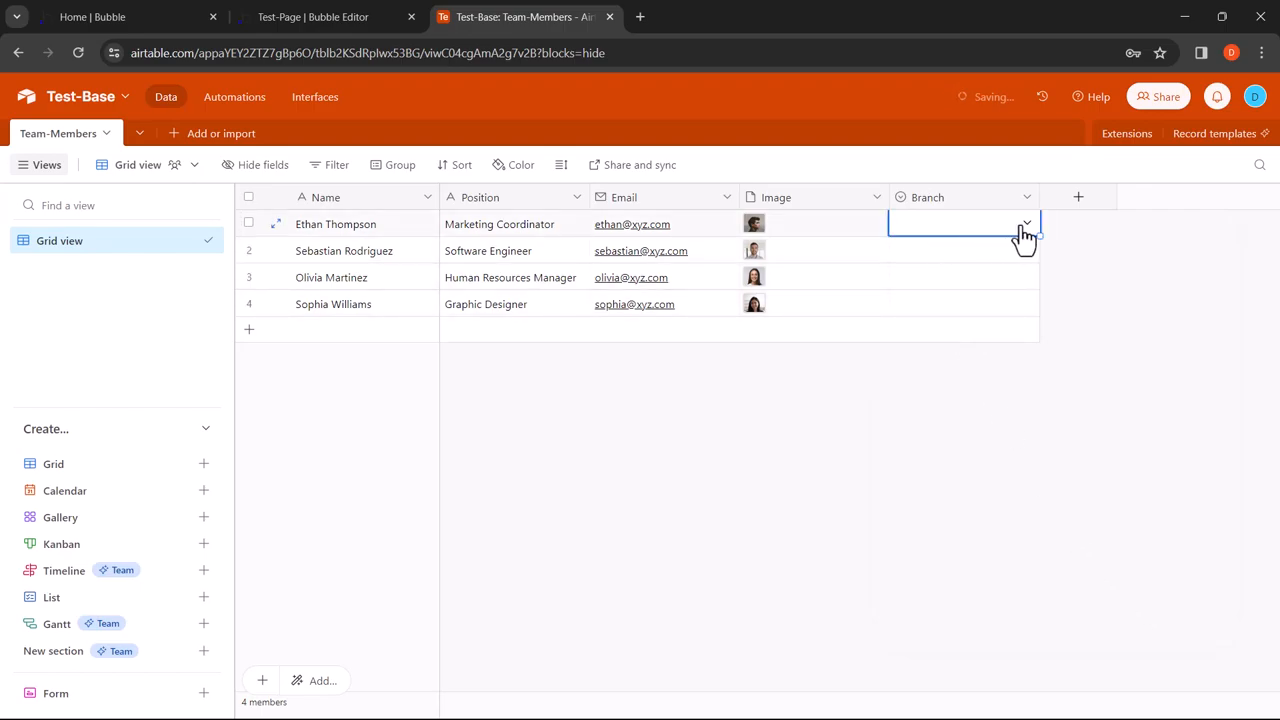
click(964, 224)
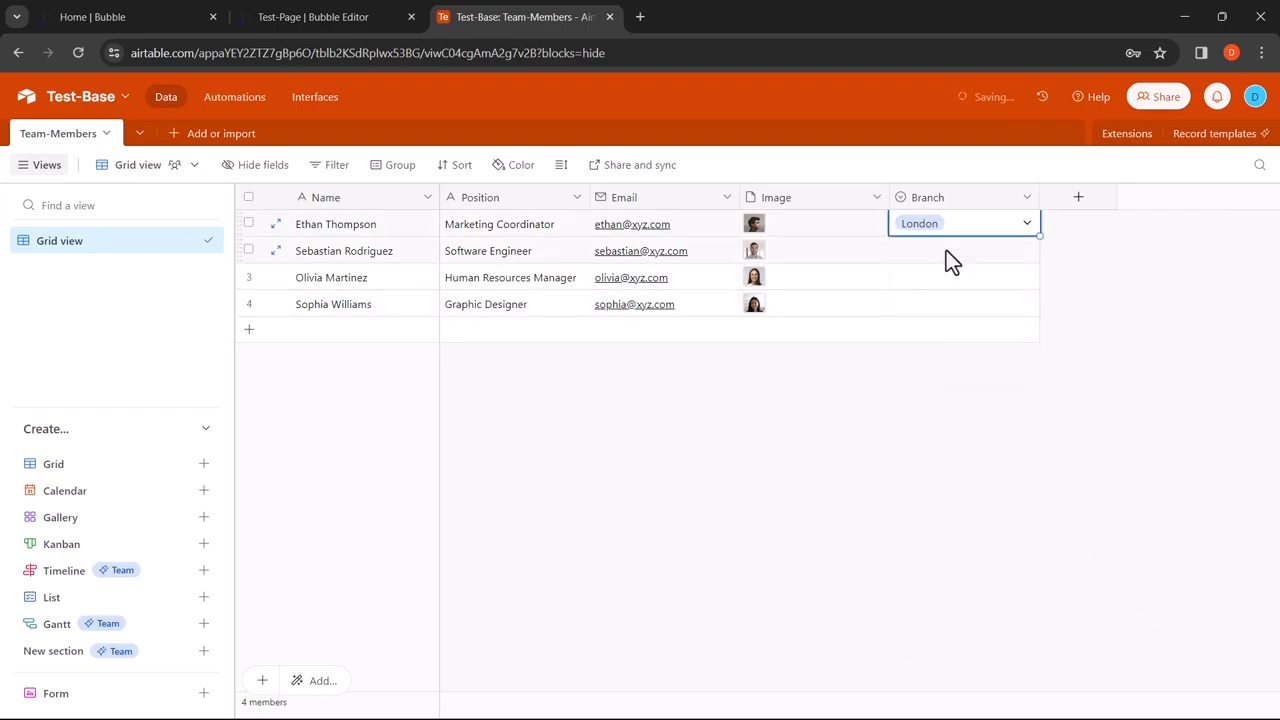
click(964, 250)
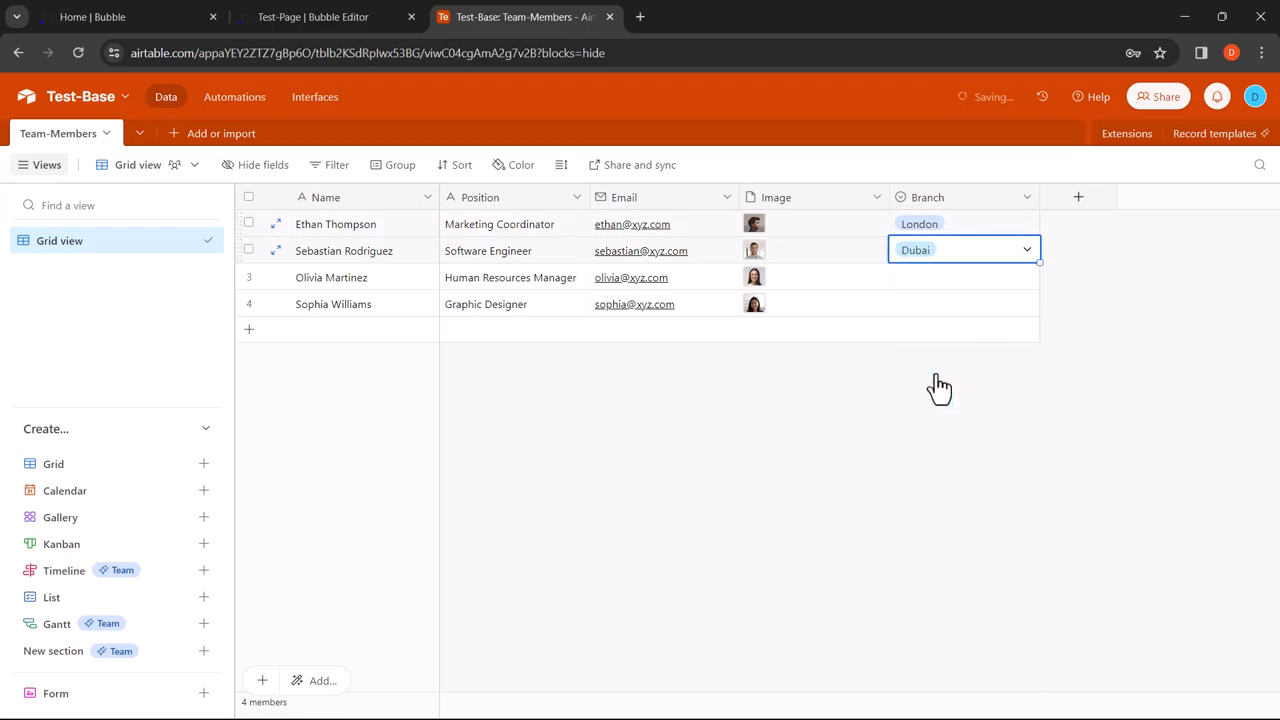
click(964, 276)
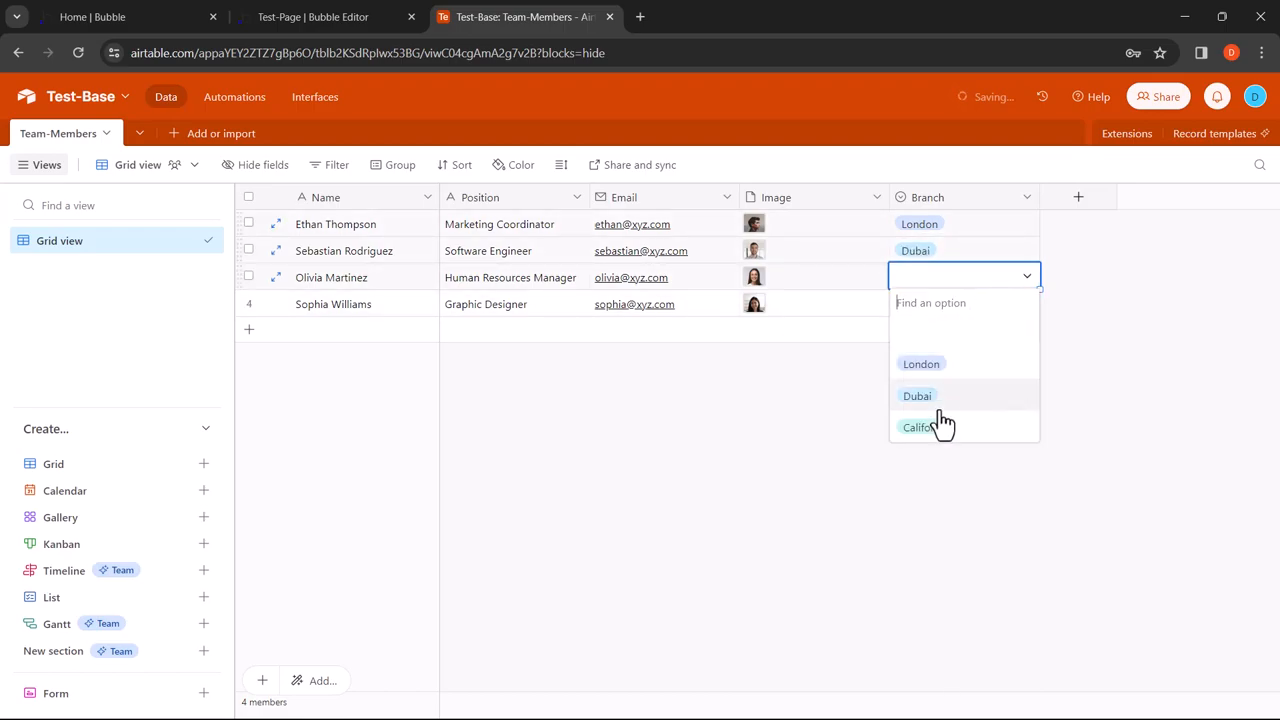
click(920, 428)
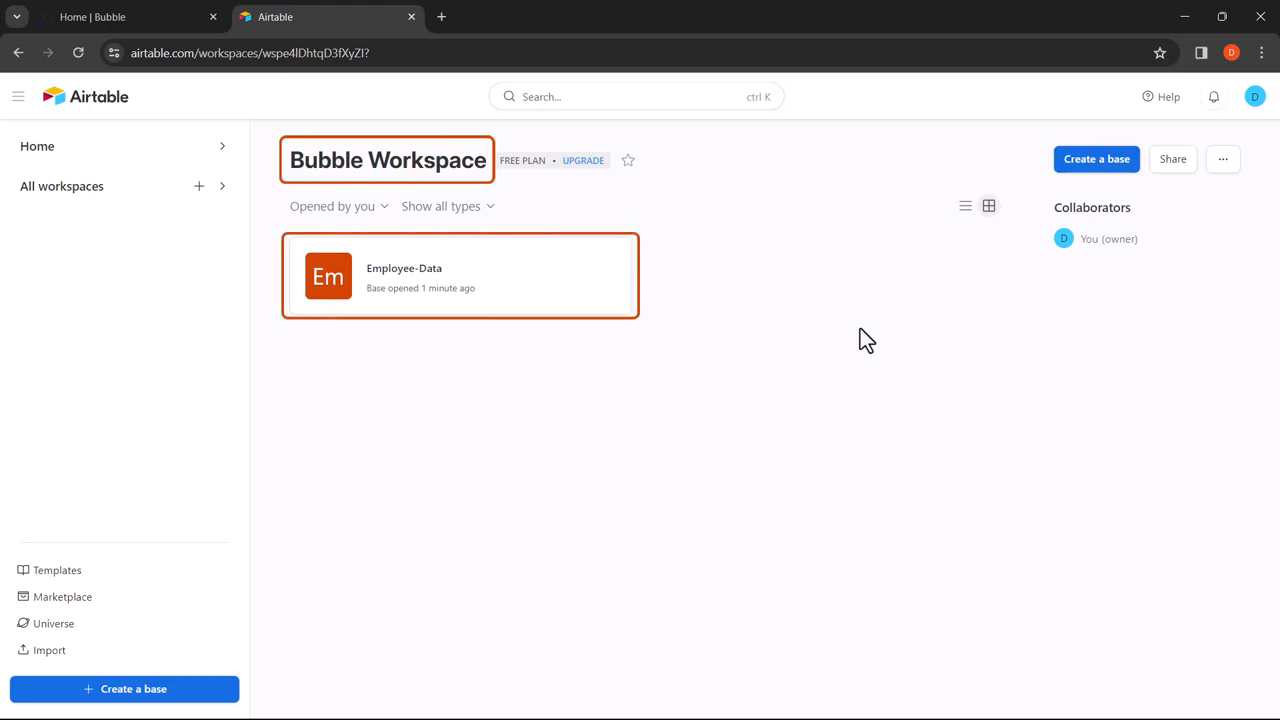
mouse_move(452, 288)
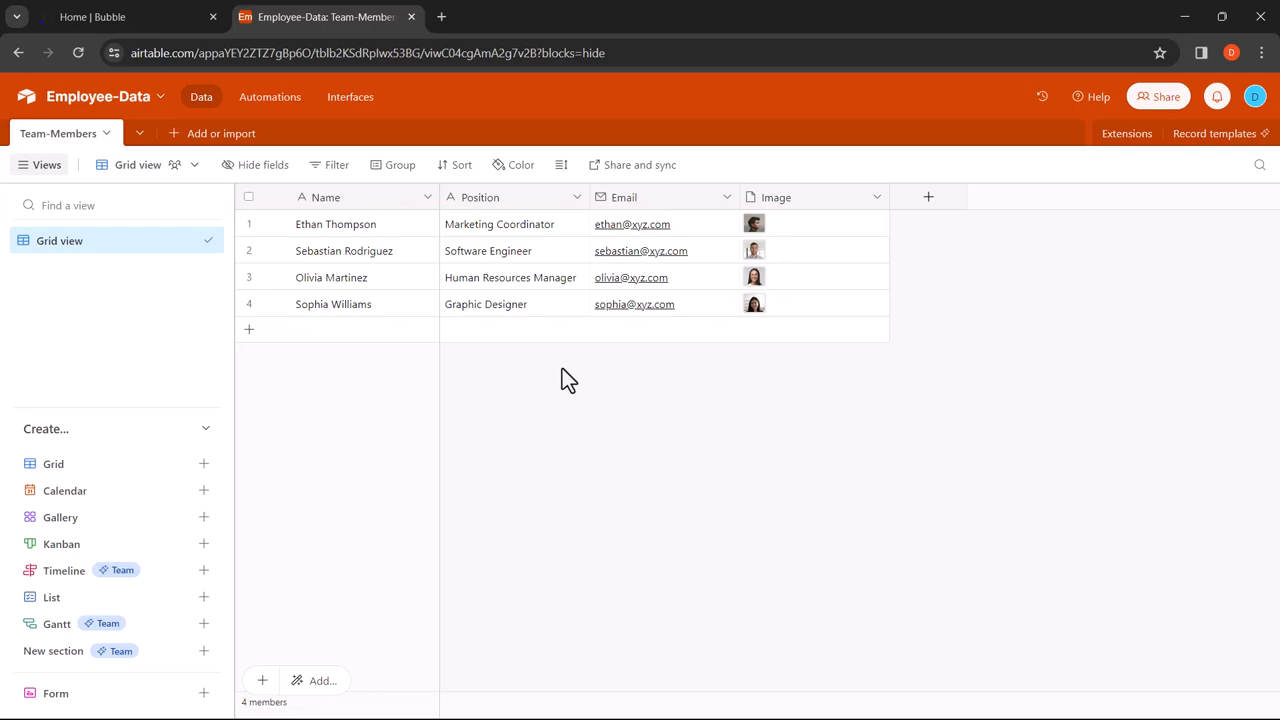
mouse_move(520, 336)
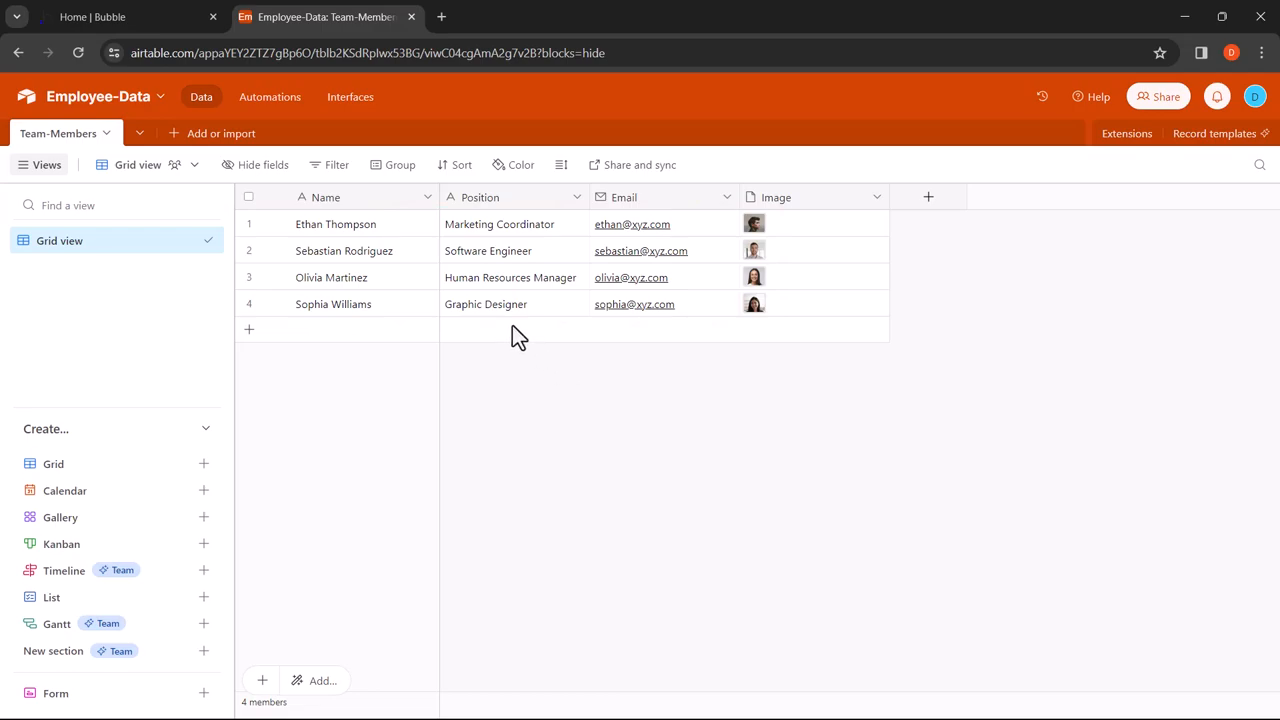
Step: Switch from the filled Team-Members table to the Bubble home page
click(92, 16)
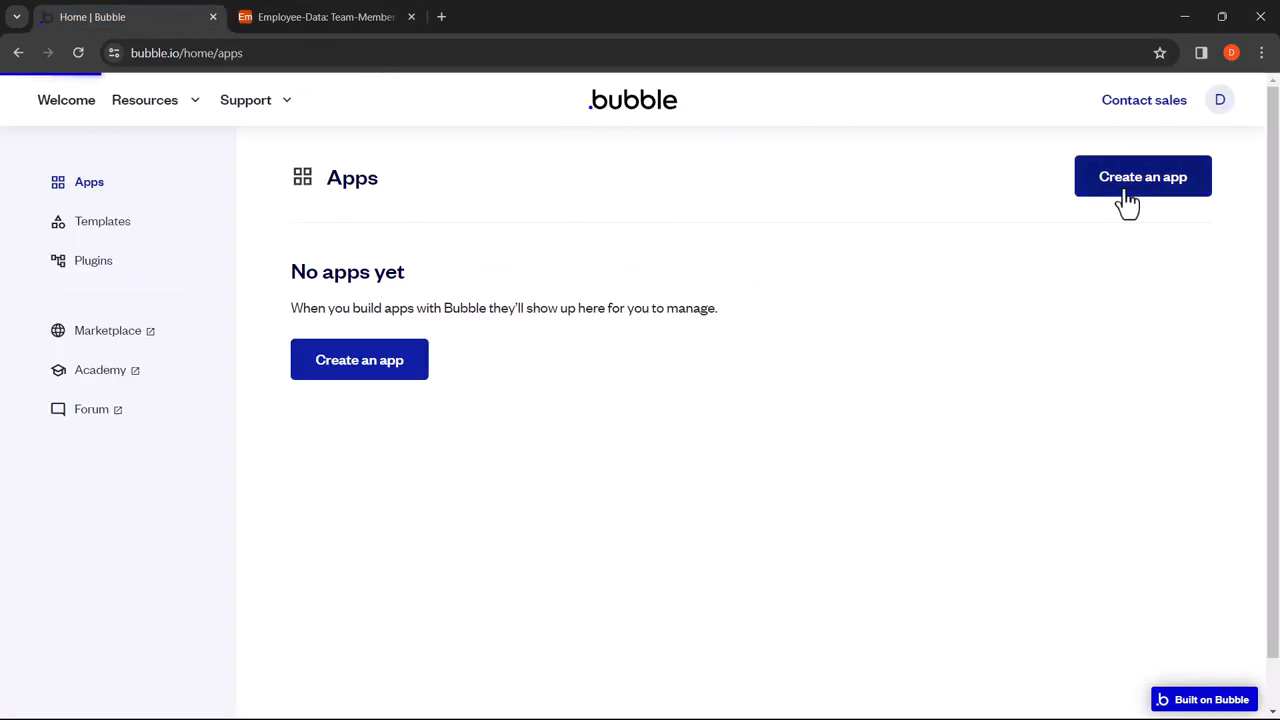
Step: Create a new app named XYZ Corporation and start it with basic features
click(1142, 176)
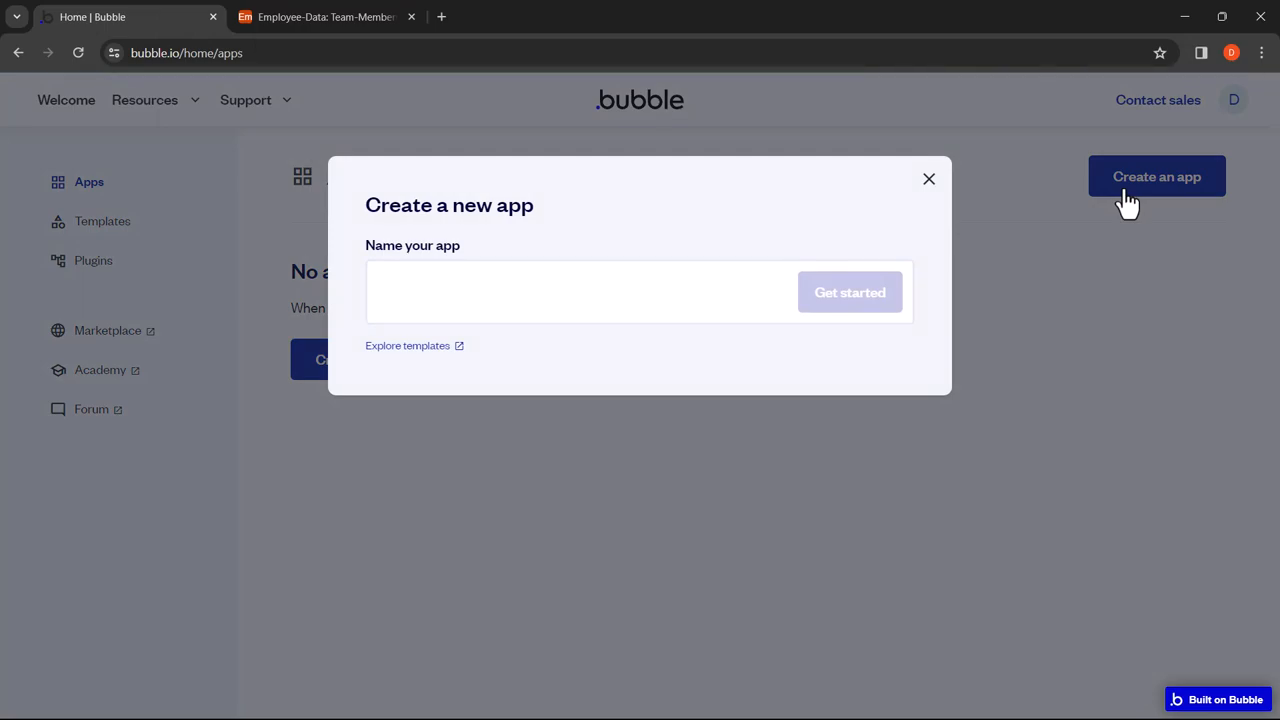
text(XYZ Corporation)
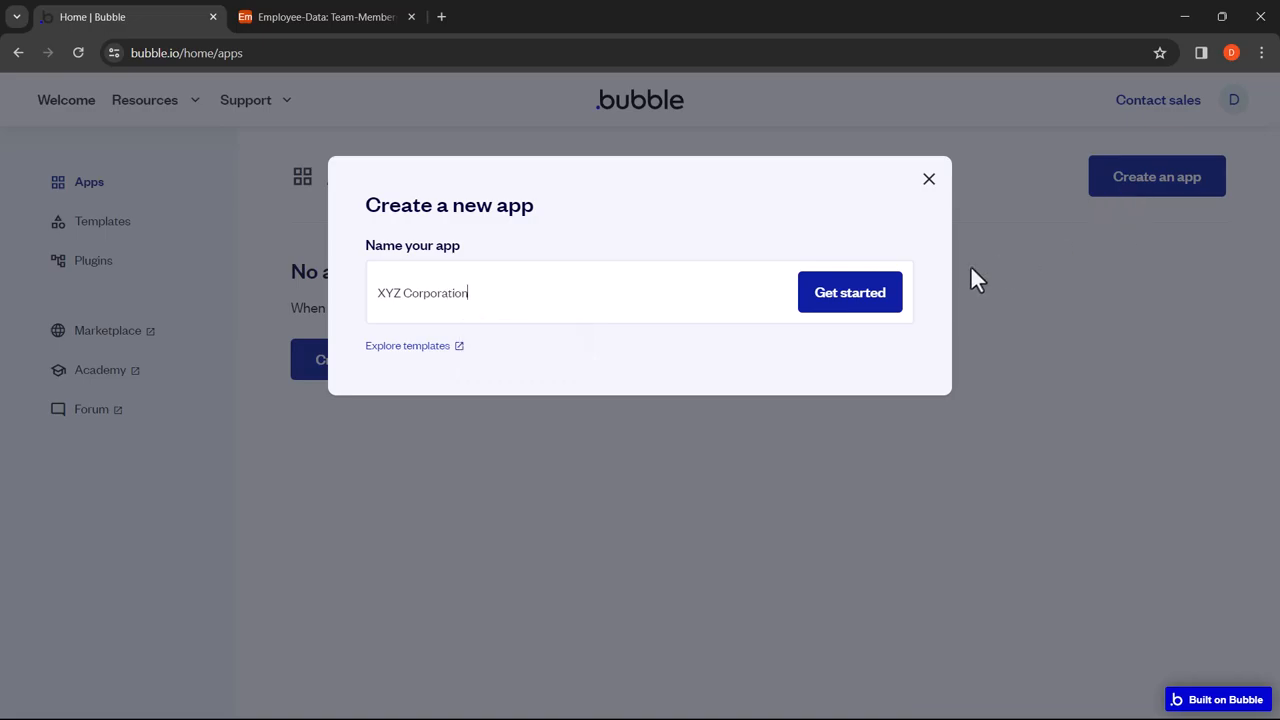
click(848, 292)
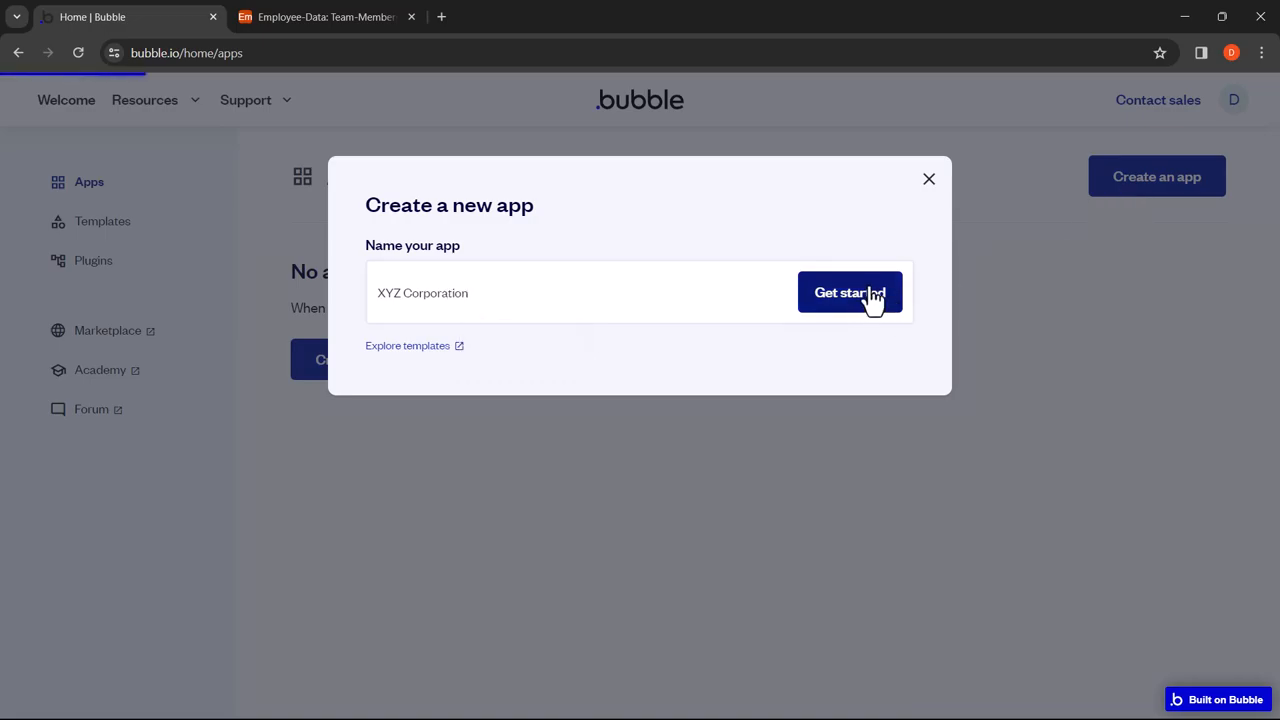
click(848, 292)
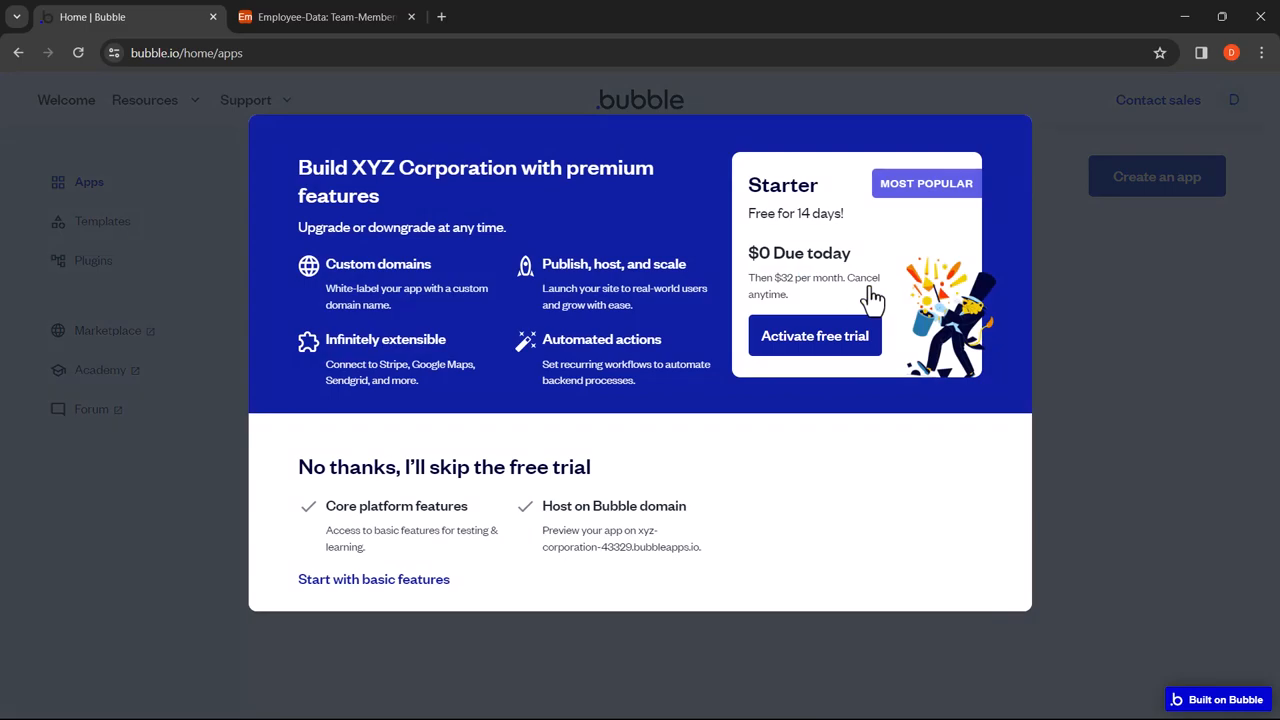
mouse_move(524, 504)
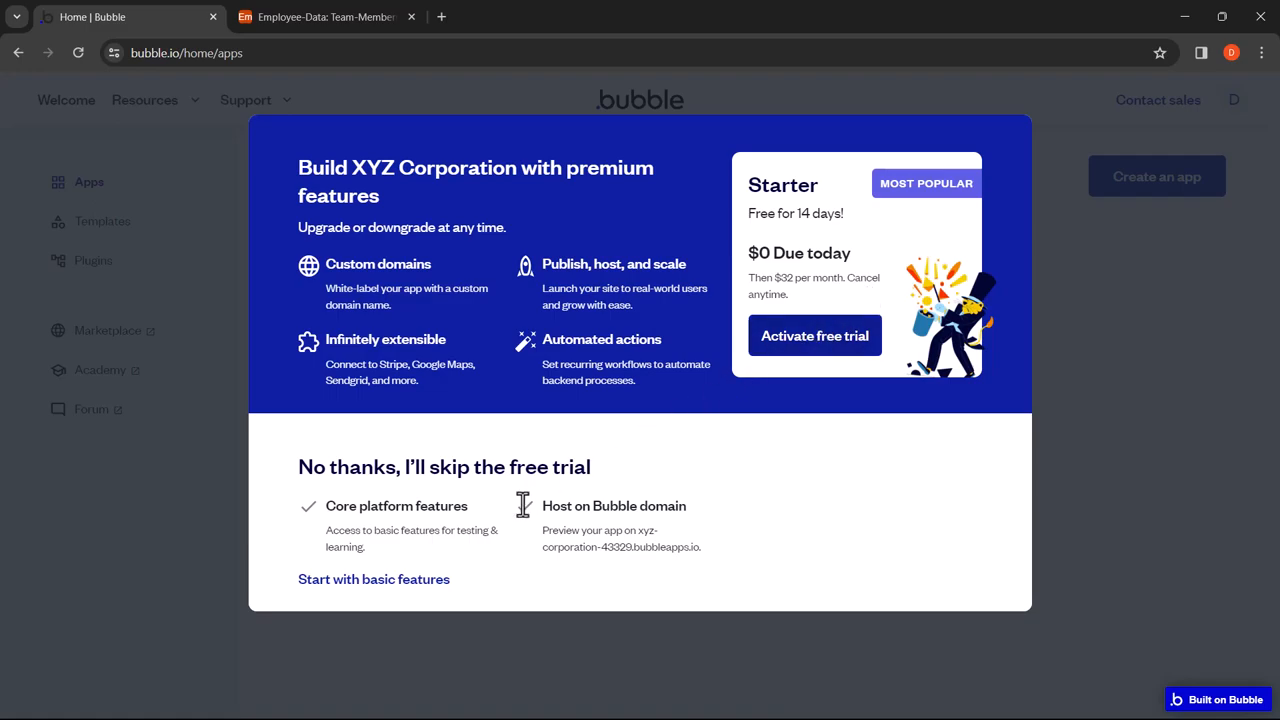
click(372, 580)
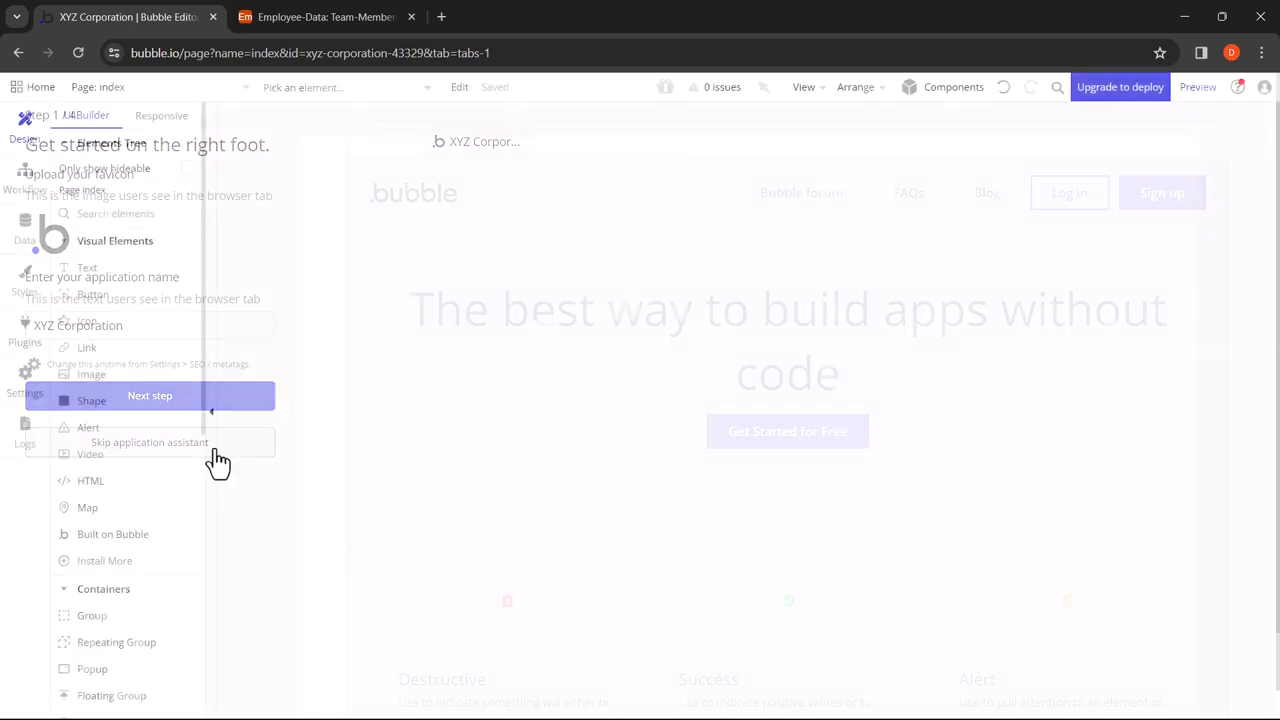
Step: Skip the setup assistant and install the Airtable plugin from the plugin catalogue
click(148, 442)
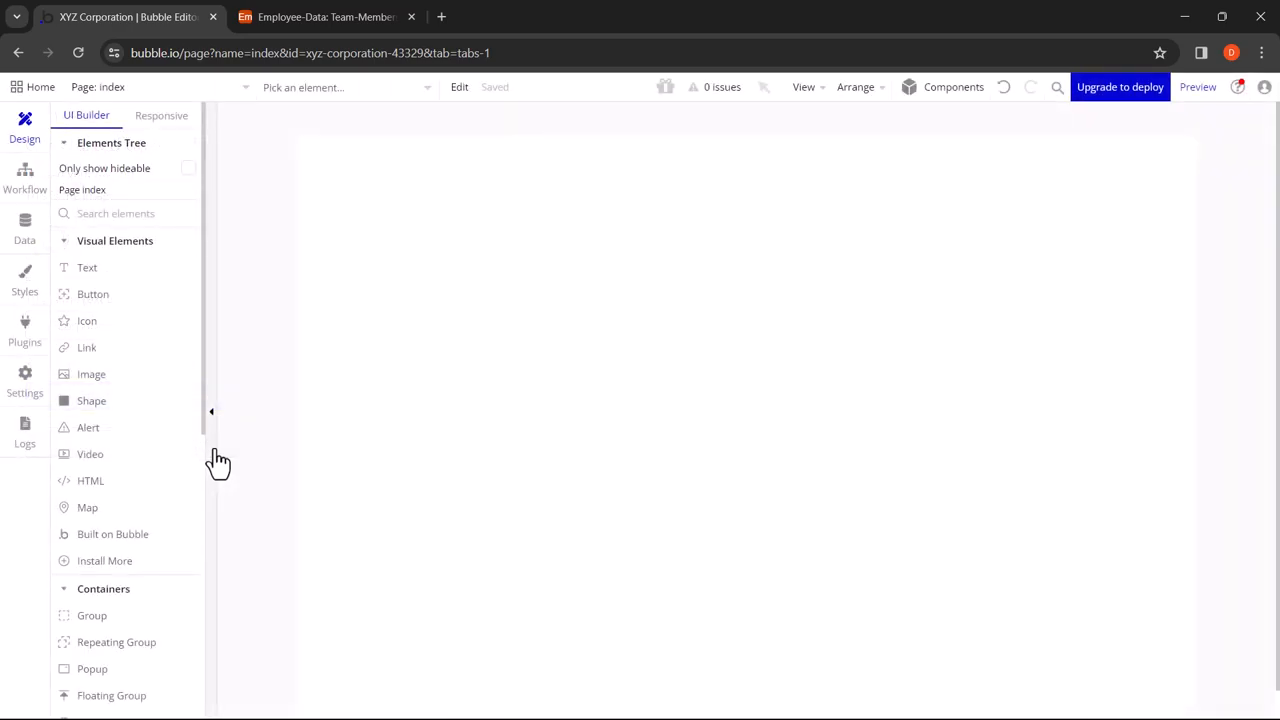
mouse_move(24, 336)
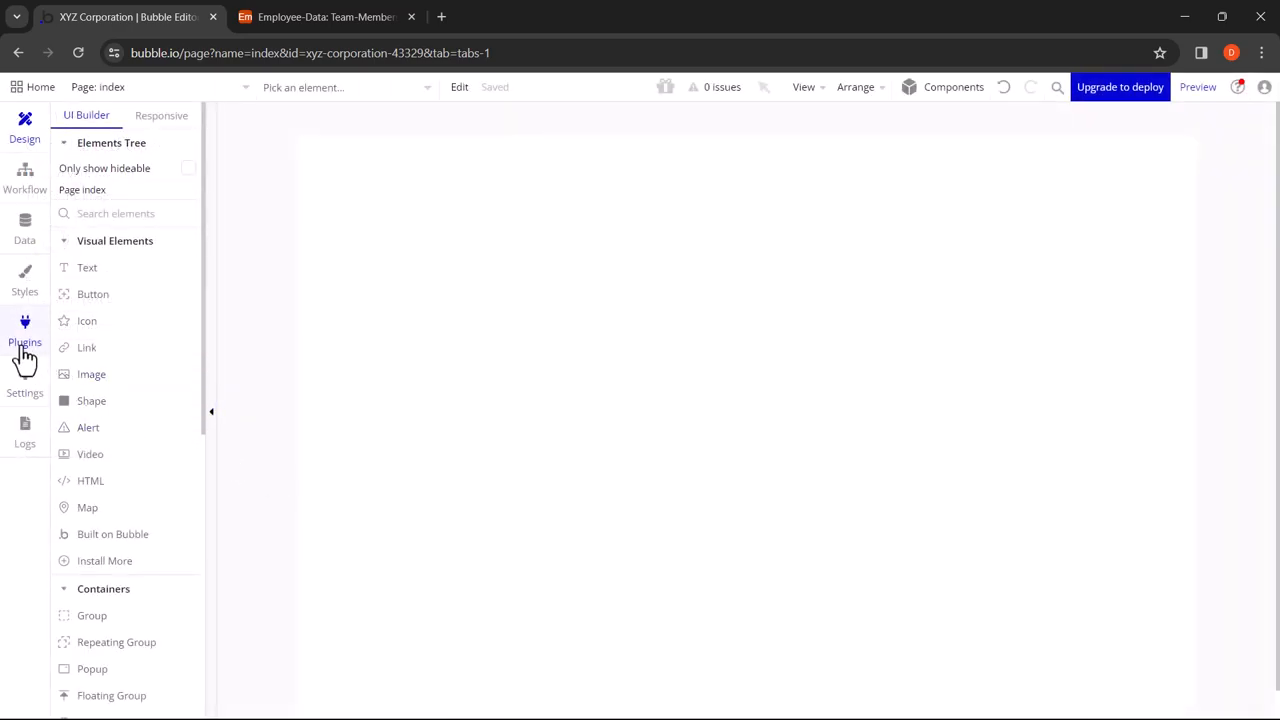
click(24, 336)
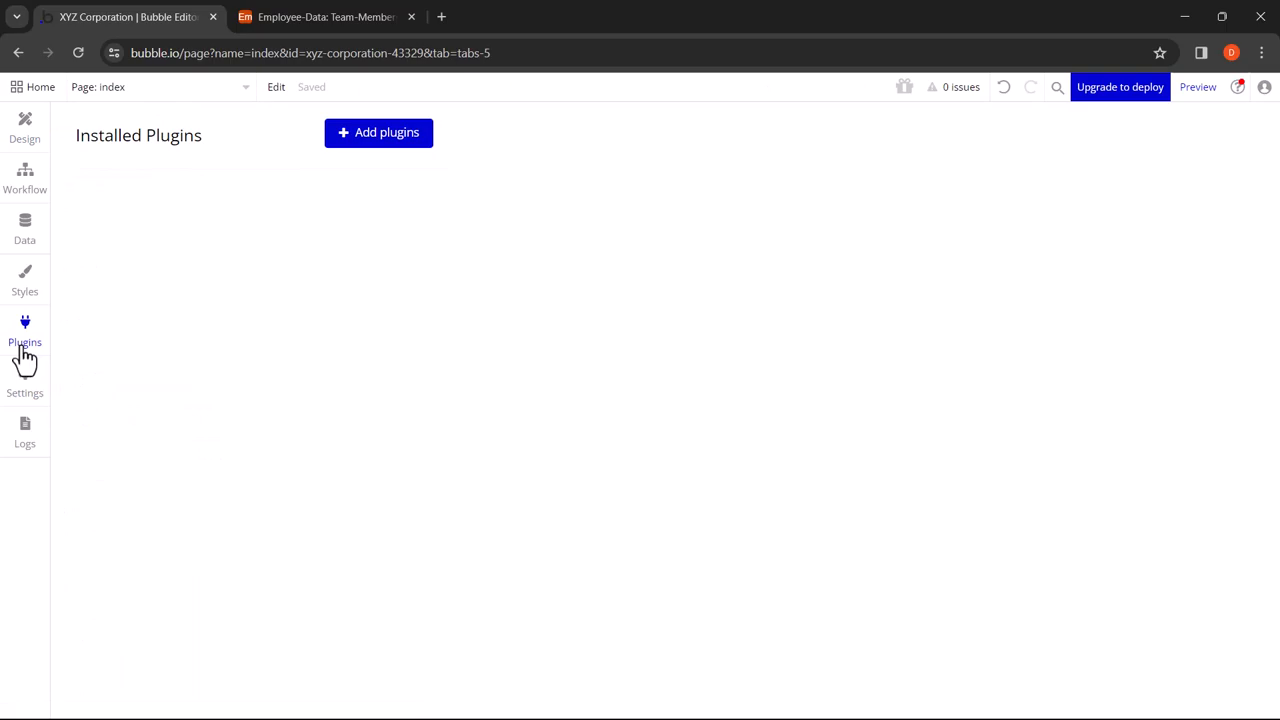
mouse_move(356, 144)
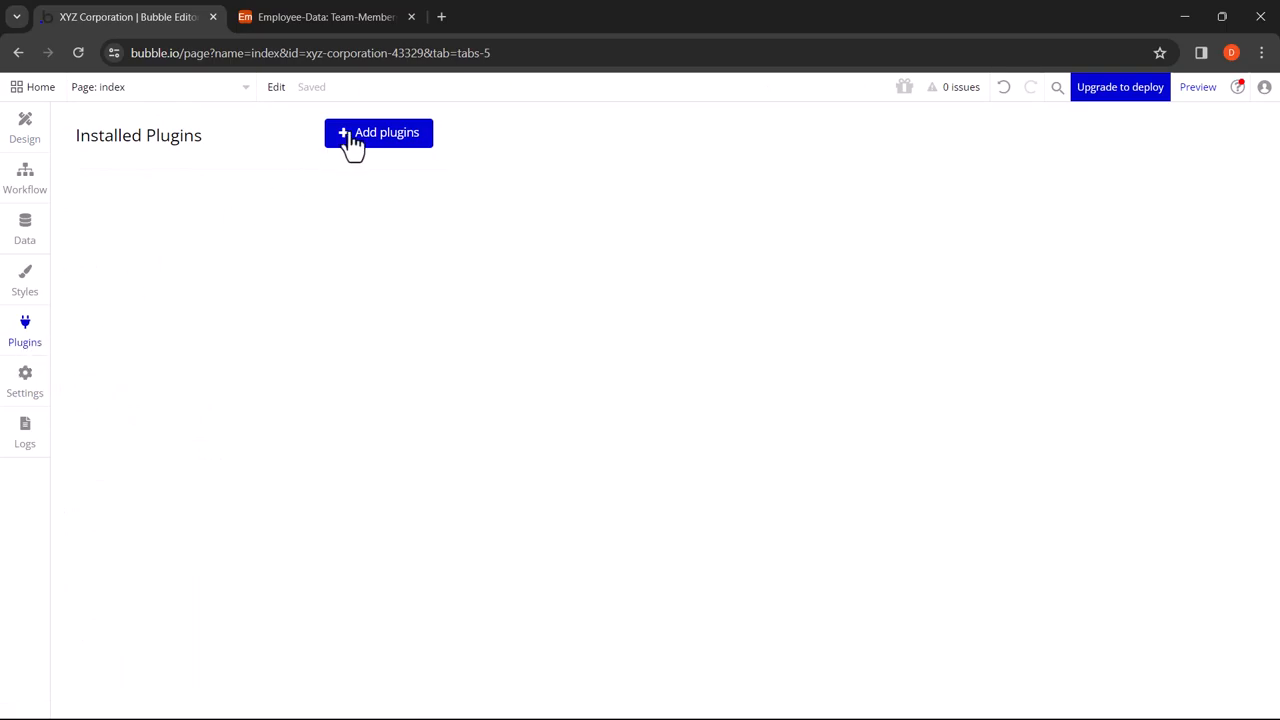
click(378, 132)
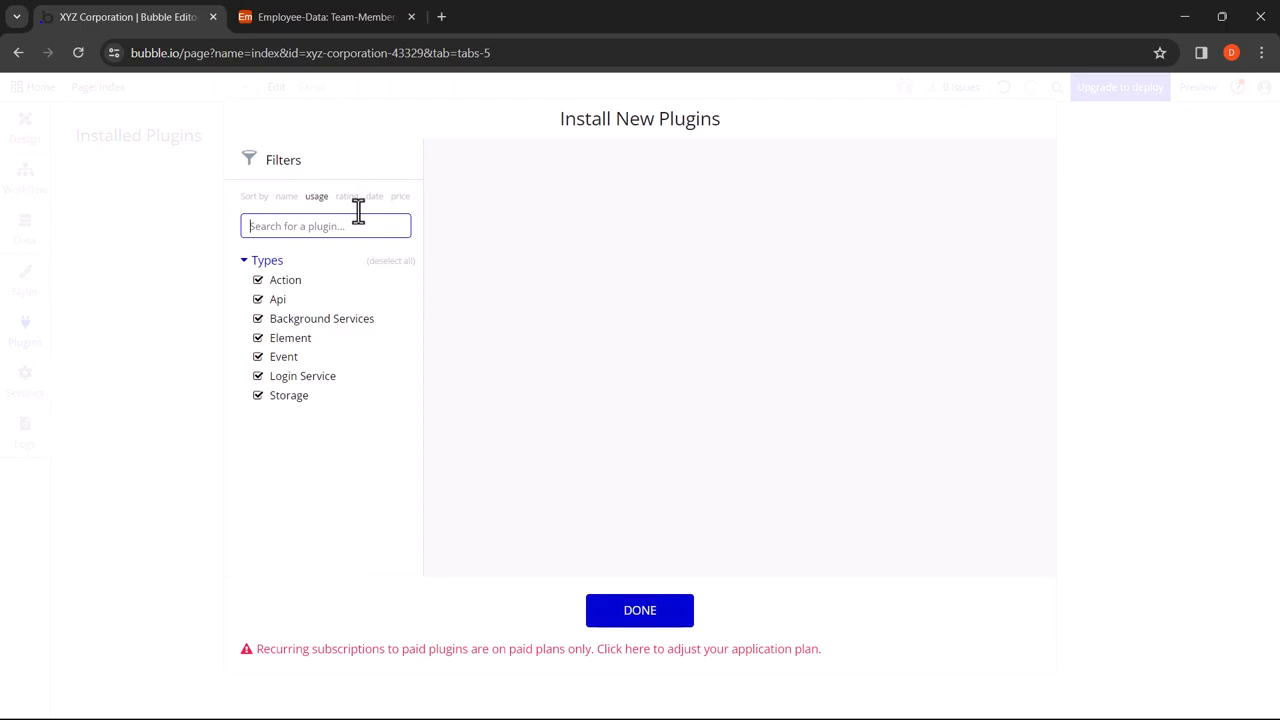
text(airtable)
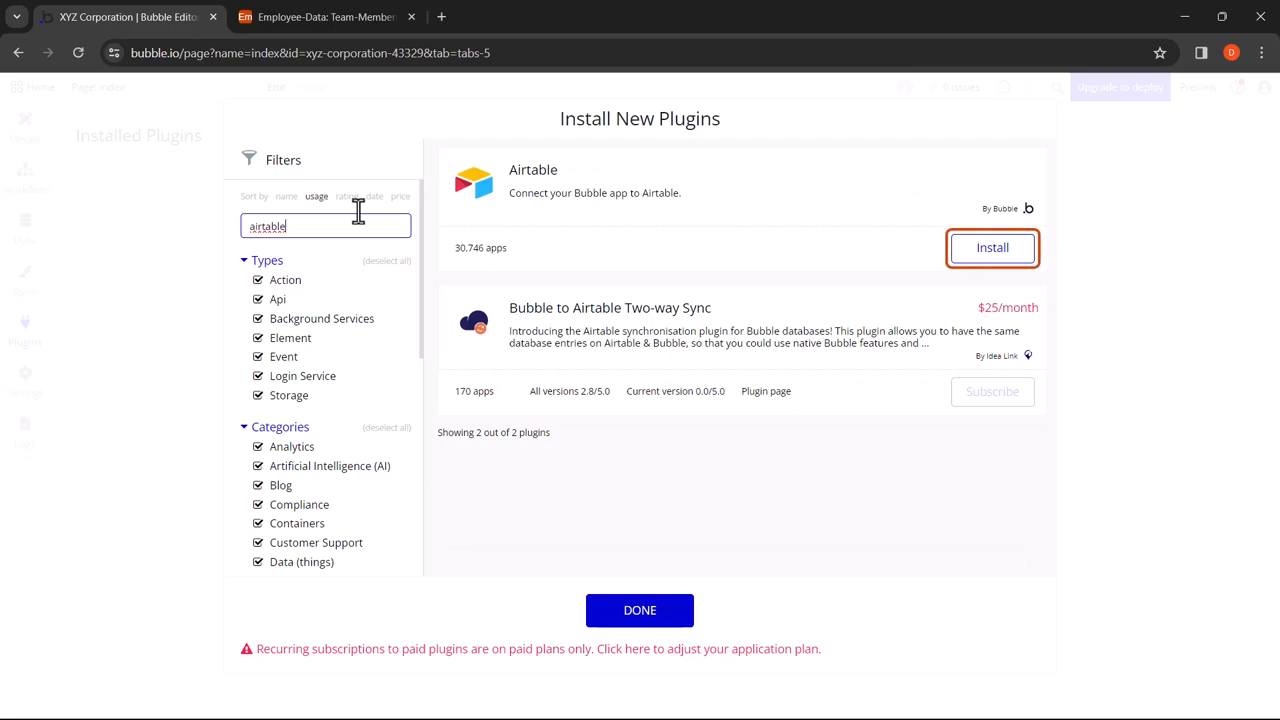
click(992, 248)
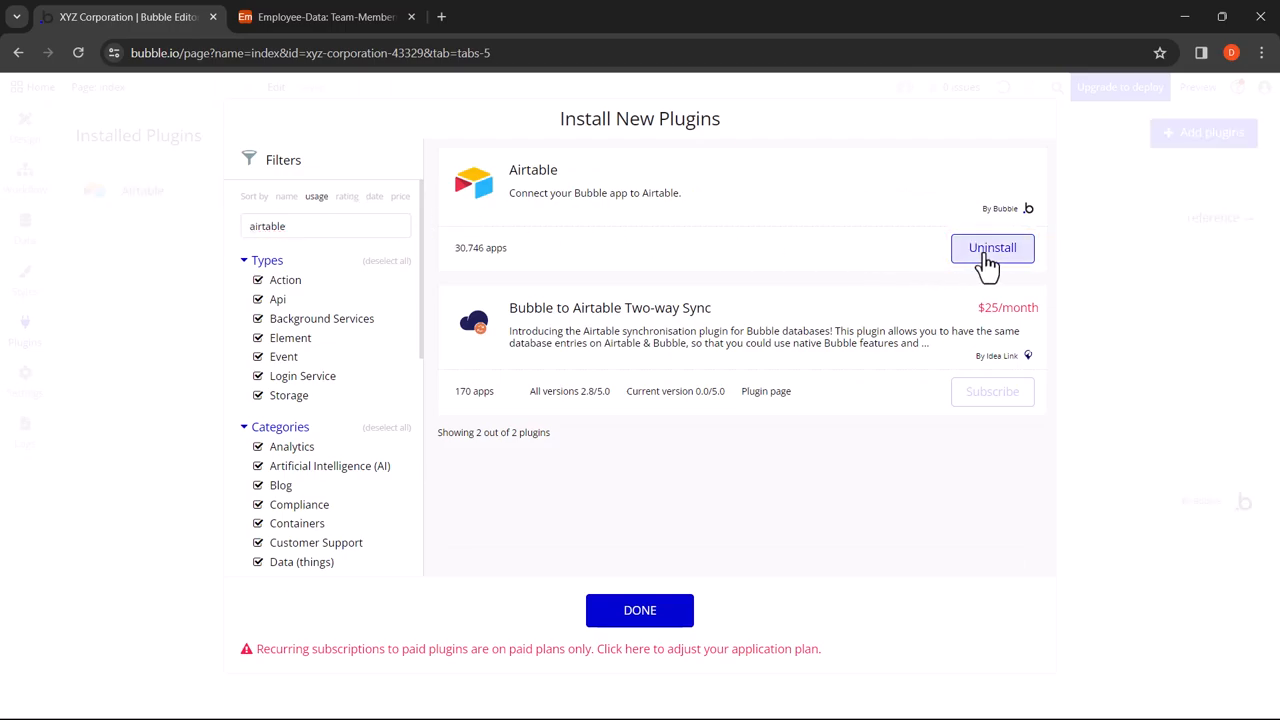
mouse_move(640, 610)
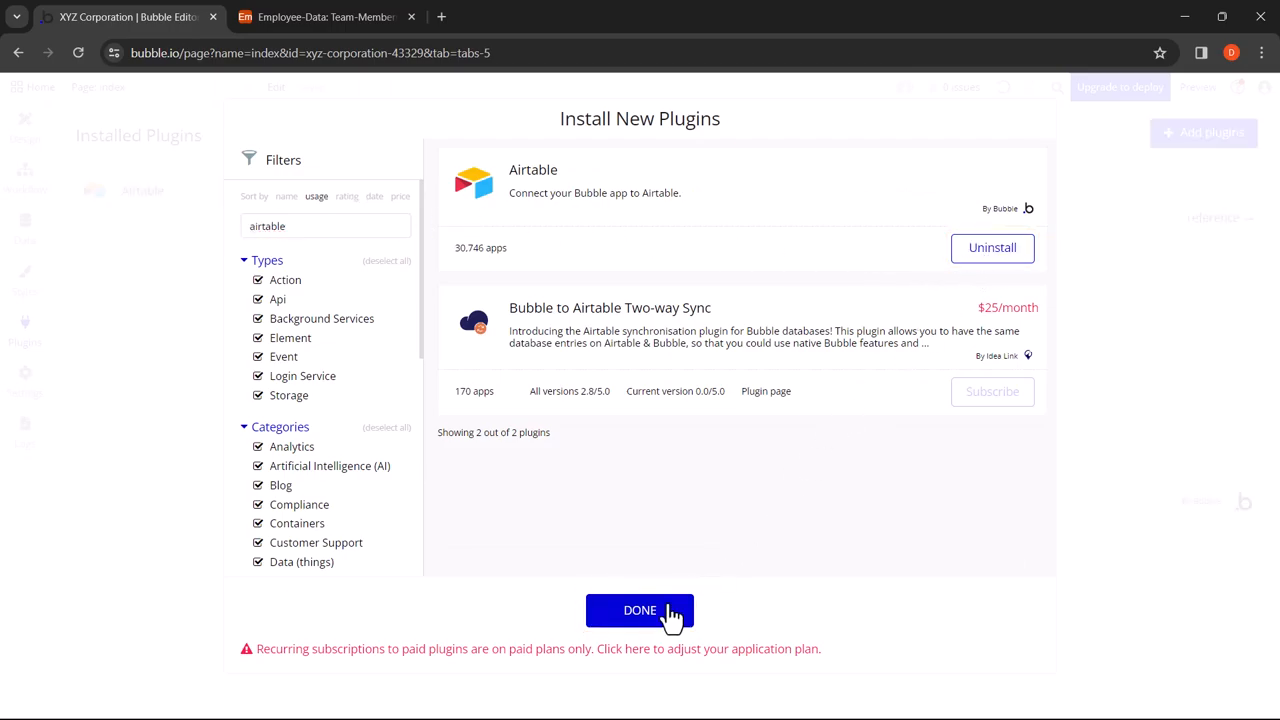
click(640, 610)
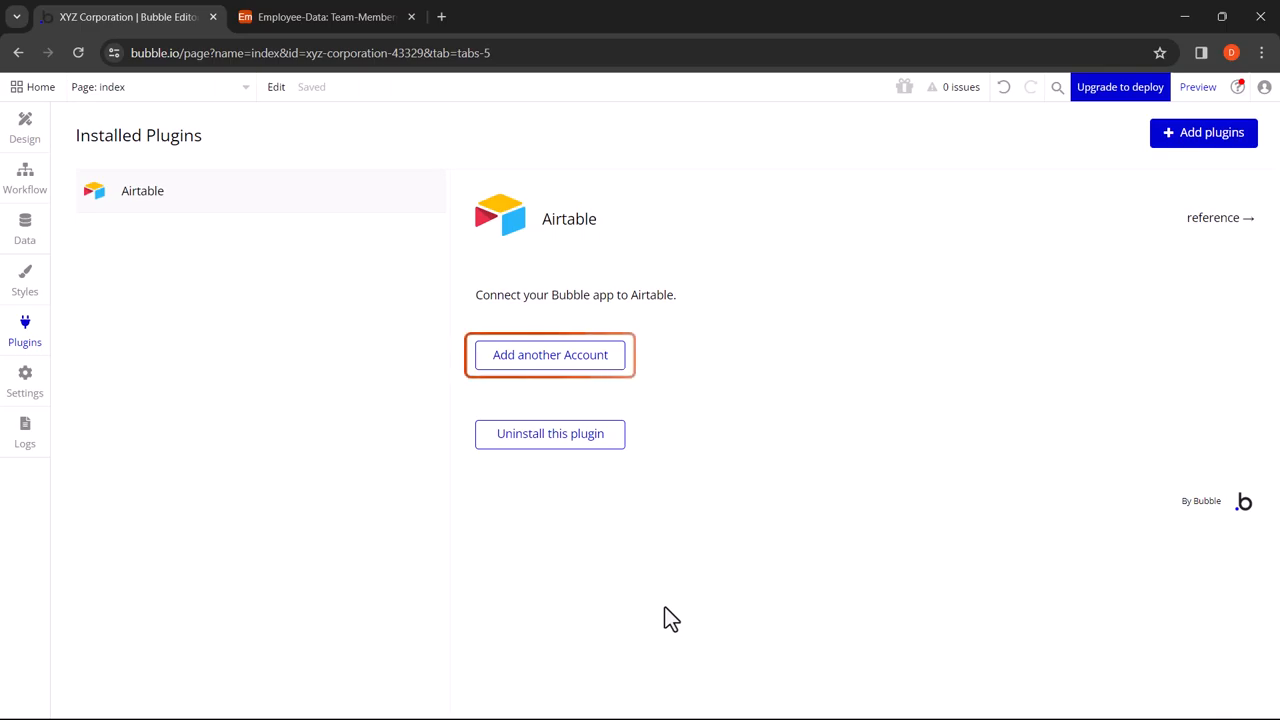
mouse_move(620, 376)
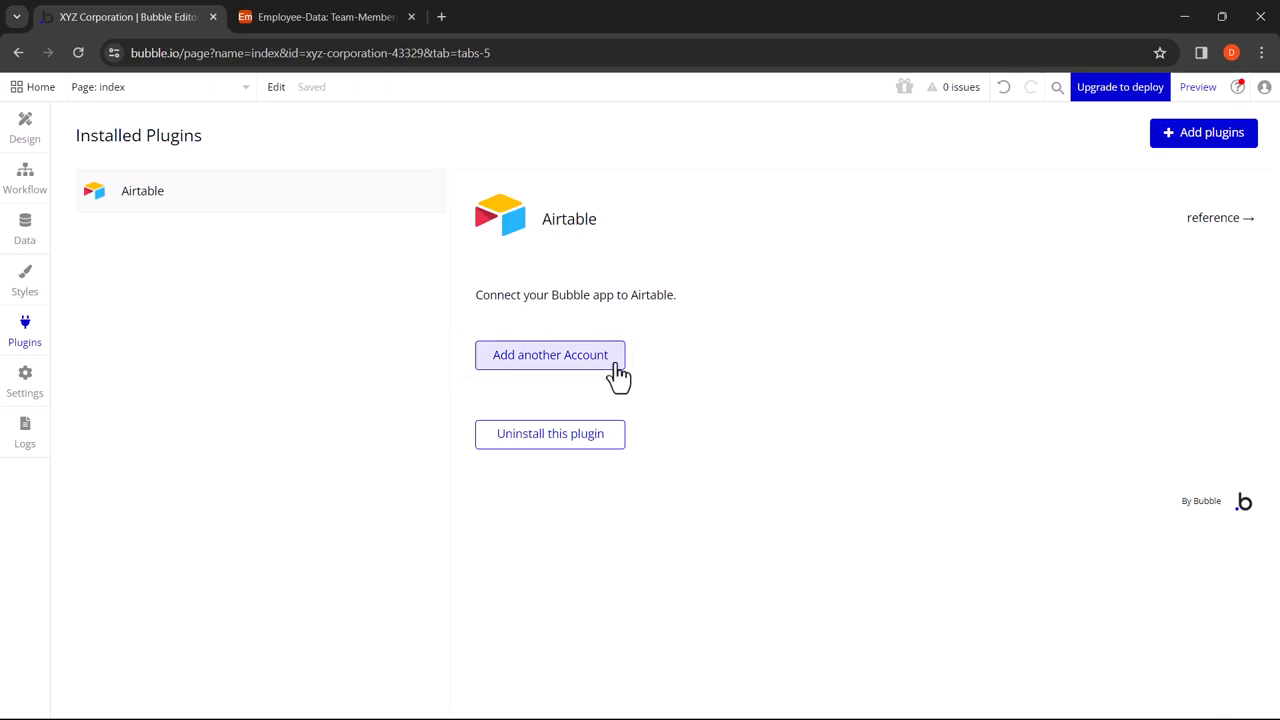
Step: Add a New Account connection to the Airtable plugin, leaving its access token empty
click(550, 354)
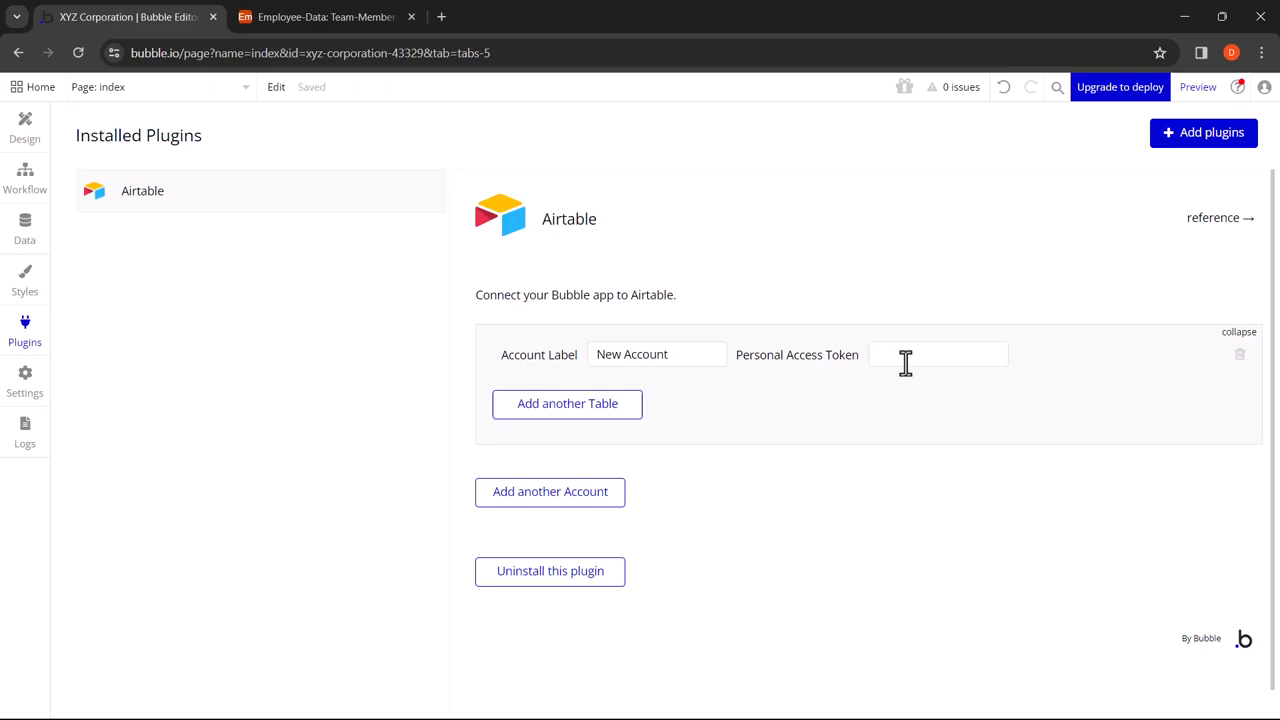
click(300, 16)
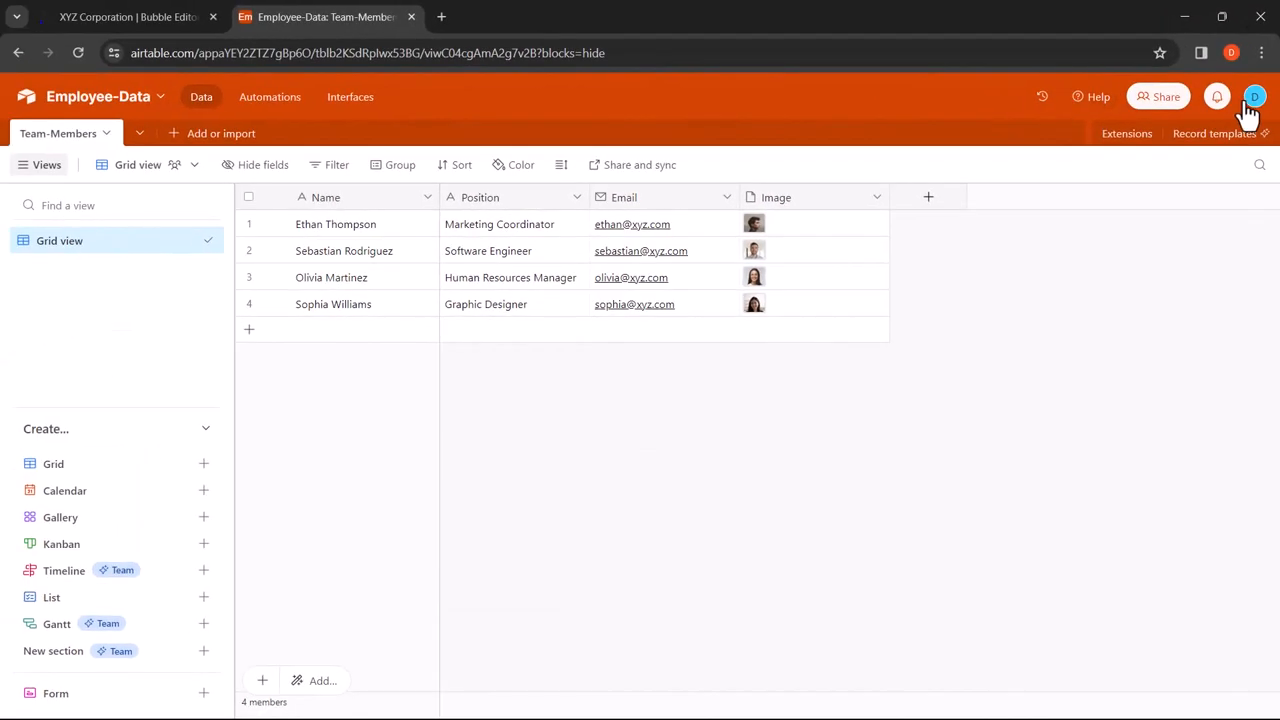
Step: Open the Developer hub from the account menu and start creating a personal access token
click(1254, 96)
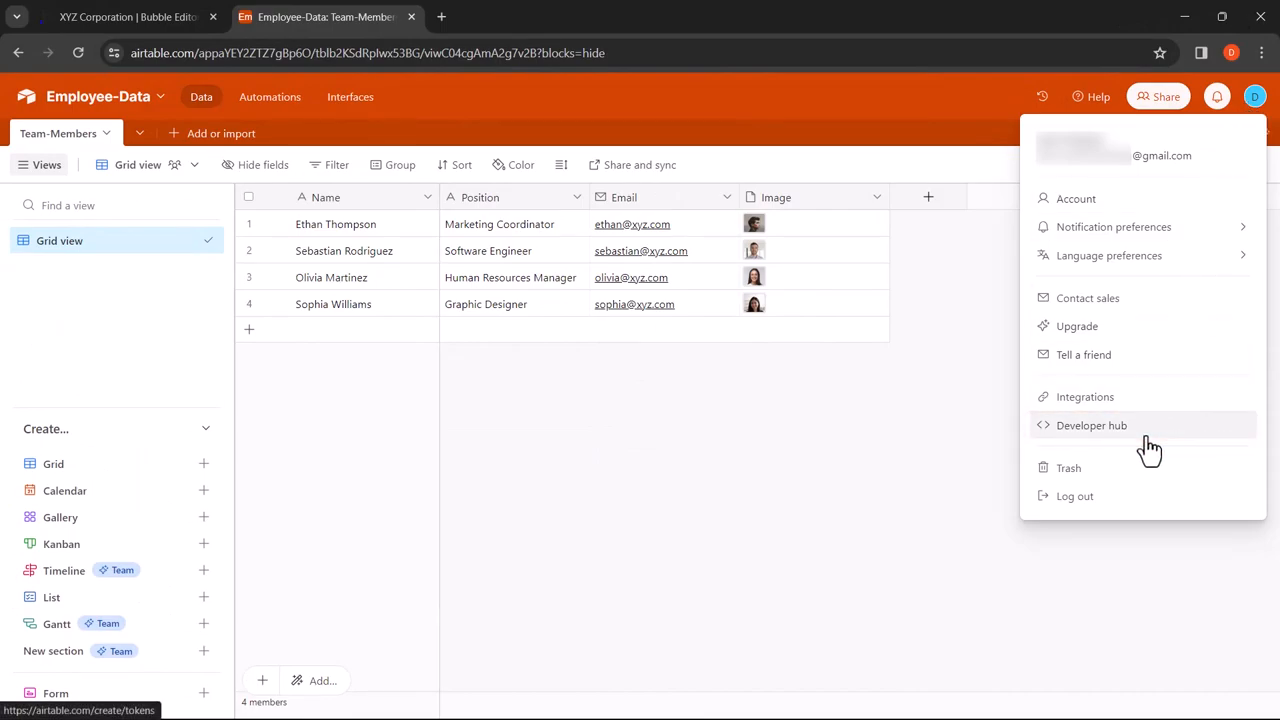
click(1092, 424)
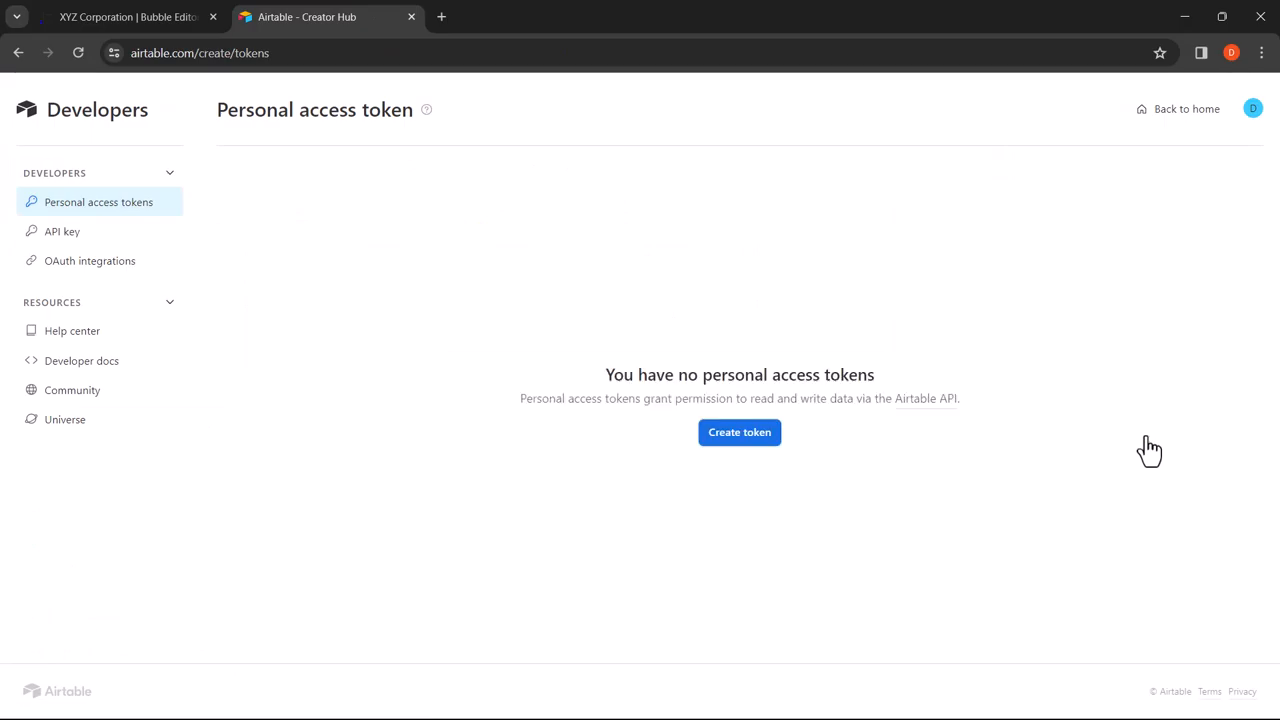
click(740, 432)
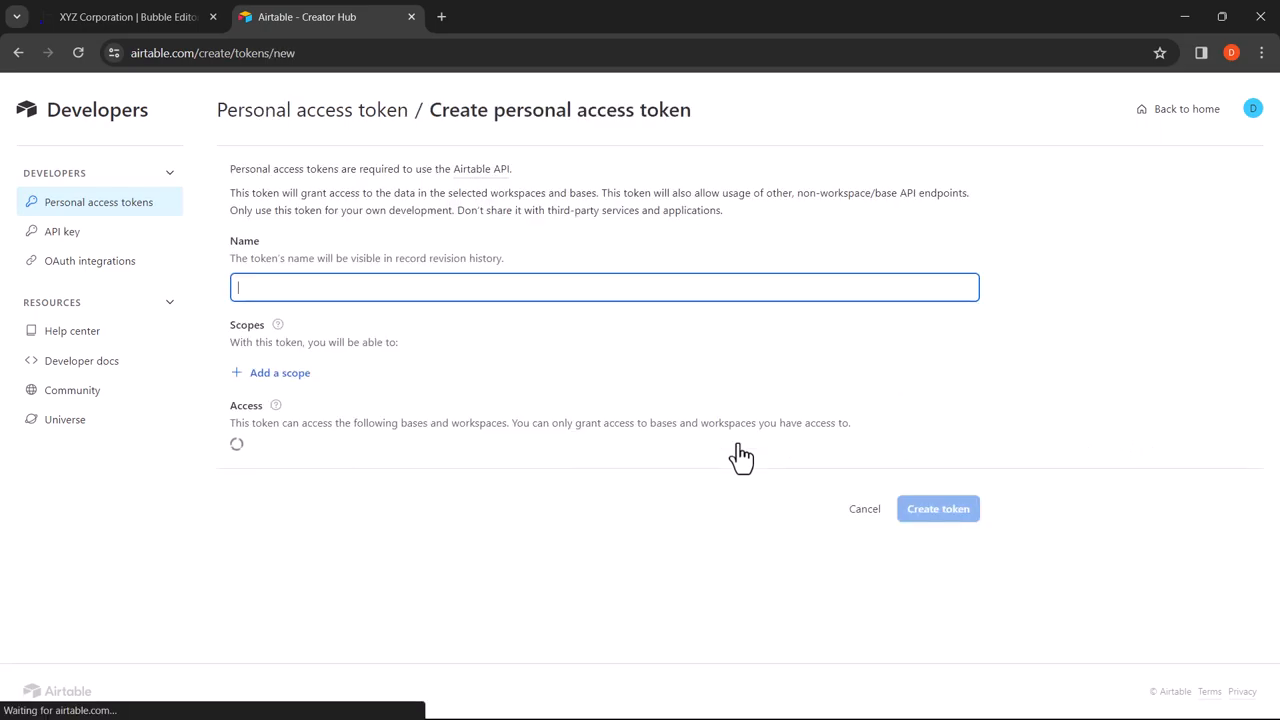
Step: Name the token 'XYZ Corp Token' and grant scopes data.records:read and schema.bases:read
text(XYZ Corp T)
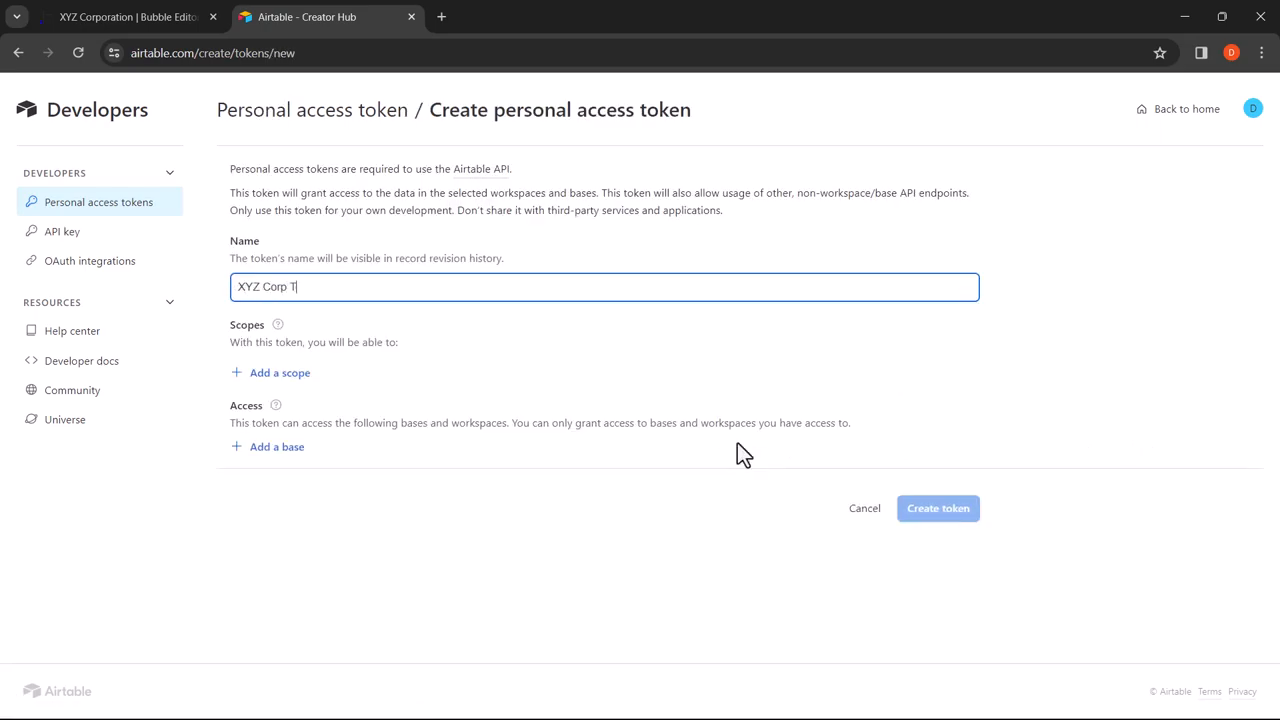
text(oken)
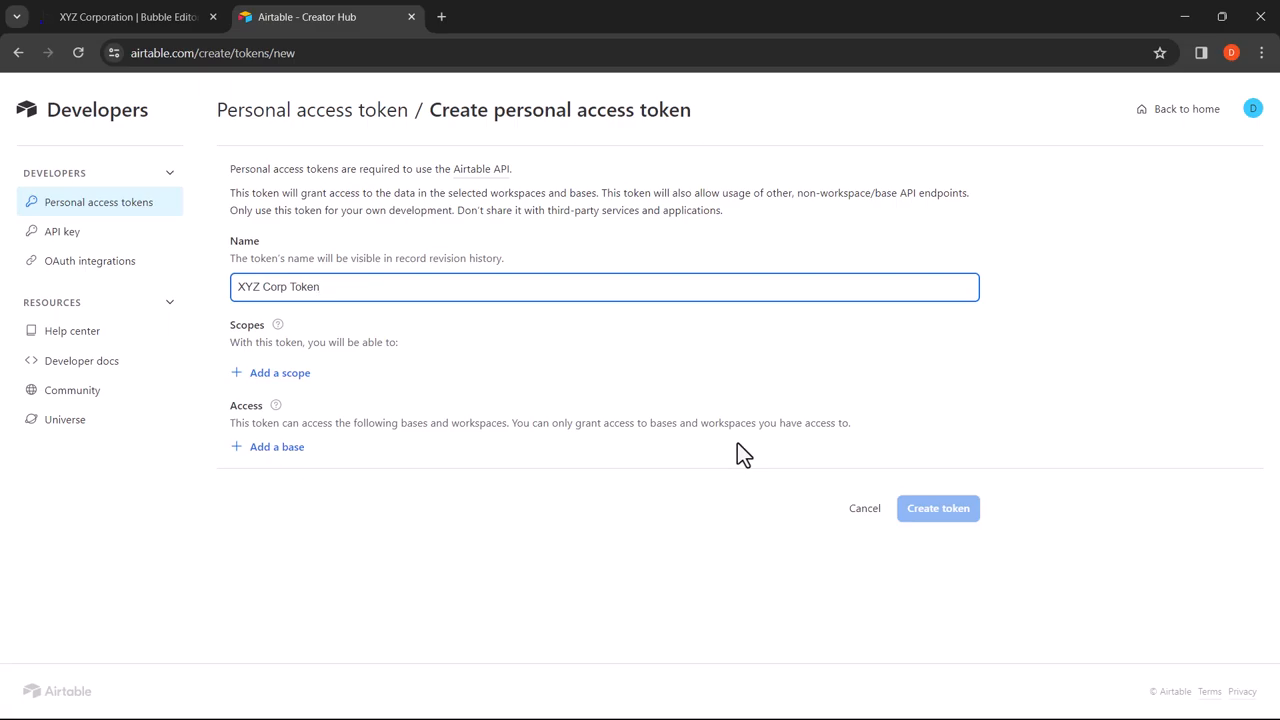
mouse_move(698, 454)
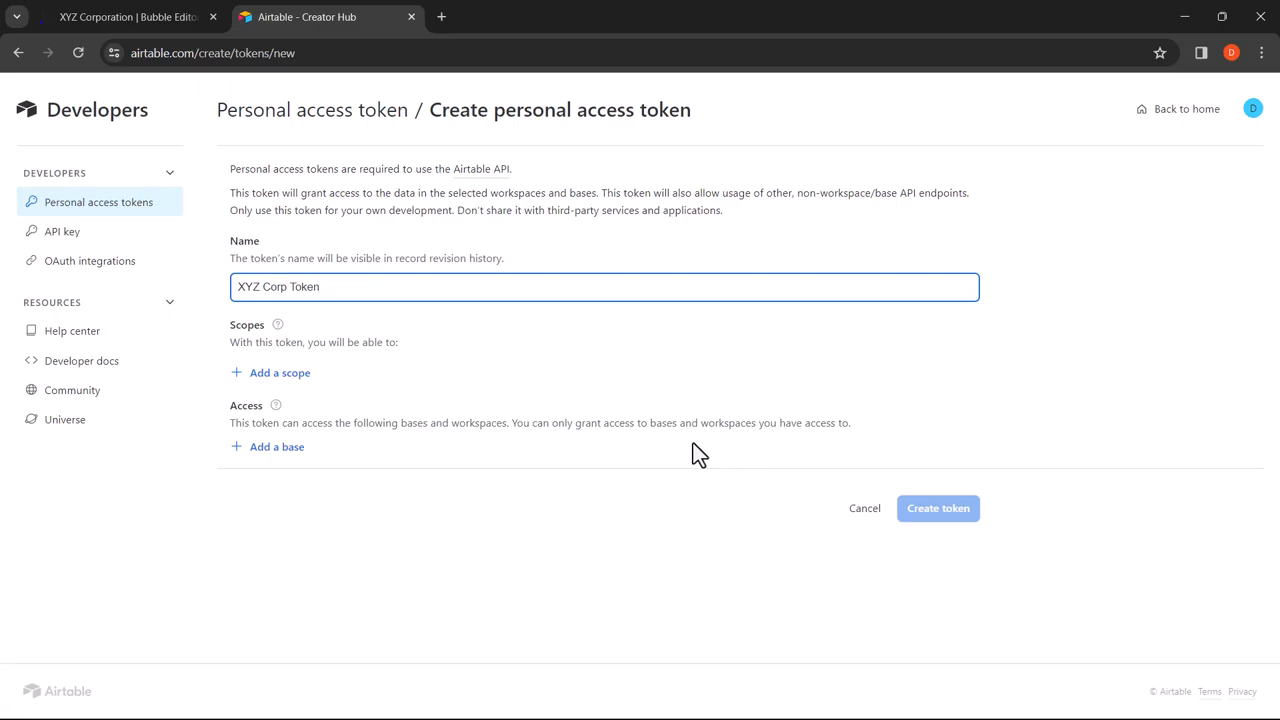
click(280, 372)
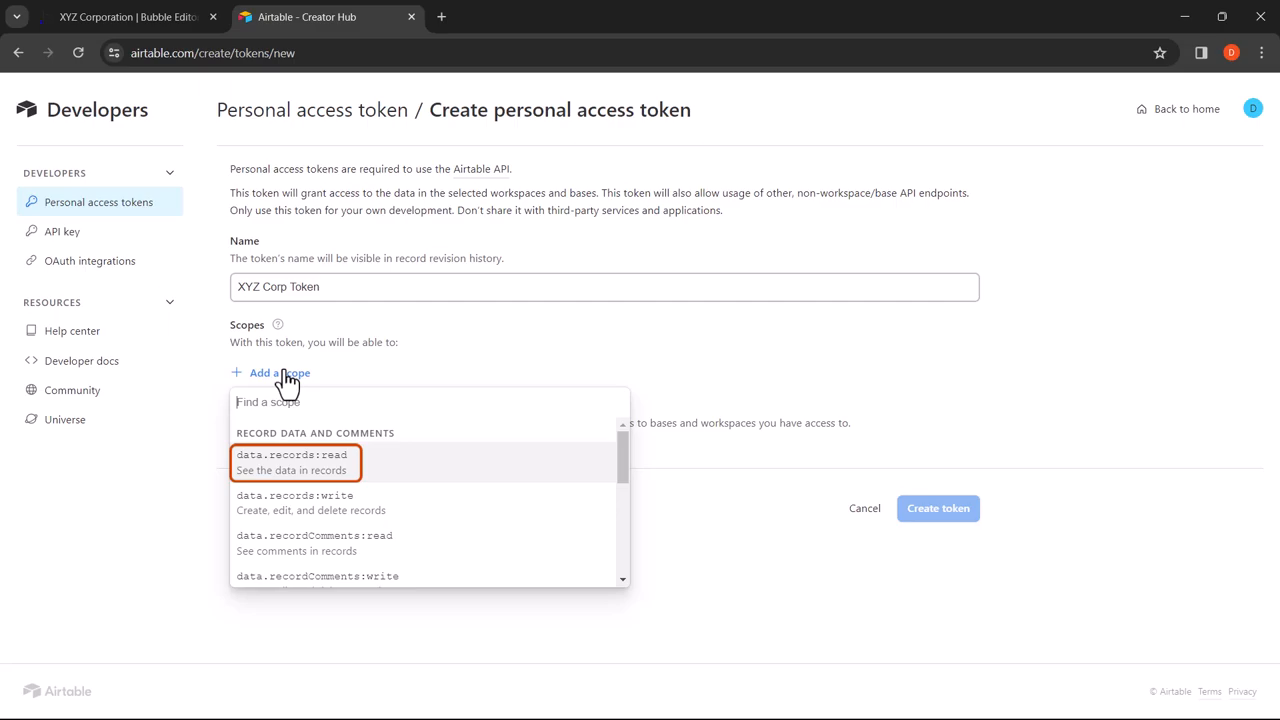
mouse_move(336, 444)
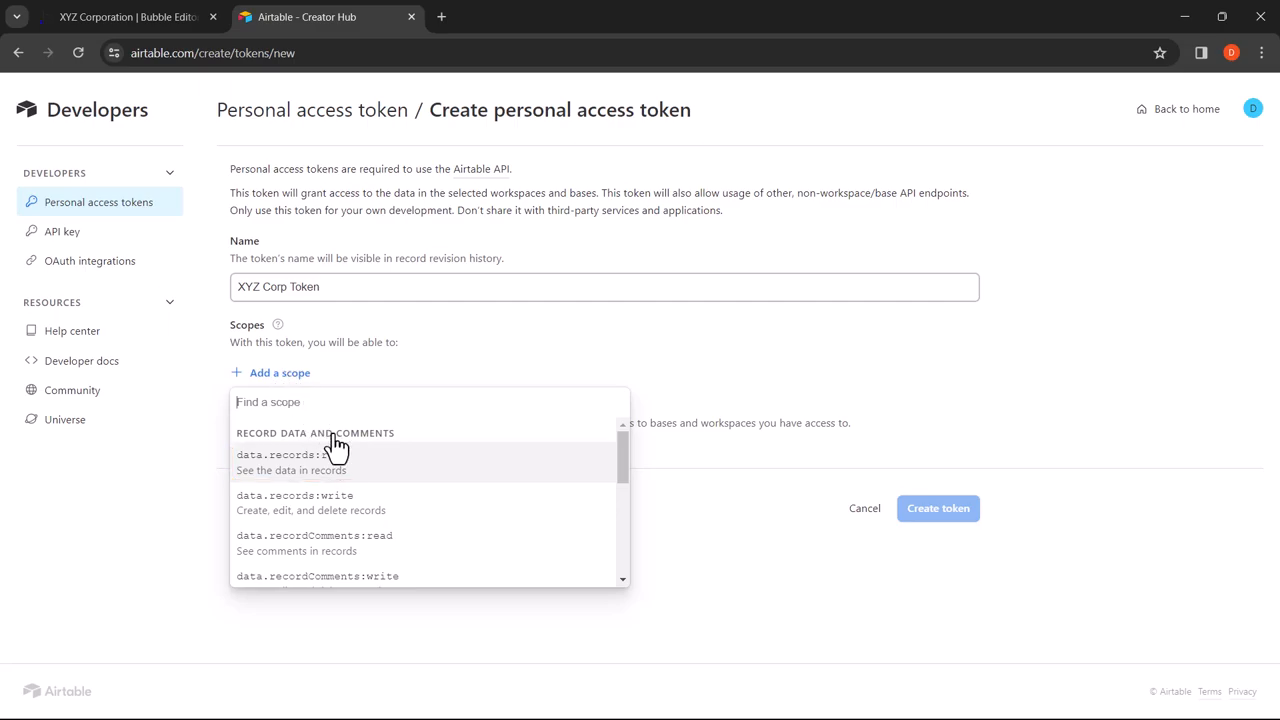
click(280, 456)
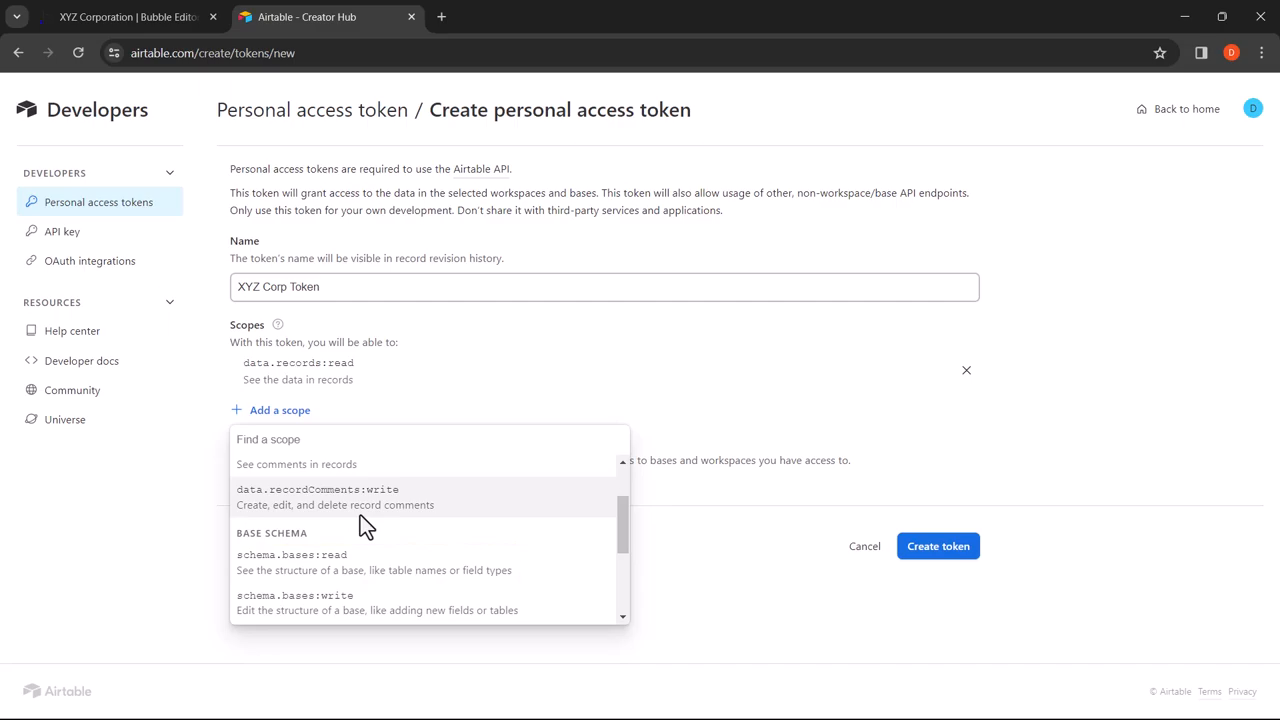
click(292, 556)
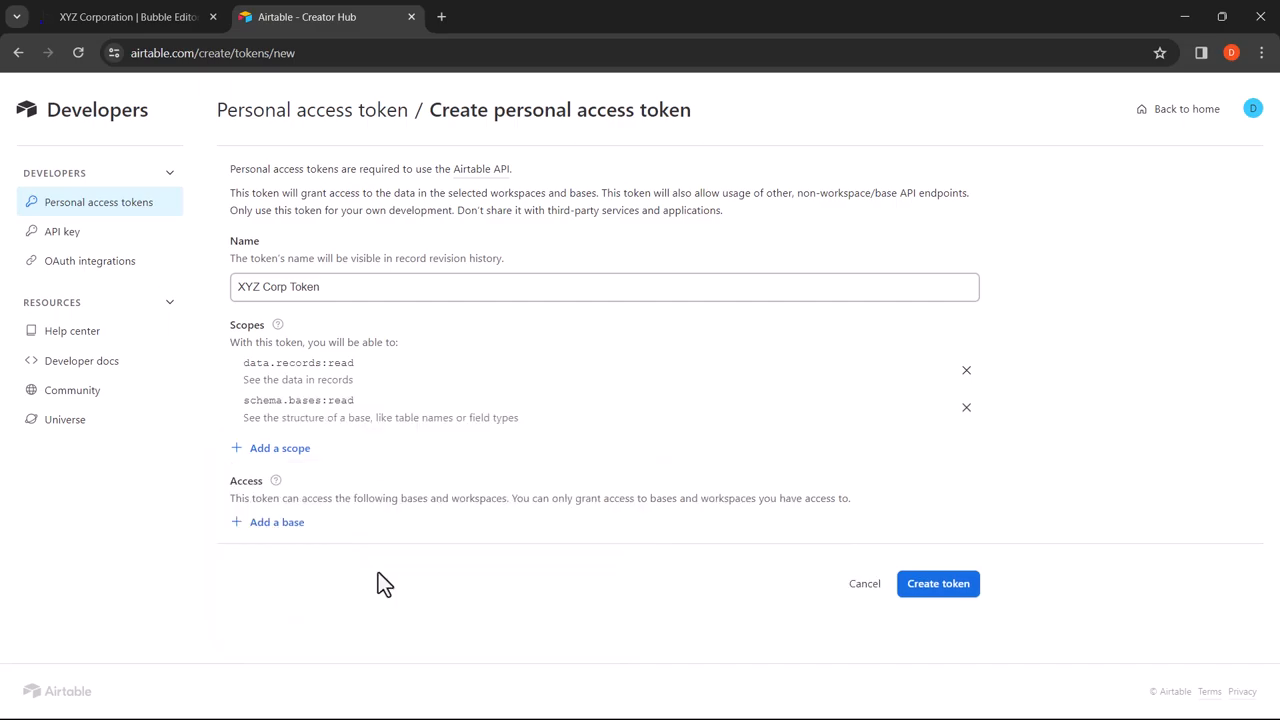
Step: Give the token access to the Employee-Data base, create it and copy the token value
click(276, 520)
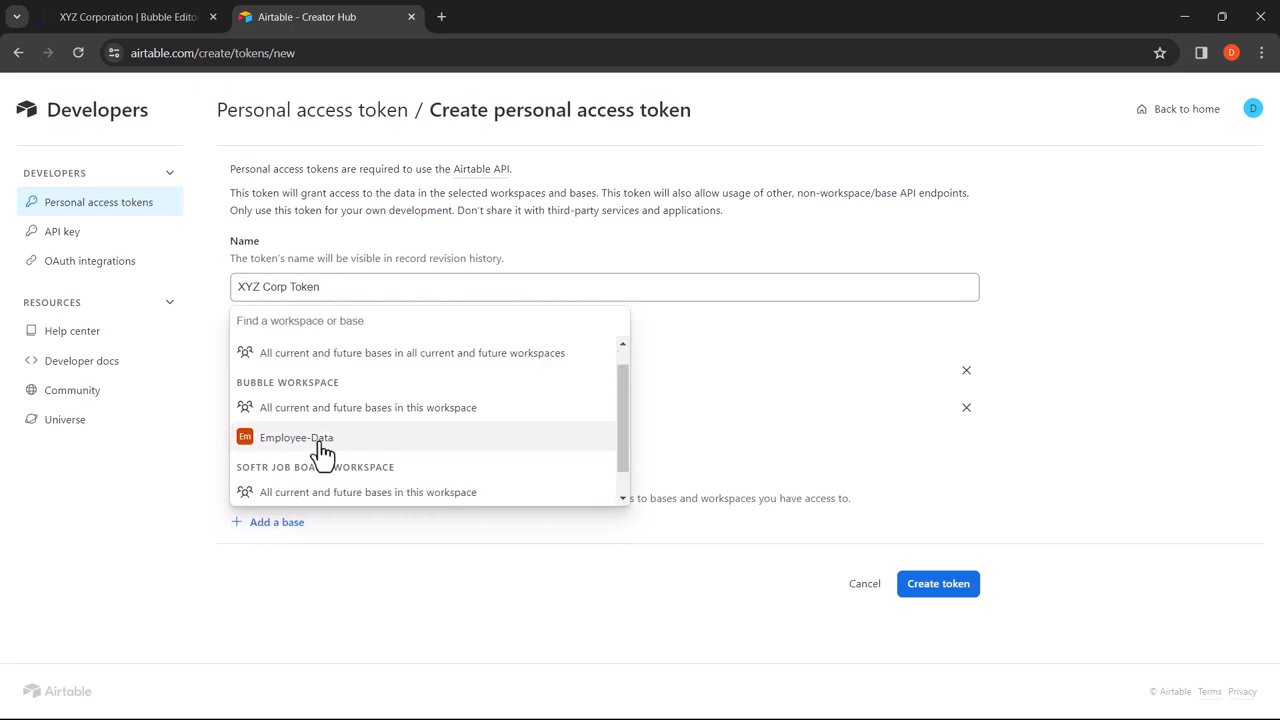
click(296, 436)
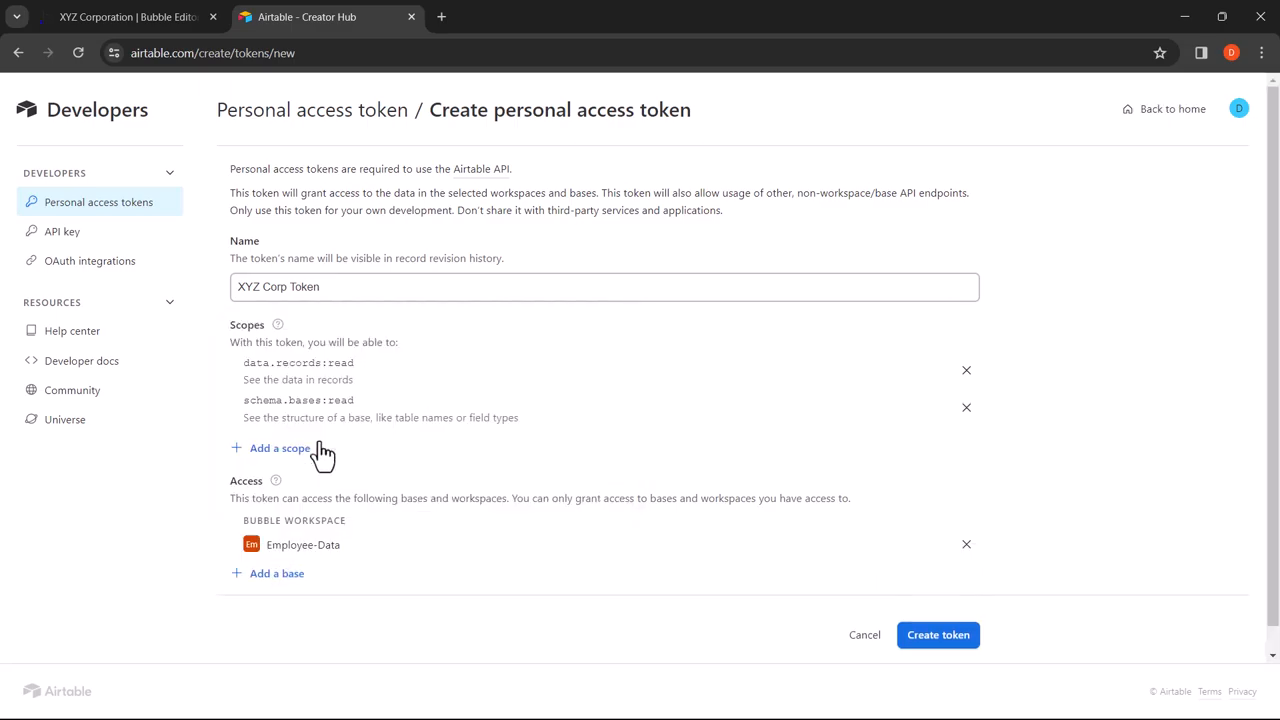
mouse_move(812, 612)
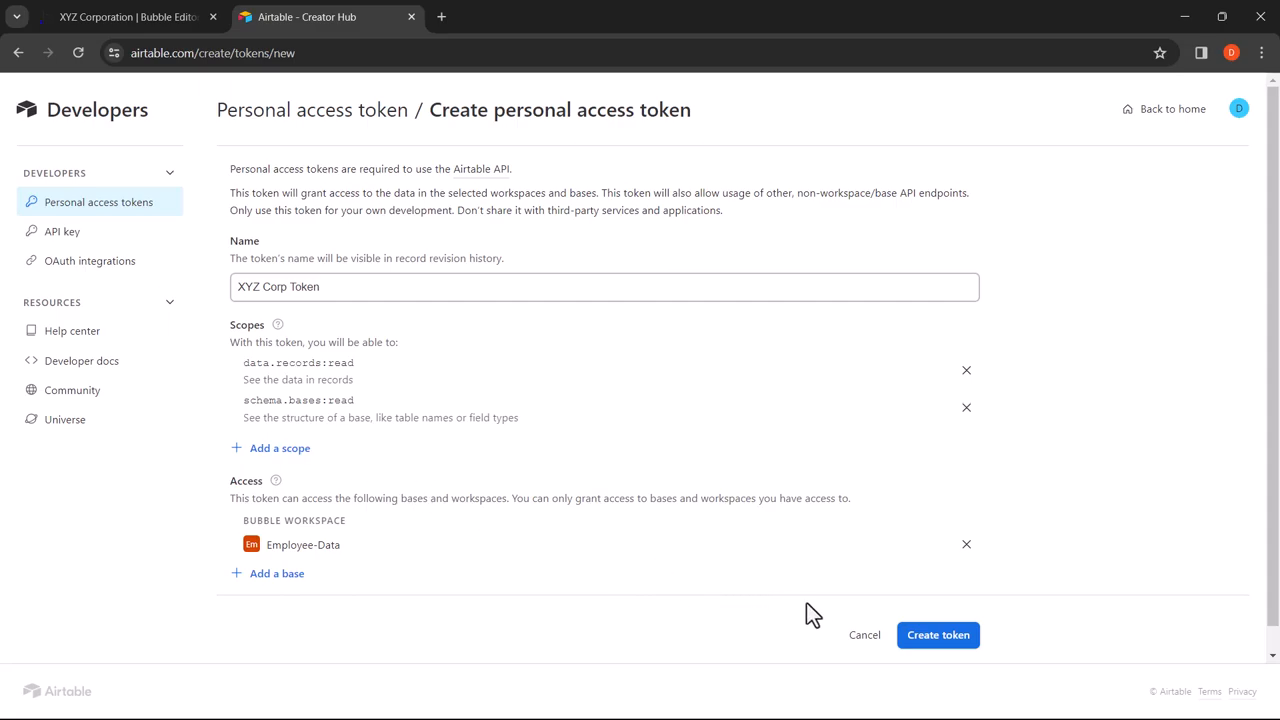
click(936, 636)
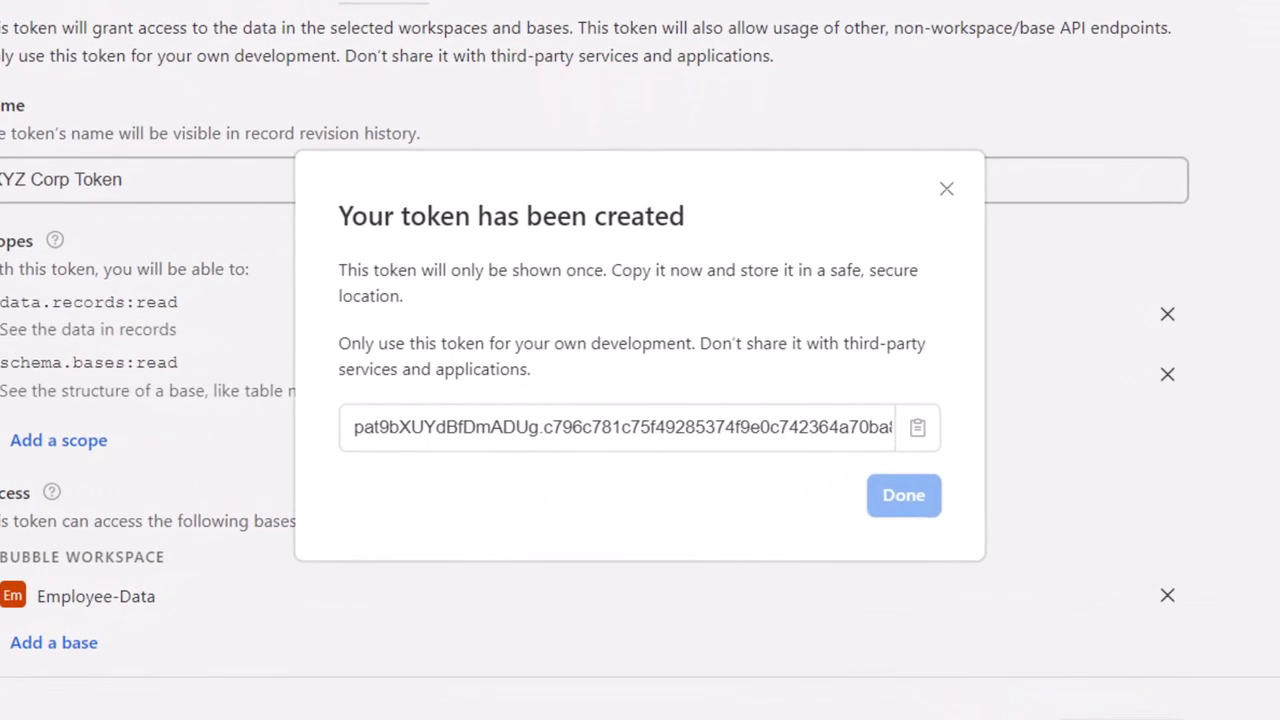
mouse_move(1012, 604)
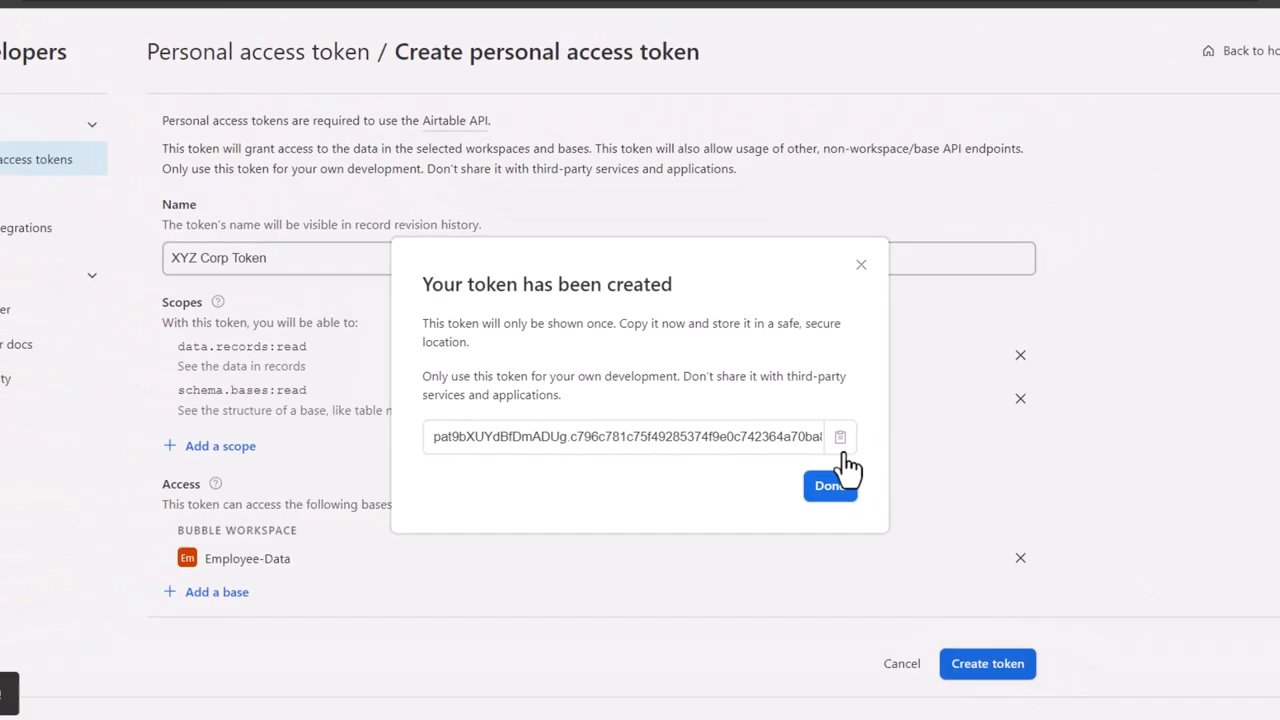
click(830, 486)
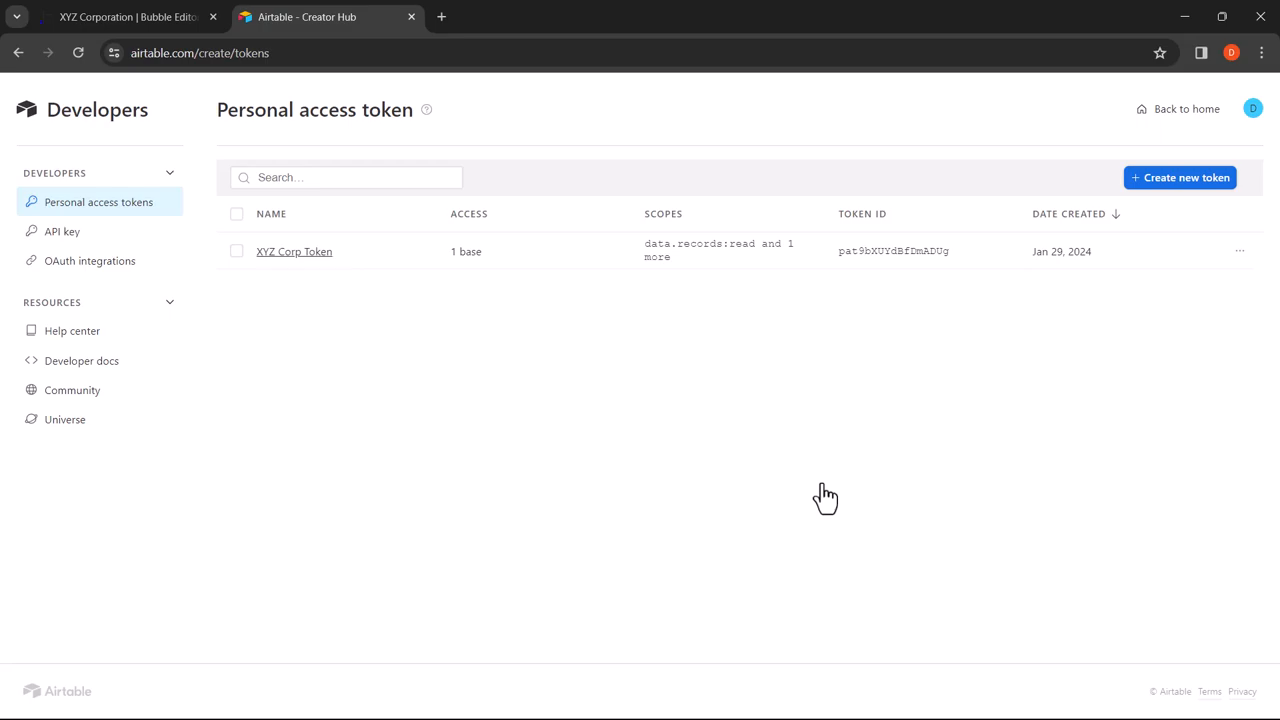
Step: In Bubble's Airtable plugin, add the Employee-Data Team-Members table as data and initialize it
click(124, 16)
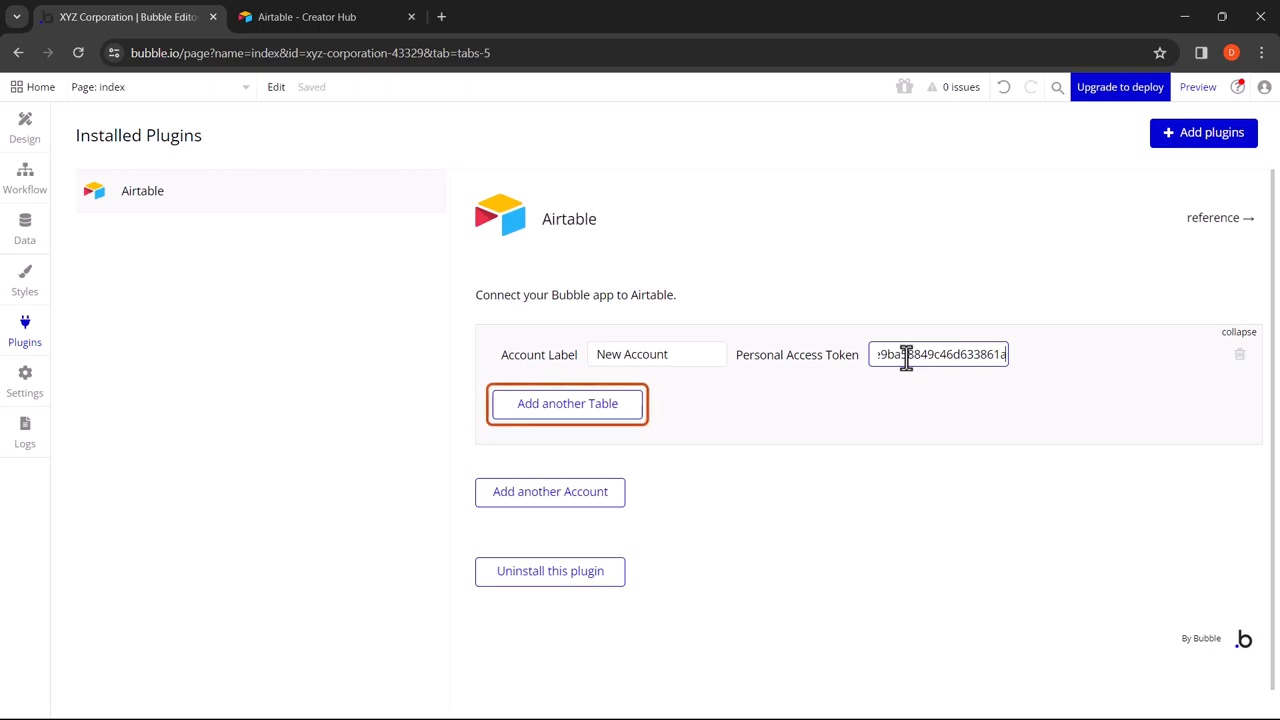
click(568, 404)
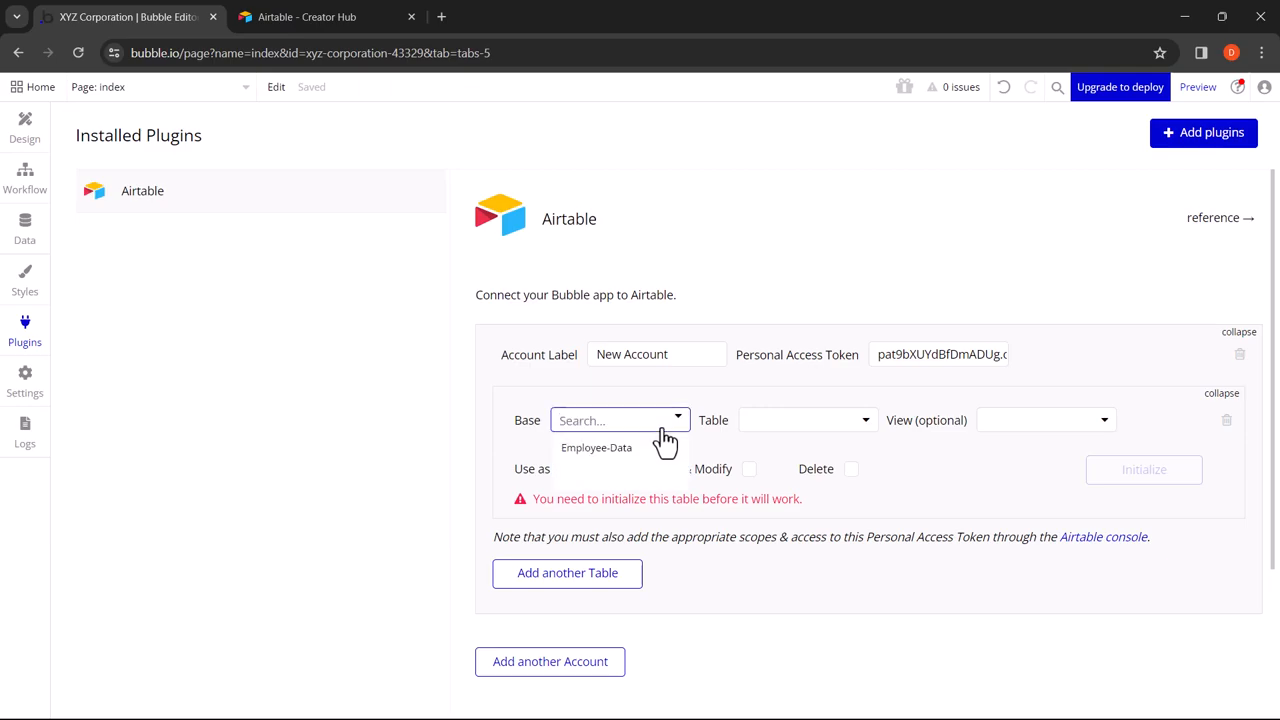
click(596, 448)
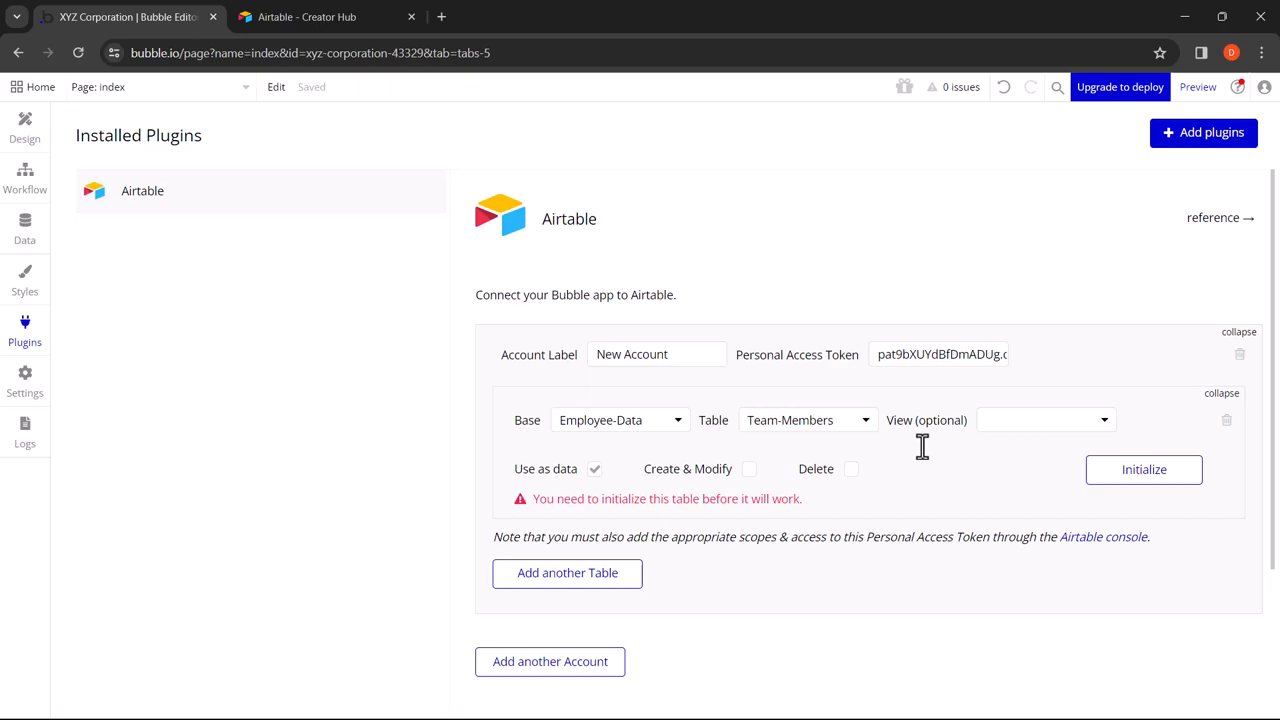
mouse_move(852, 508)
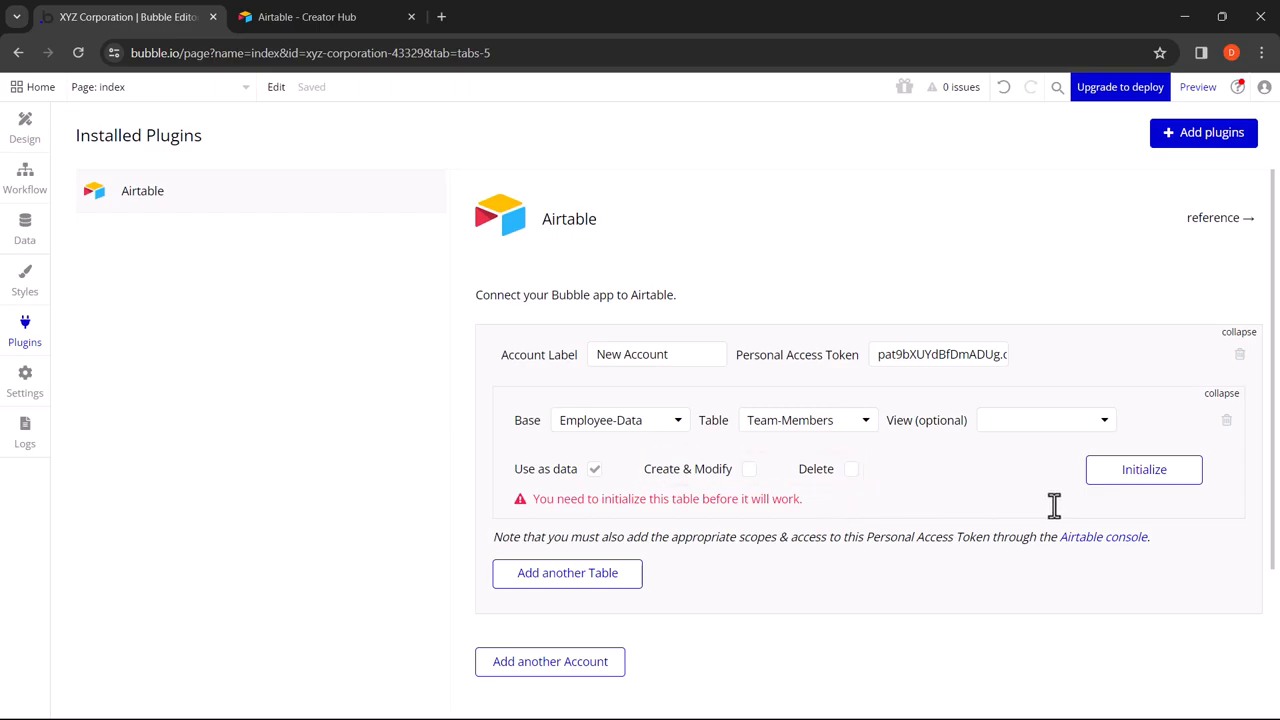
click(1144, 468)
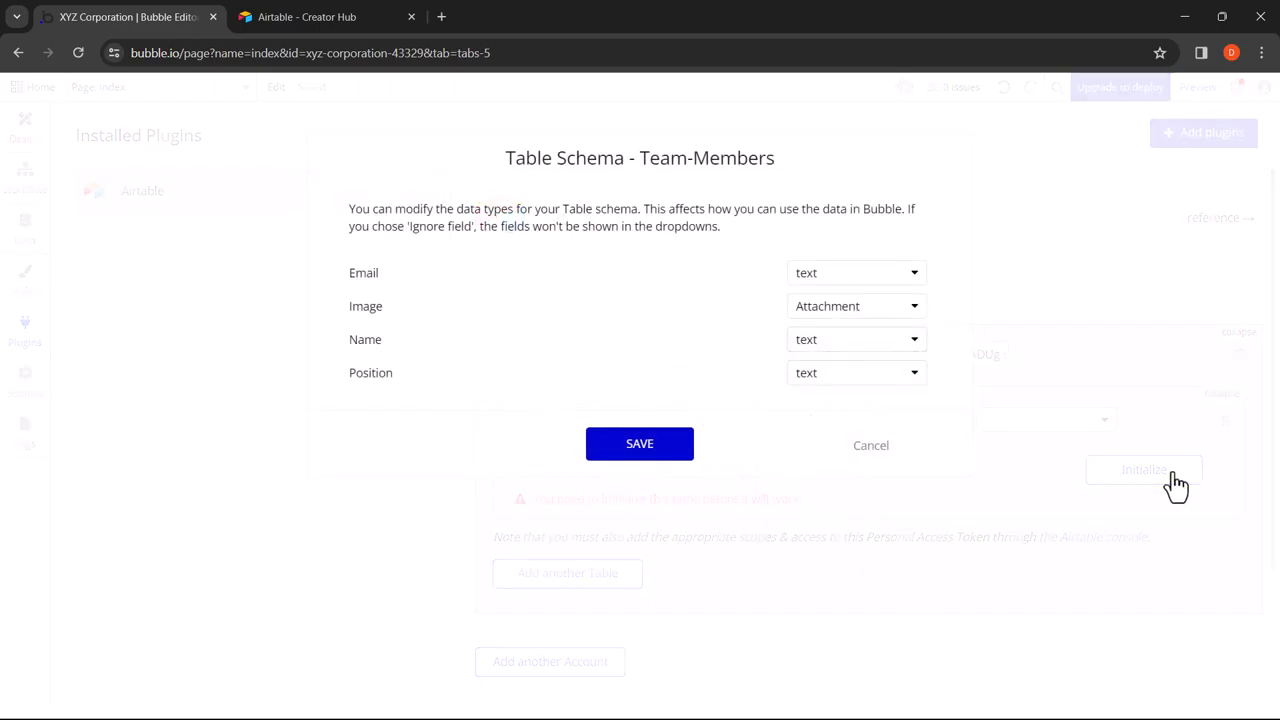
mouse_move(1176, 486)
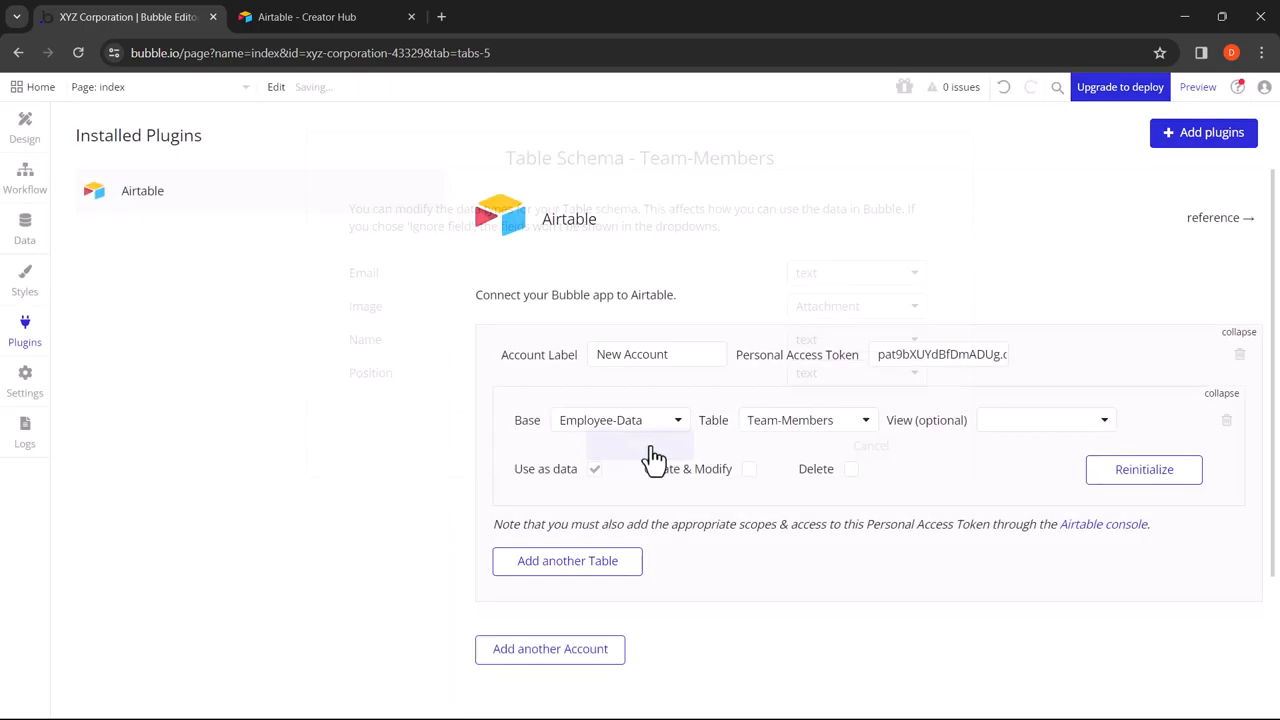
click(640, 444)
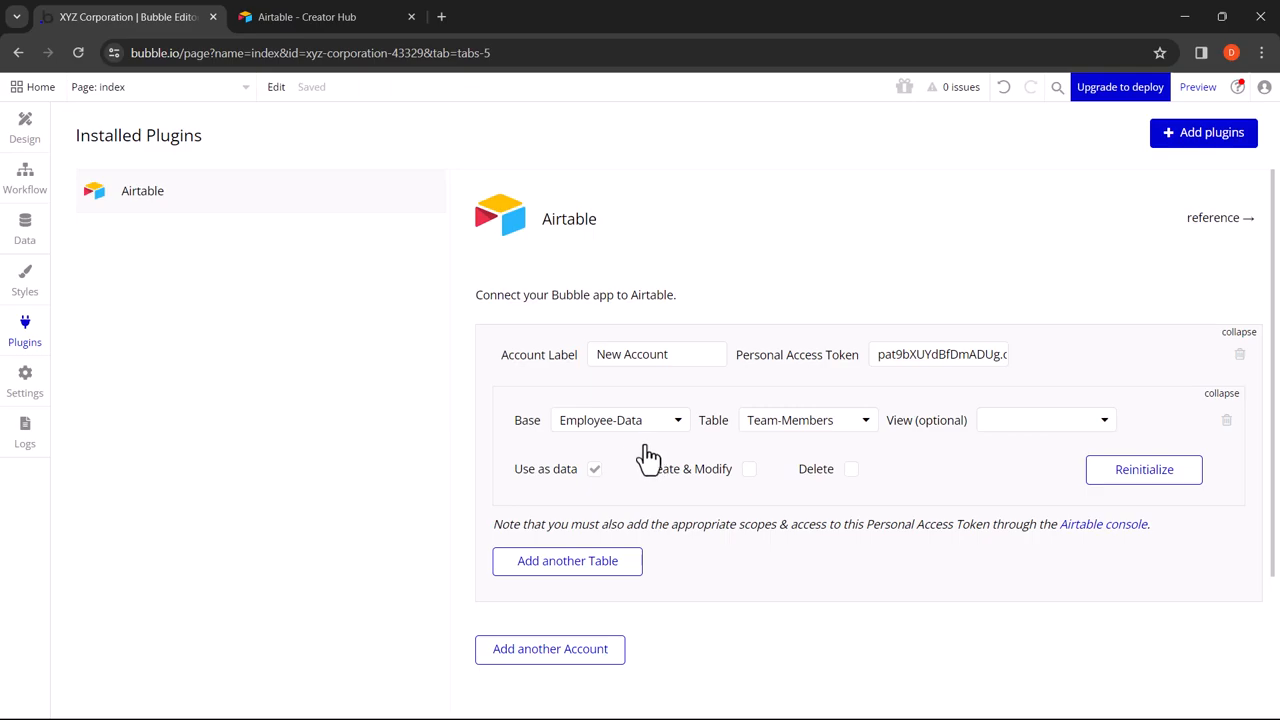
Step: Add a heading reading 'OUR TEAM' with centred alignment and bold weight
click(24, 124)
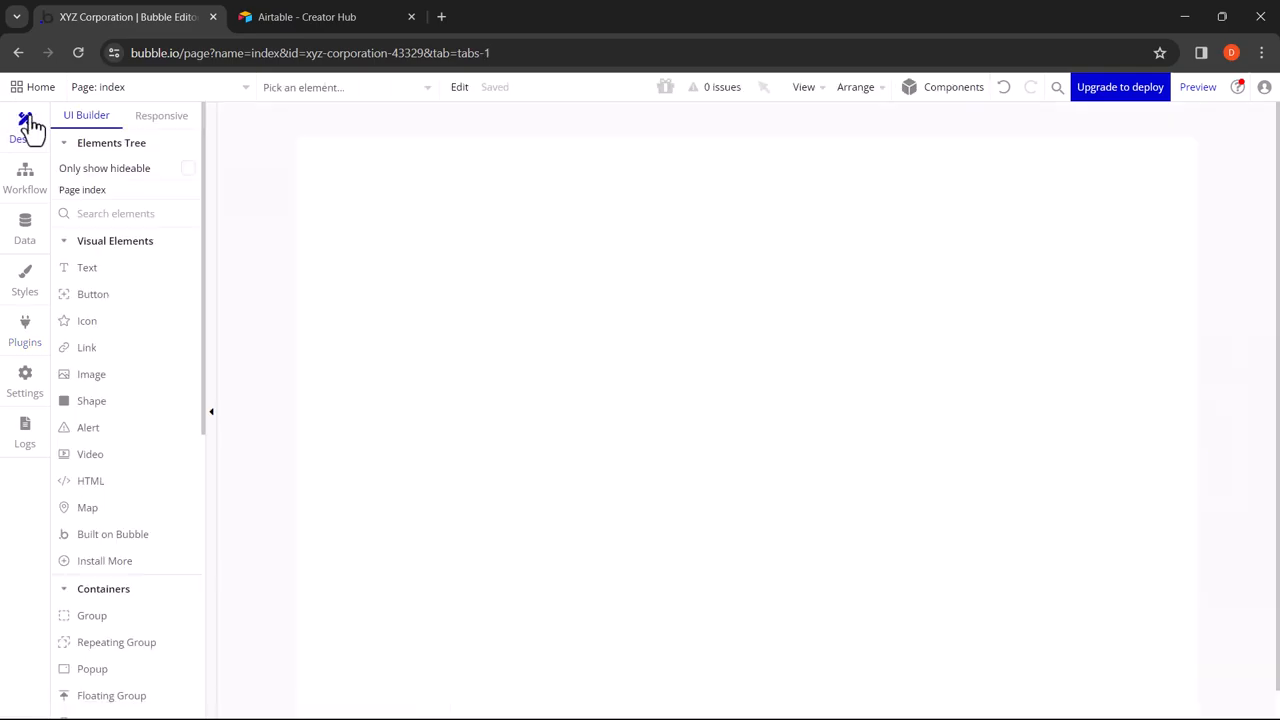
mouse_move(484, 336)
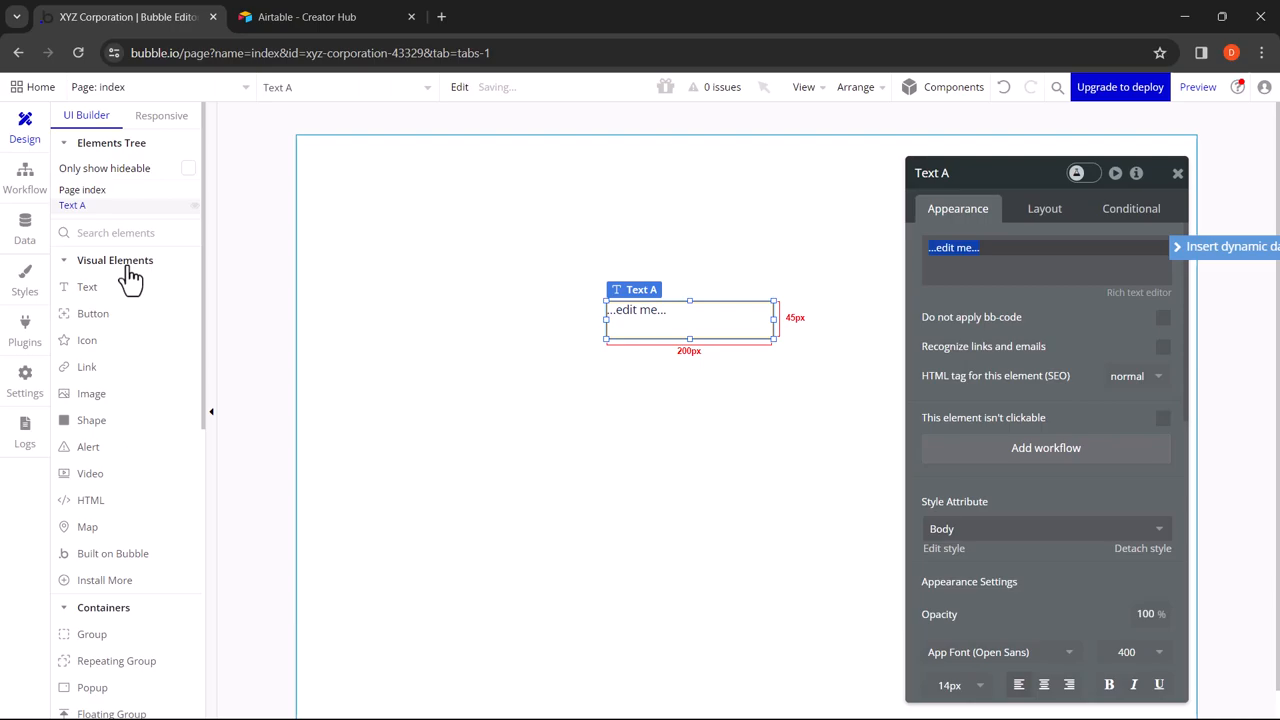
text(OUR)
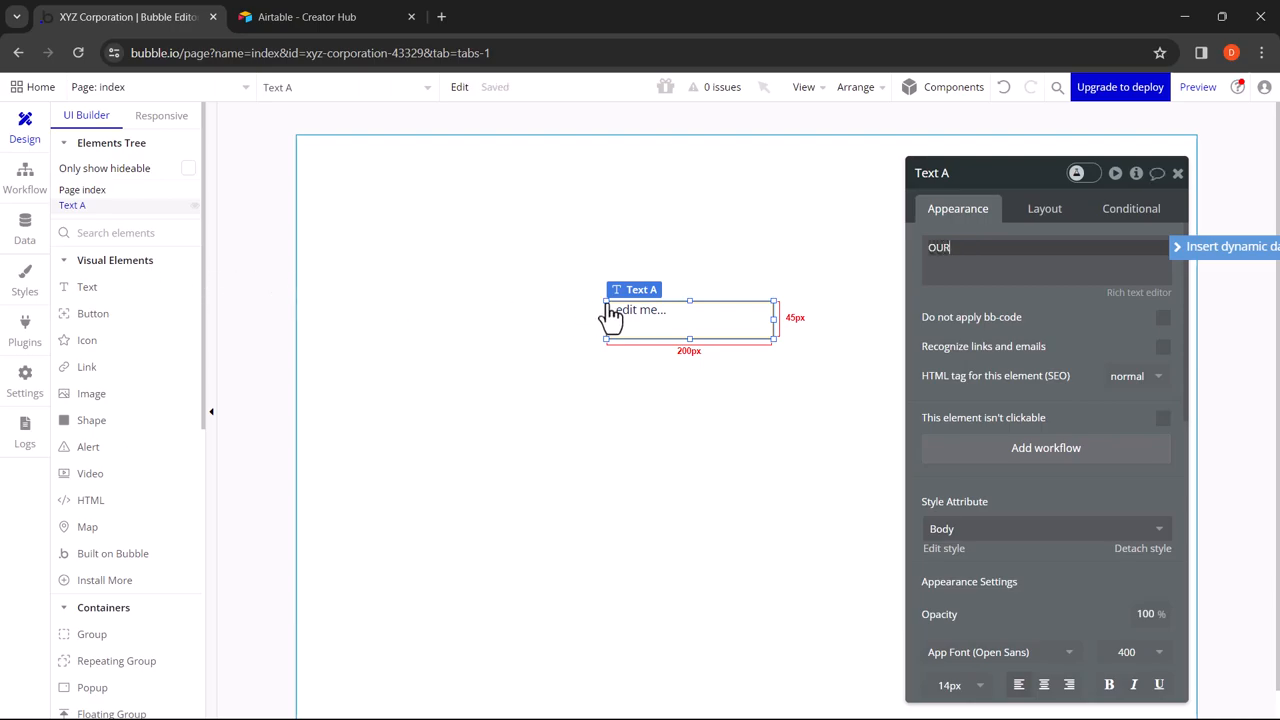
text(TEAM)
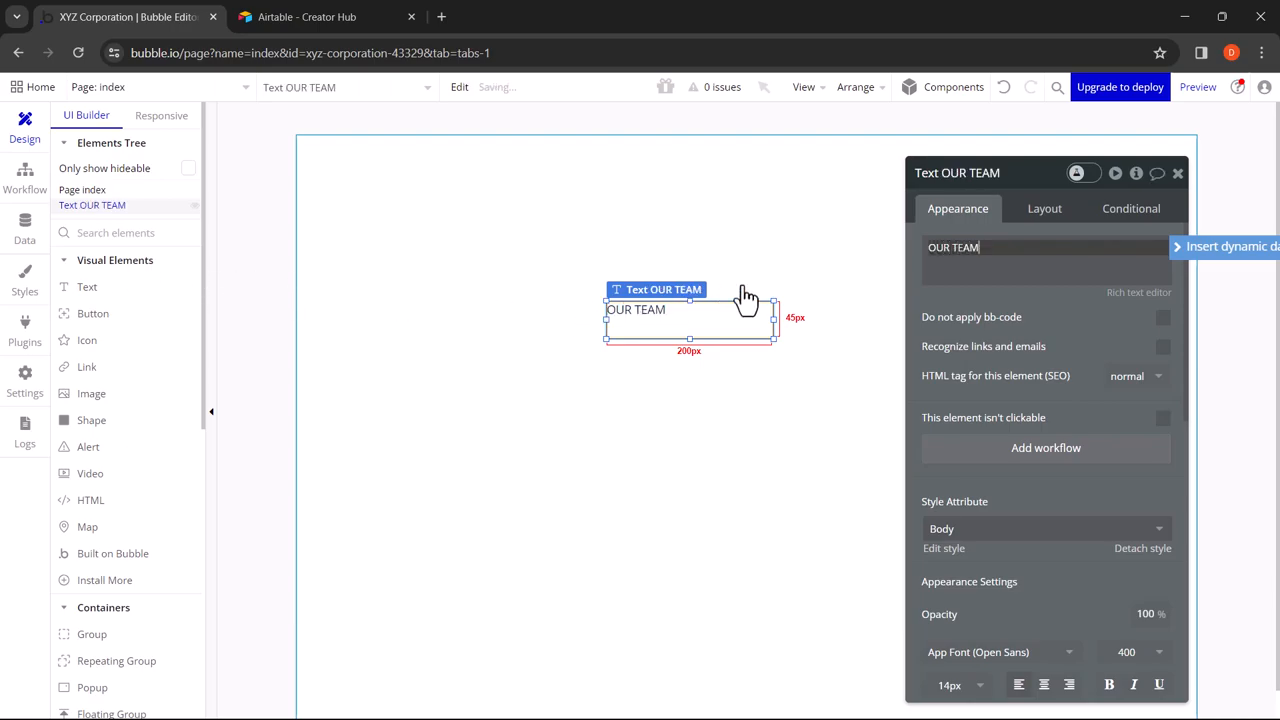
click(992, 248)
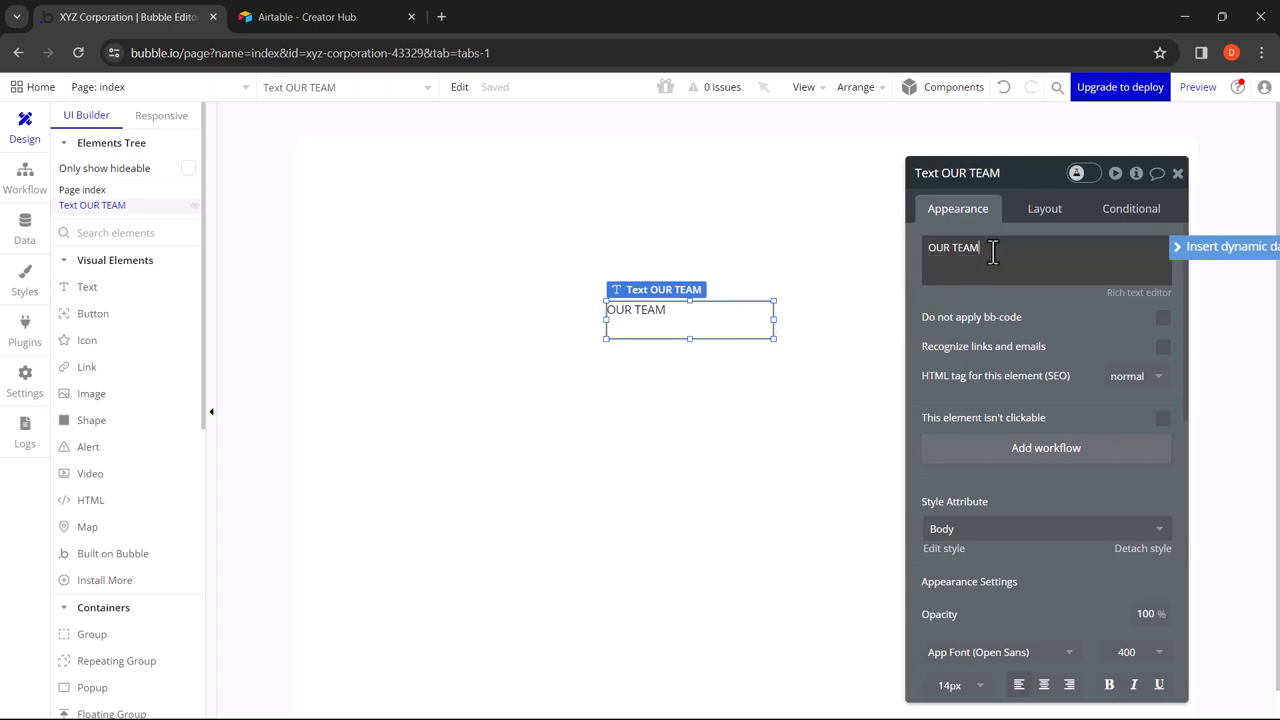
scroll(down, 3)
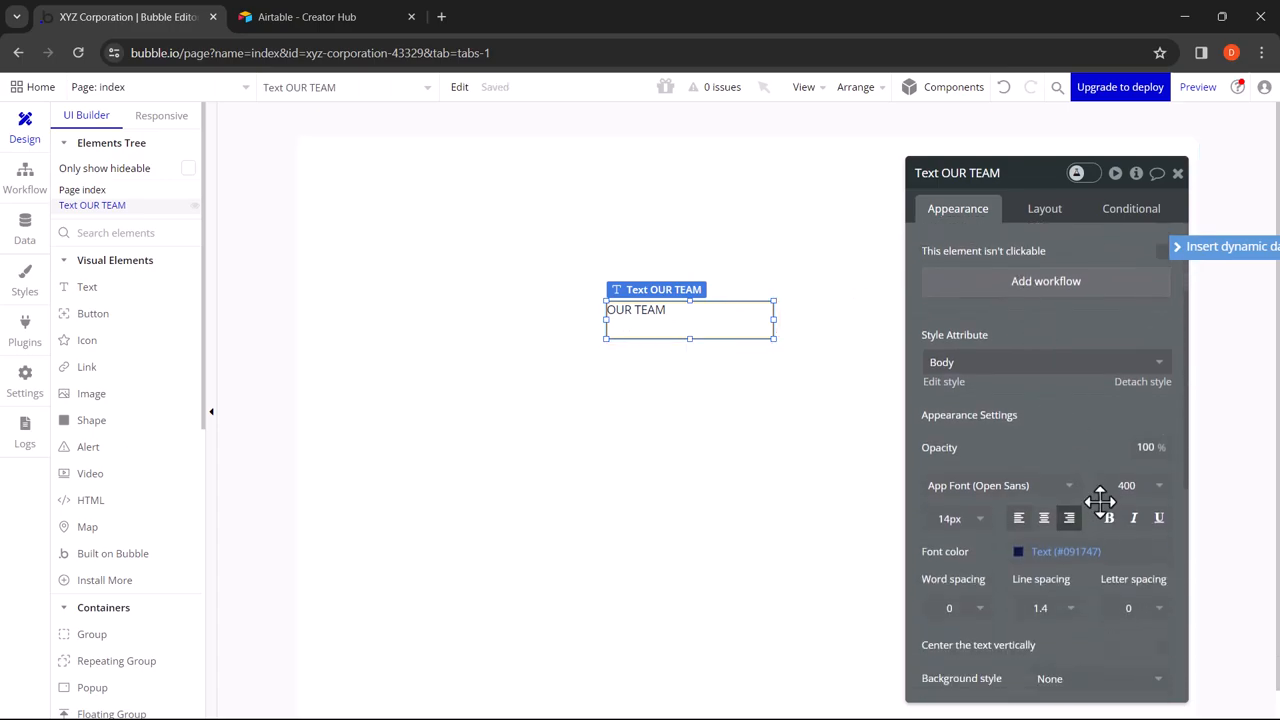
click(1044, 516)
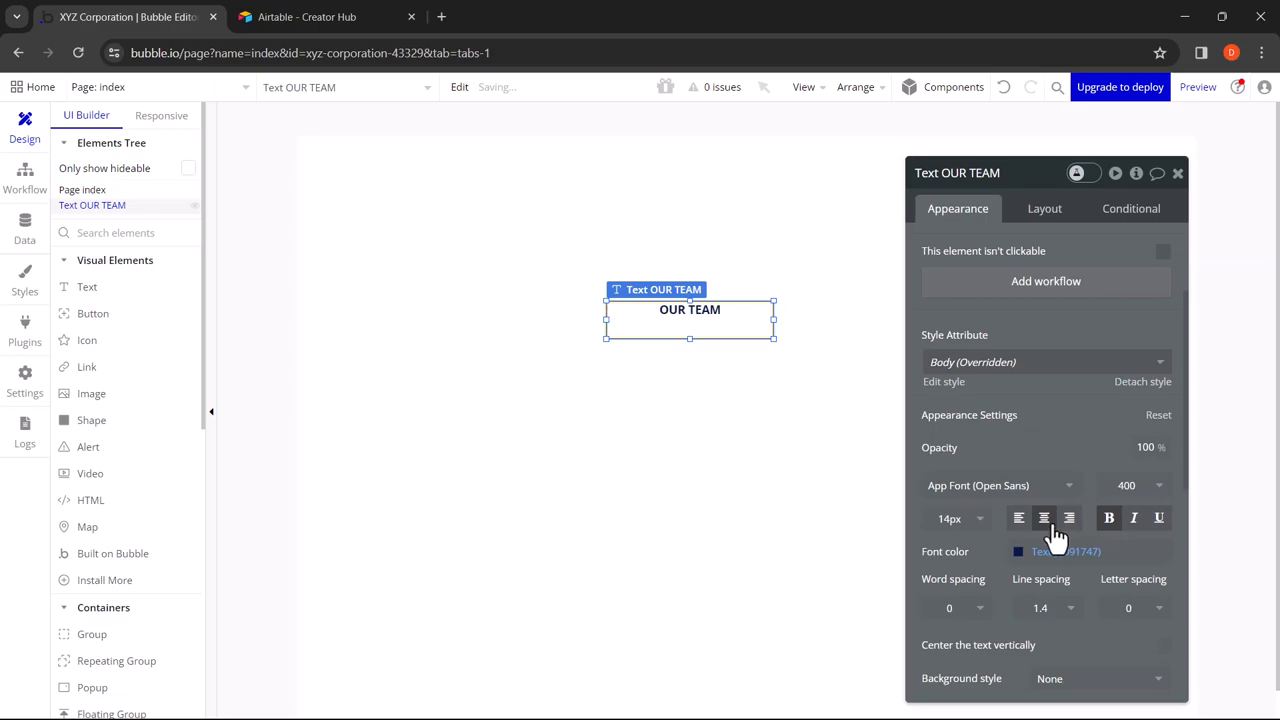
click(948, 518)
text(36)
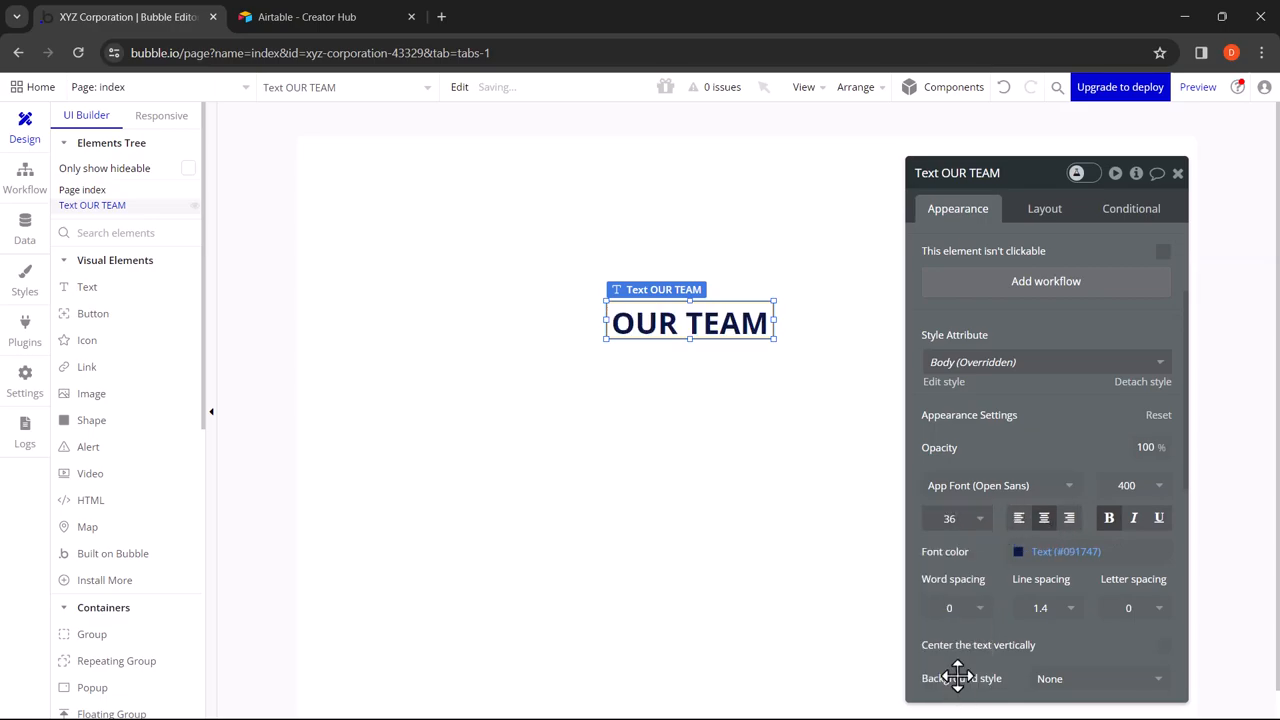
click(1176, 172)
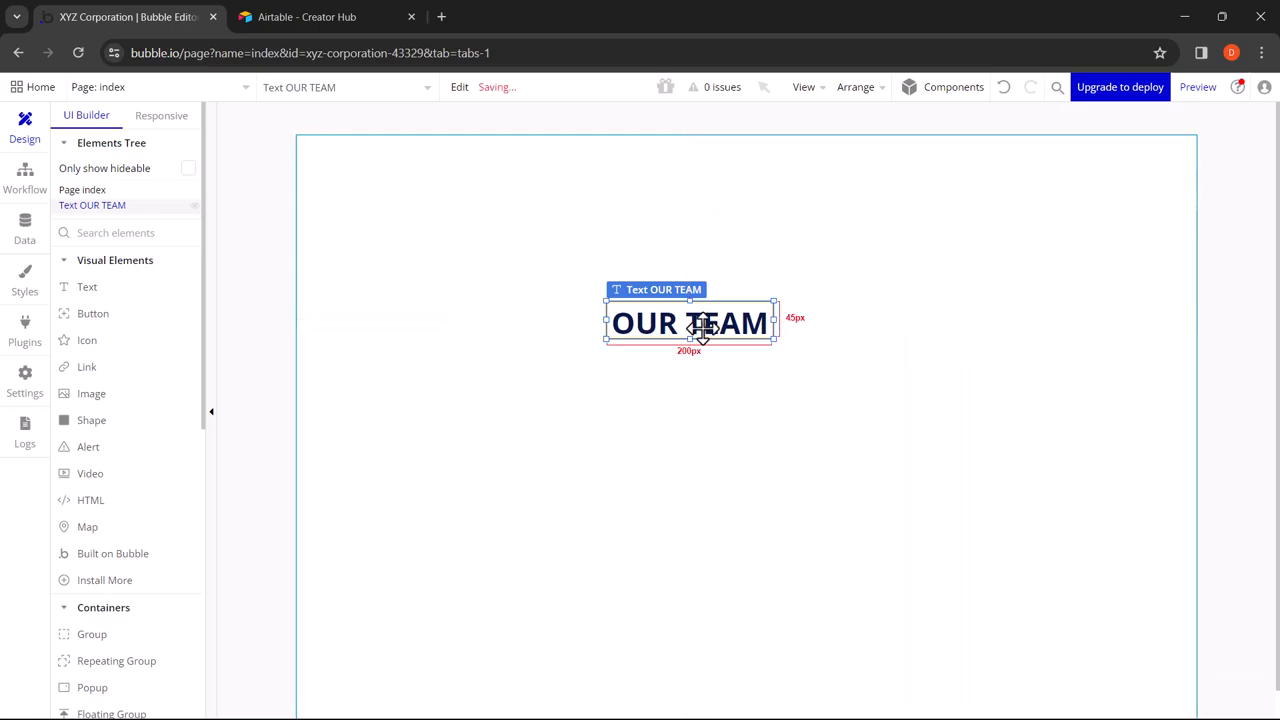
Step: Centre the OUR TEAM heading horizontally and move it toward the top of the page
right_click(700, 324)
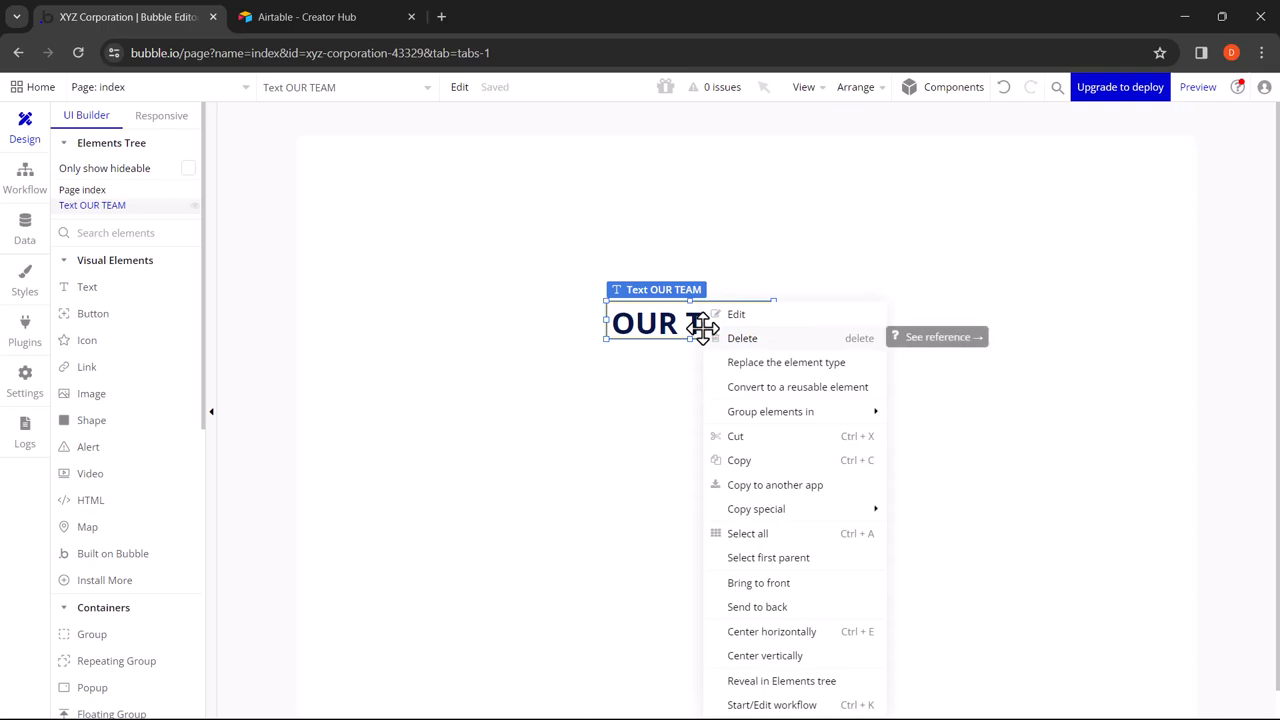
click(772, 632)
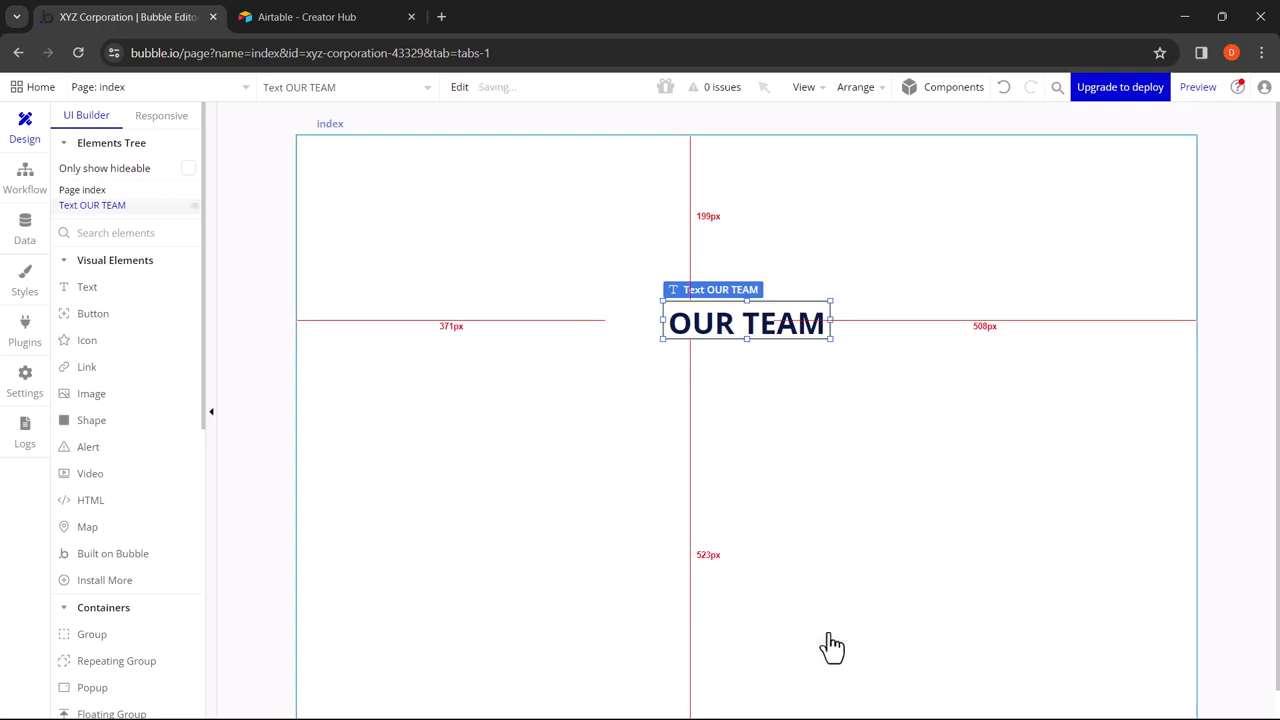
mouse_move(820, 458)
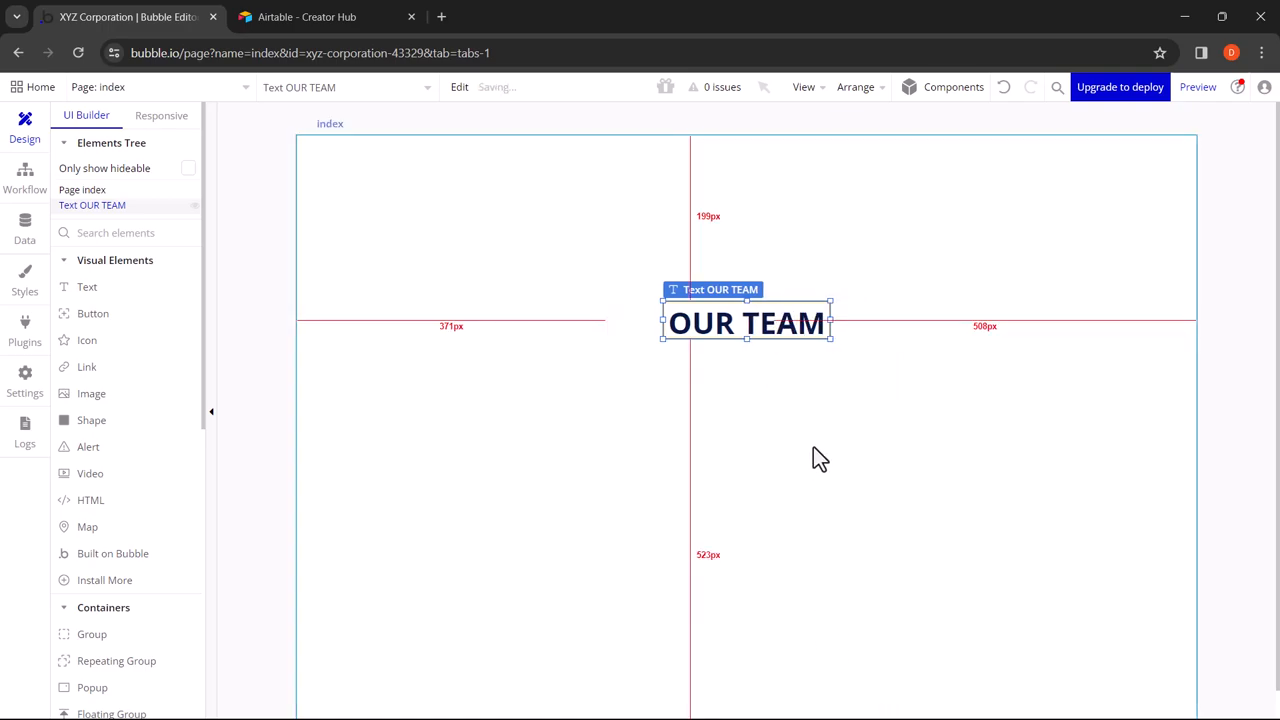
drag(746, 322, 746, 272)
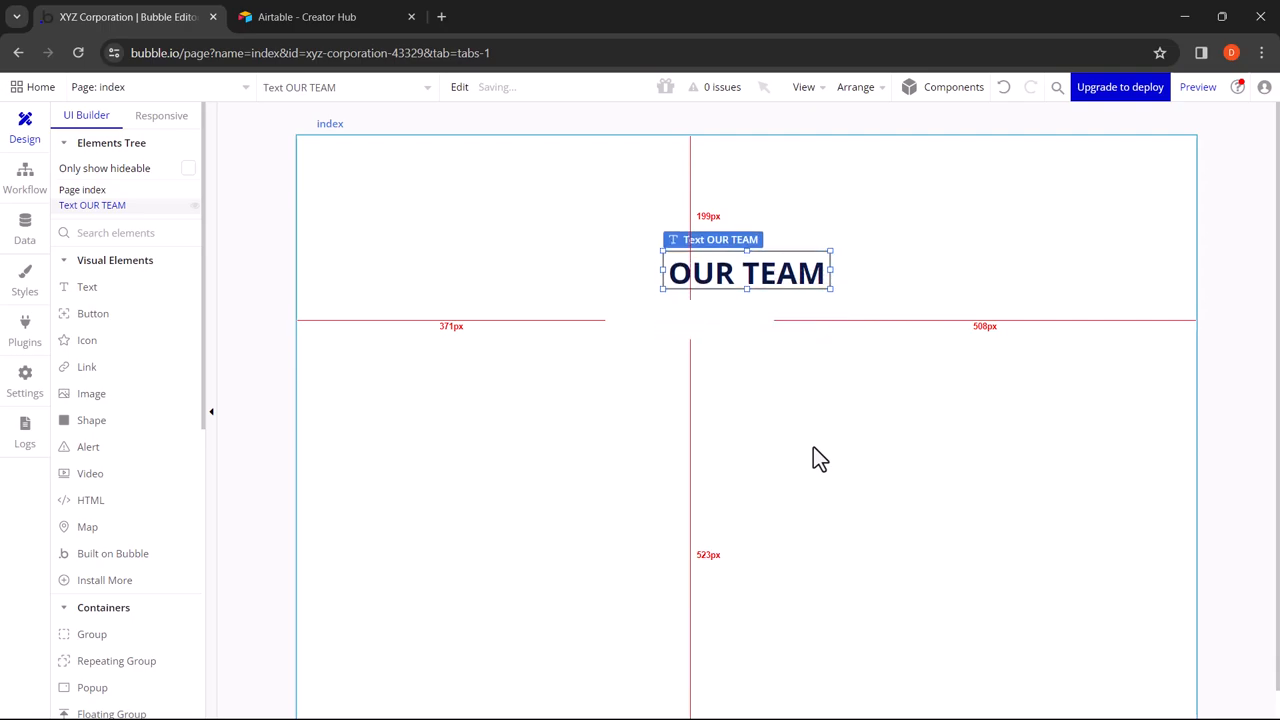
click(812, 444)
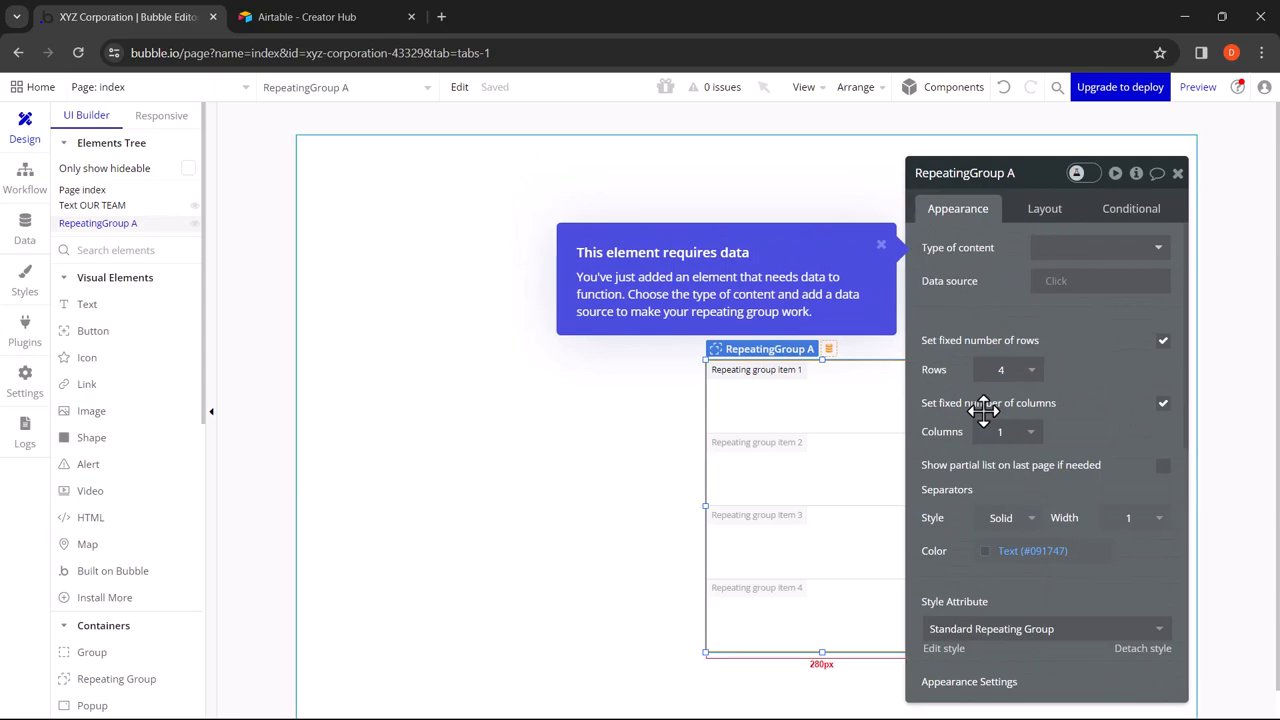
mouse_move(1010, 370)
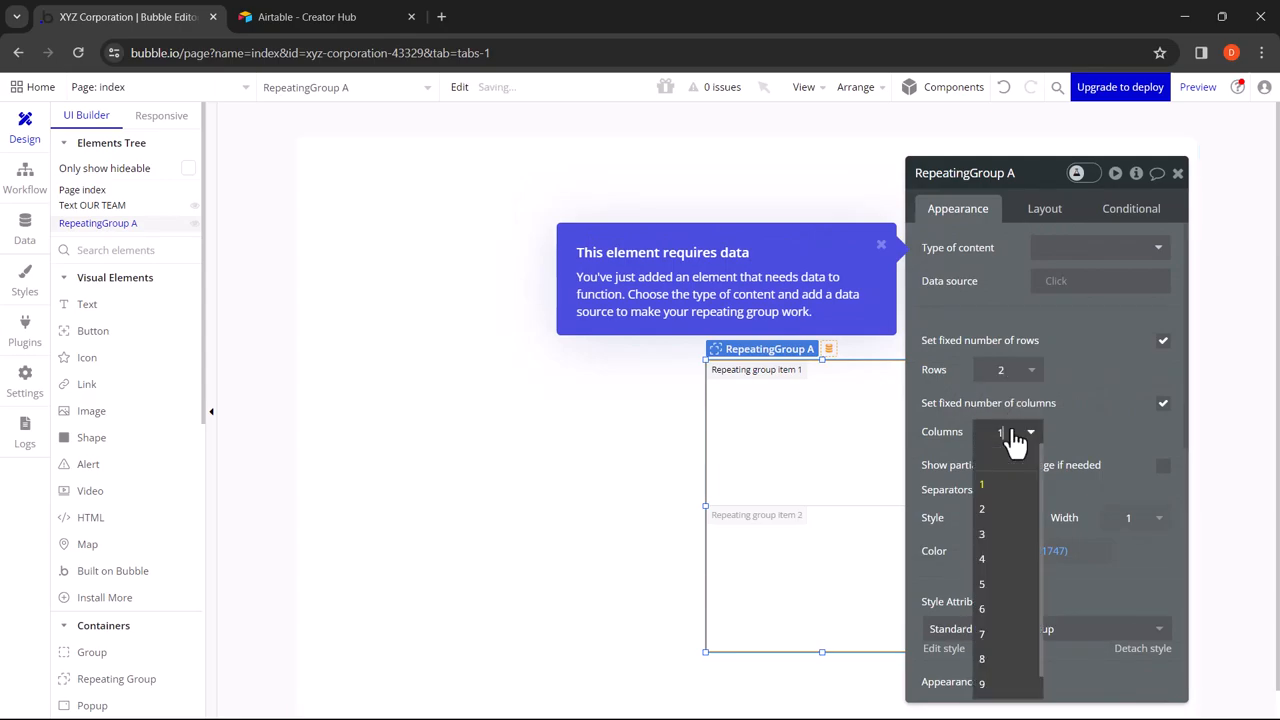
Step: Make the repeating group a 2x2 grid listing Team-Members content
click(982, 508)
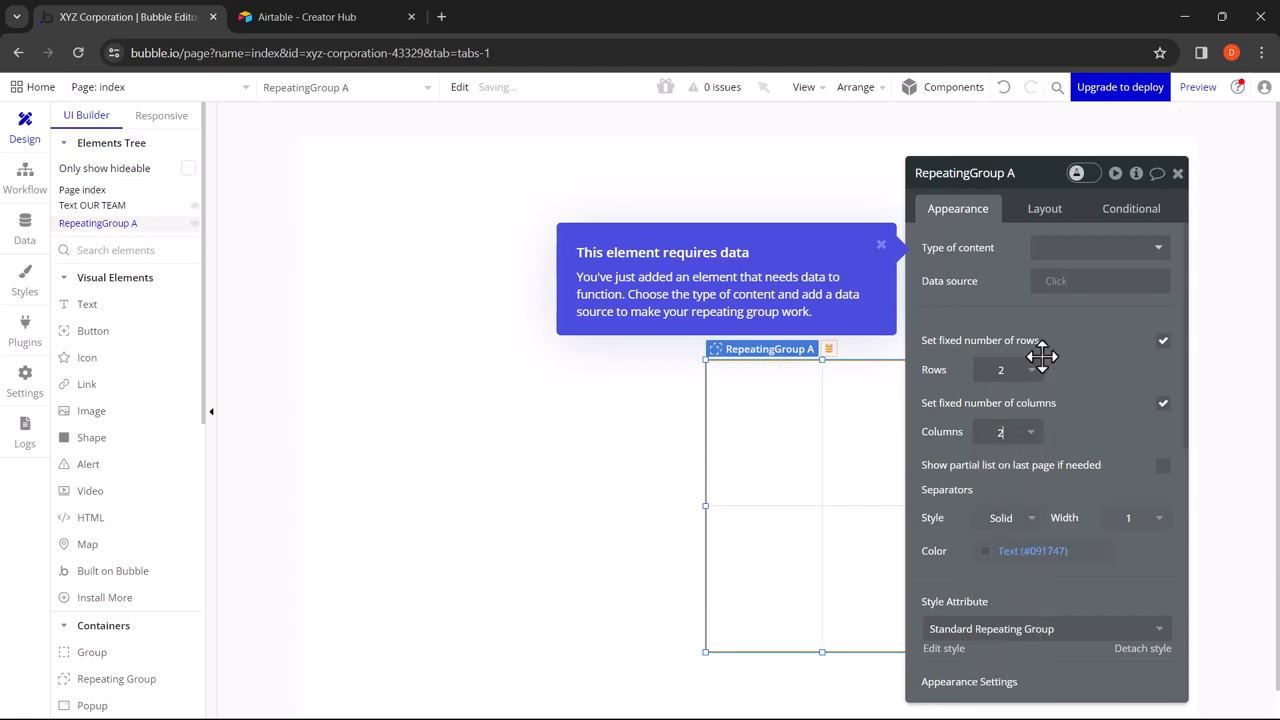
mouse_move(1030, 312)
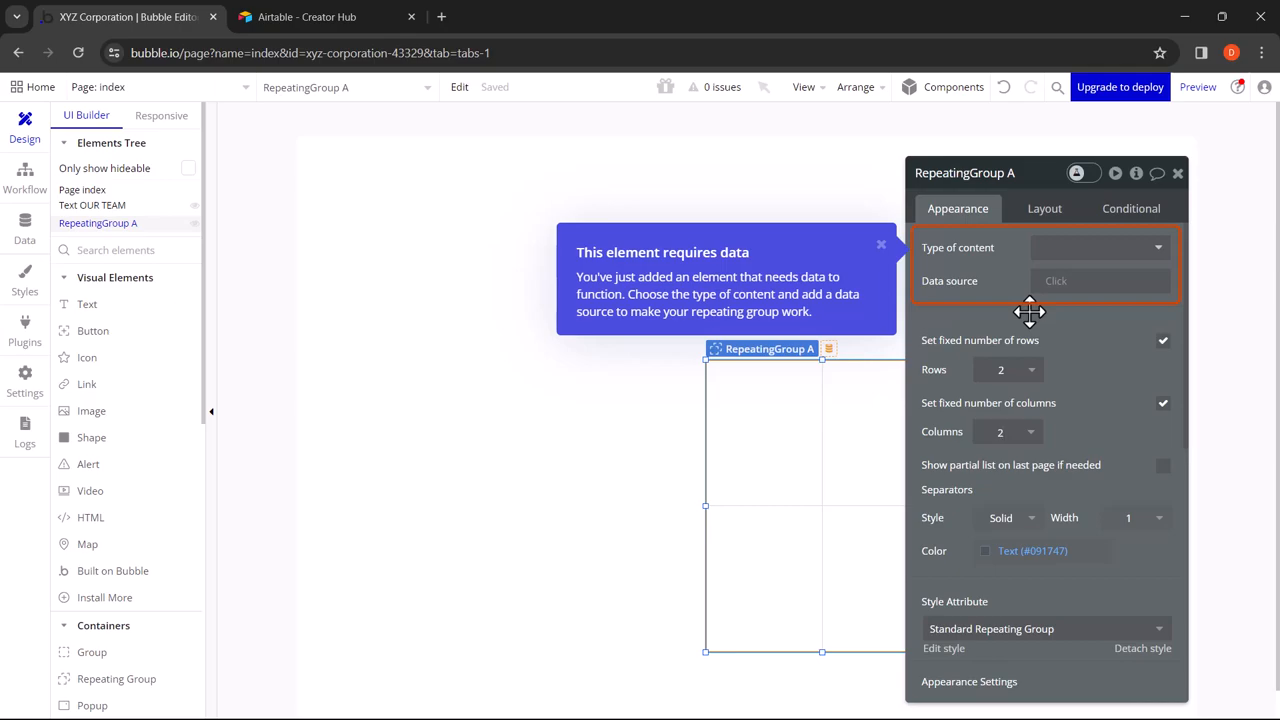
click(1096, 248)
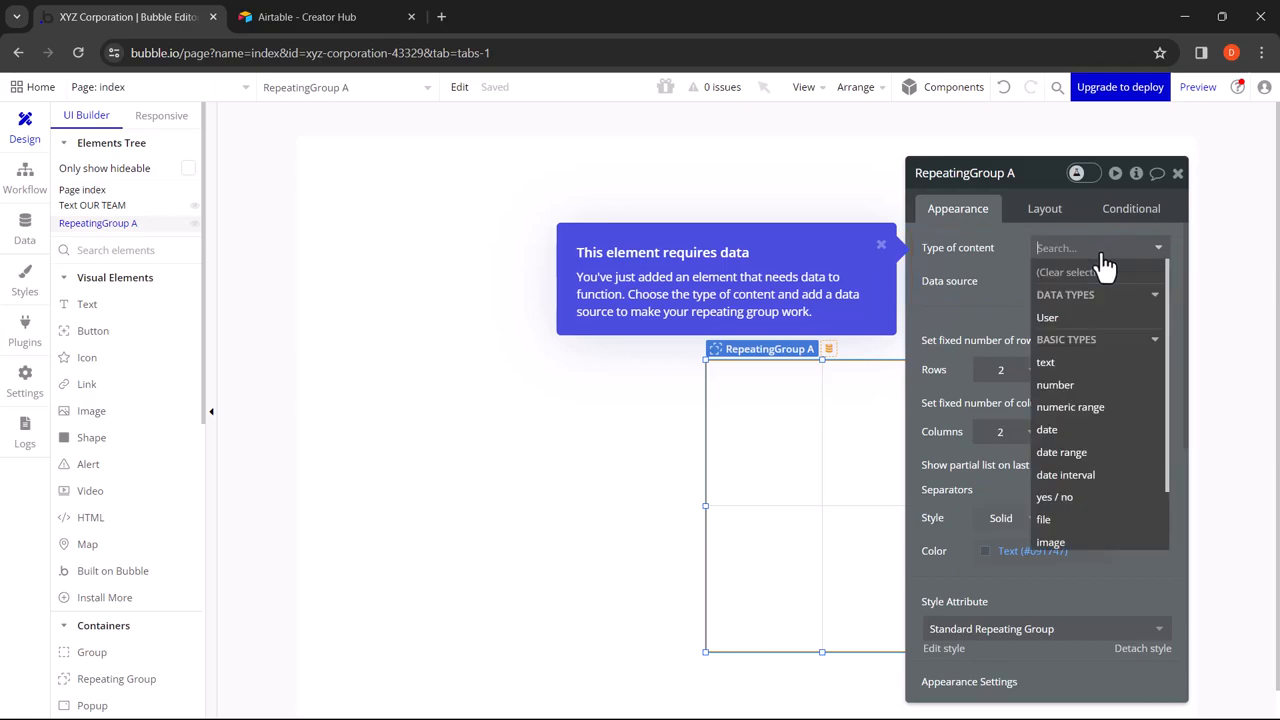
scroll(down, 3)
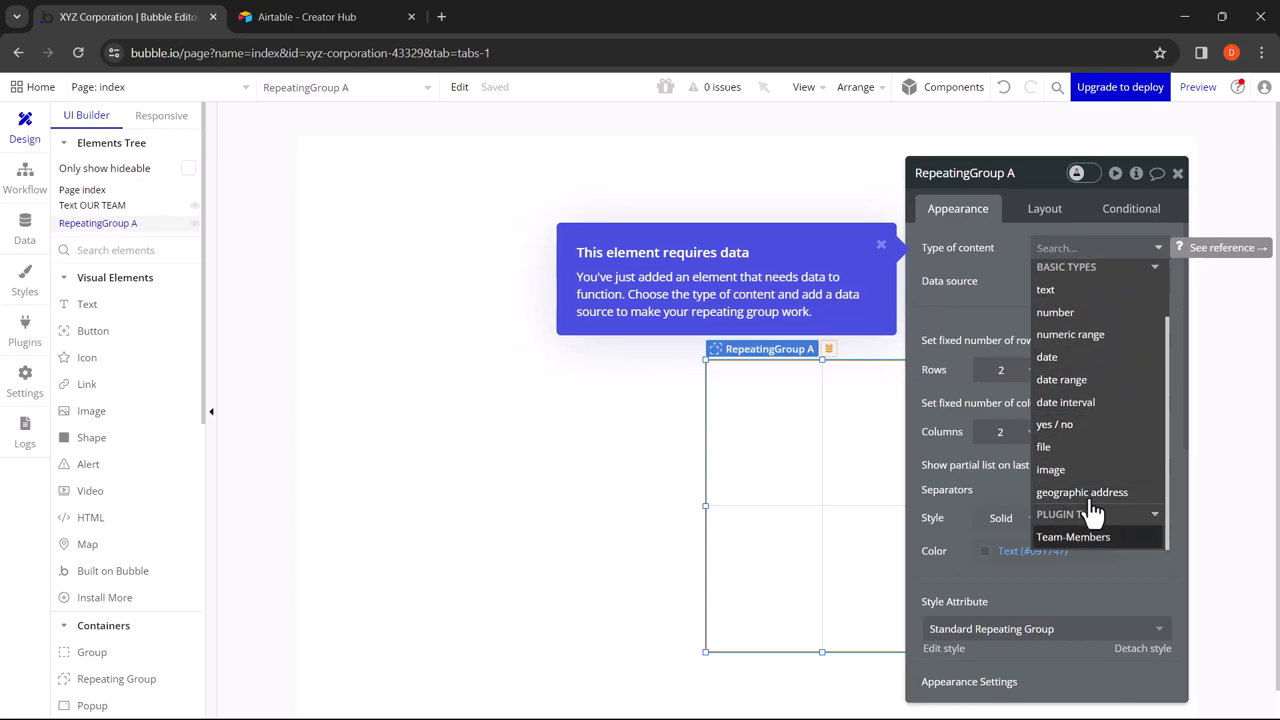
click(1072, 536)
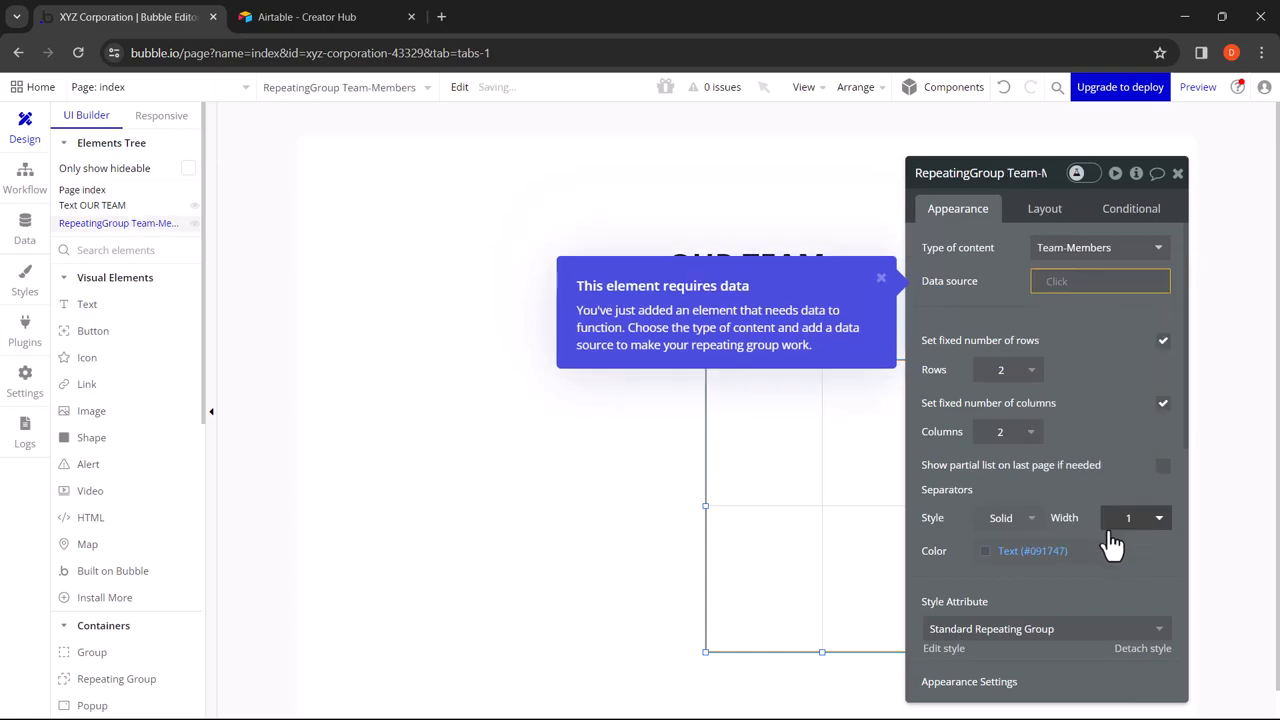
Step: Source the group's data from the external API provider Airtable: Team-Members
click(1100, 280)
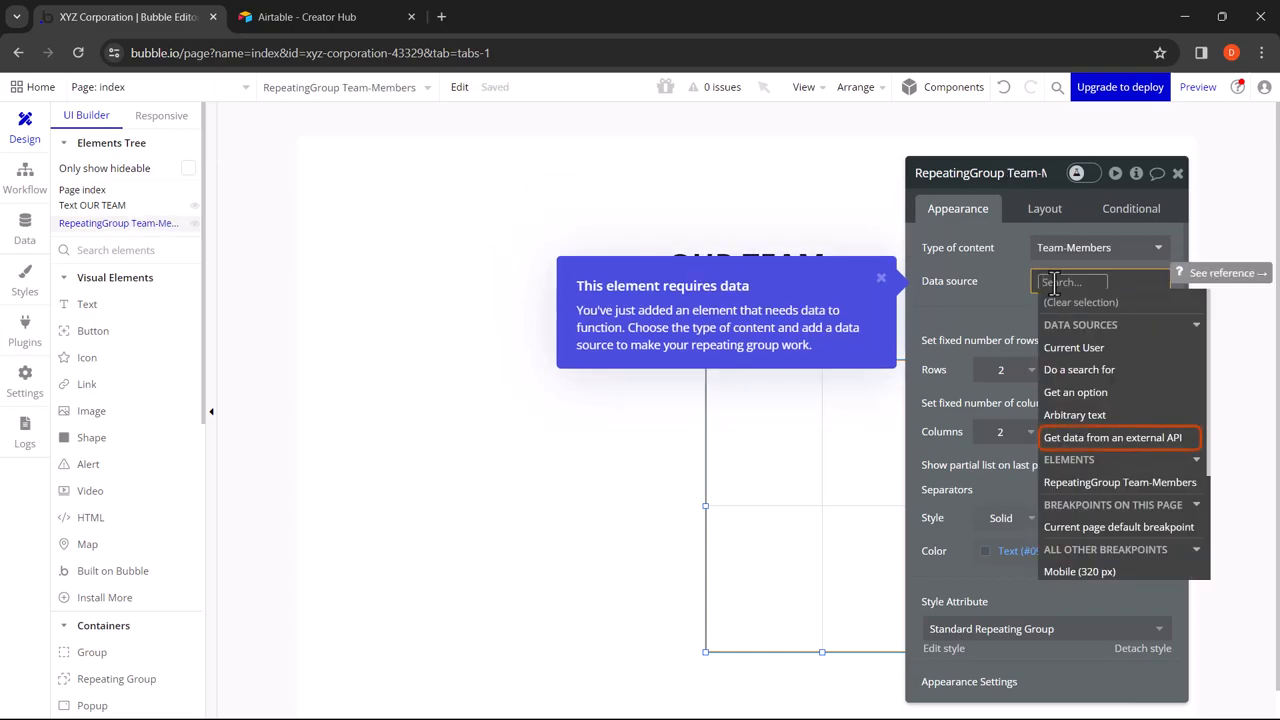
click(1112, 438)
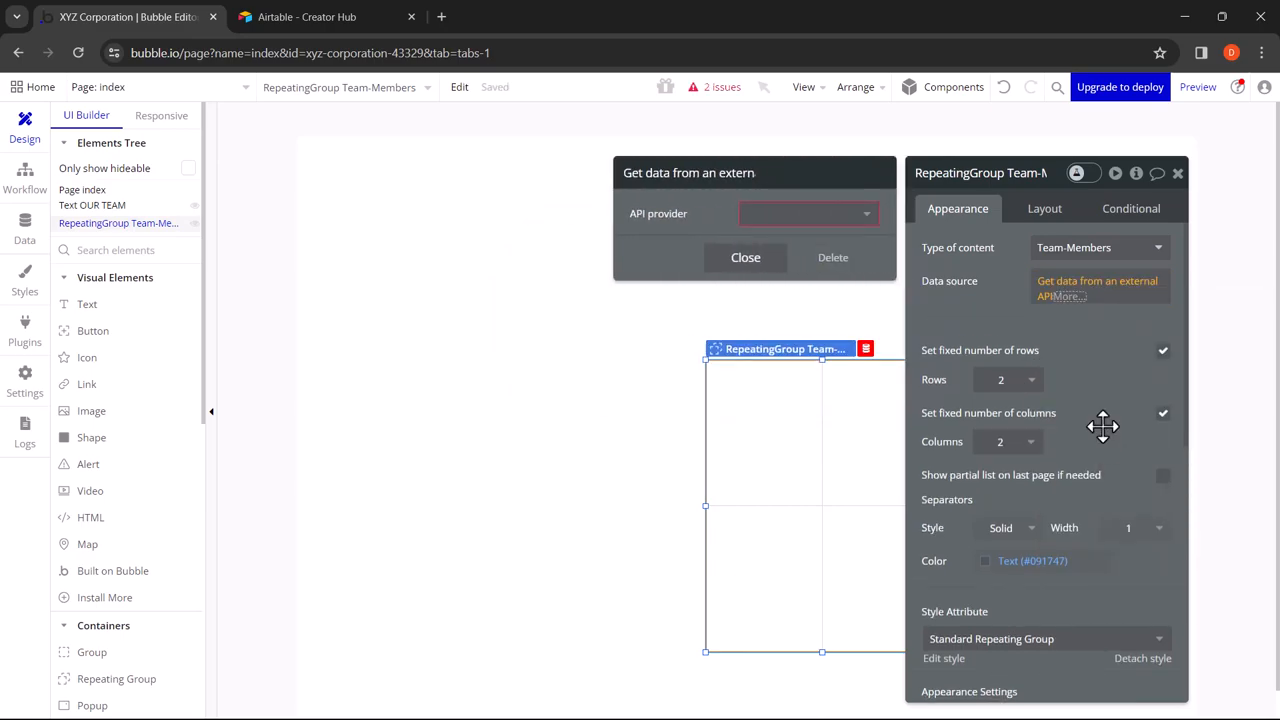
click(804, 212)
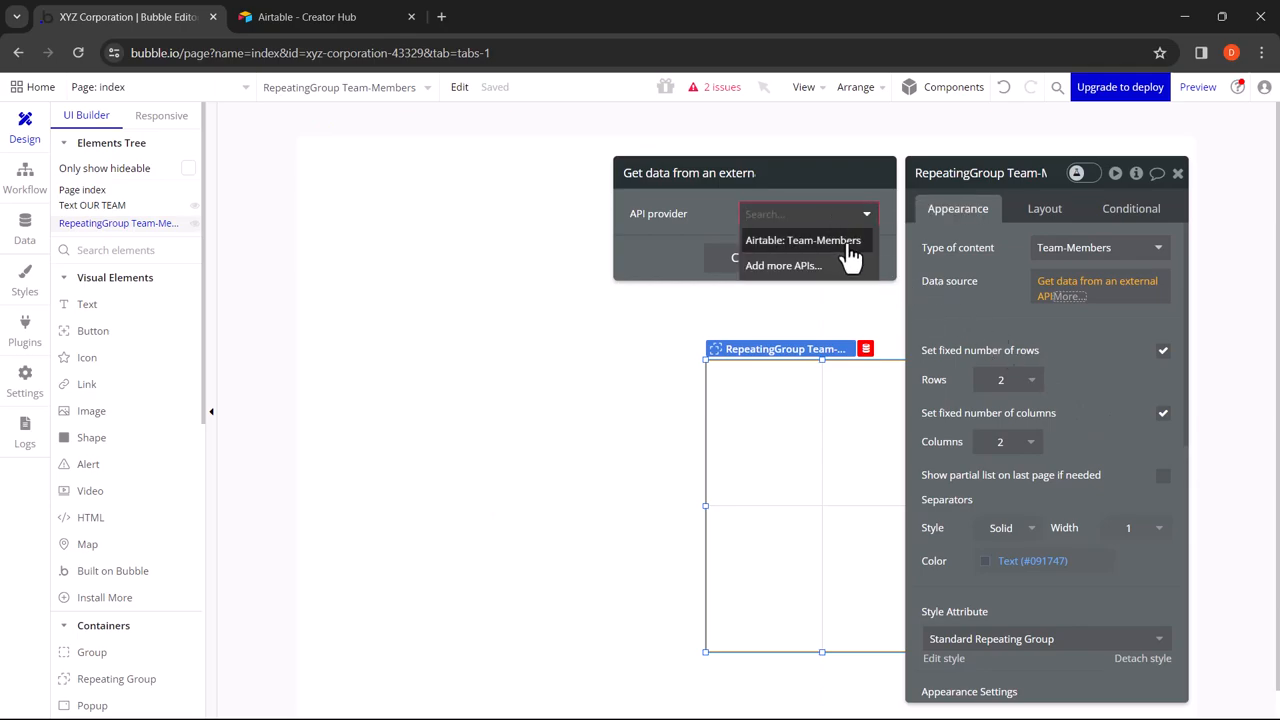
click(804, 240)
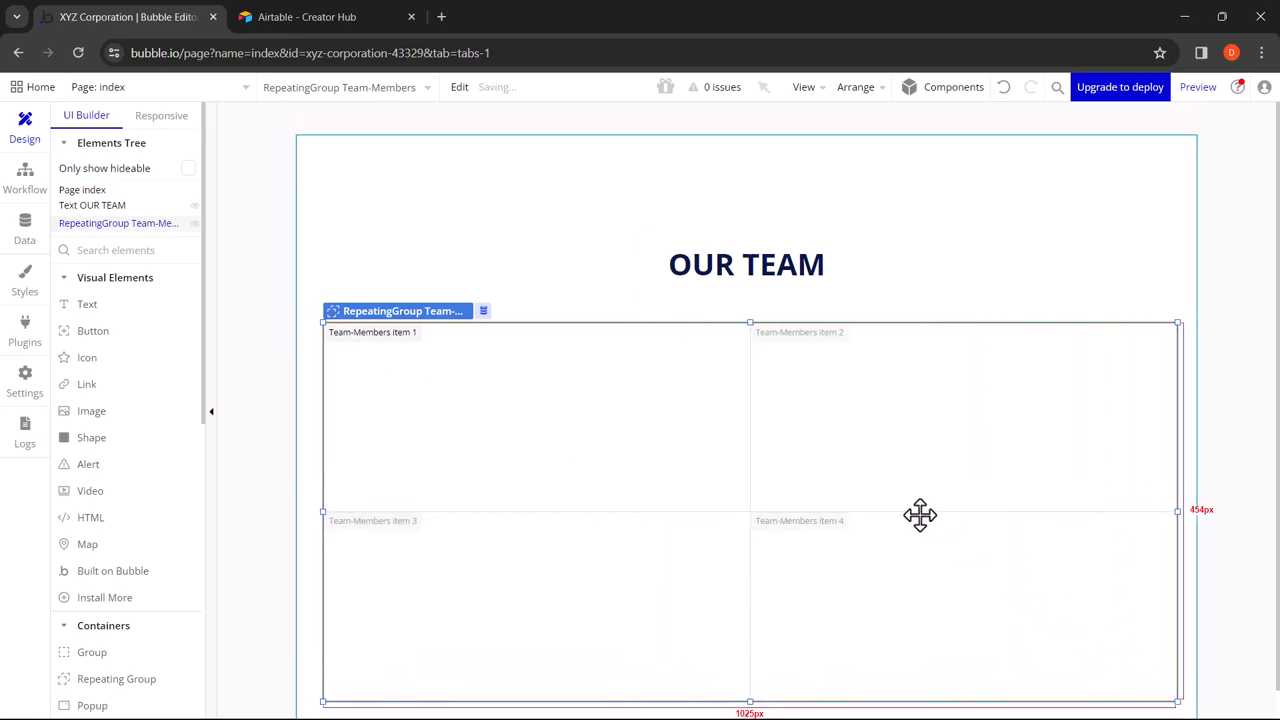
Step: Centre the Team-Members repeating group horizontally, then view the Airtable Team-Members table
right_click(920, 516)
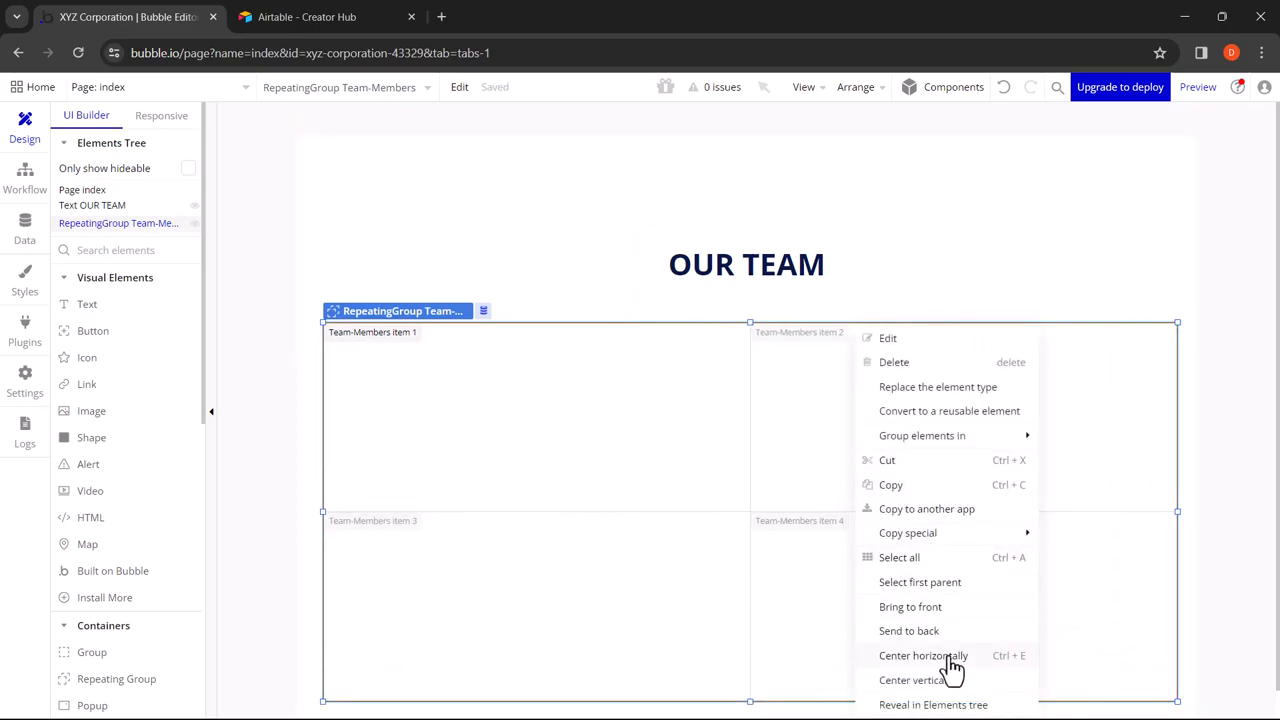
click(924, 656)
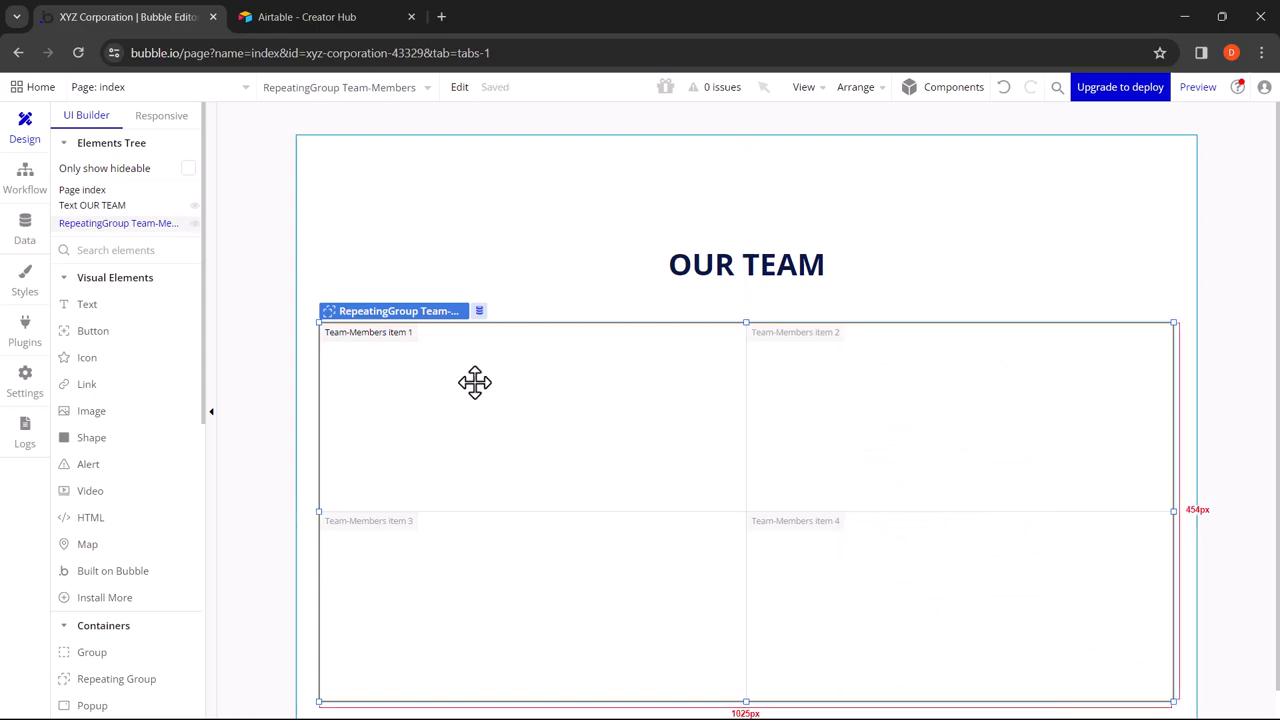
click(324, 16)
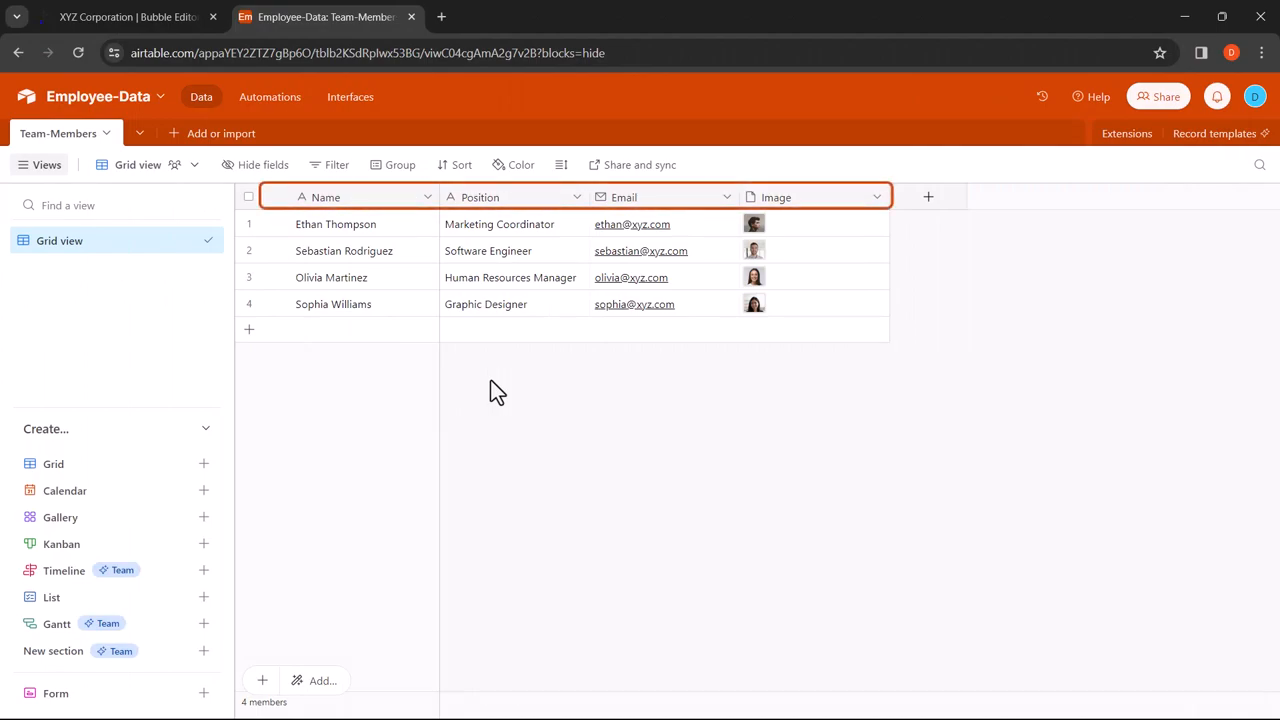
click(128, 16)
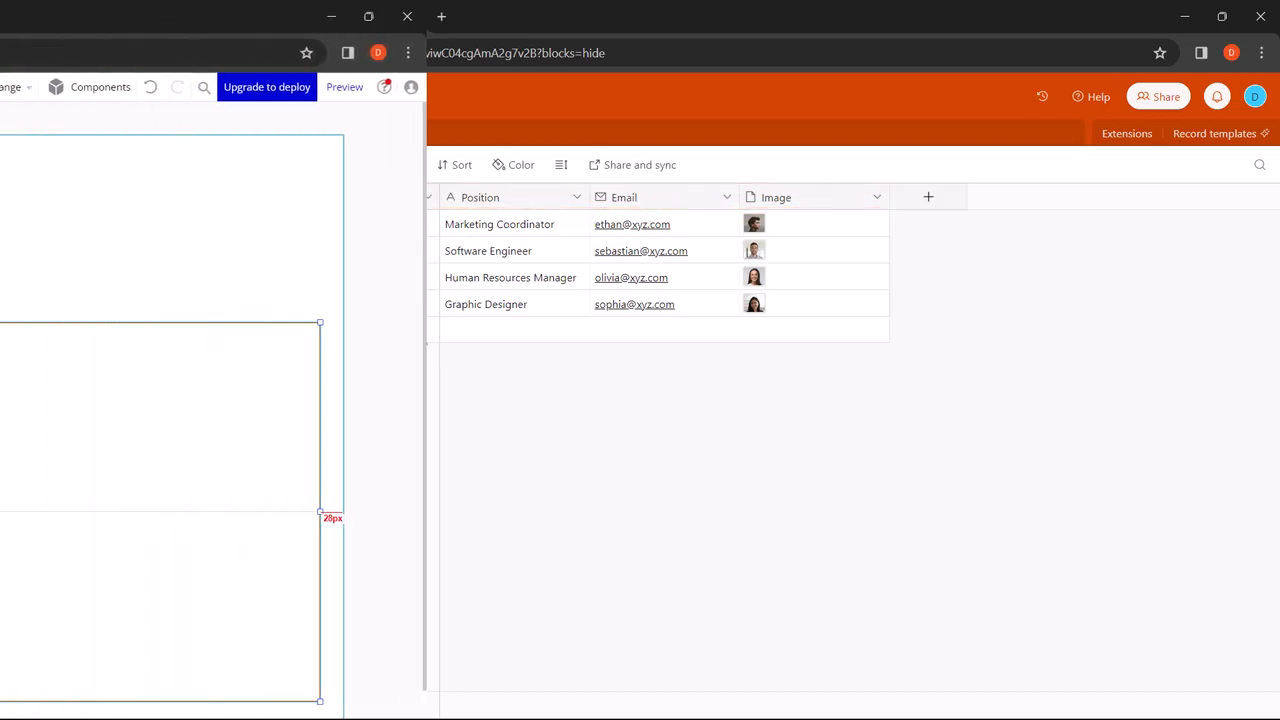
click(120, 16)
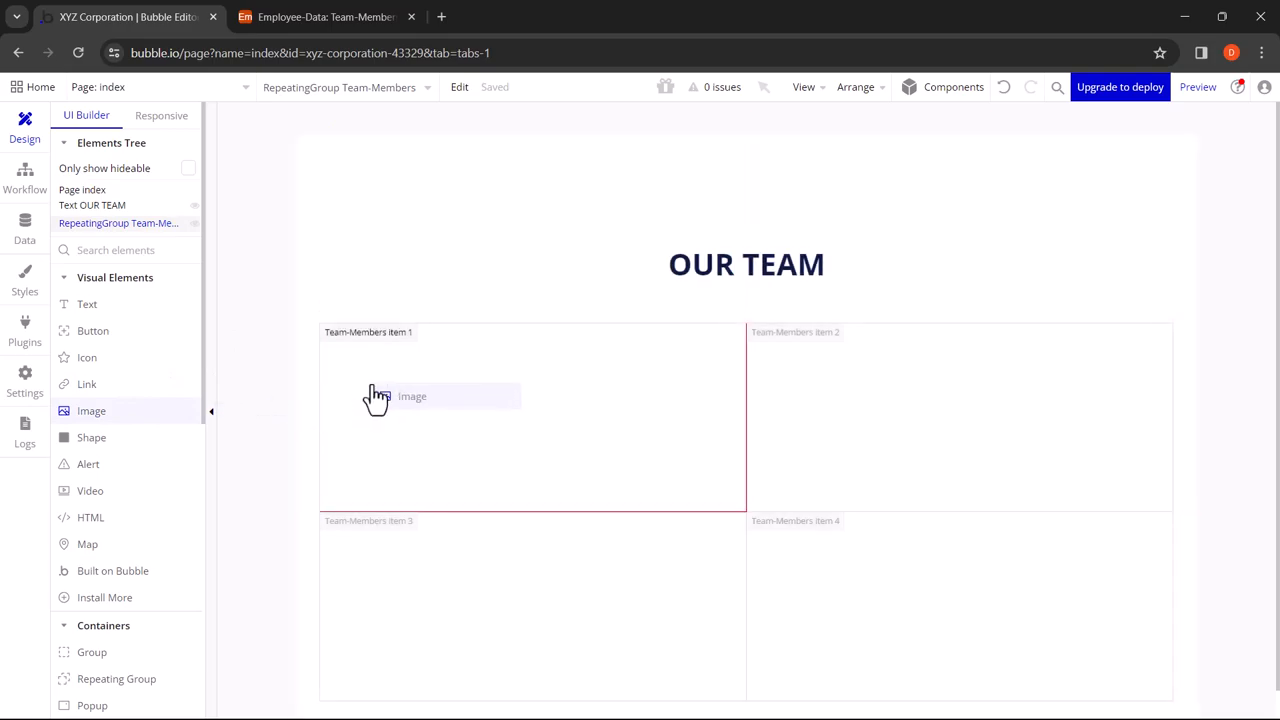
Step: Place an image in the first cell and size it 100 x 100 px
click(412, 396)
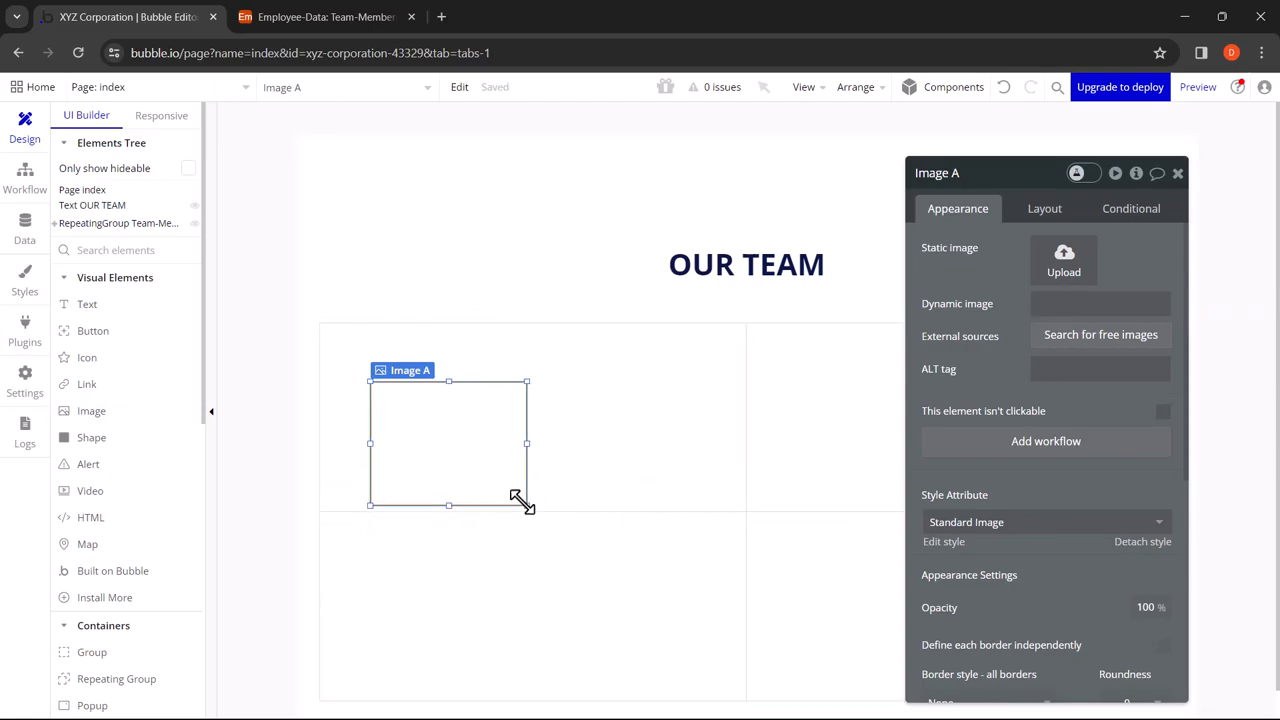
click(1044, 208)
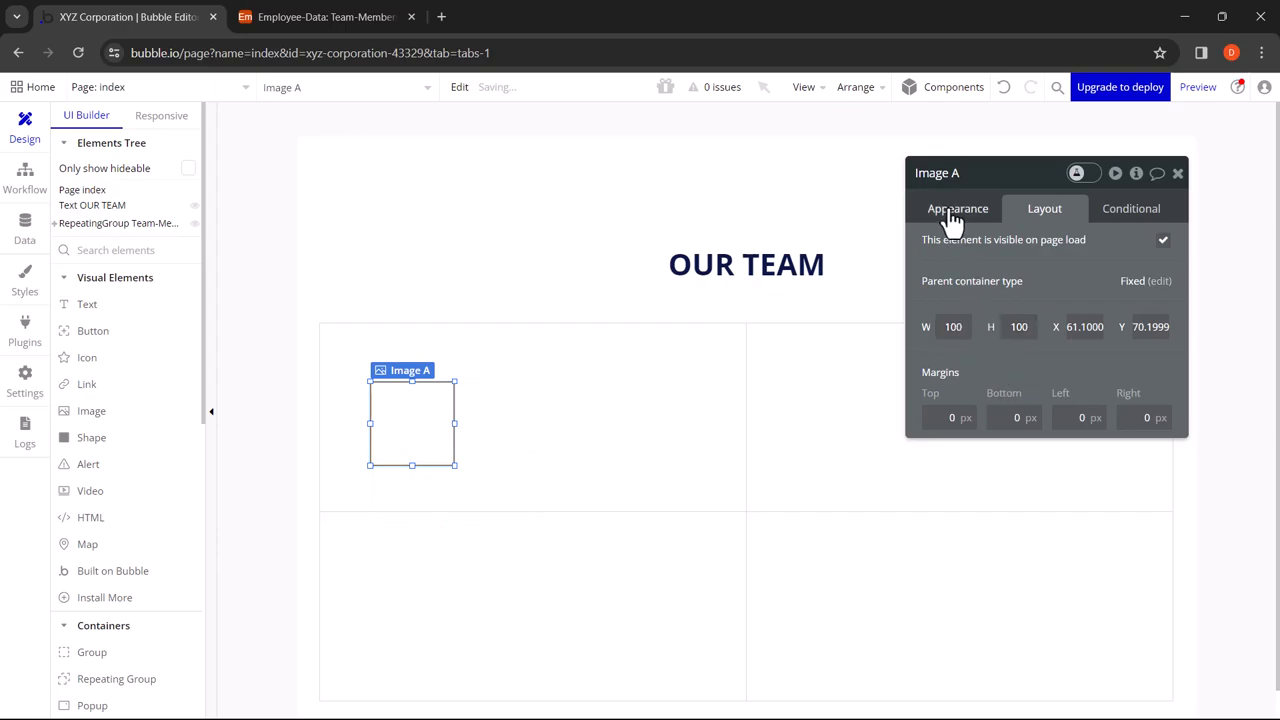
click(956, 208)
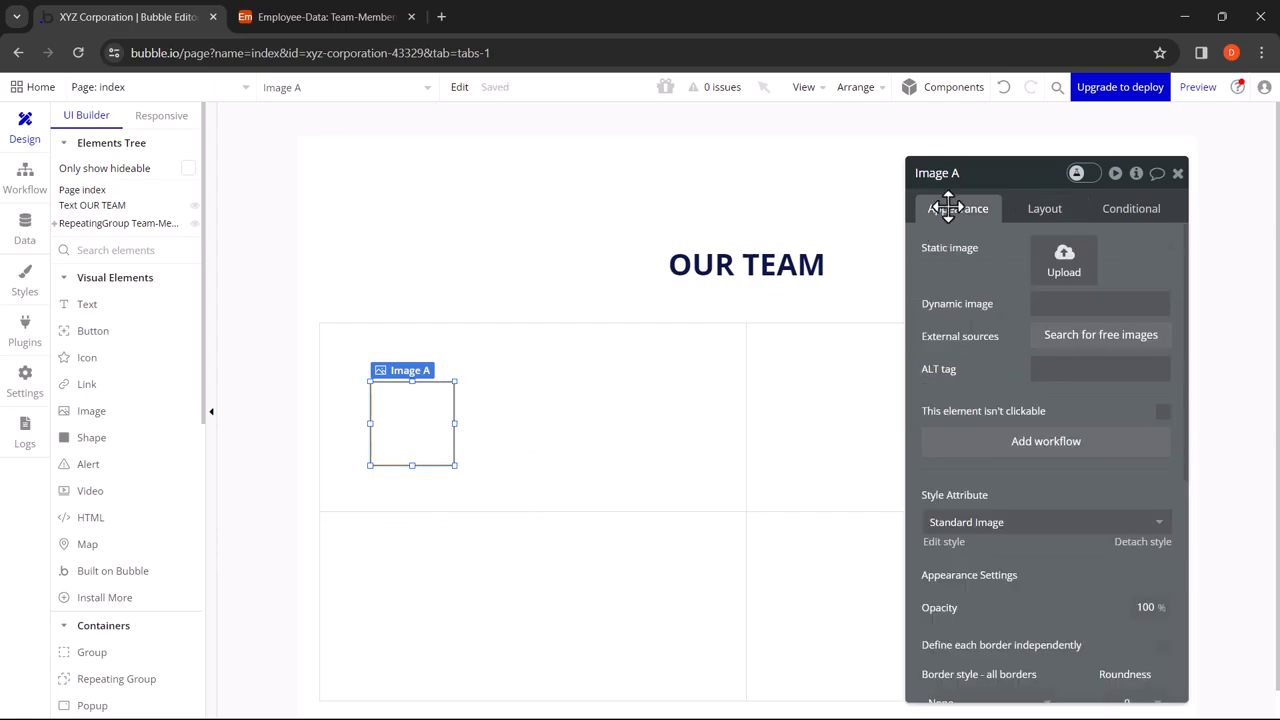
click(1100, 304)
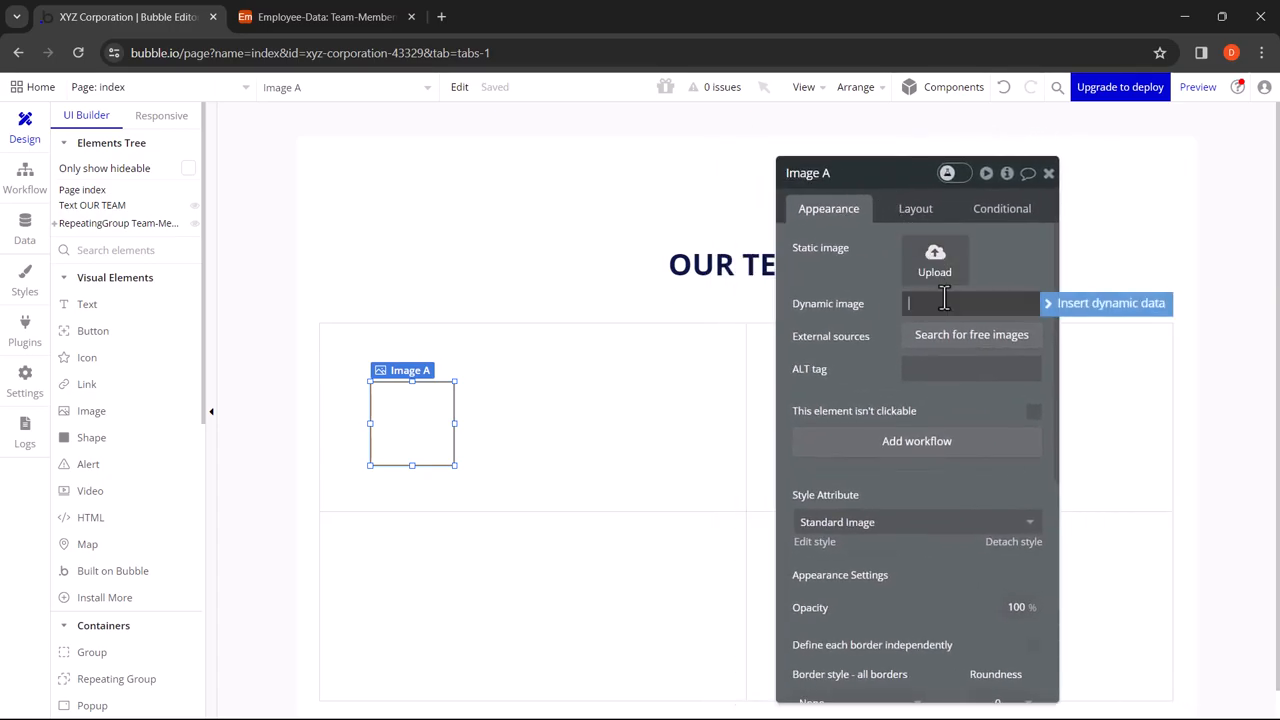
Step: Set the image's dynamic source to Current cell's Team-Members's Image and seat it top-left
click(1110, 304)
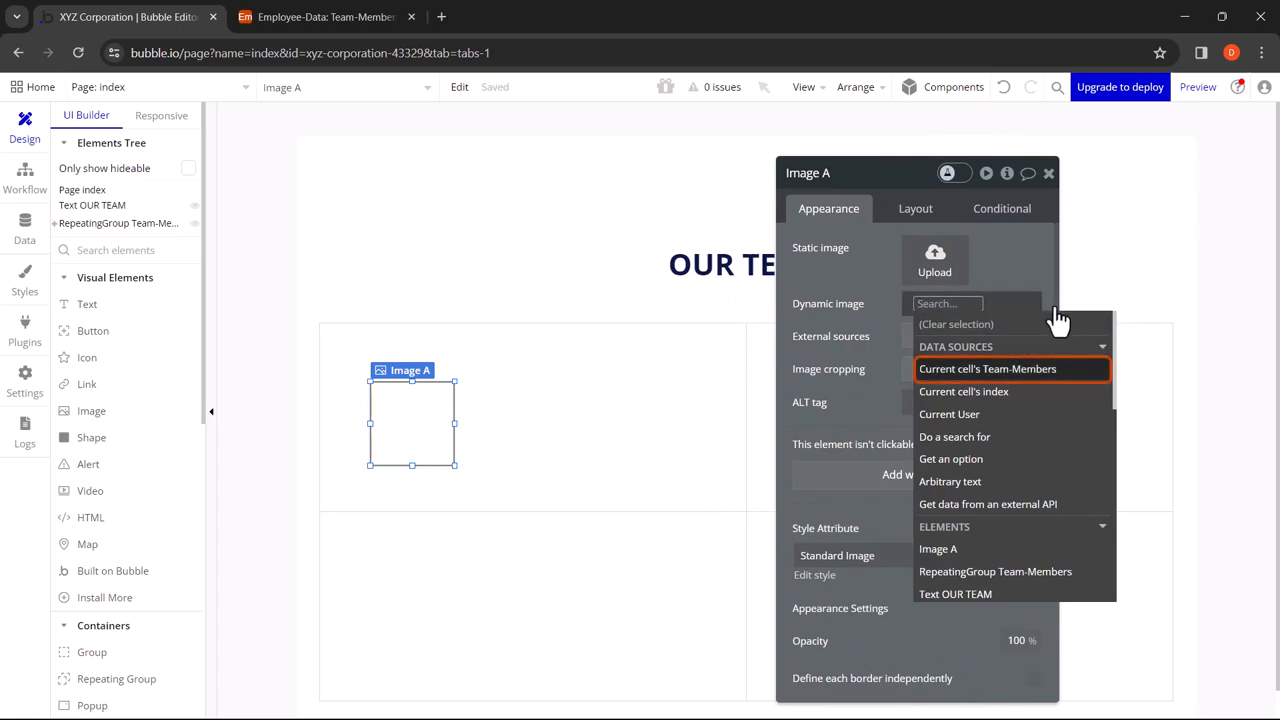
mouse_move(1050, 384)
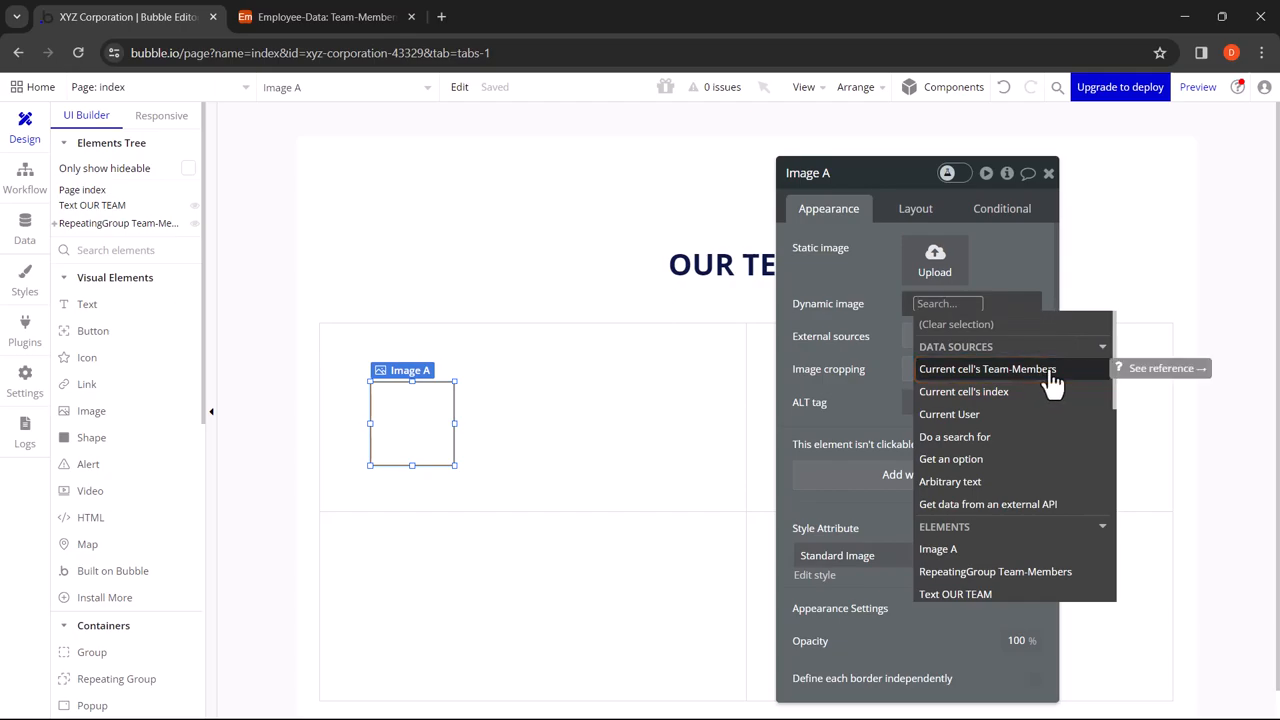
click(988, 368)
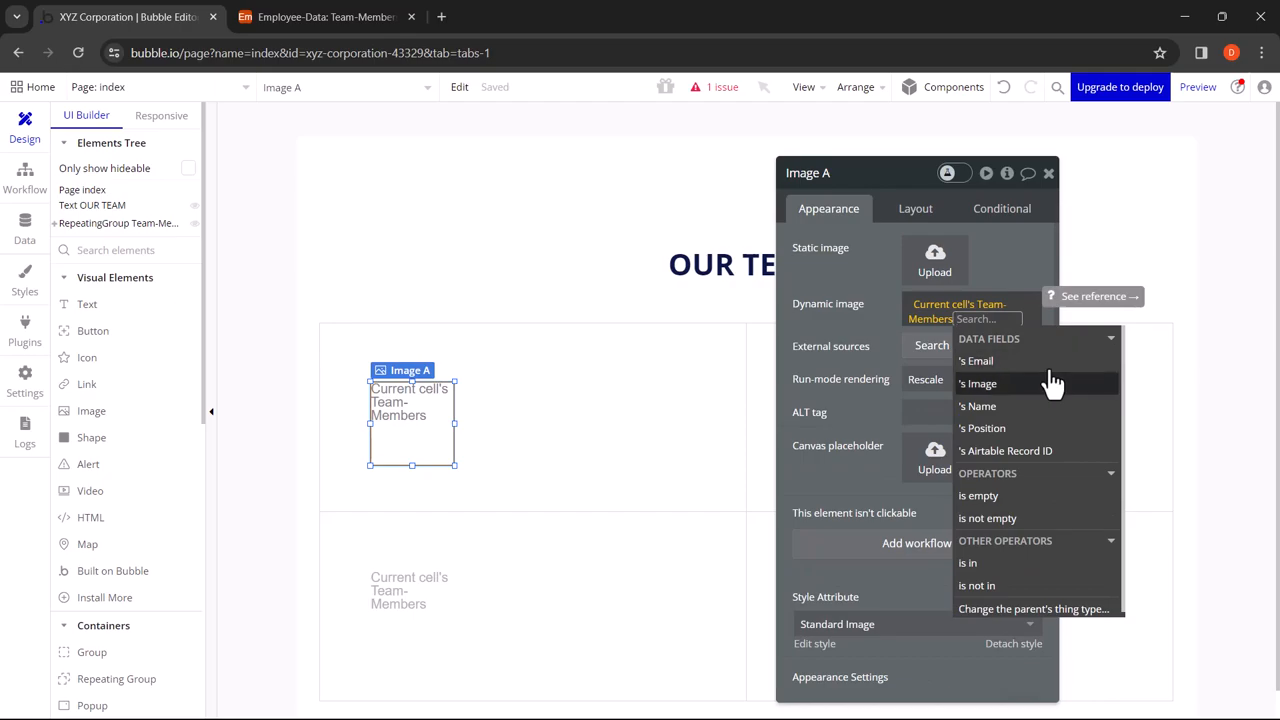
click(976, 384)
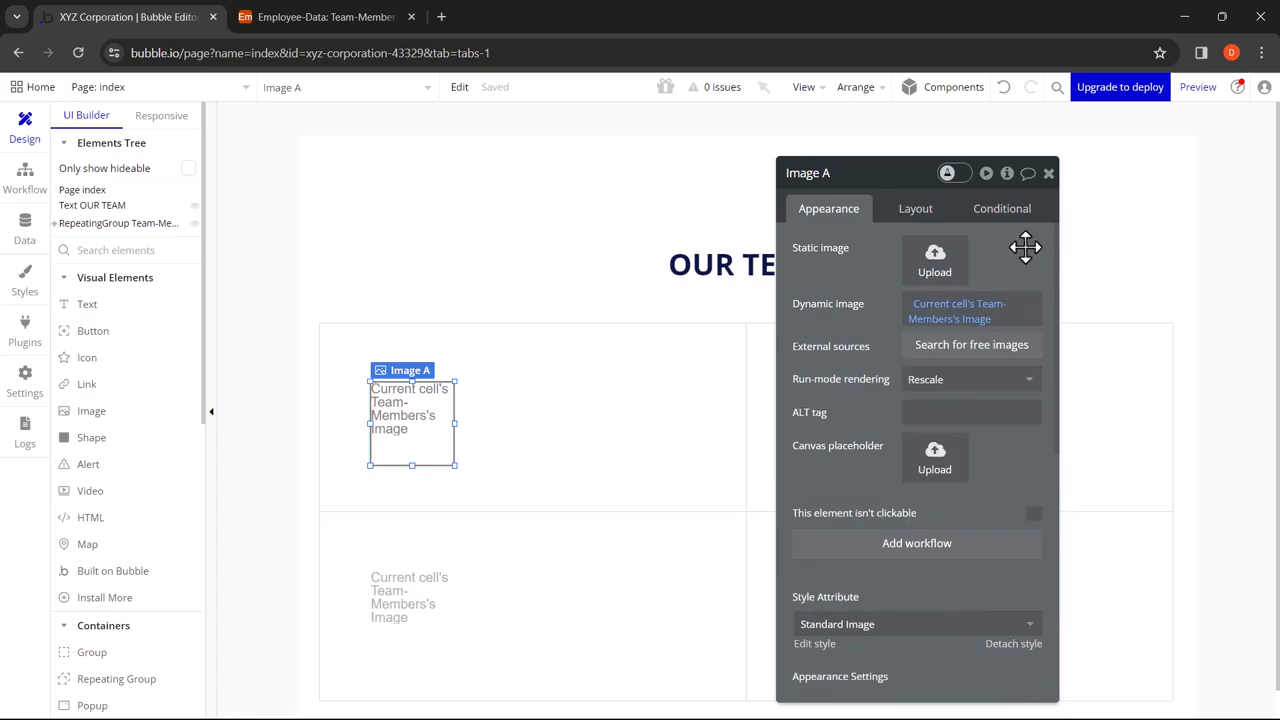
drag(412, 414, 376, 384)
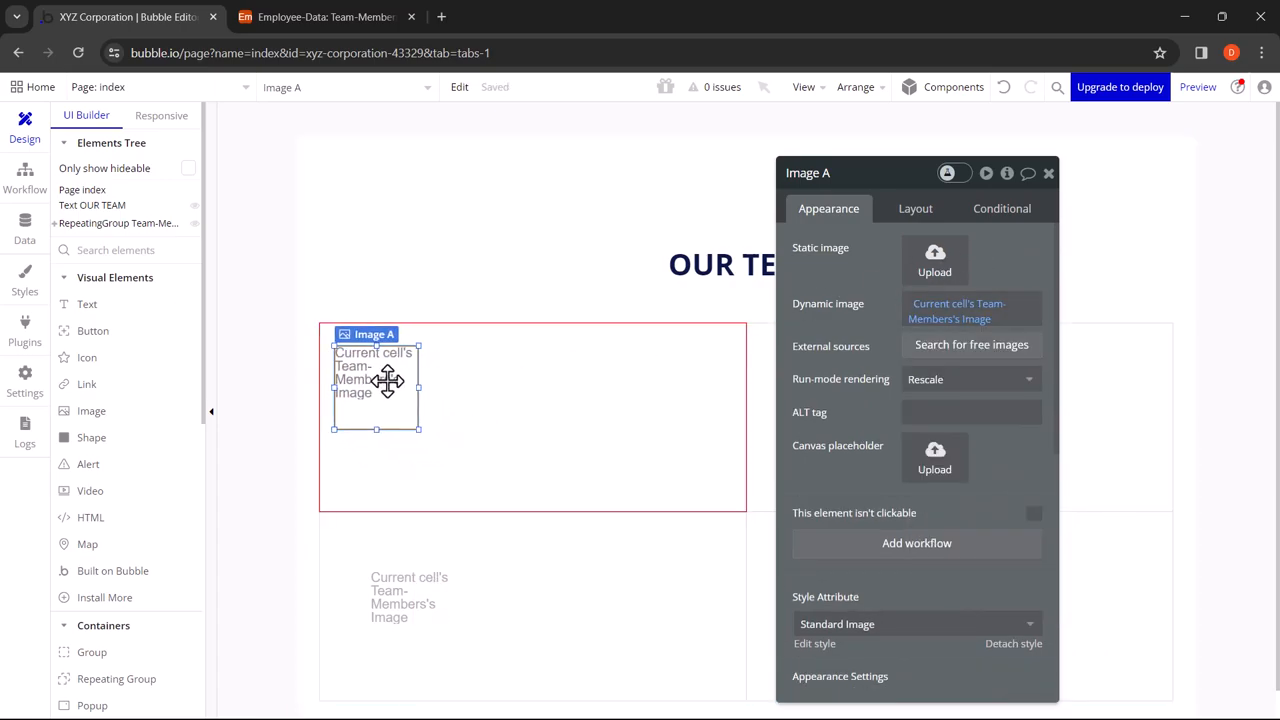
drag(384, 384, 380, 368)
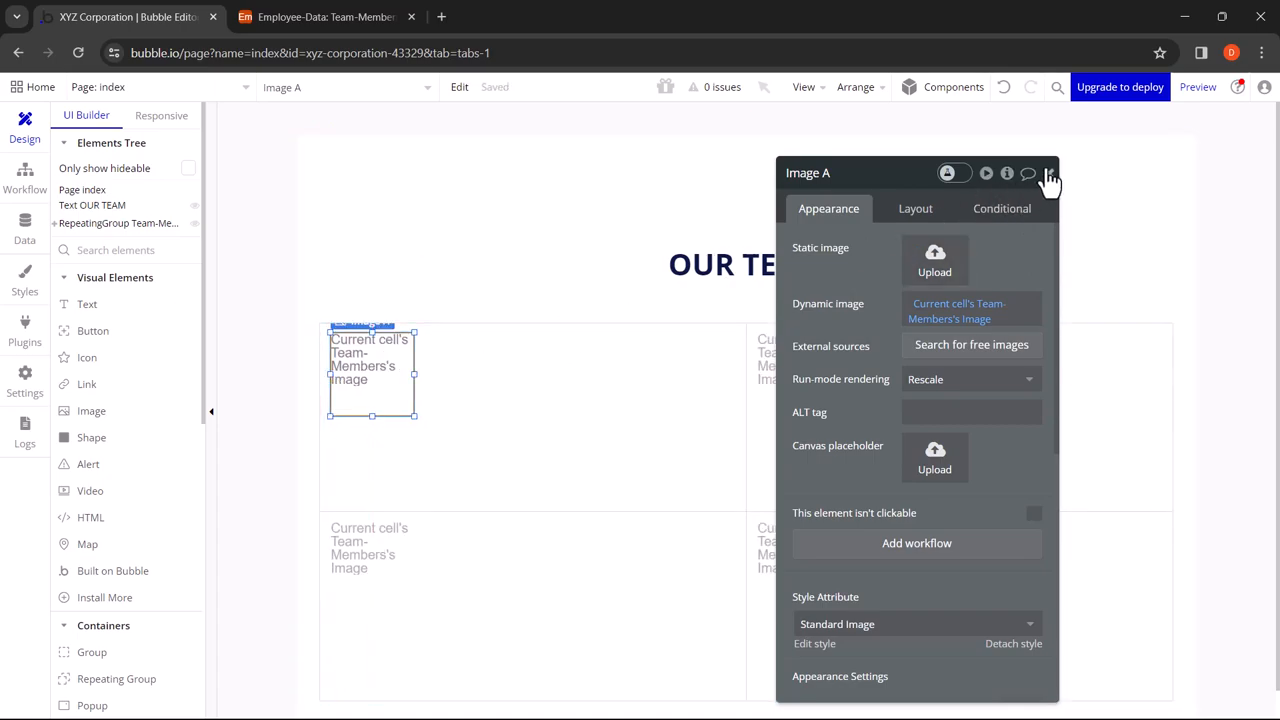
Step: Add a text element showing Current cell's Team-Members's Name
click(1048, 172)
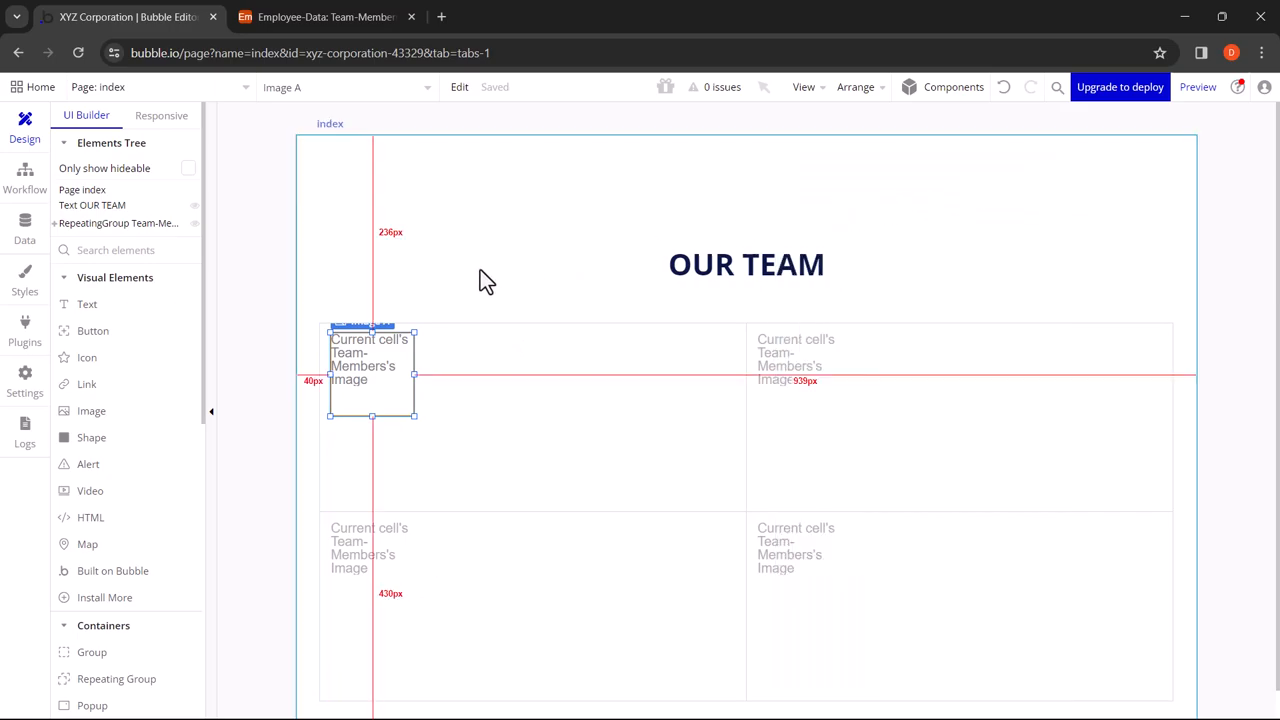
click(480, 268)
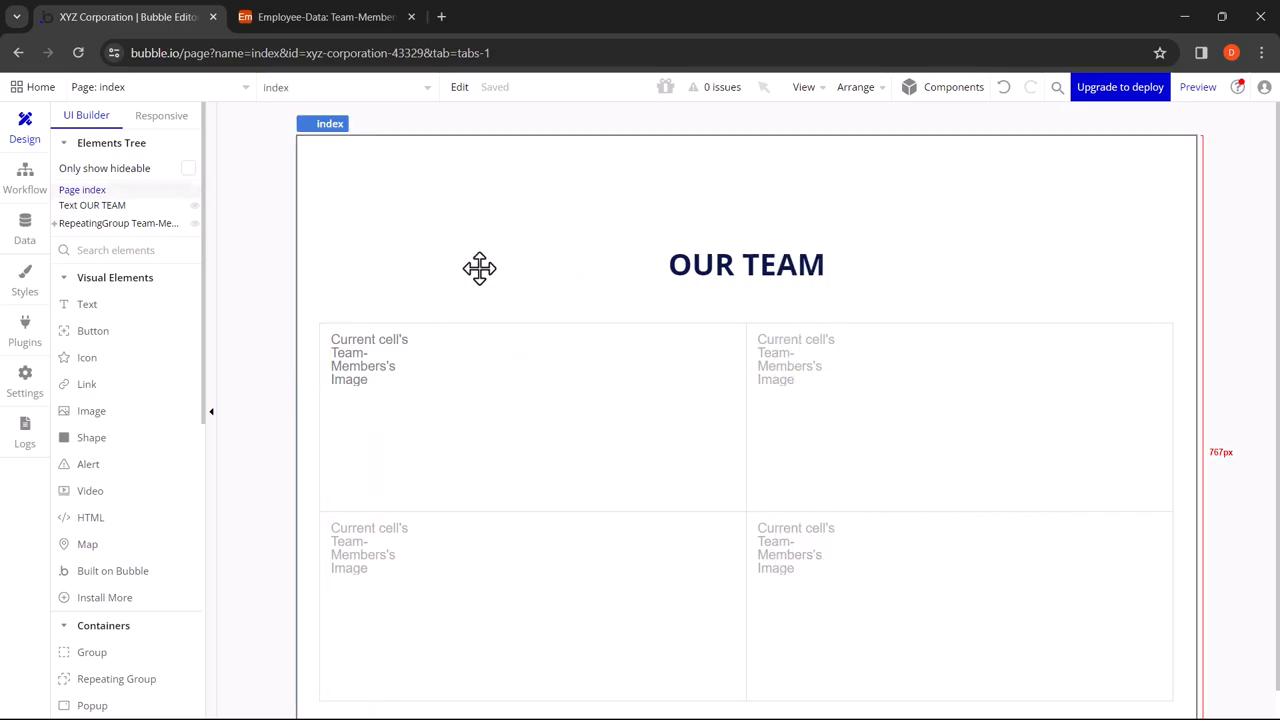
mouse_move(88, 304)
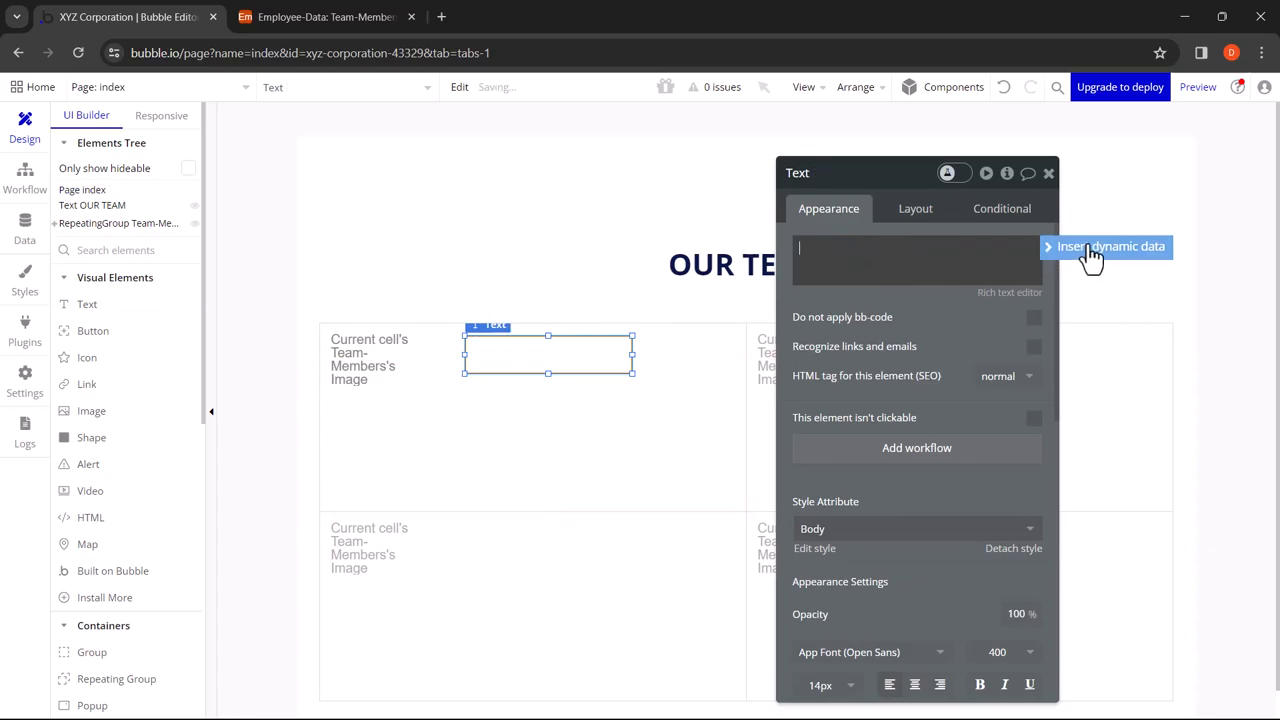
click(1112, 246)
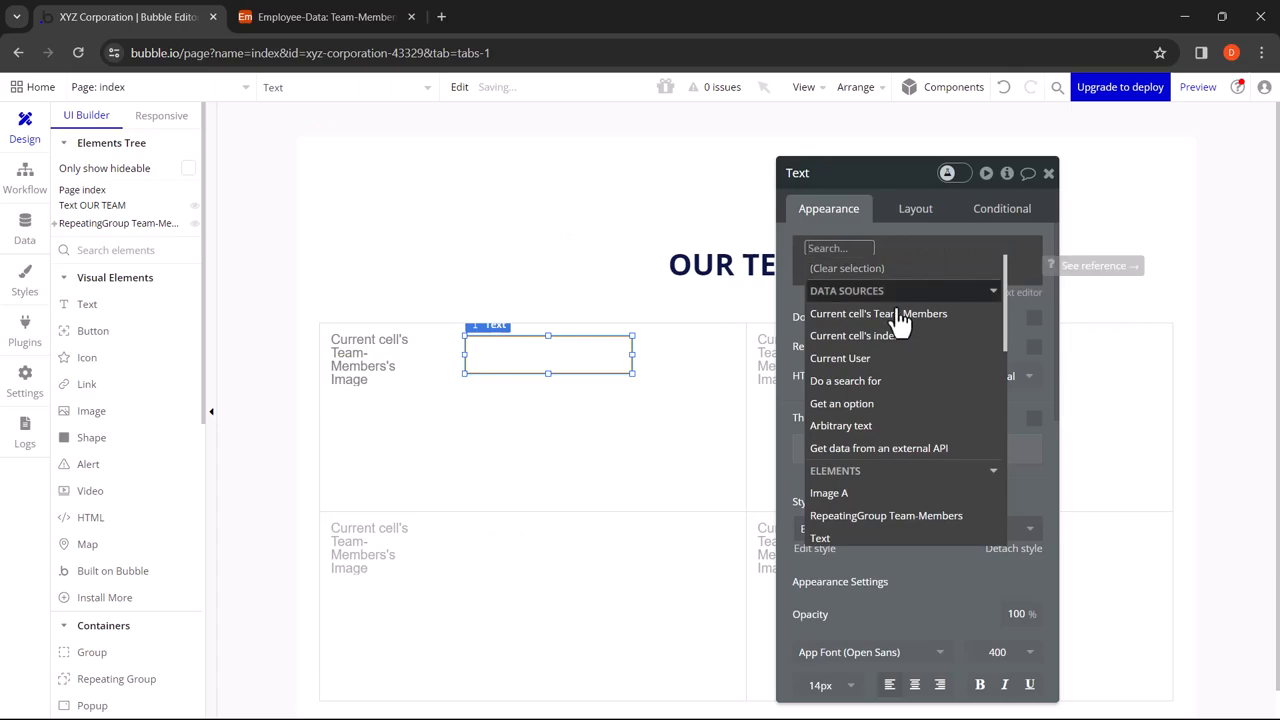
mouse_move(878, 312)
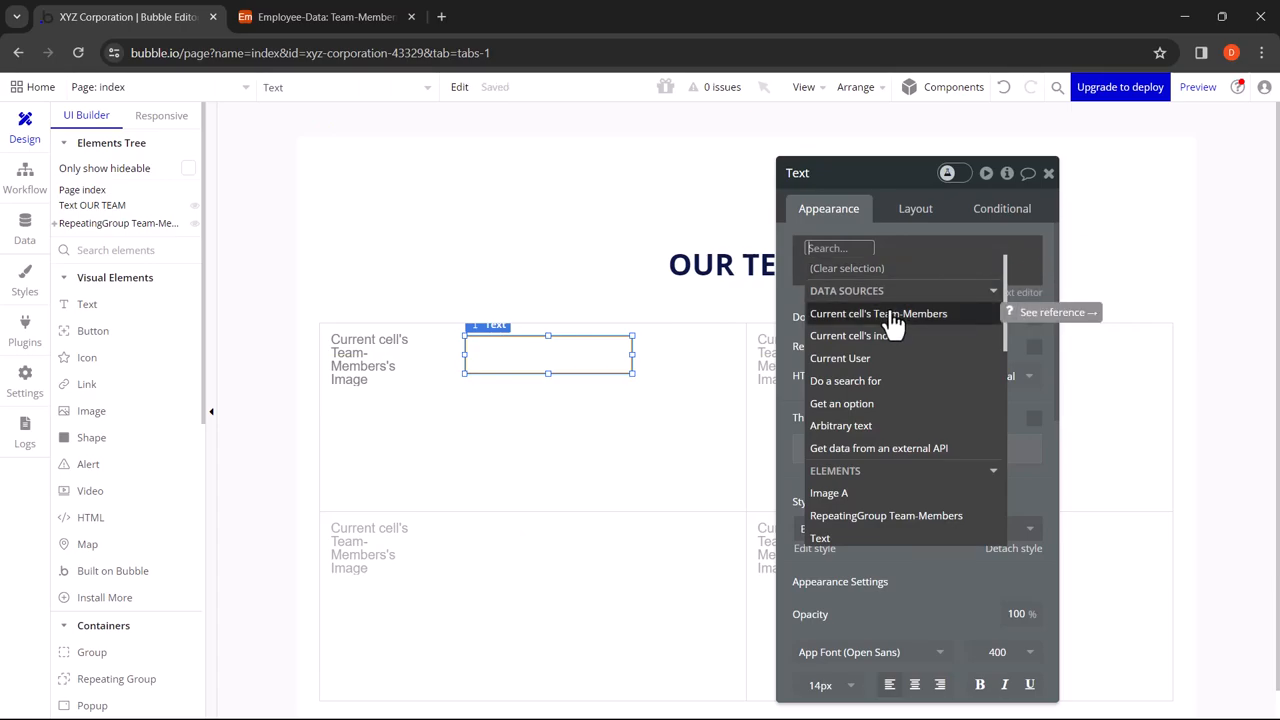
click(878, 312)
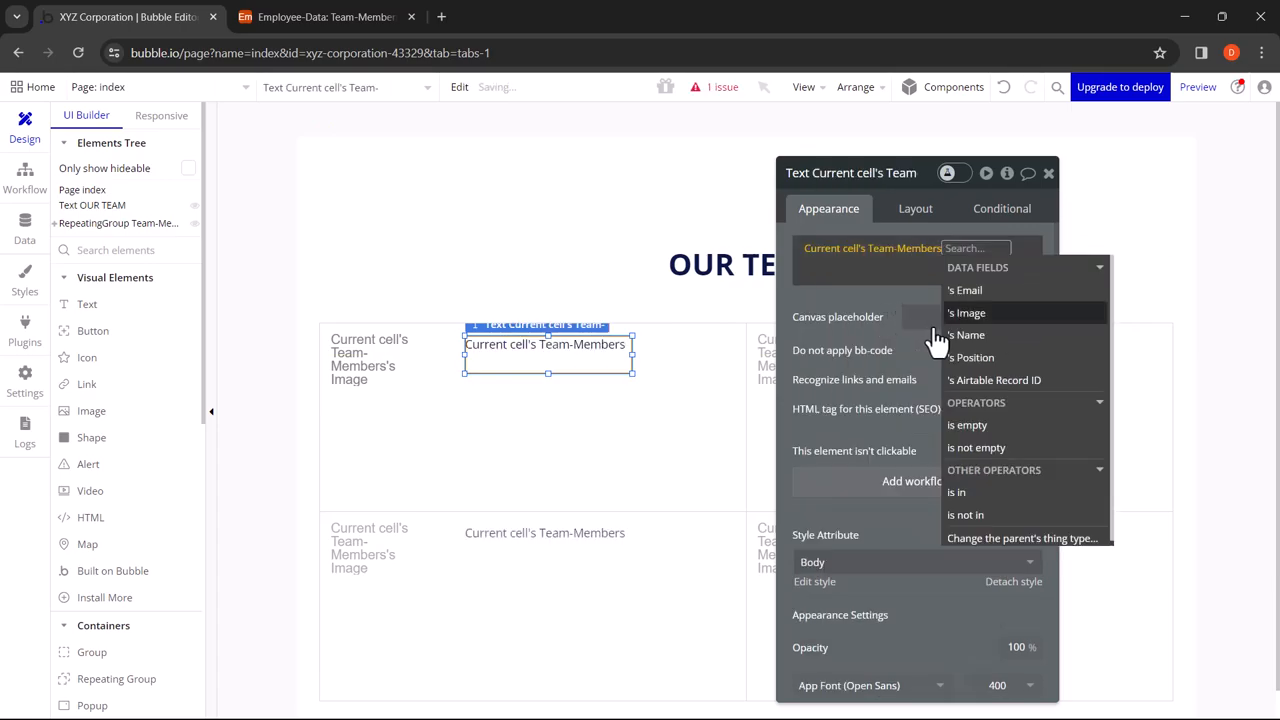
click(966, 336)
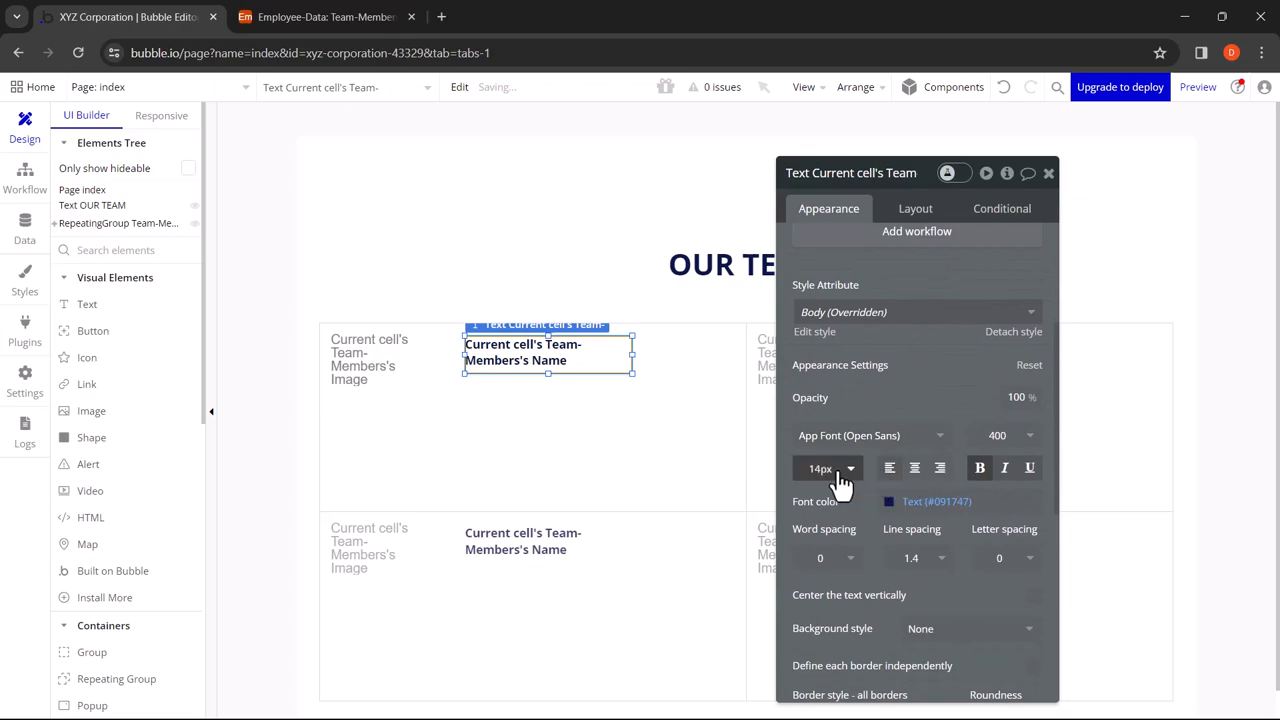
Step: Set the name text to font size 18 and place it beside the image
click(824, 468)
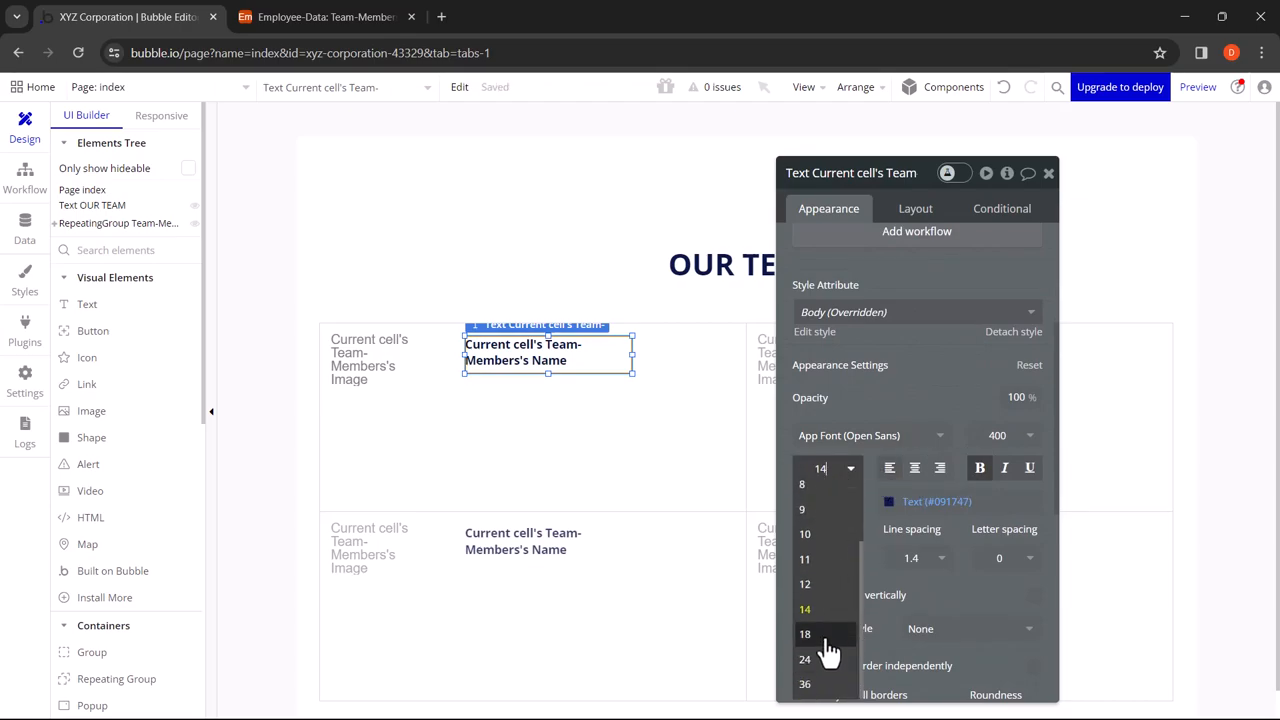
click(804, 632)
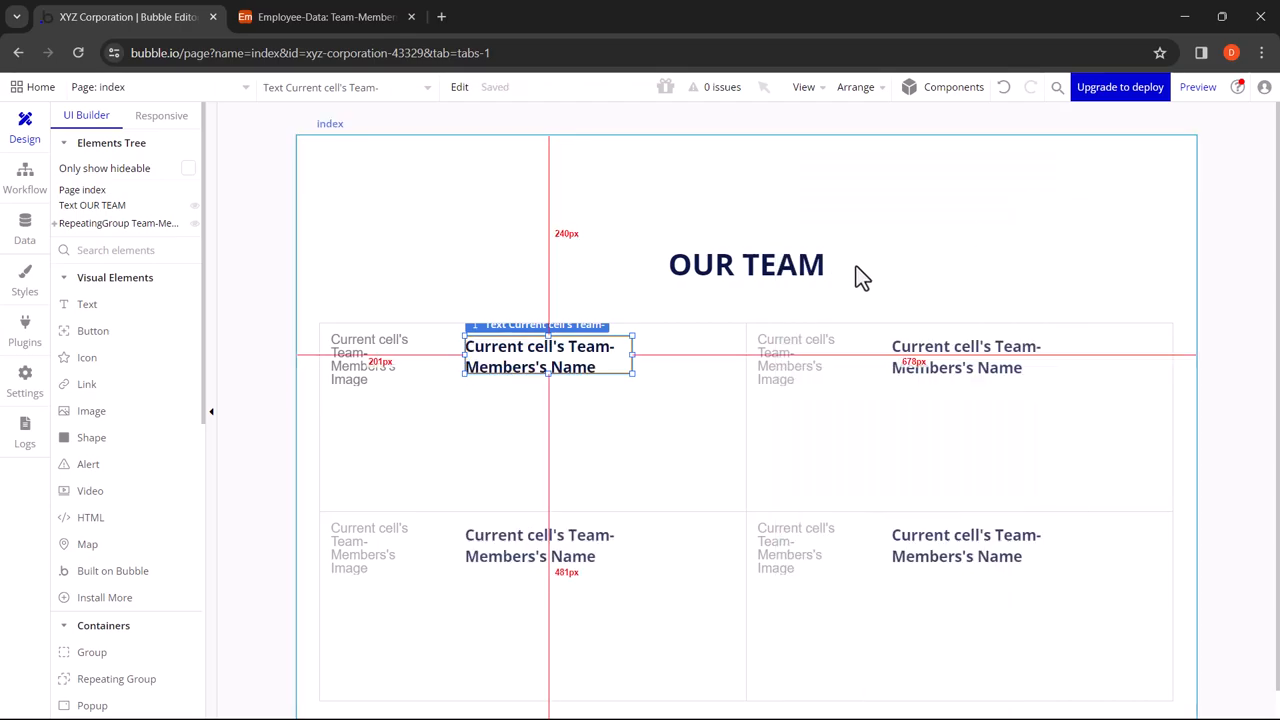
drag(632, 356, 732, 356)
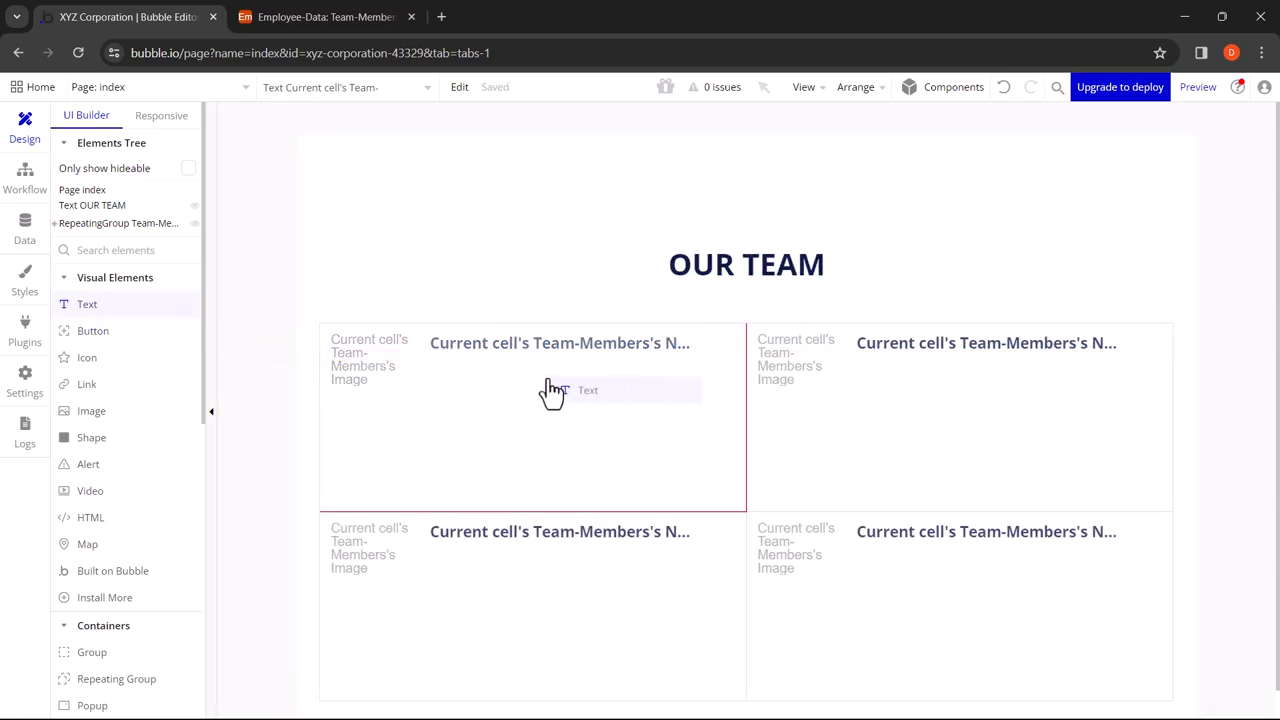
Step: Add a text below the name showing Current cell's Team-Members's Position
click(588, 390)
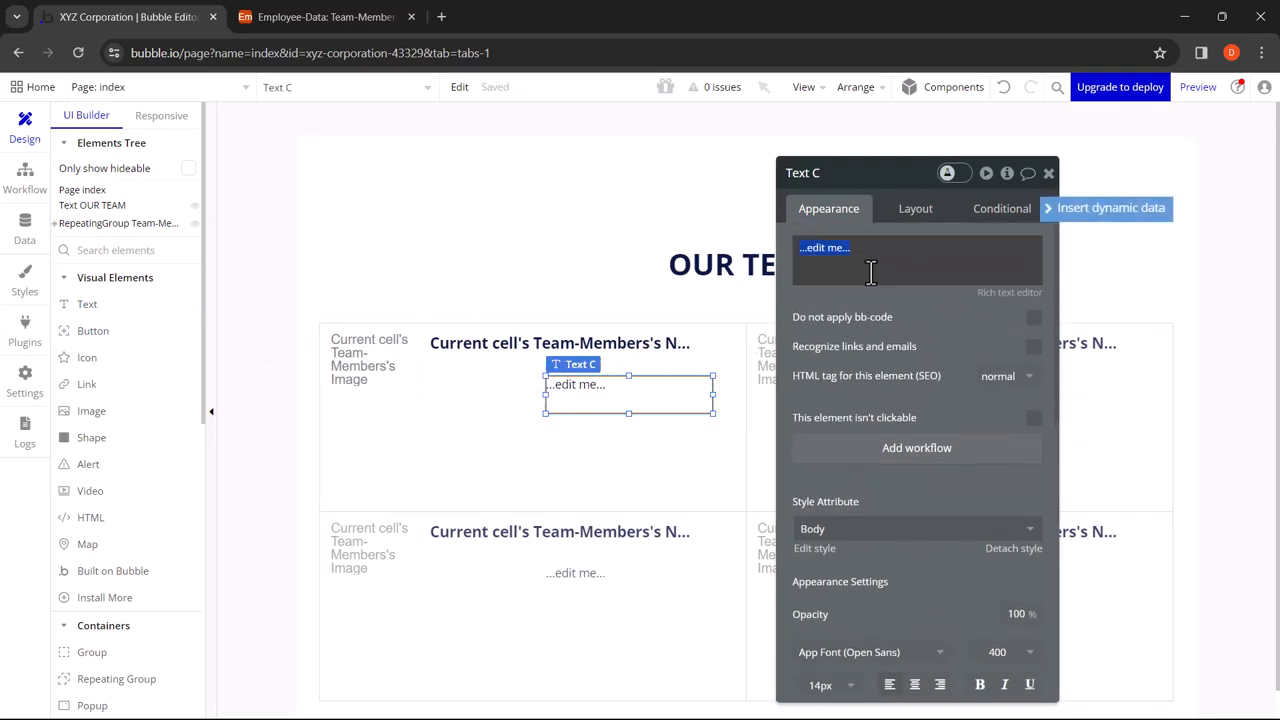
click(1104, 208)
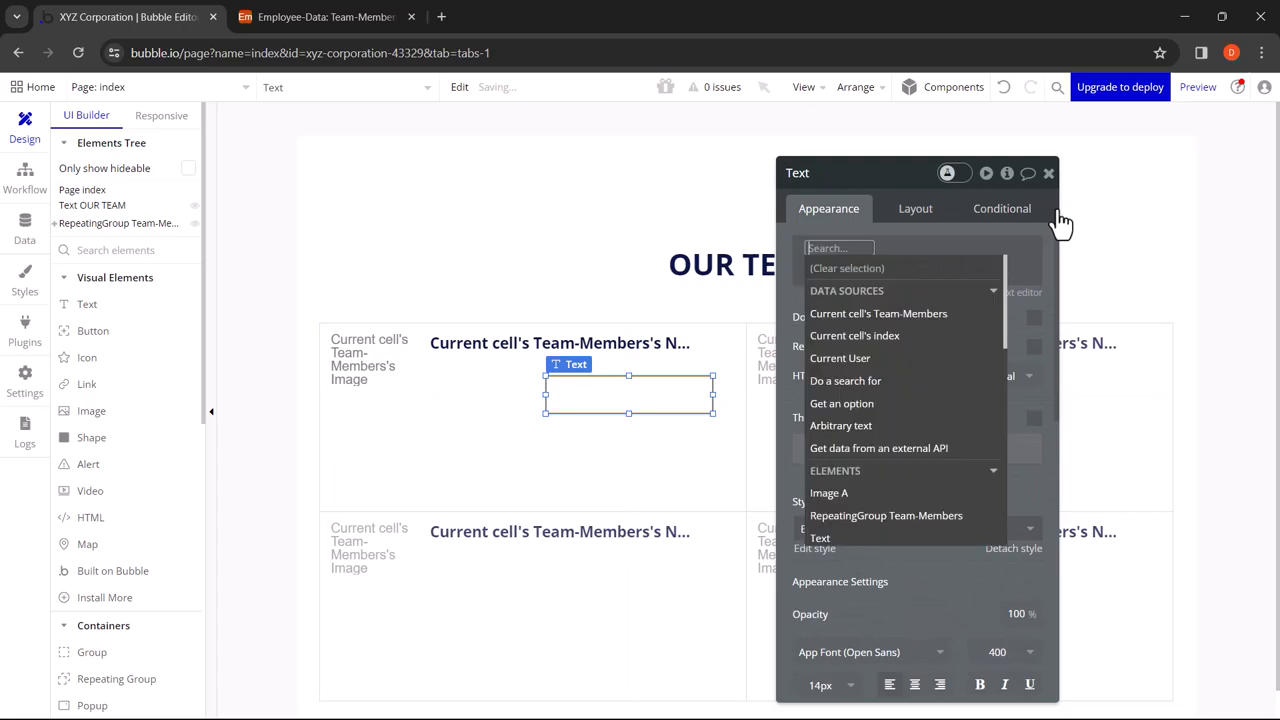
mouse_move(896, 312)
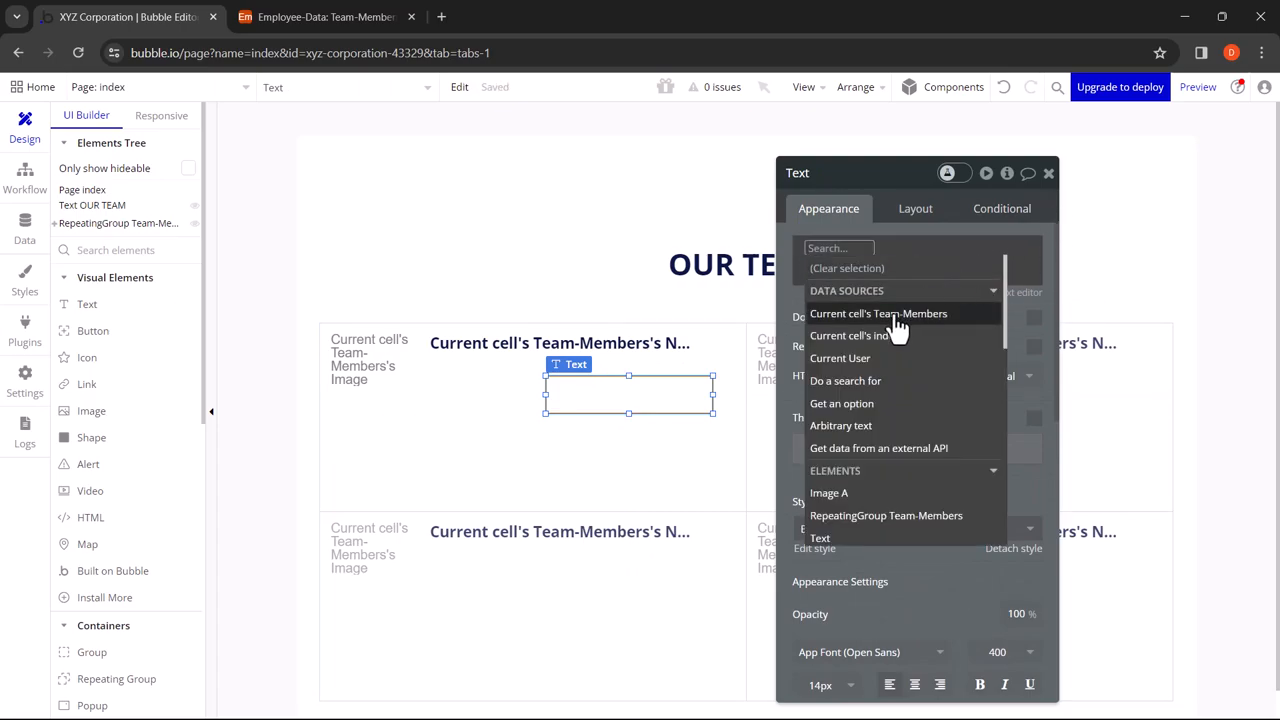
click(878, 312)
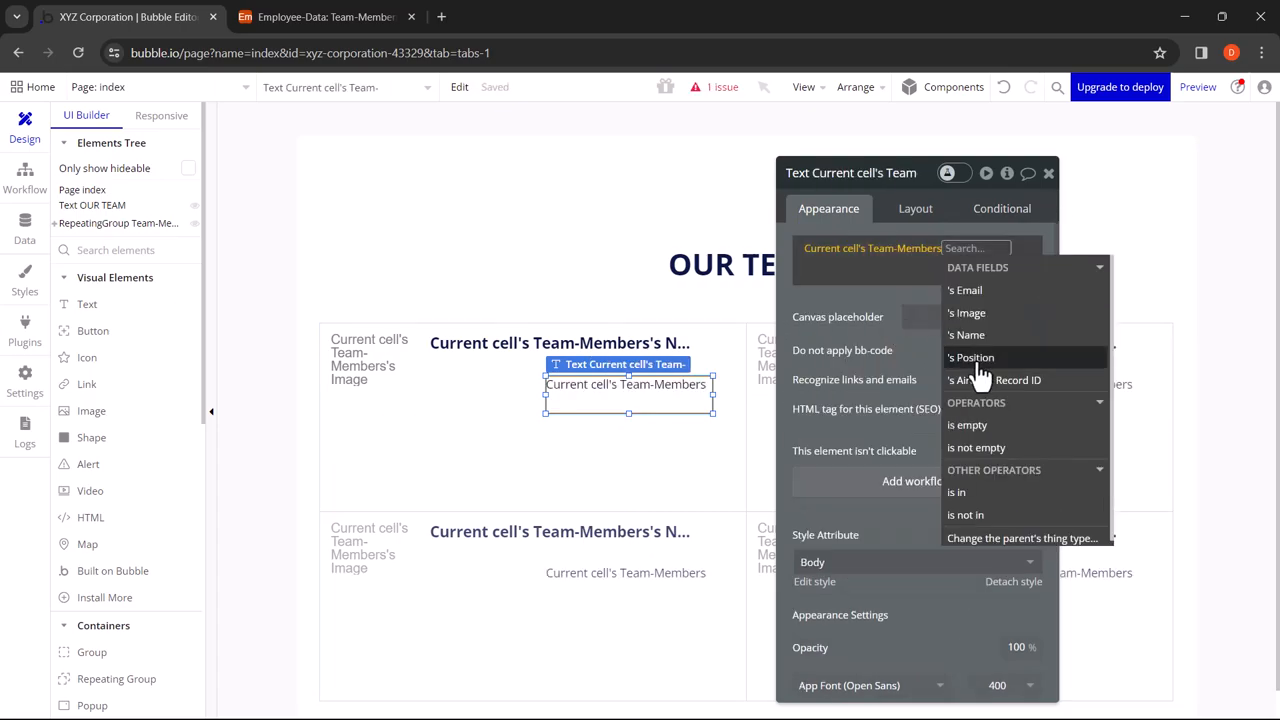
click(970, 356)
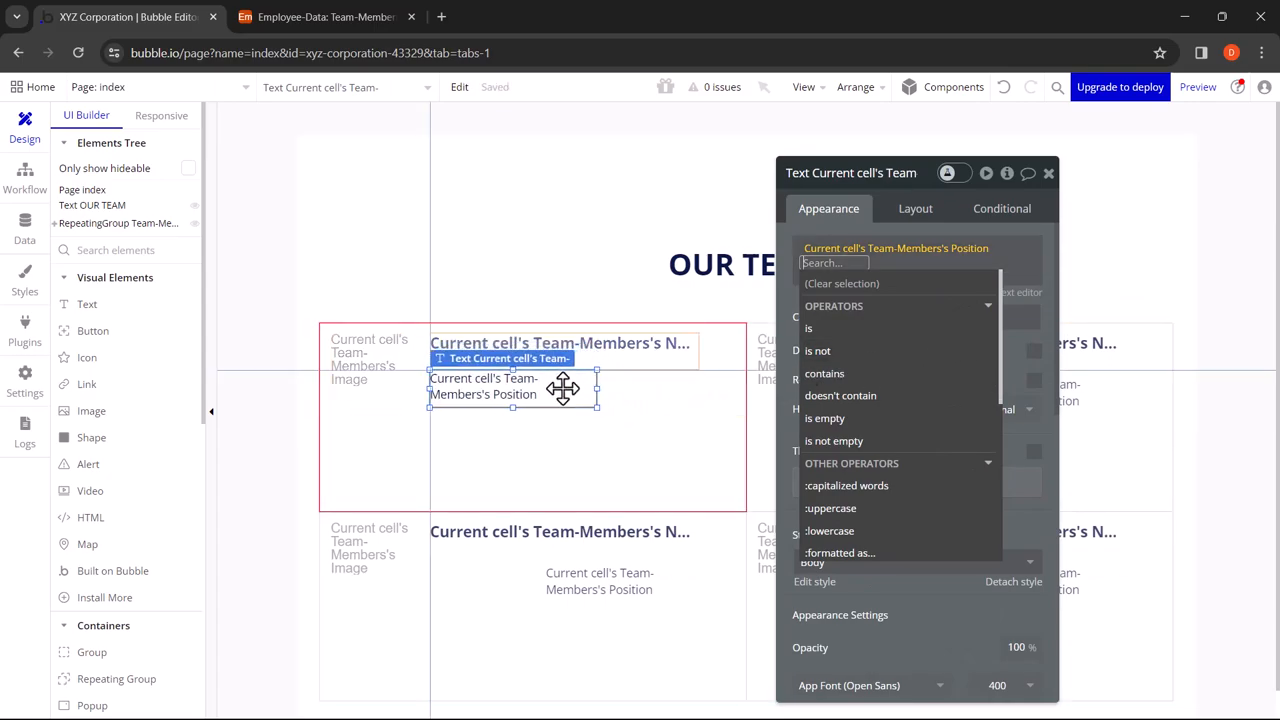
Step: Move the position text under the name and widen it onto one line
drag(596, 390, 652, 390)
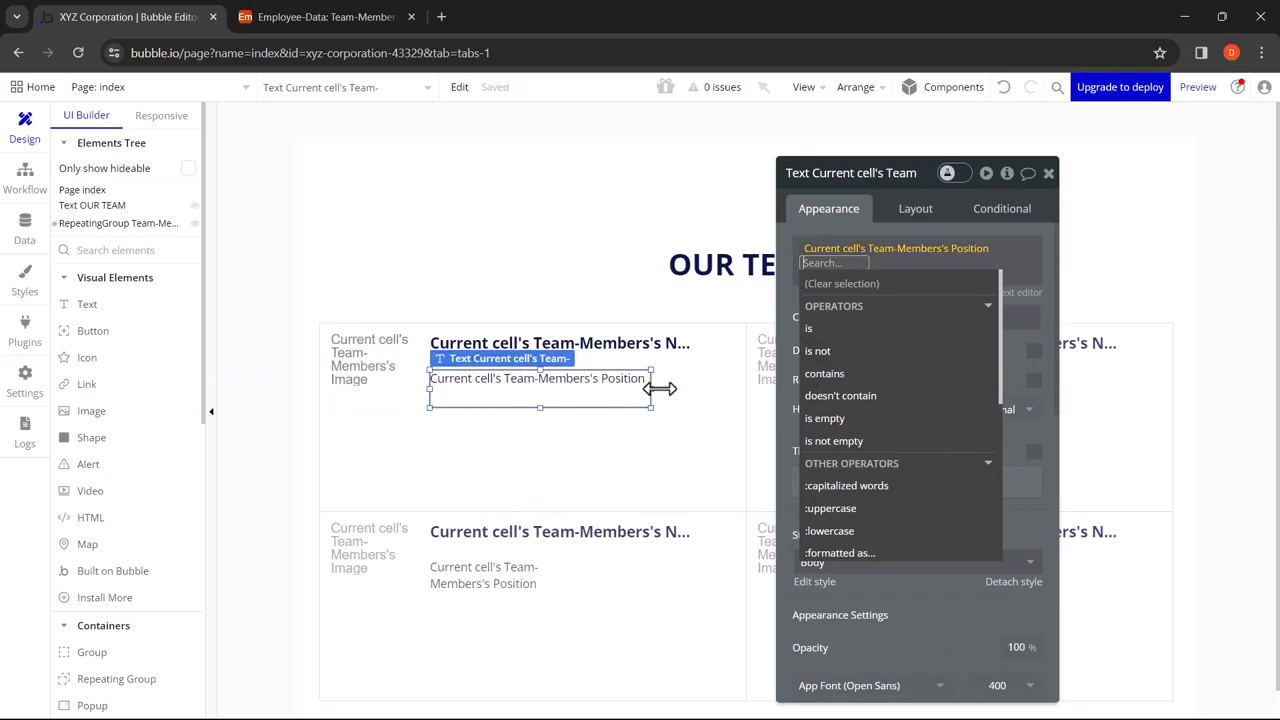
drag(650, 388, 700, 388)
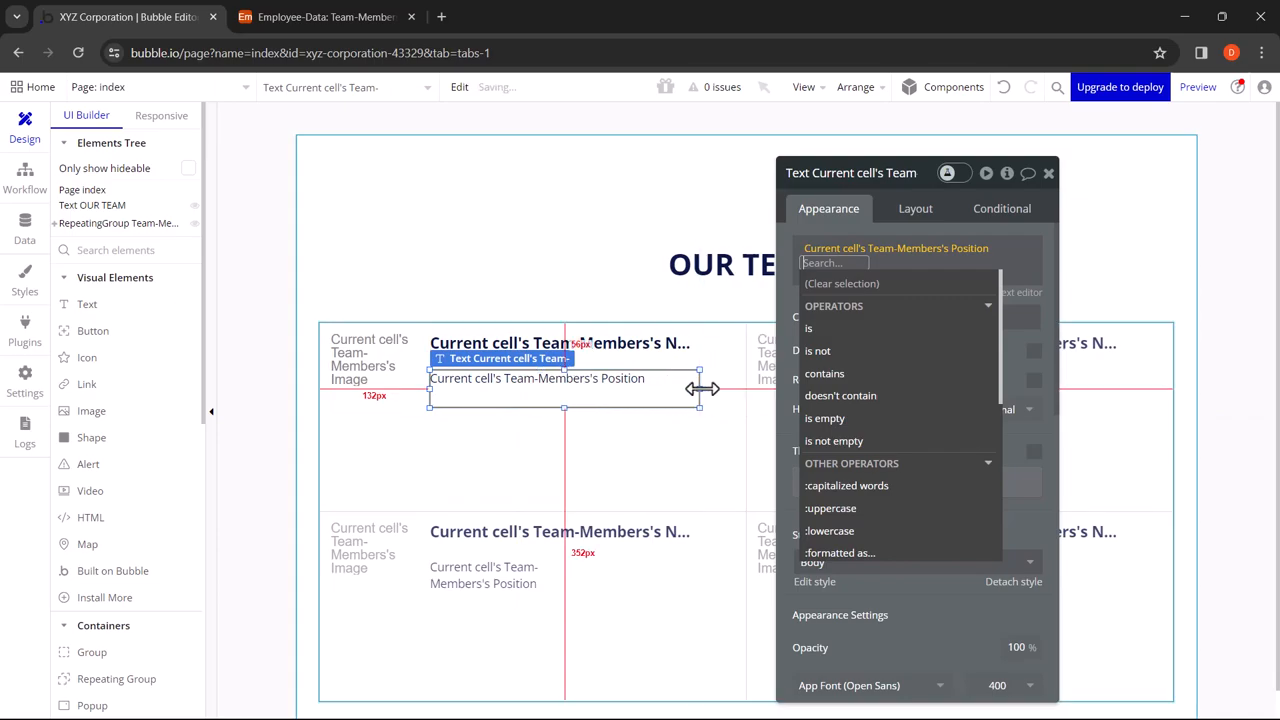
click(1048, 172)
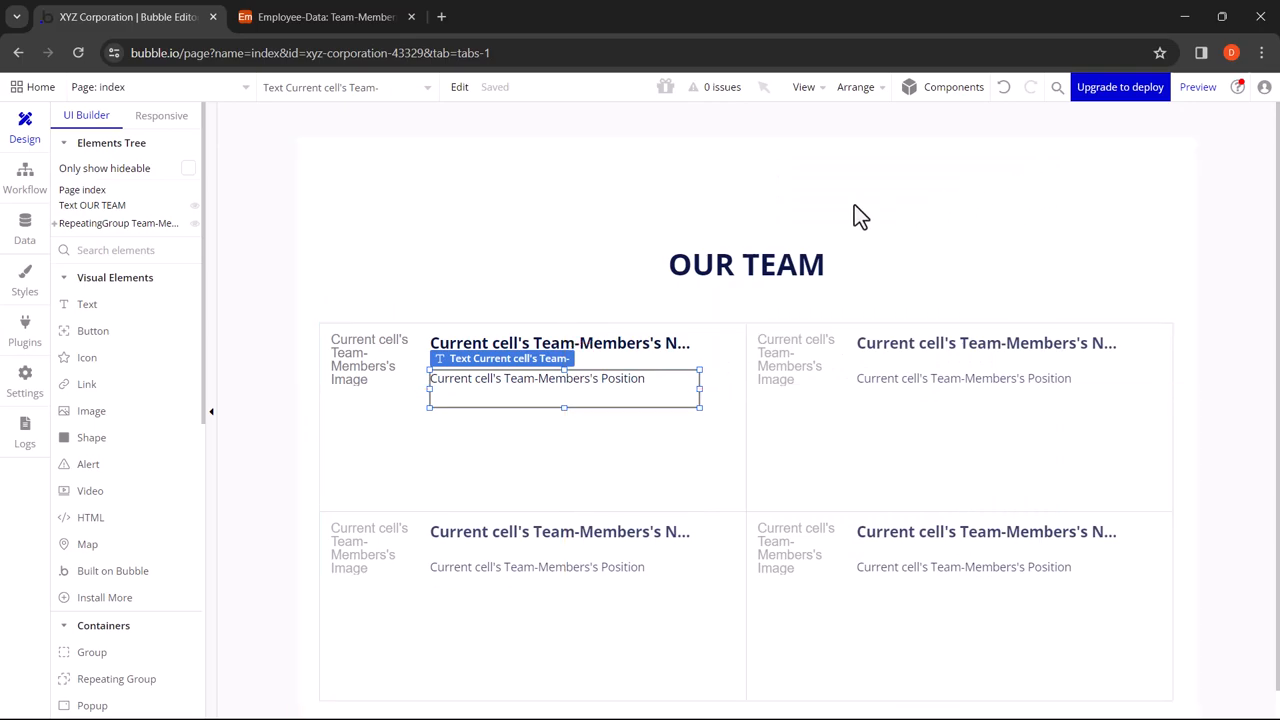
click(860, 200)
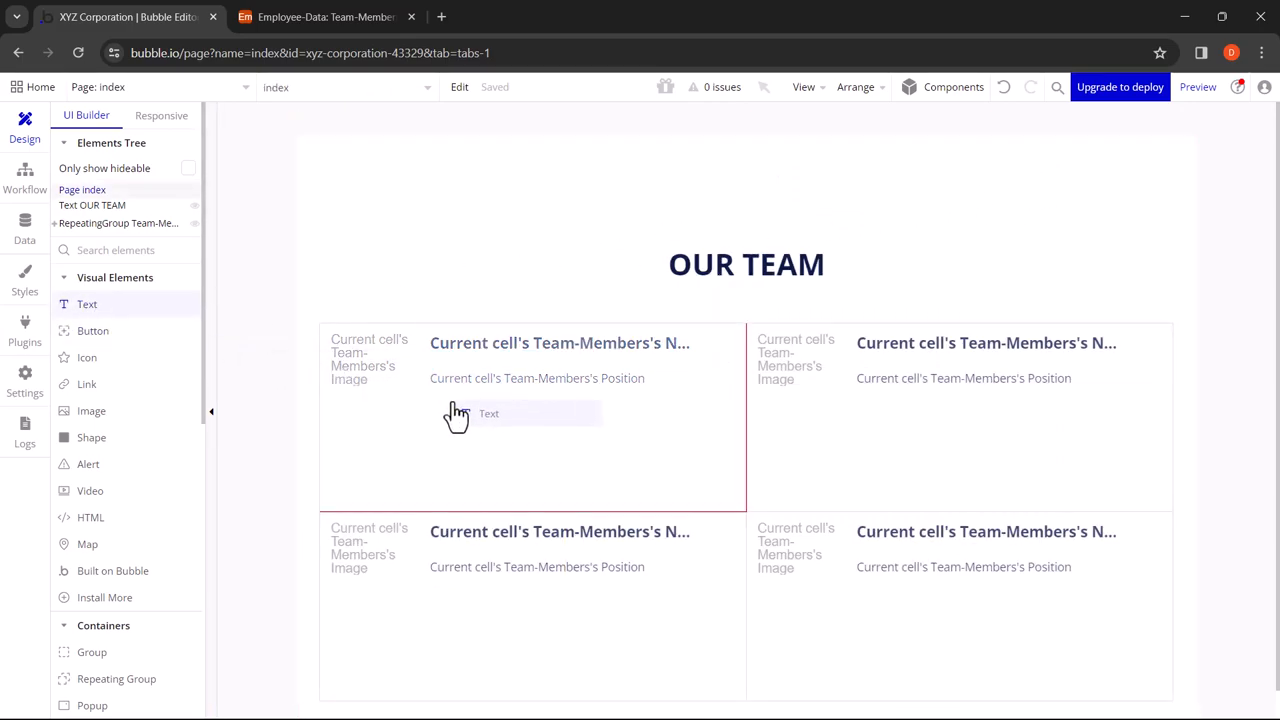
Step: Add a text showing Current cell's Team-Members's Email under the position, then preview the page live
click(520, 412)
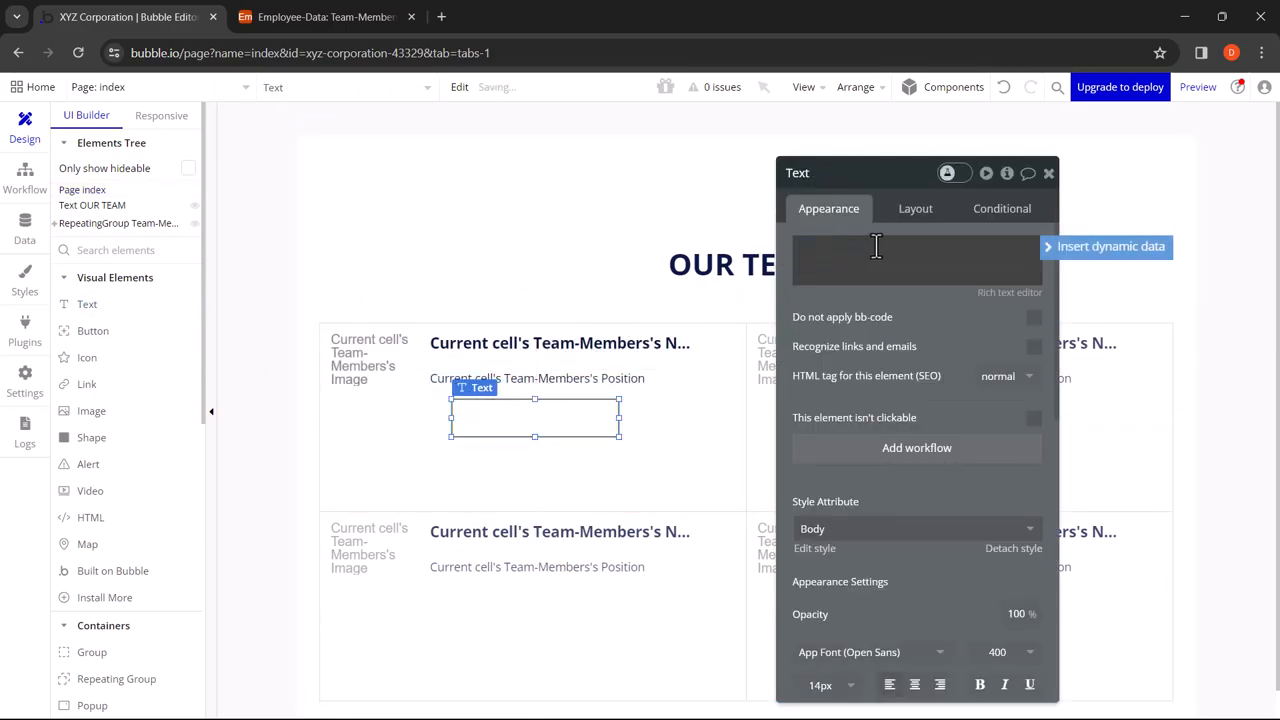
click(1110, 246)
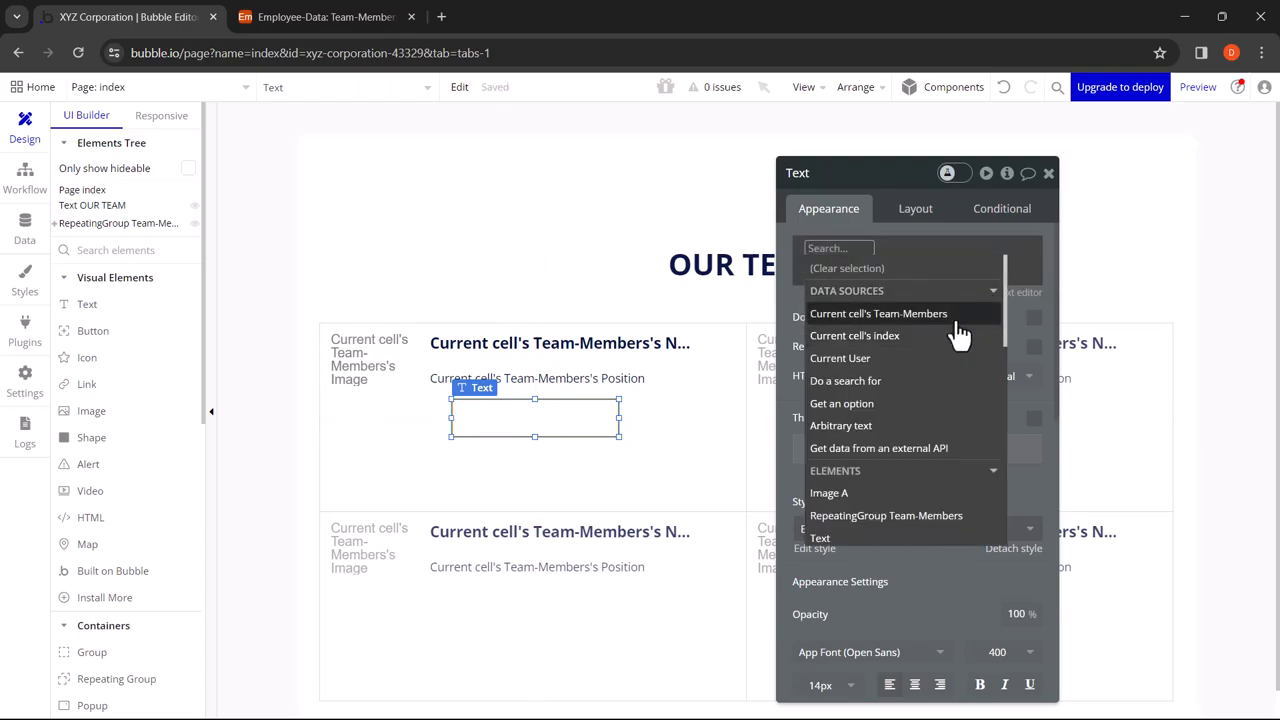
click(878, 312)
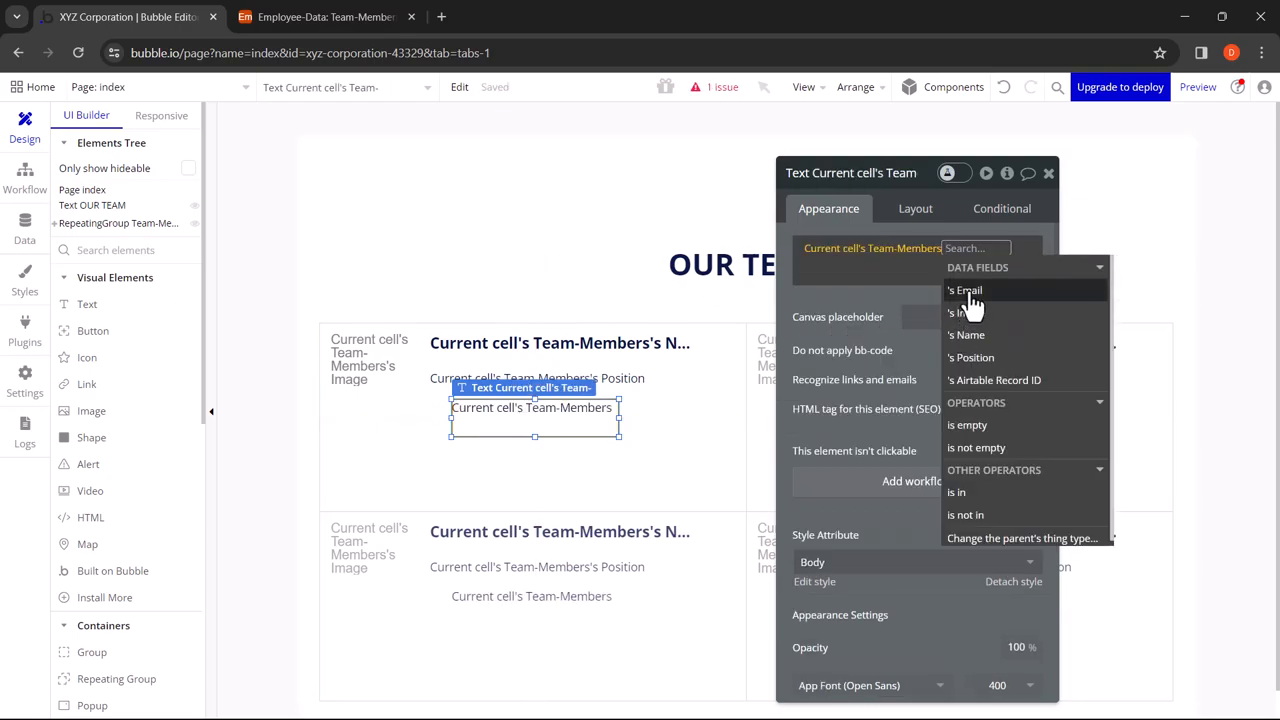
click(964, 290)
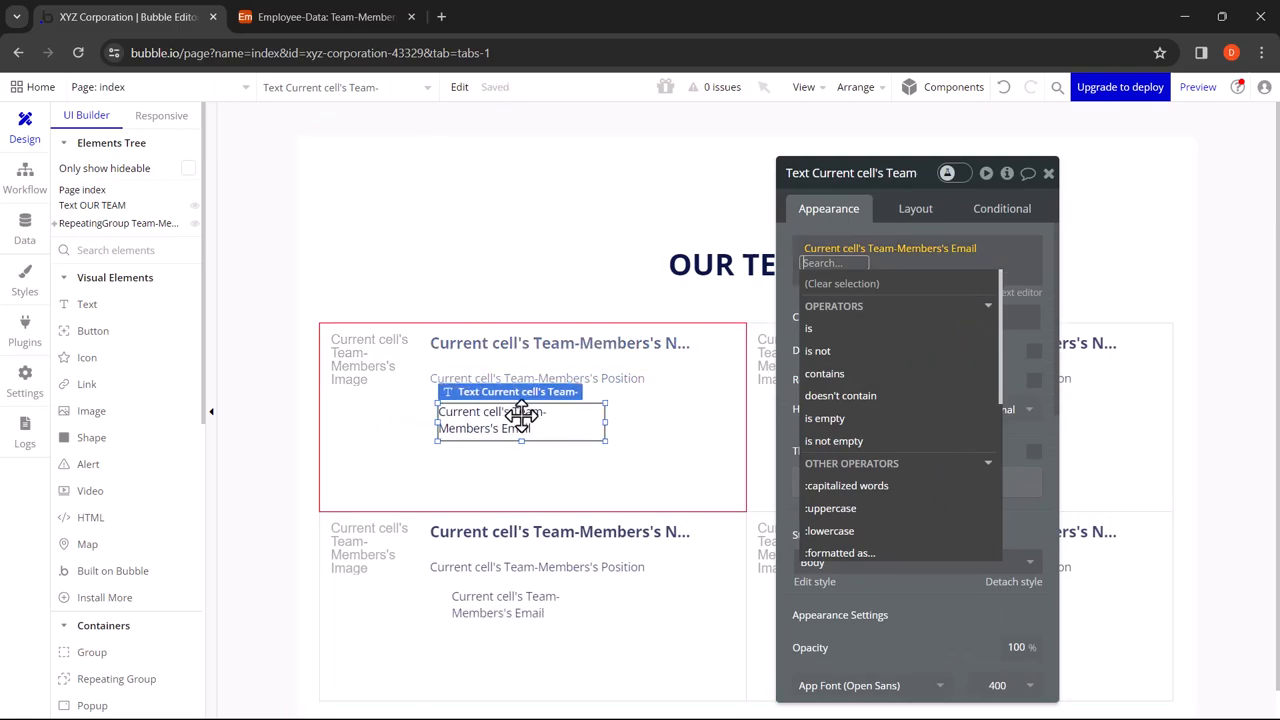
drag(608, 424, 716, 424)
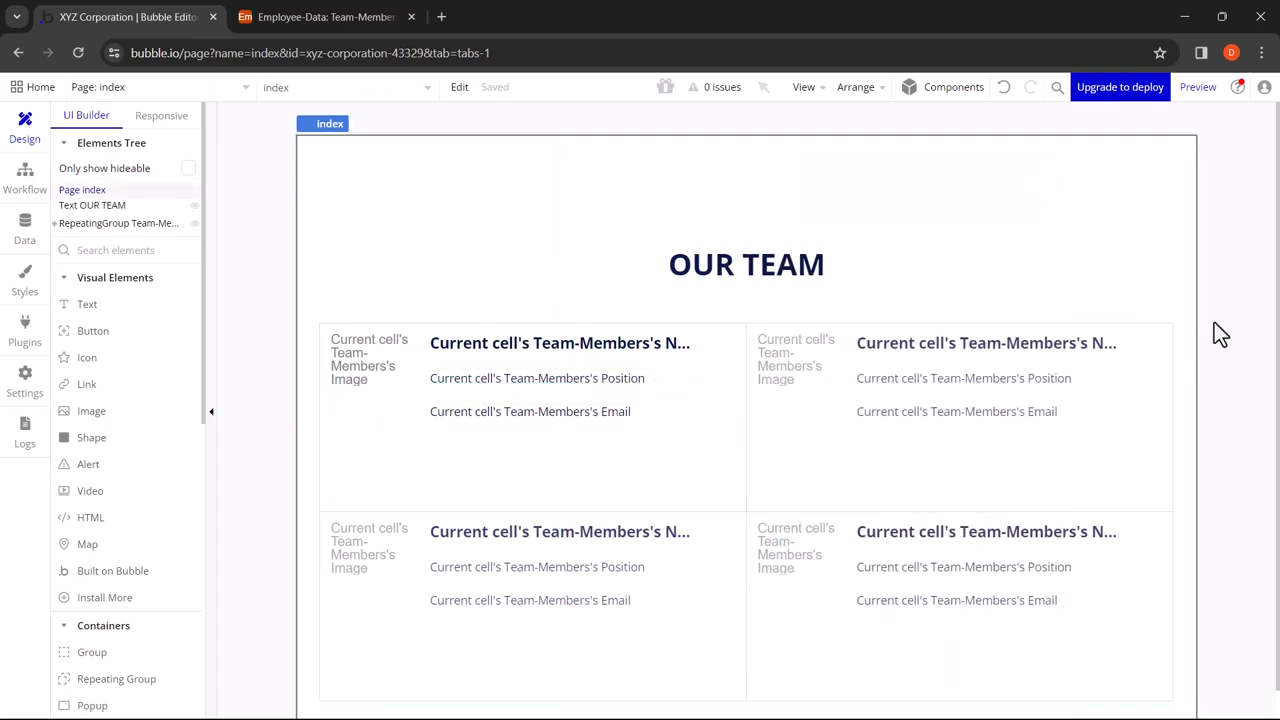
click(1196, 86)
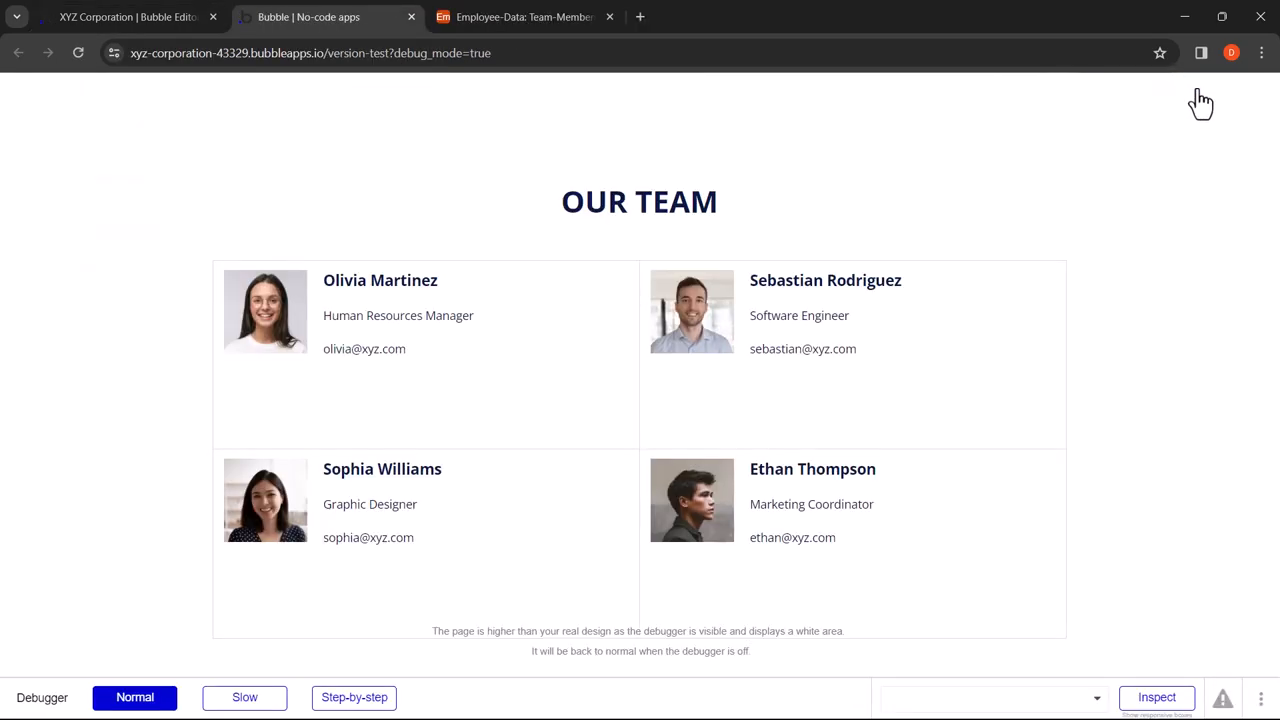